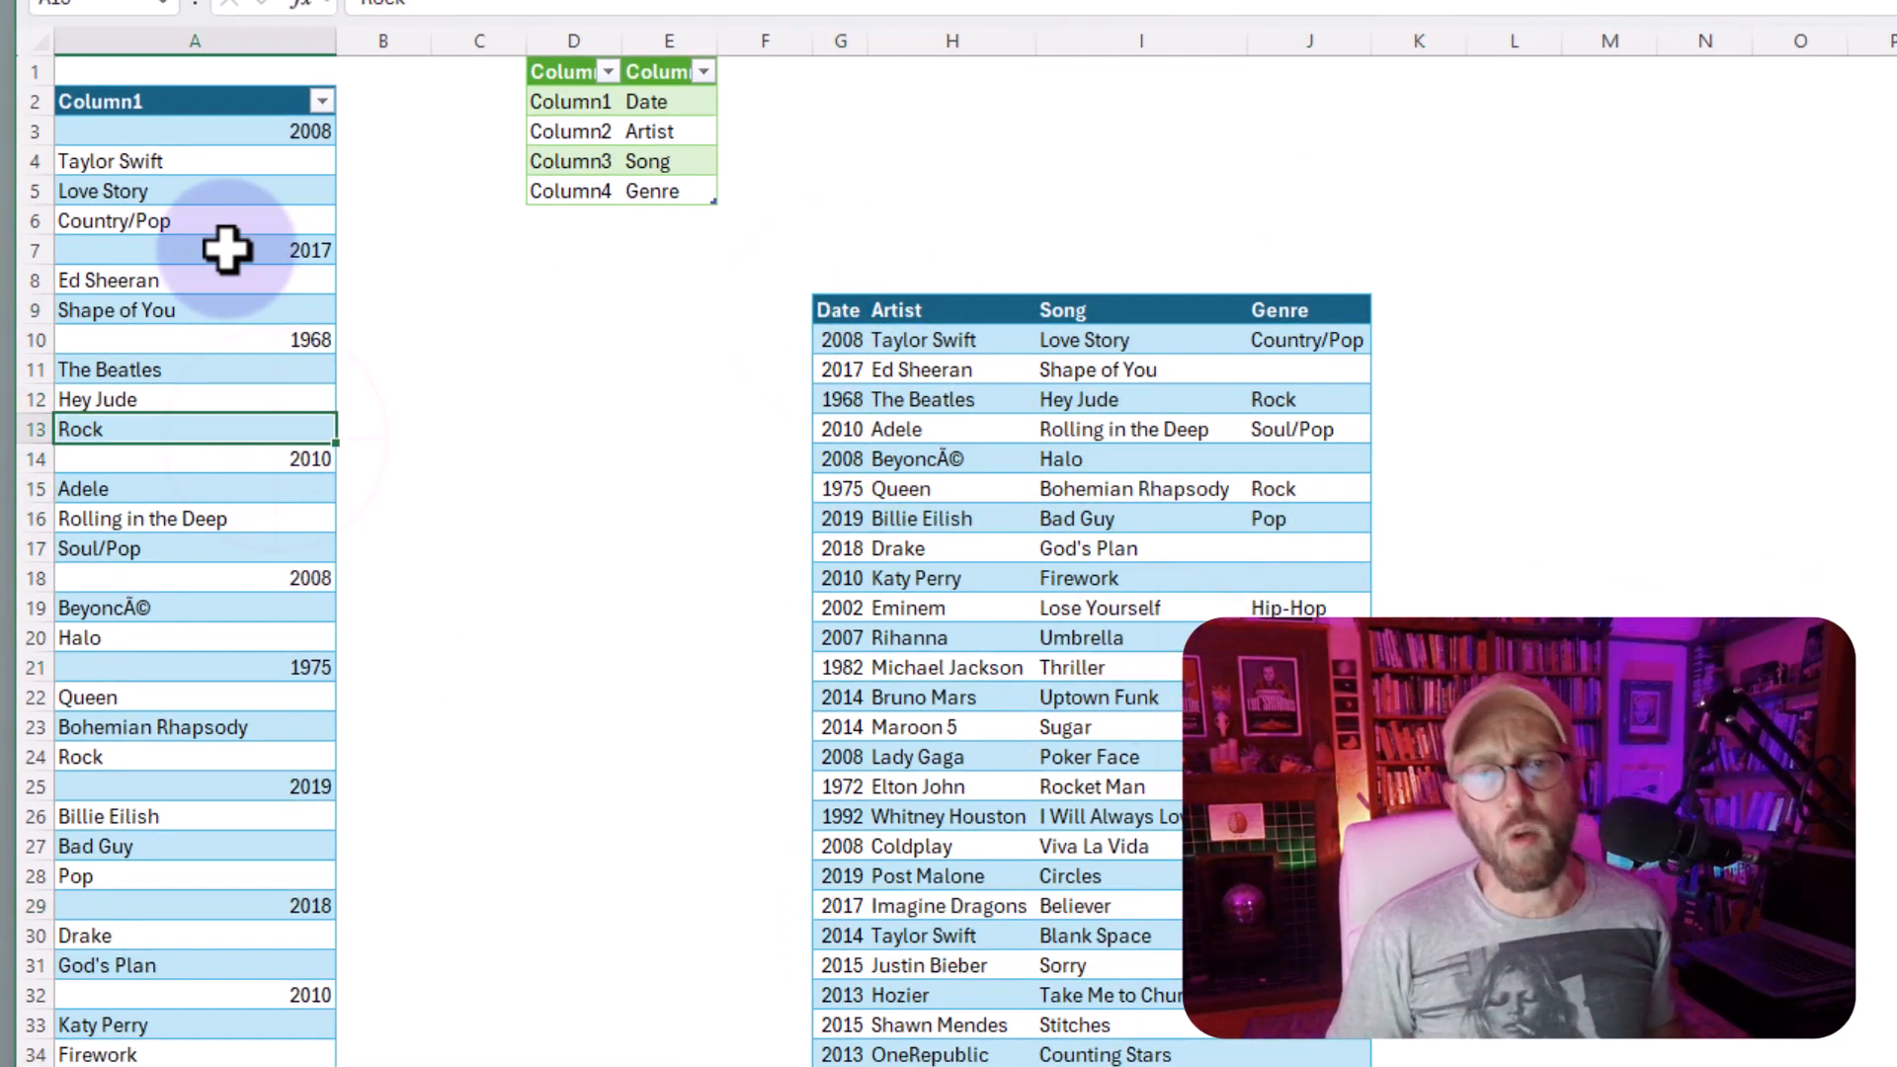
- Review the stacked list's artist, song, genre rows and the target table's year column
left_click(193, 606)
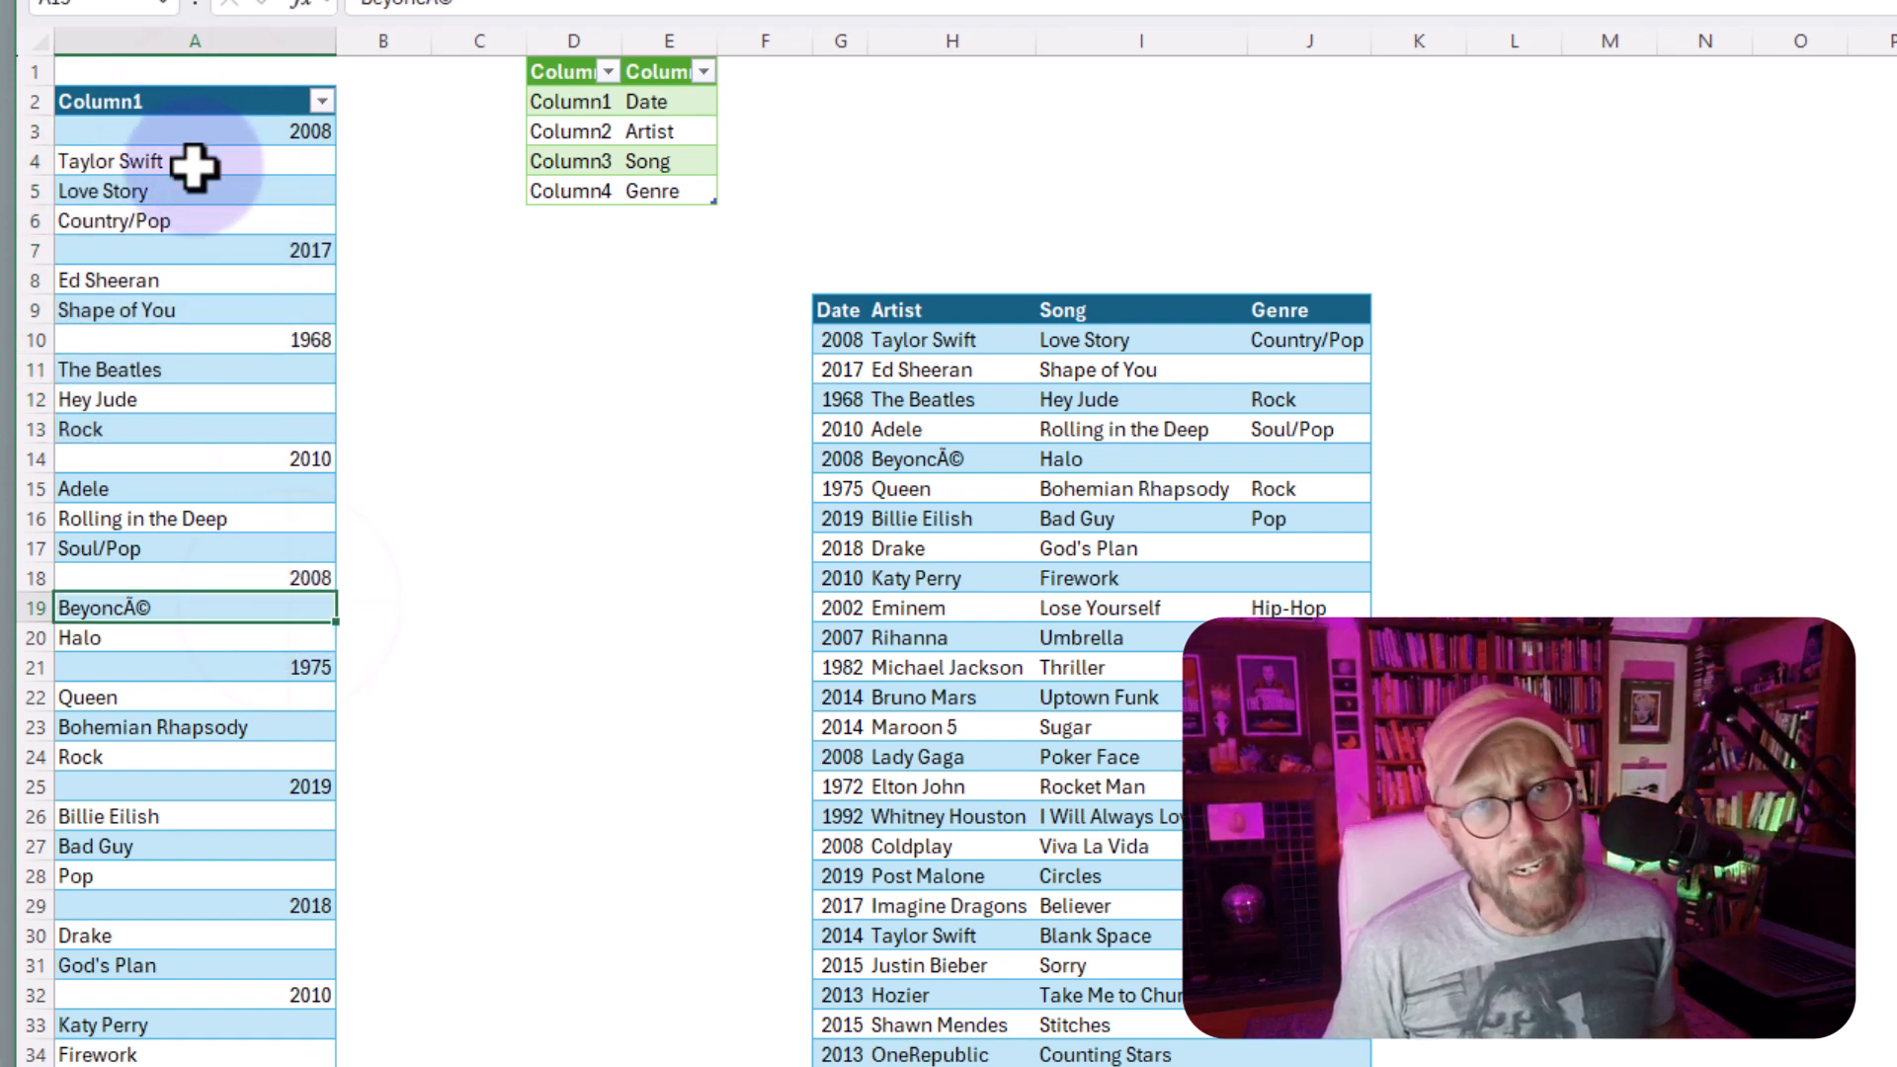
left_click(109, 160)
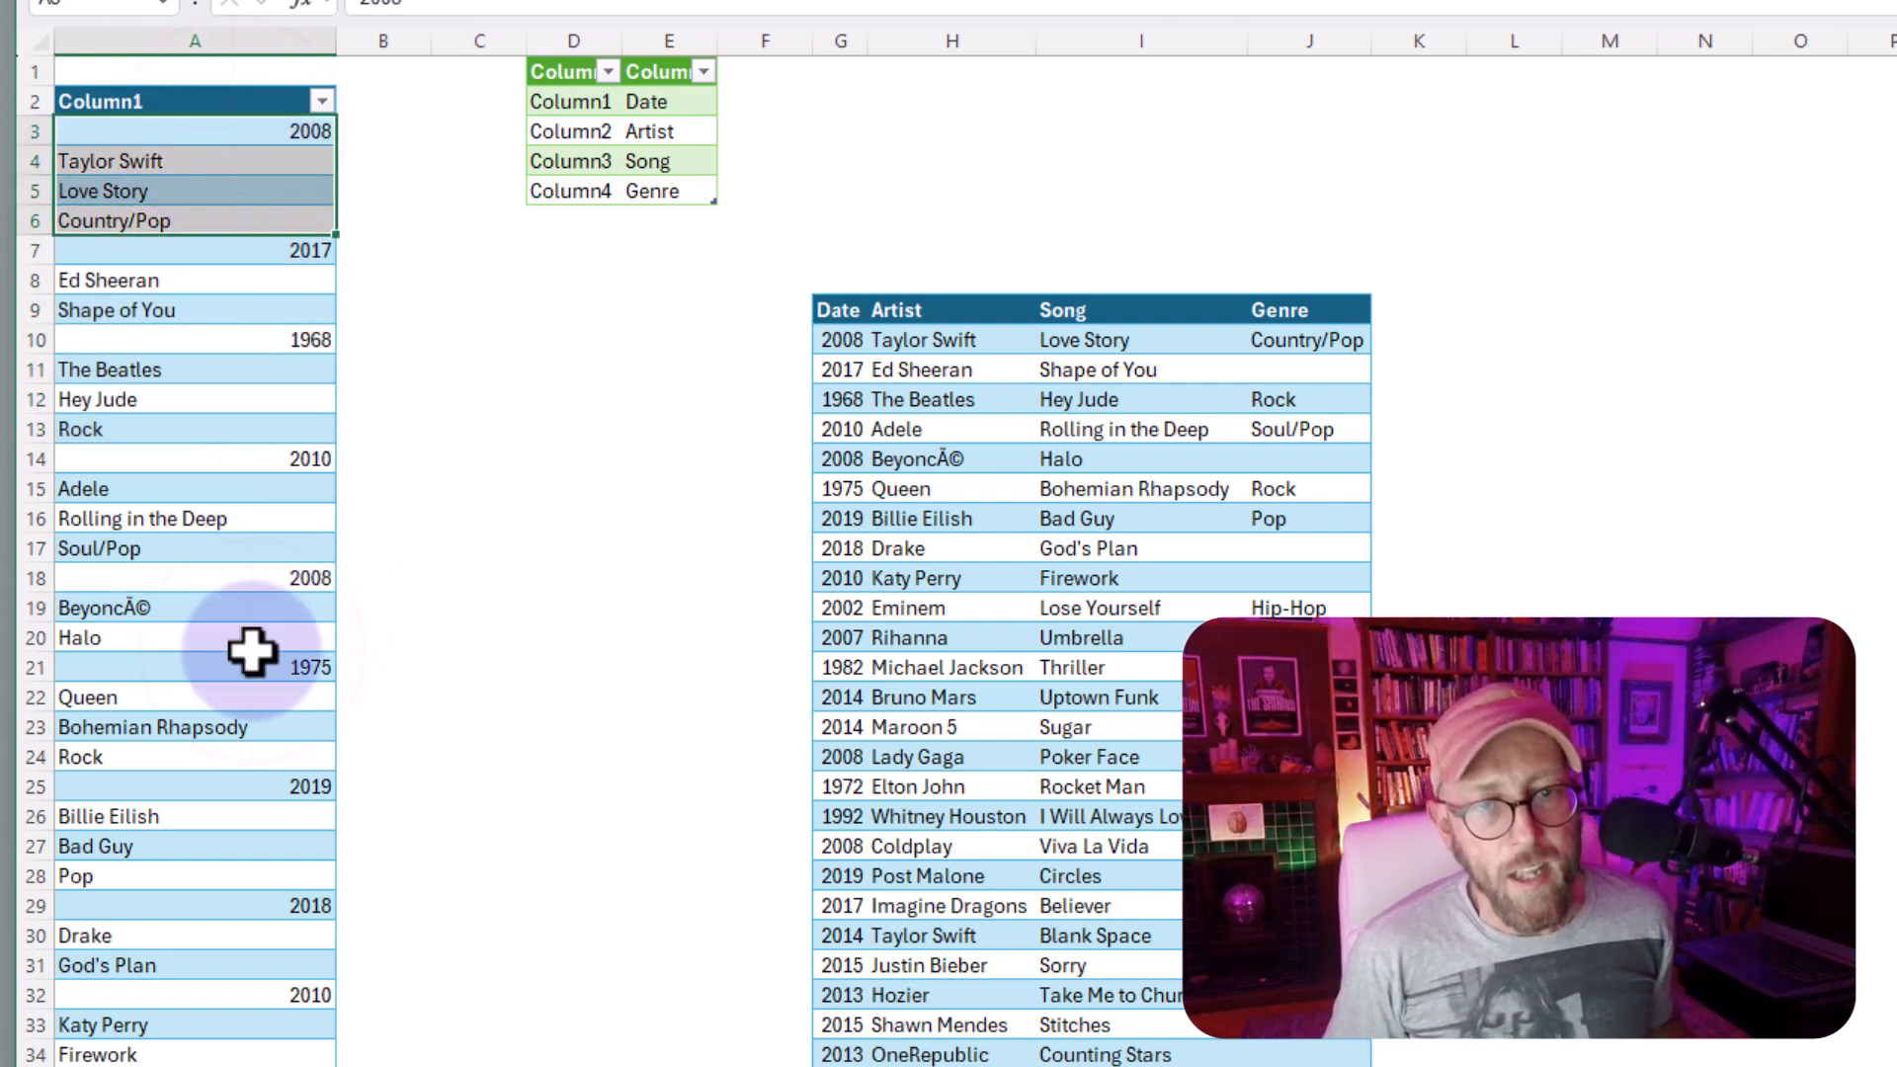
left_click(193, 279)
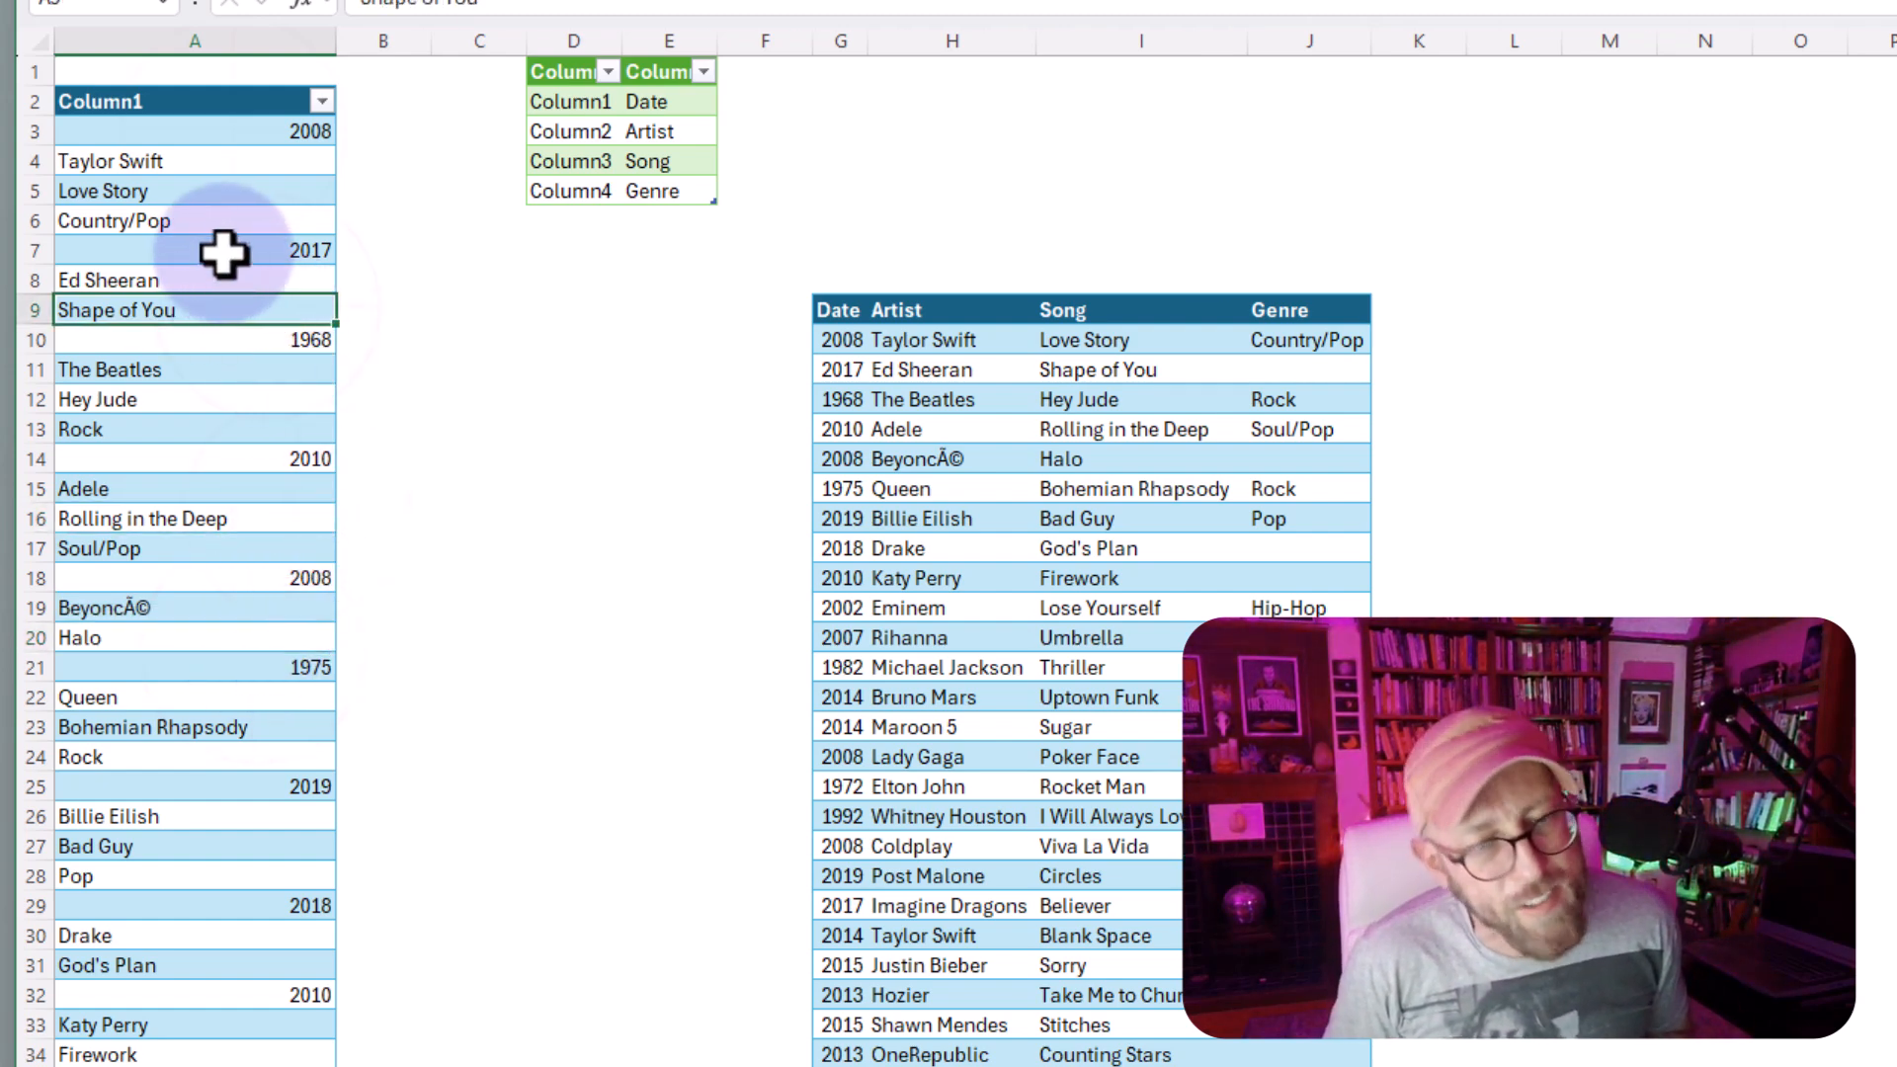
left_click(194, 666)
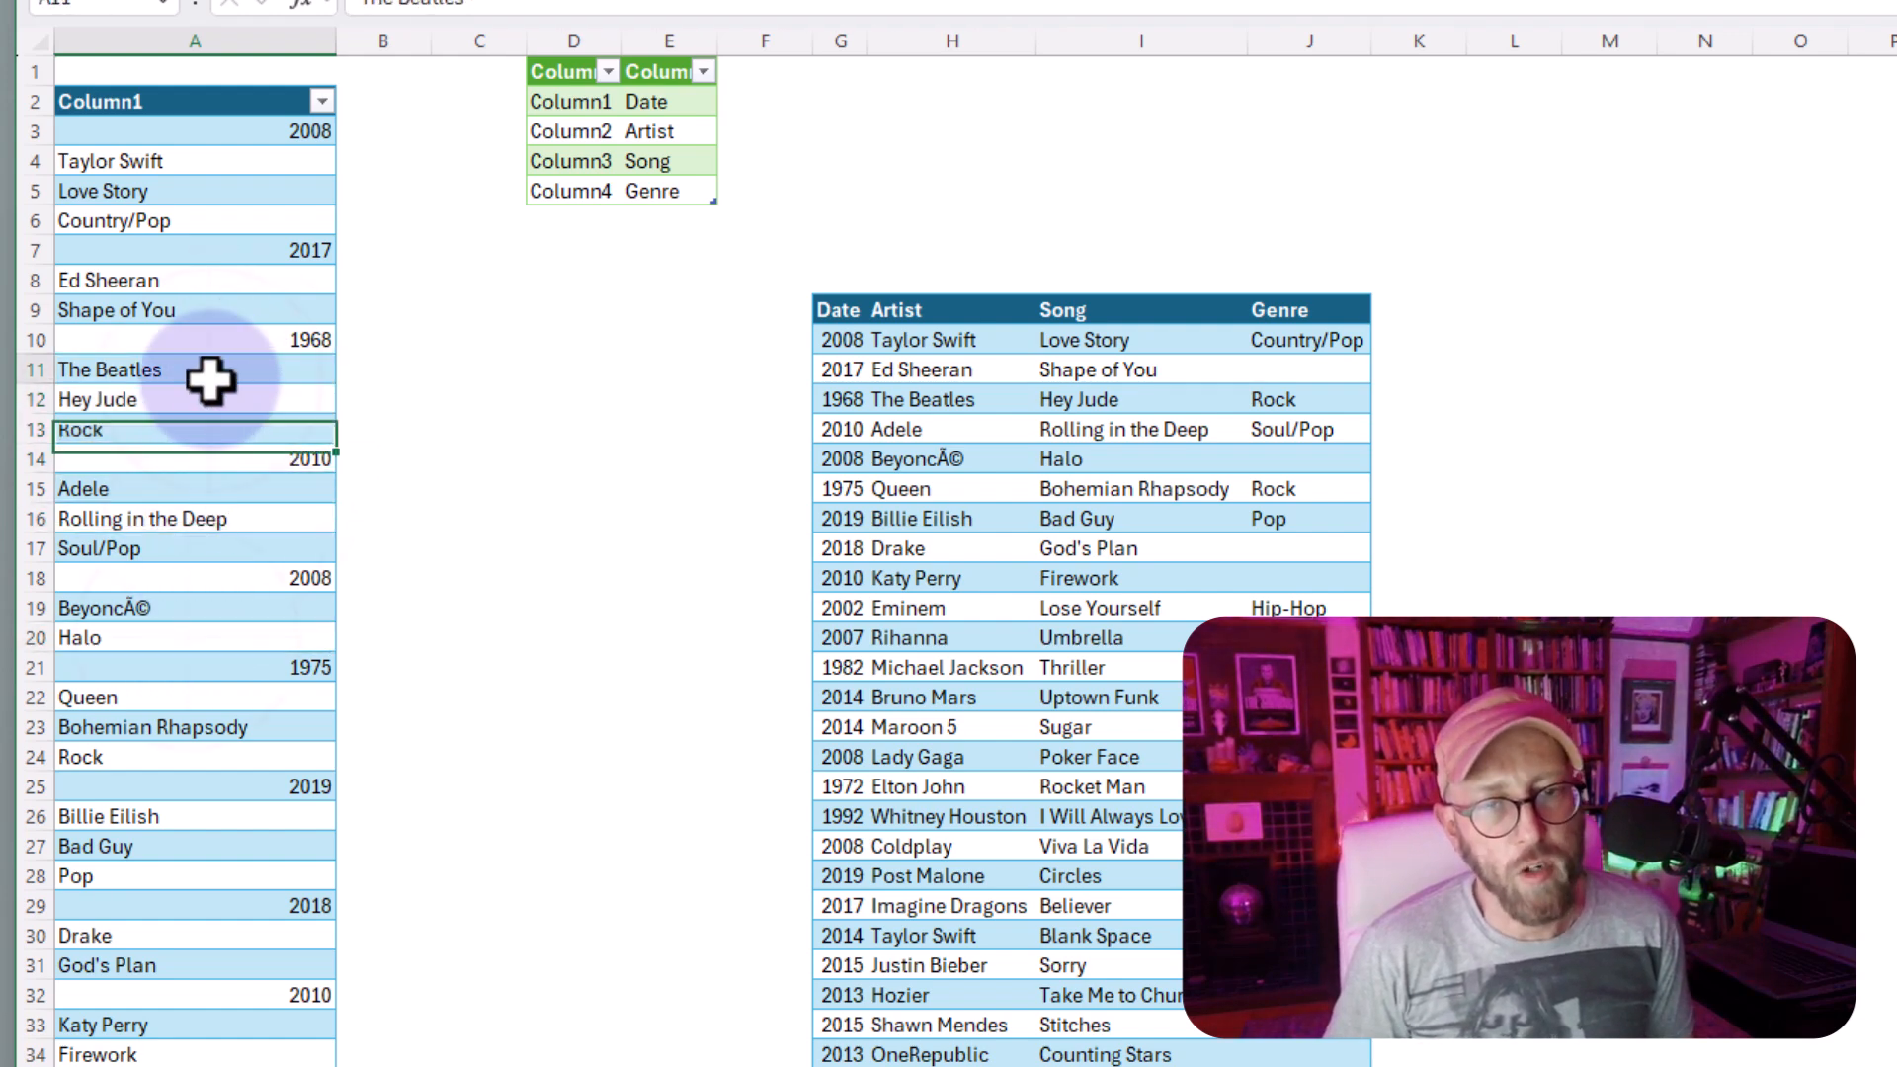
left_click(96, 397)
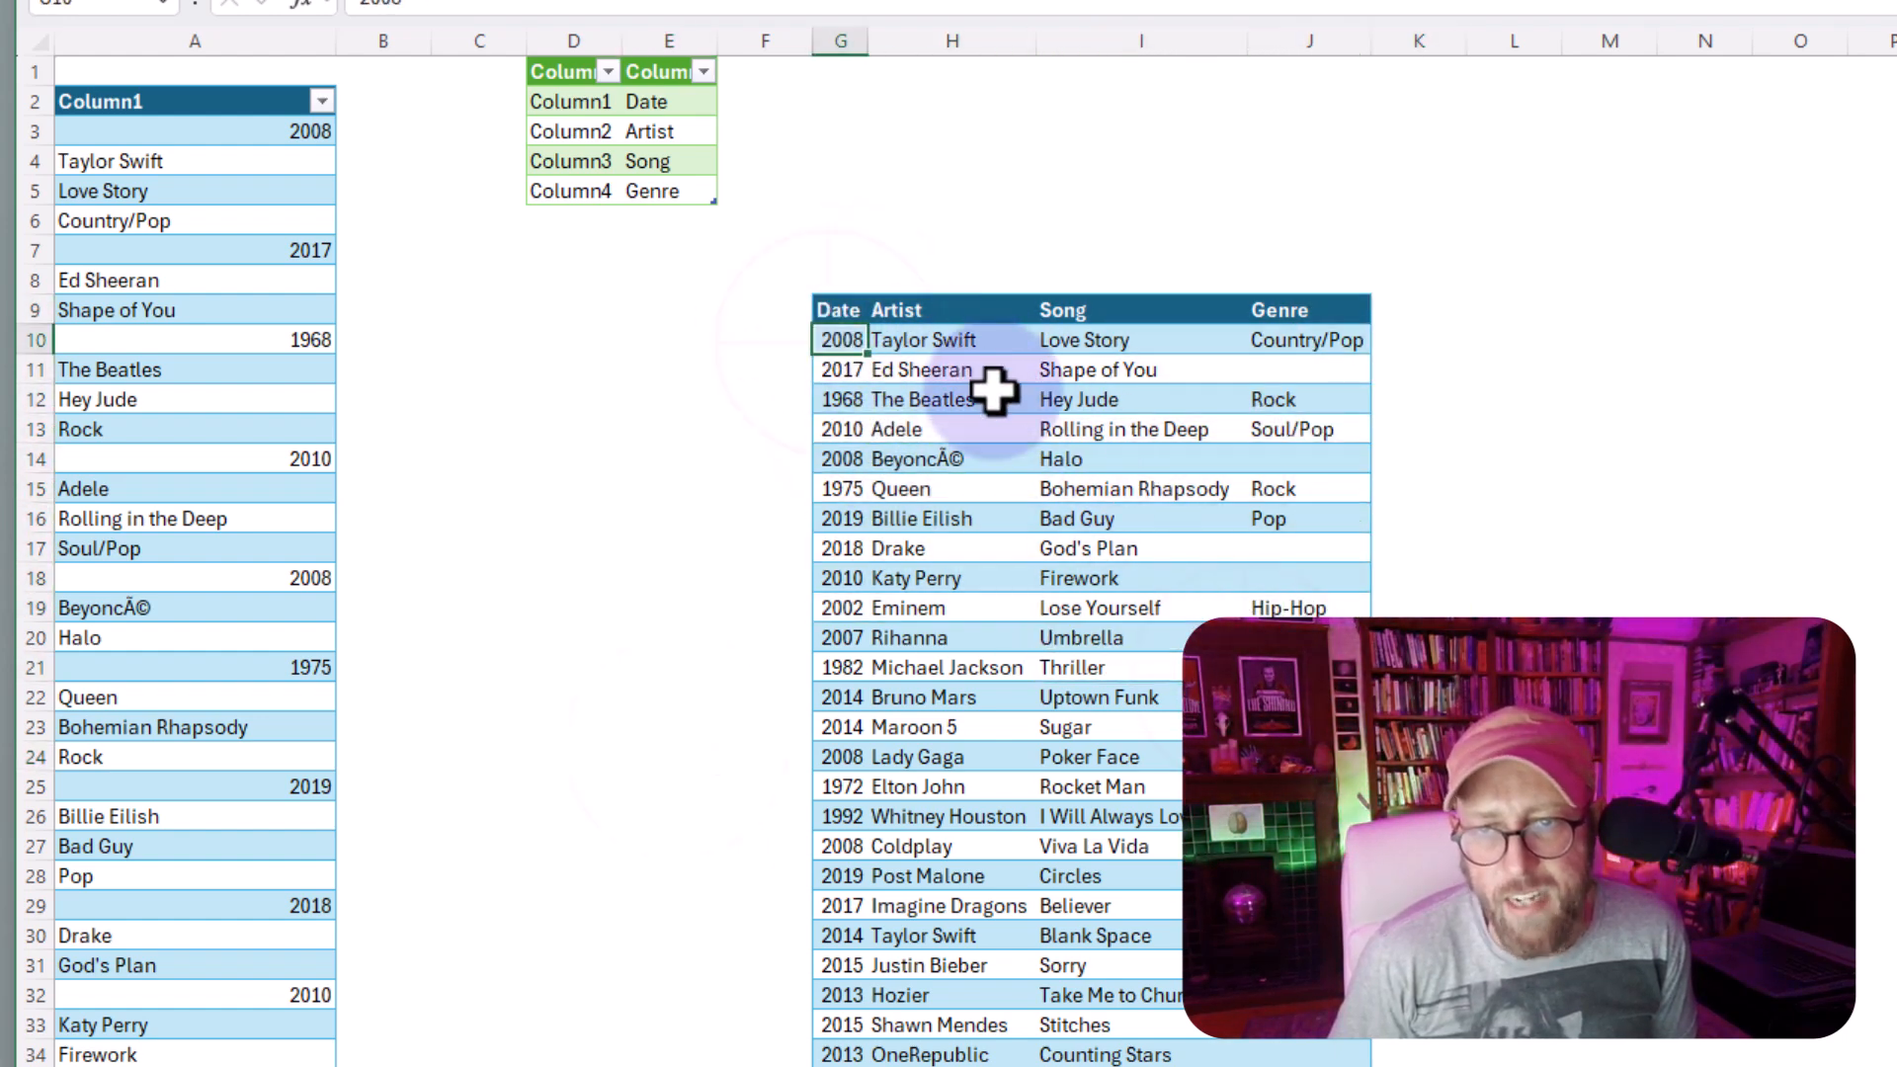
left_click(1306, 369)
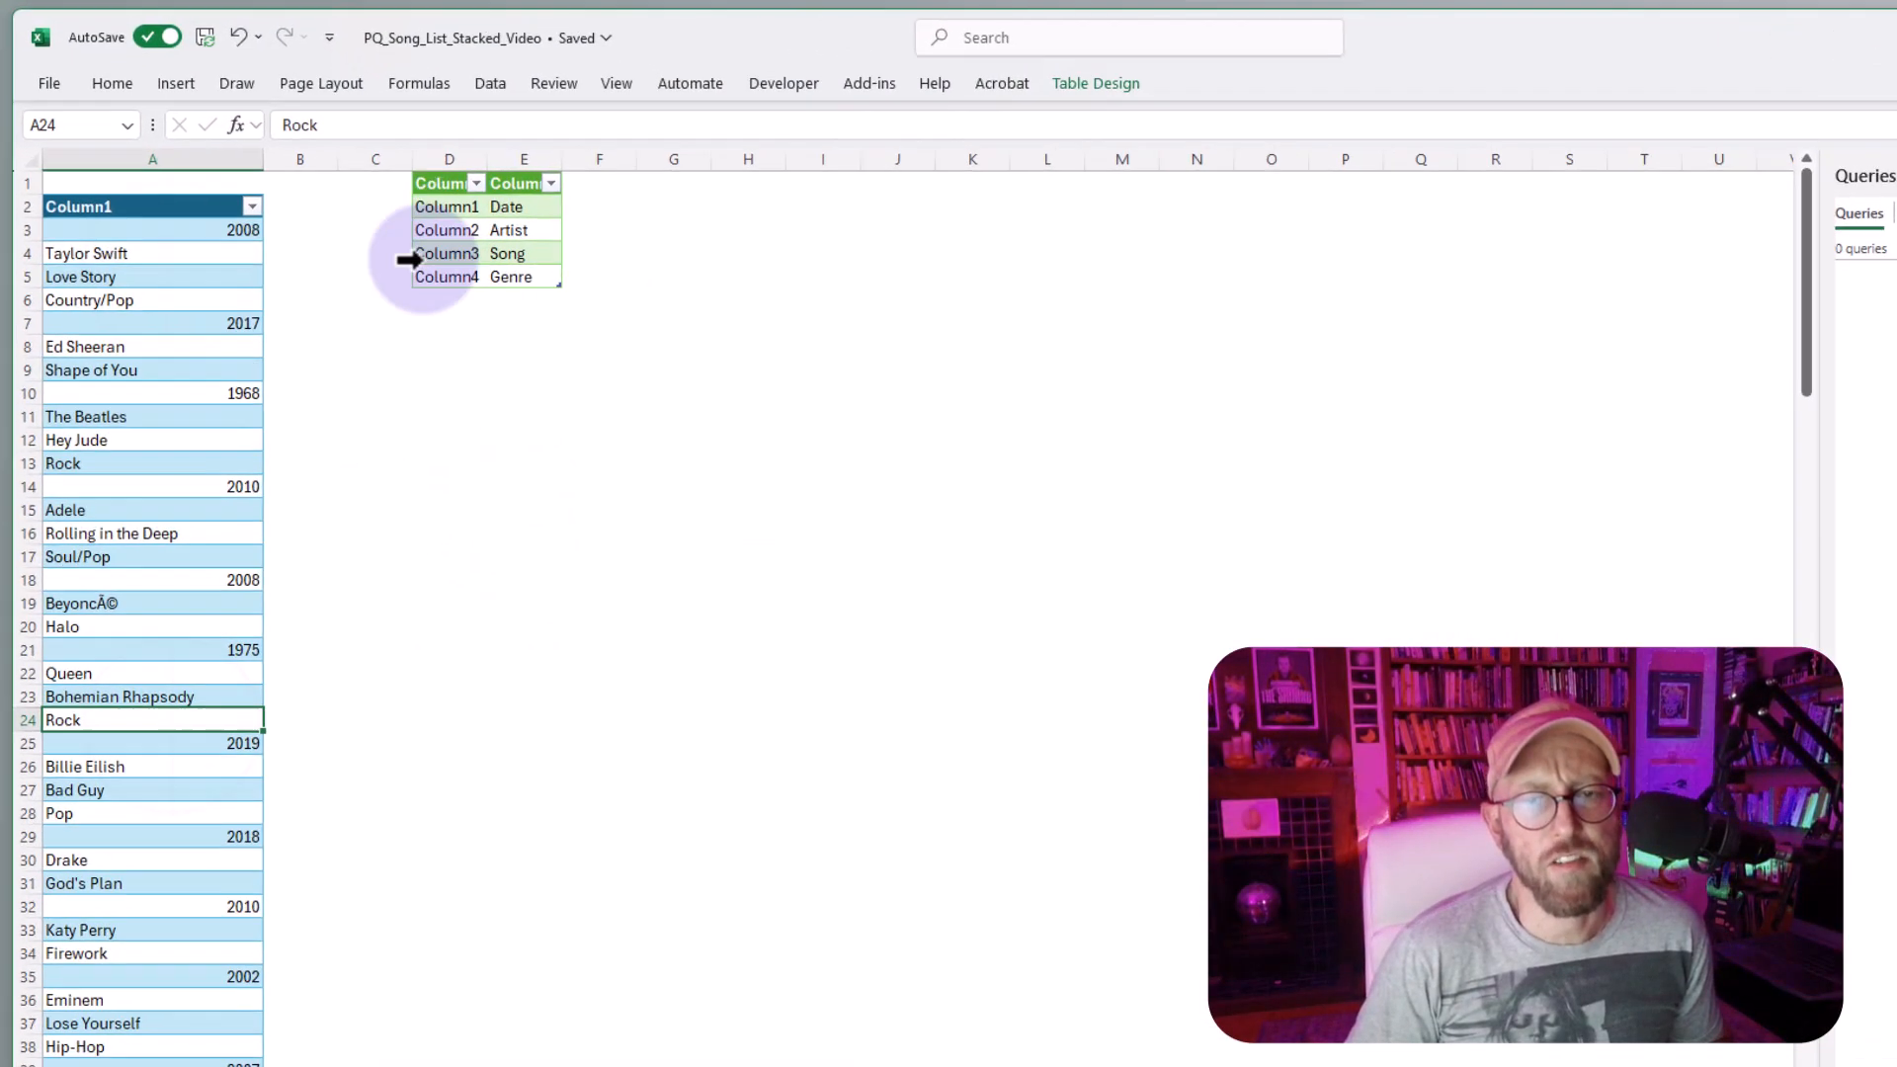
- Load the stacked song list into Power Query via Data > From Table/Range
left_click(490, 83)
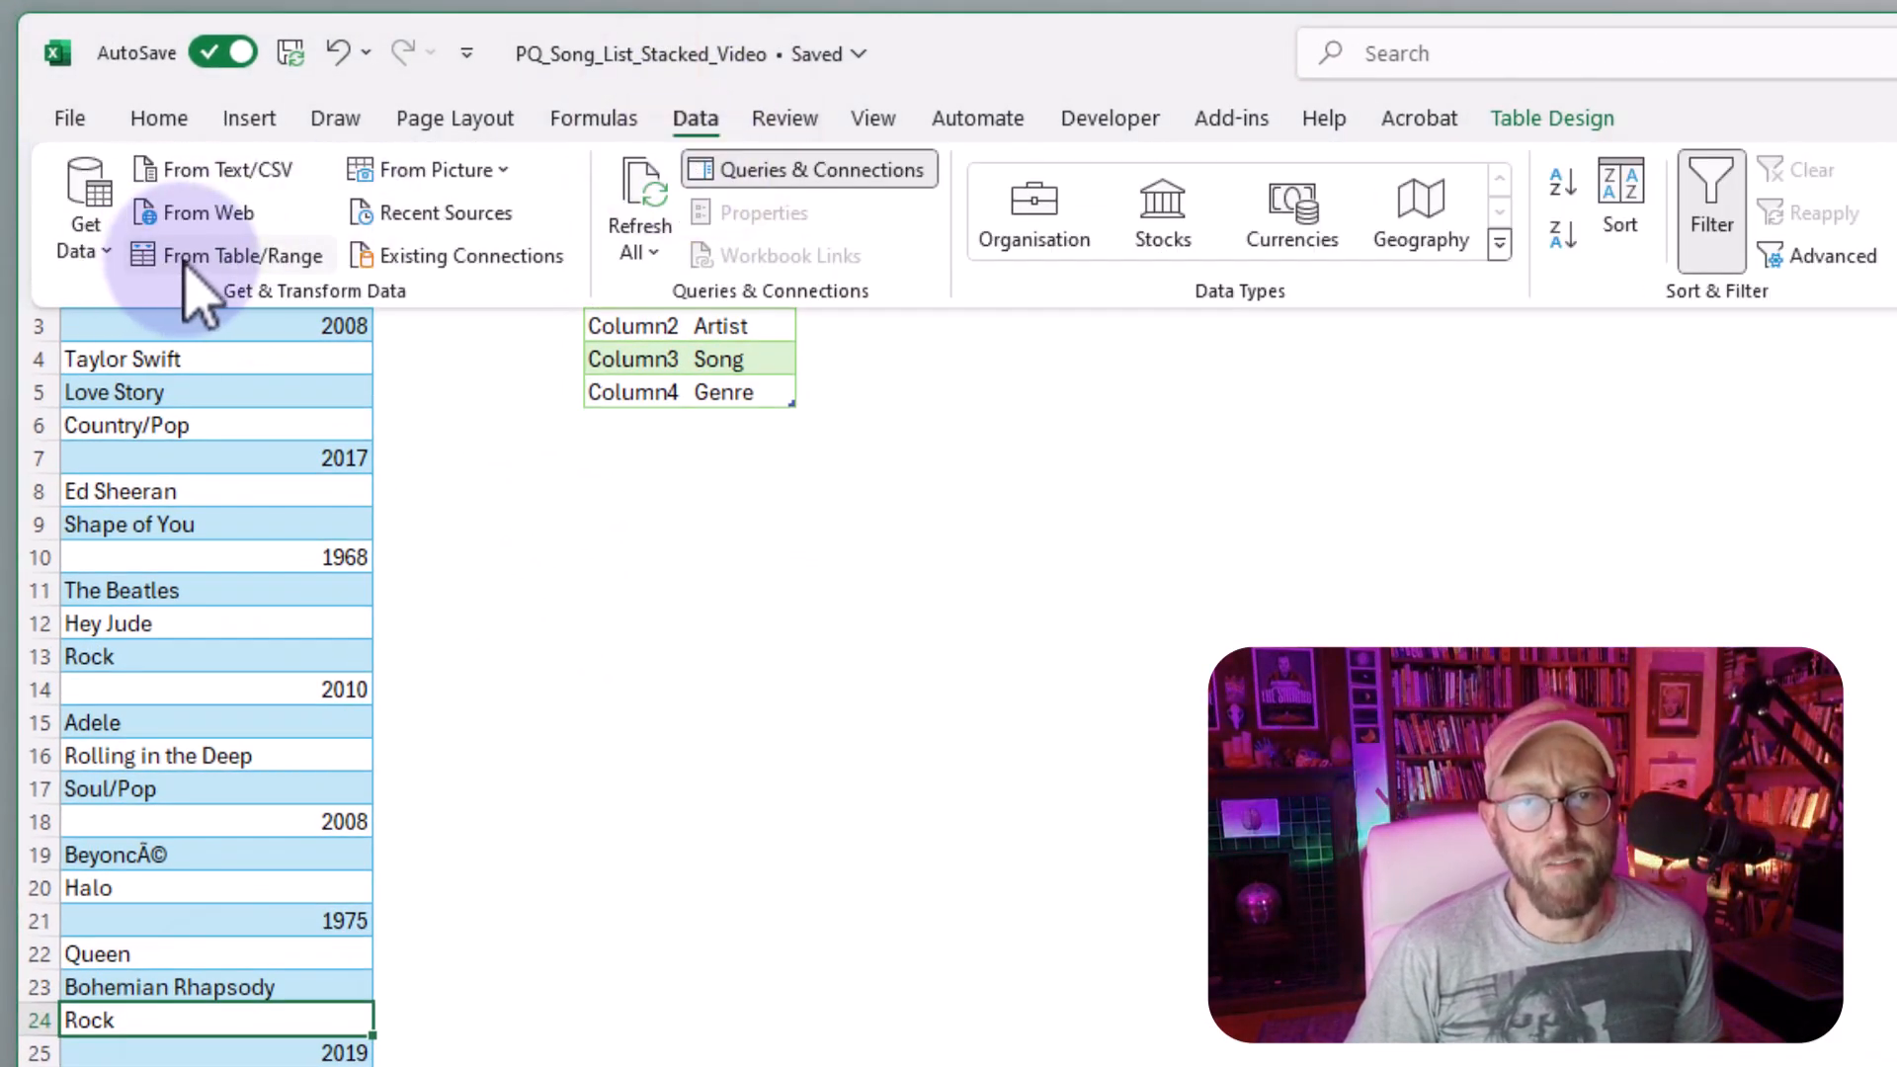
left_click(227, 255)
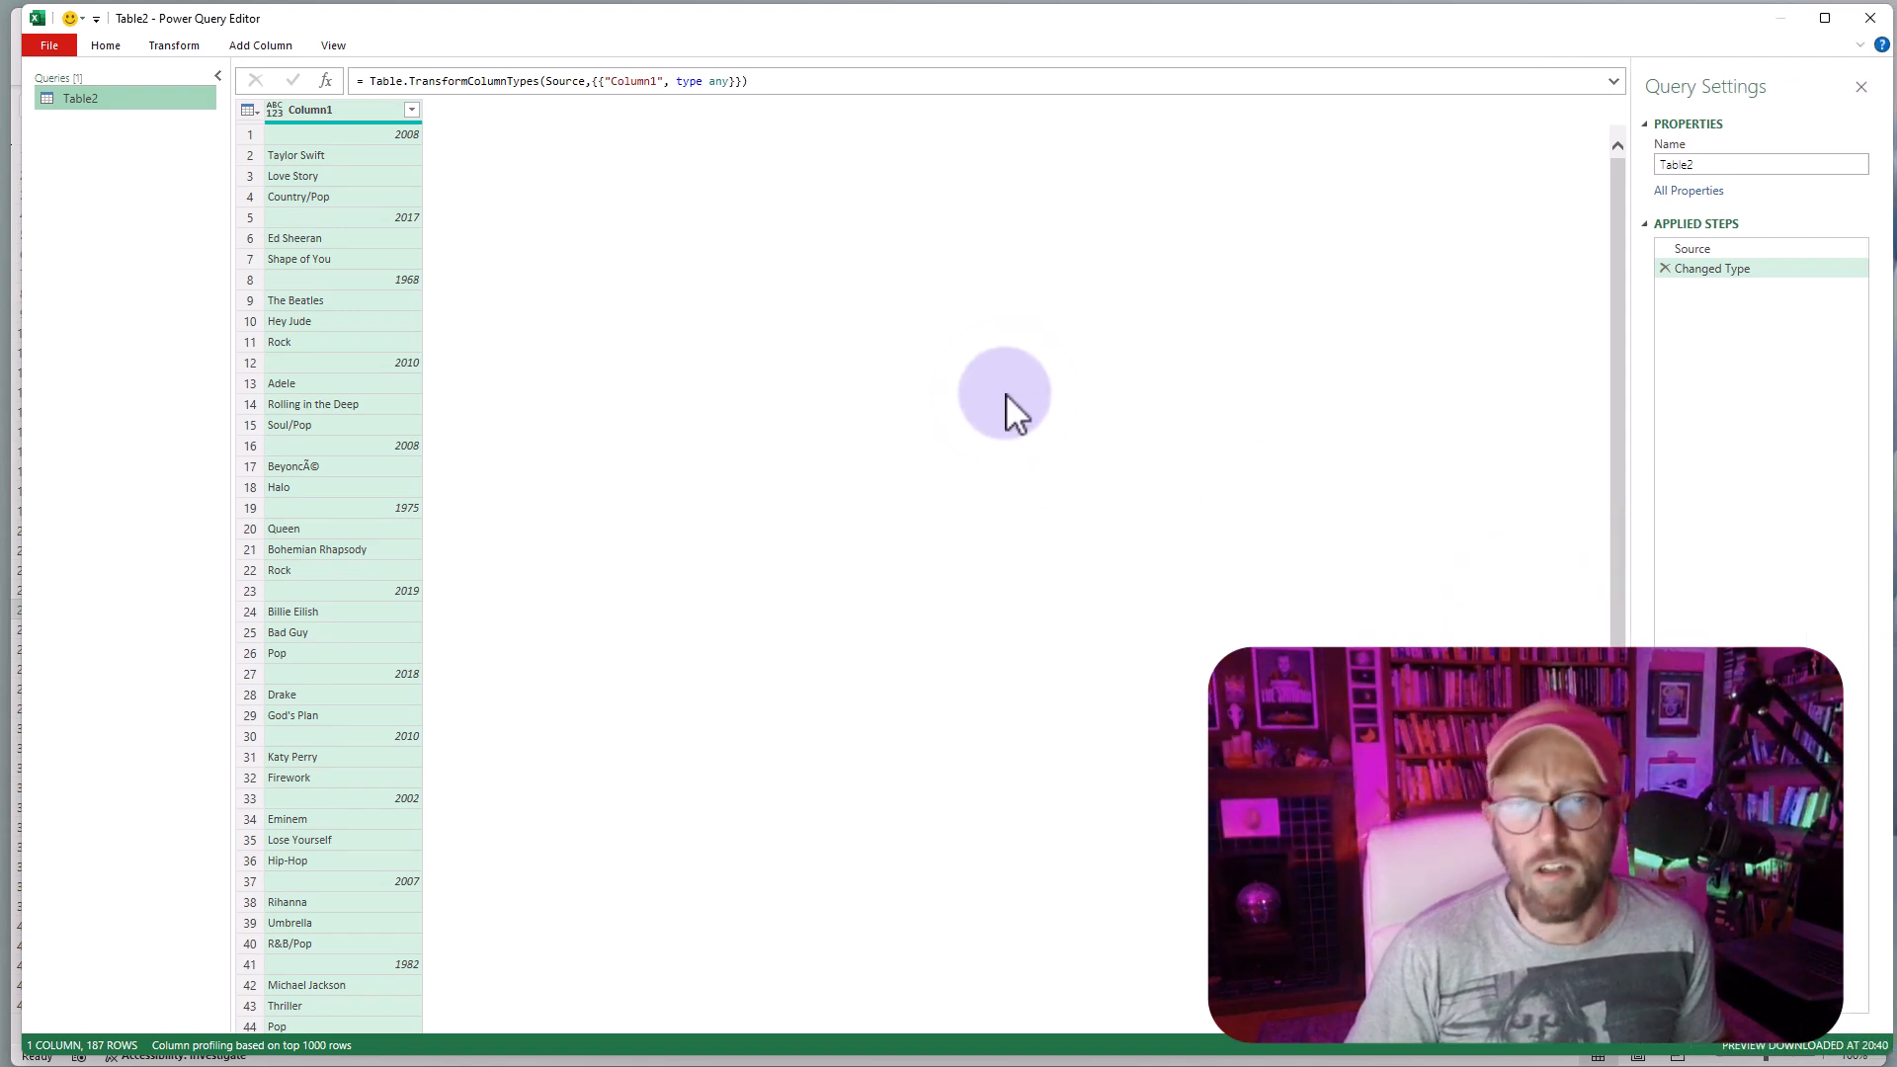
- Add an Index column numbering the rows from 0
scroll("down", 3)
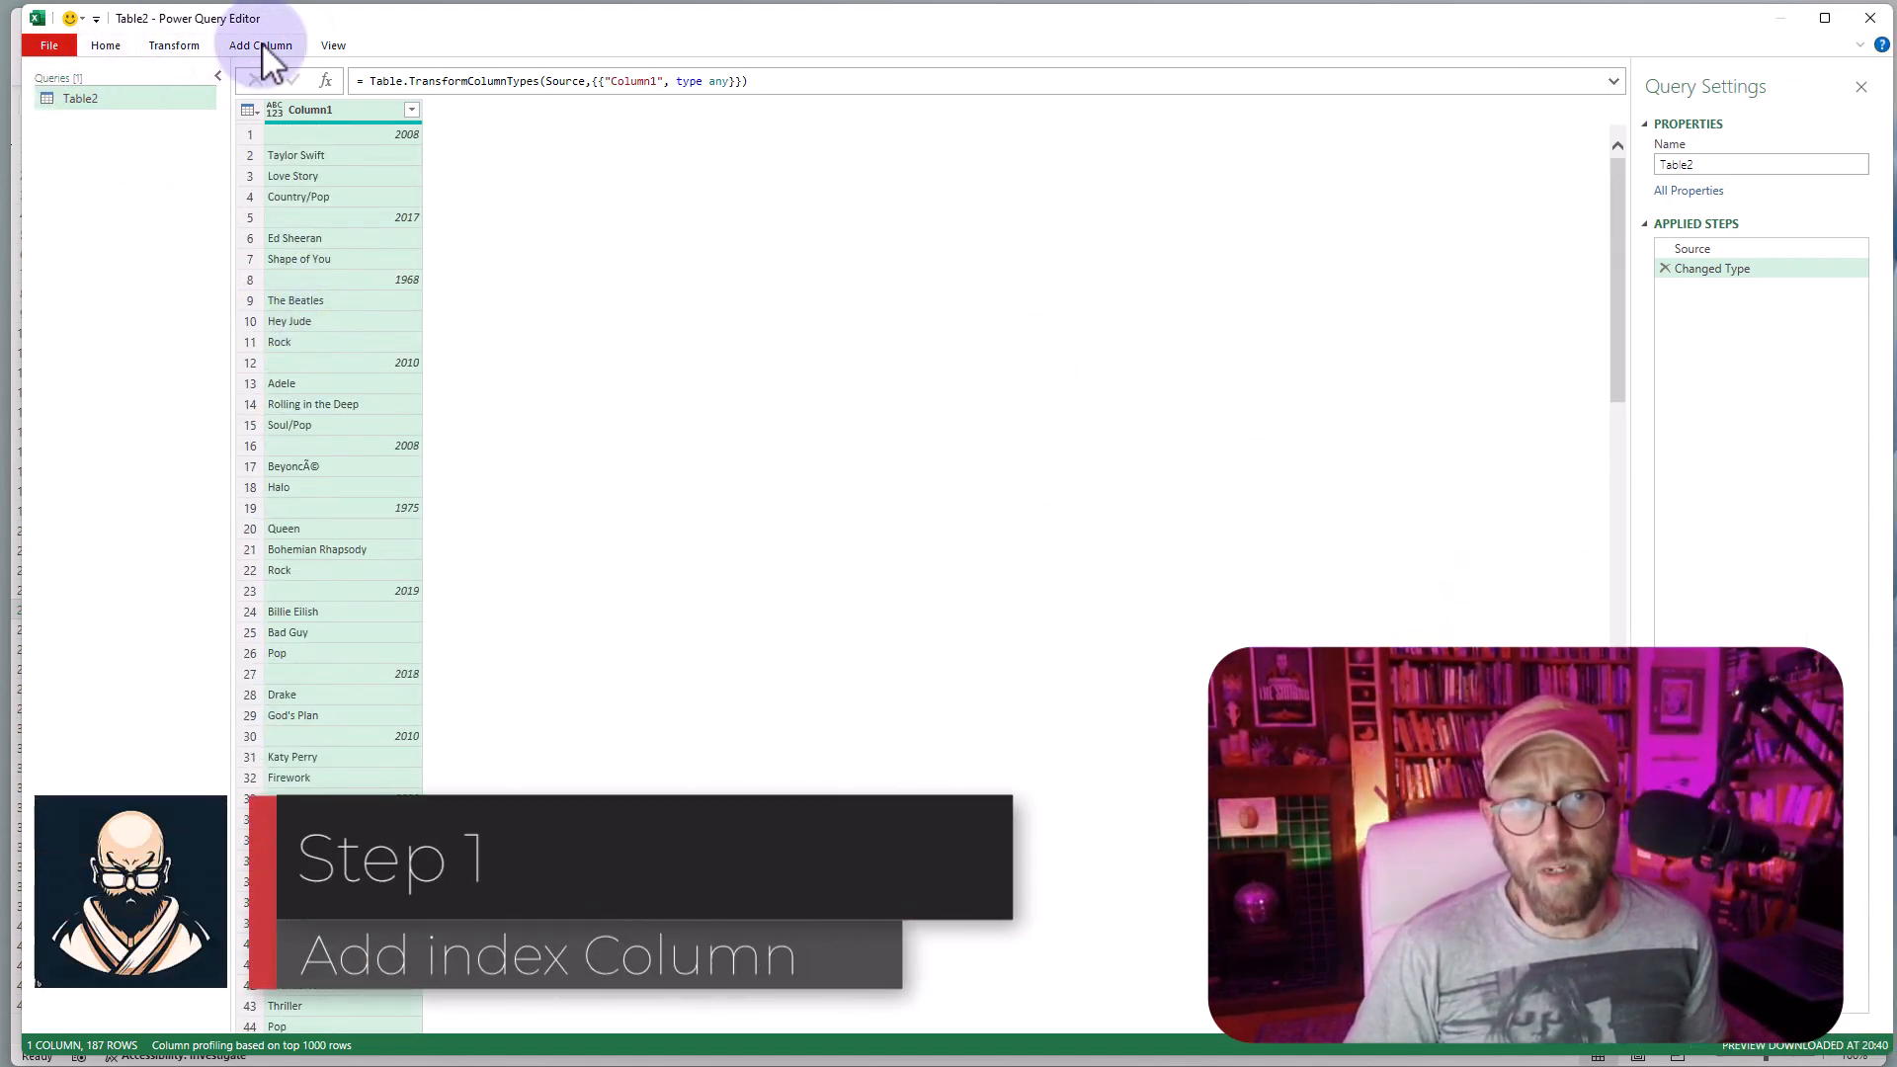
left_click(261, 45)
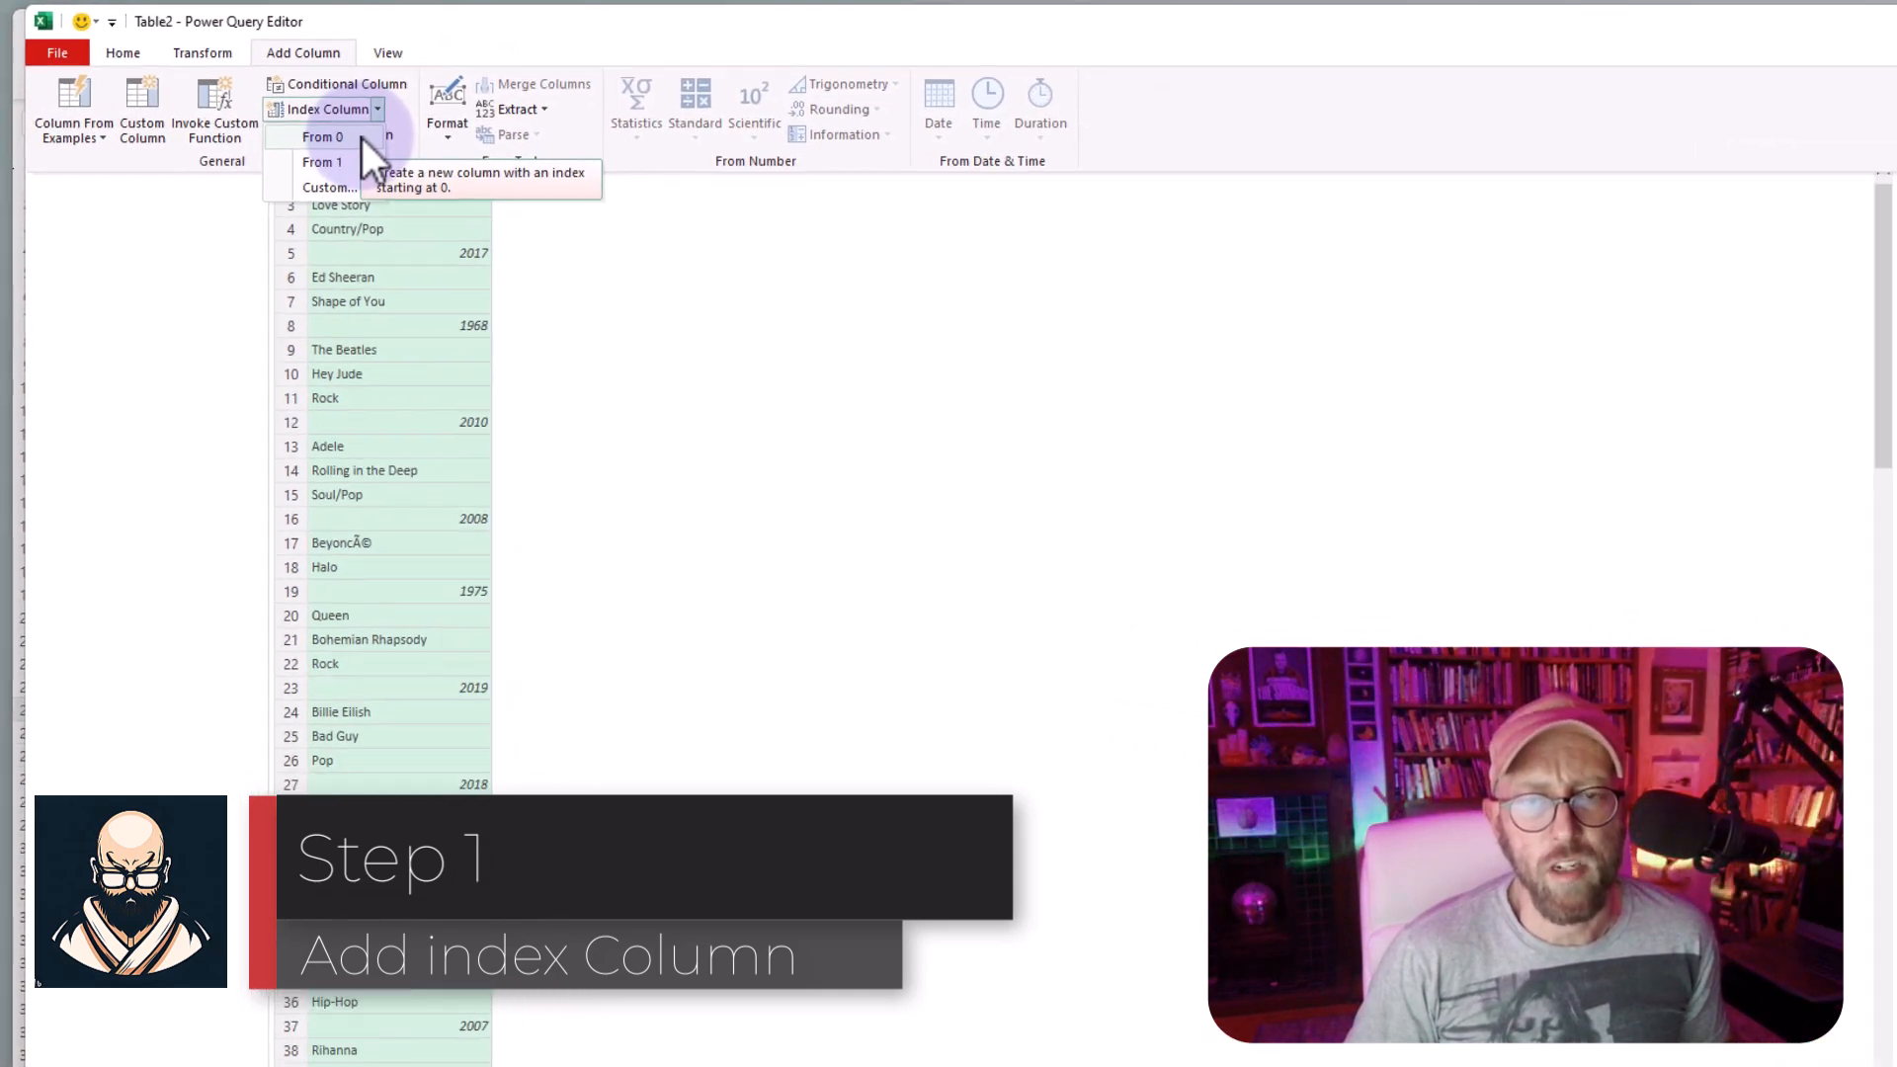
left_click(322, 136)
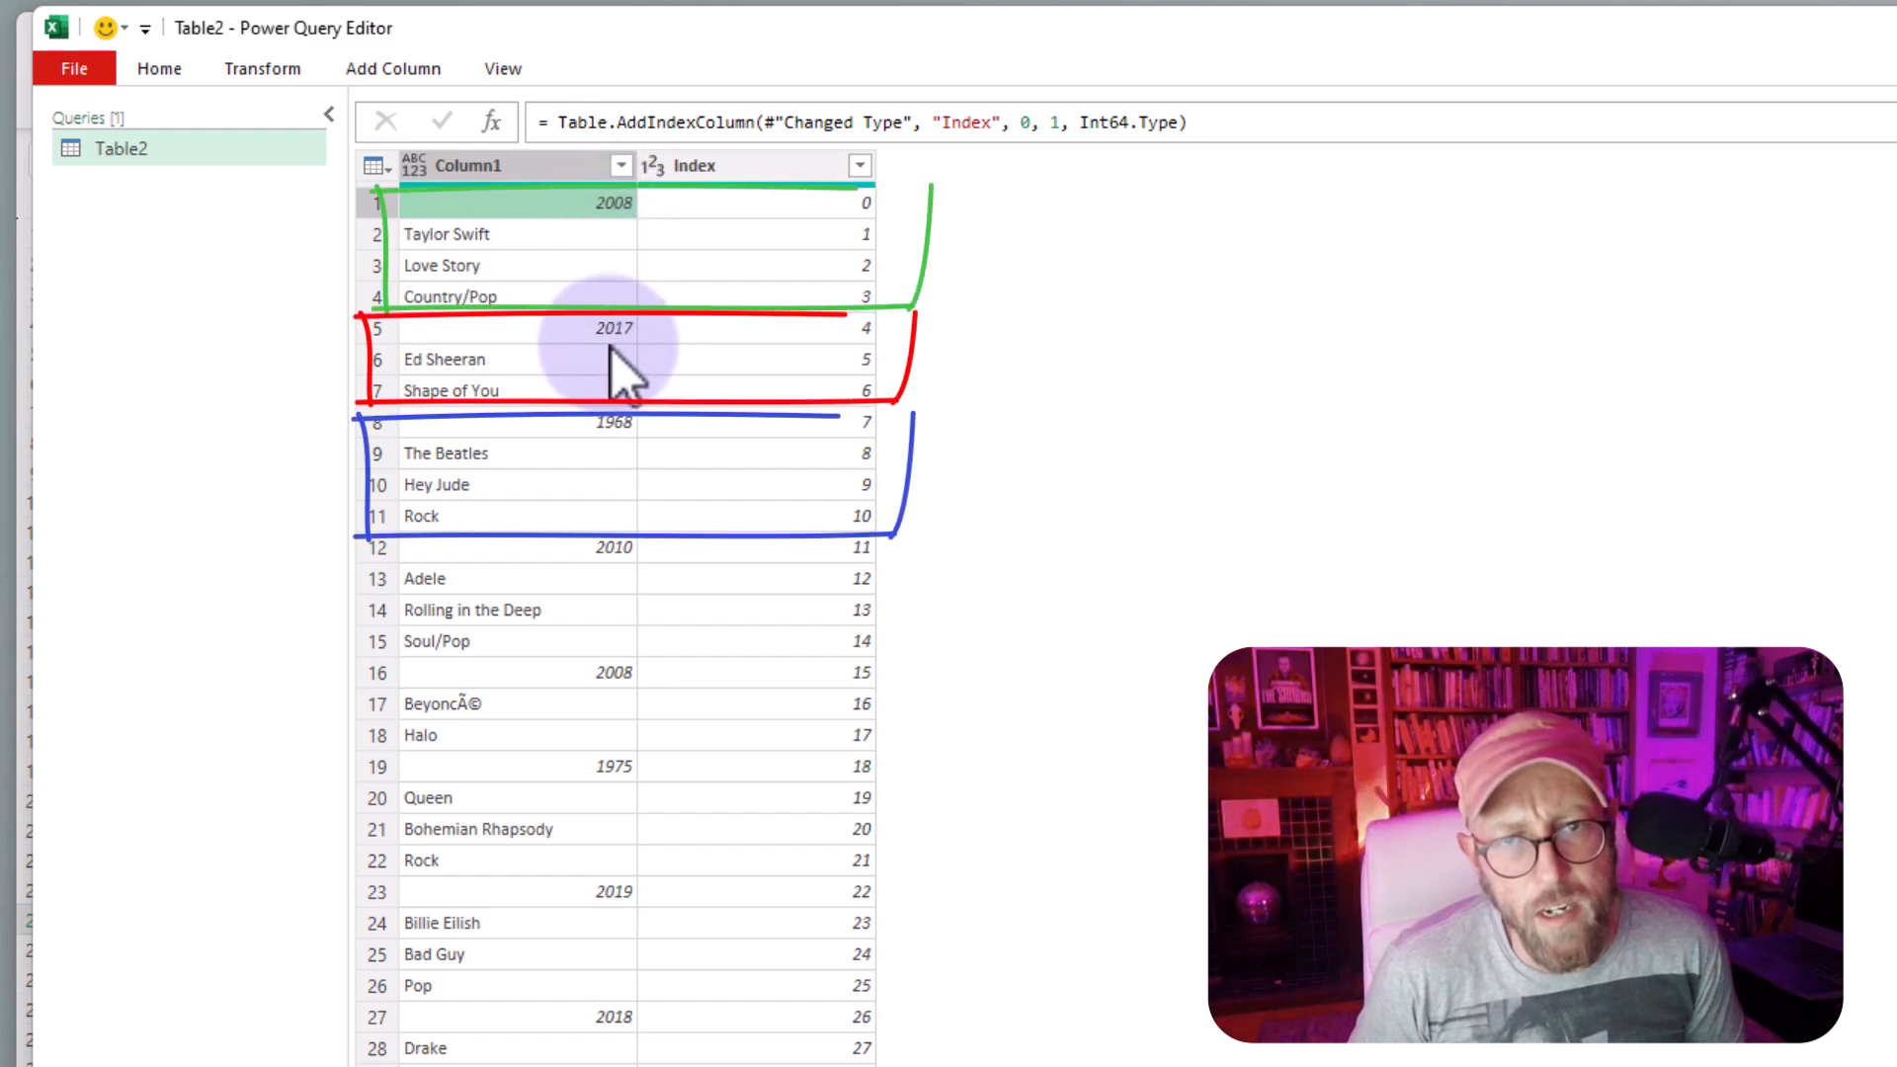
mouse_move(593, 654)
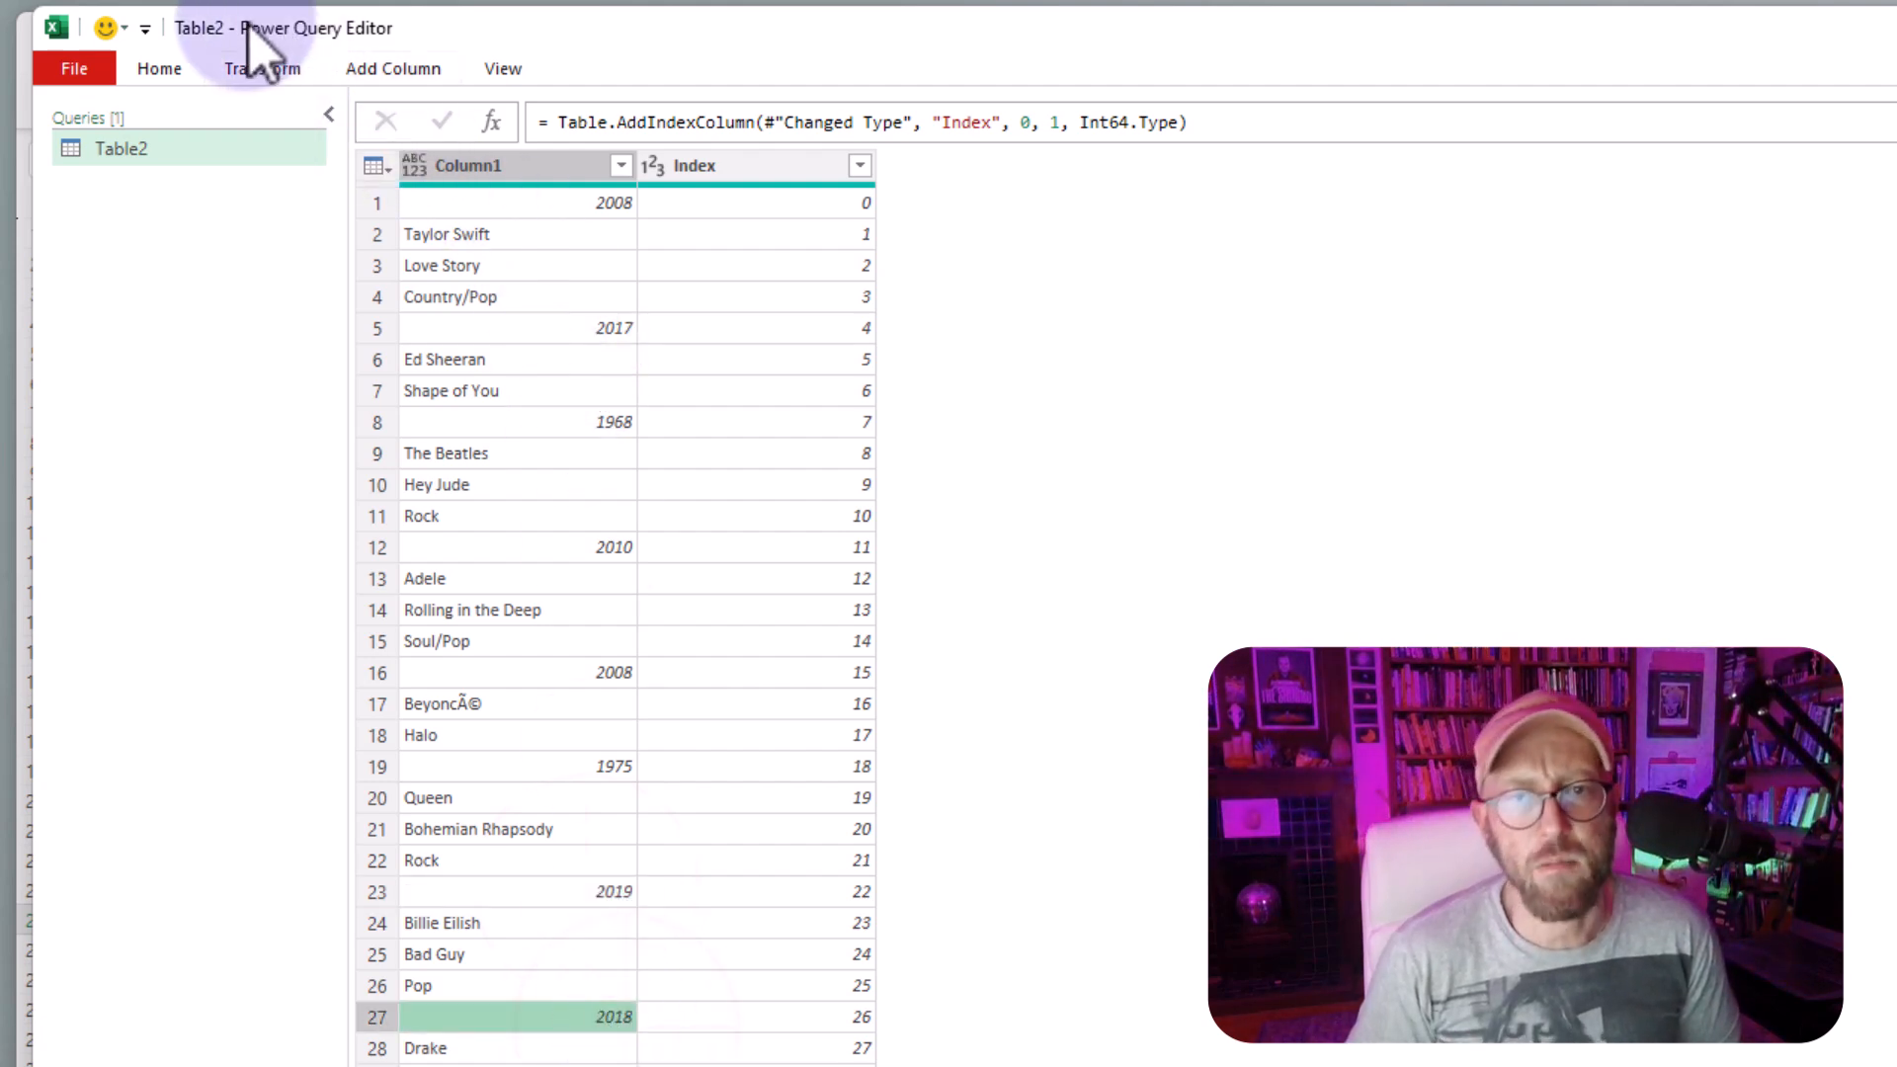
- Add custom column Key: if Value.Is([Column1], type number) then [Index] else null
left_click(392, 67)
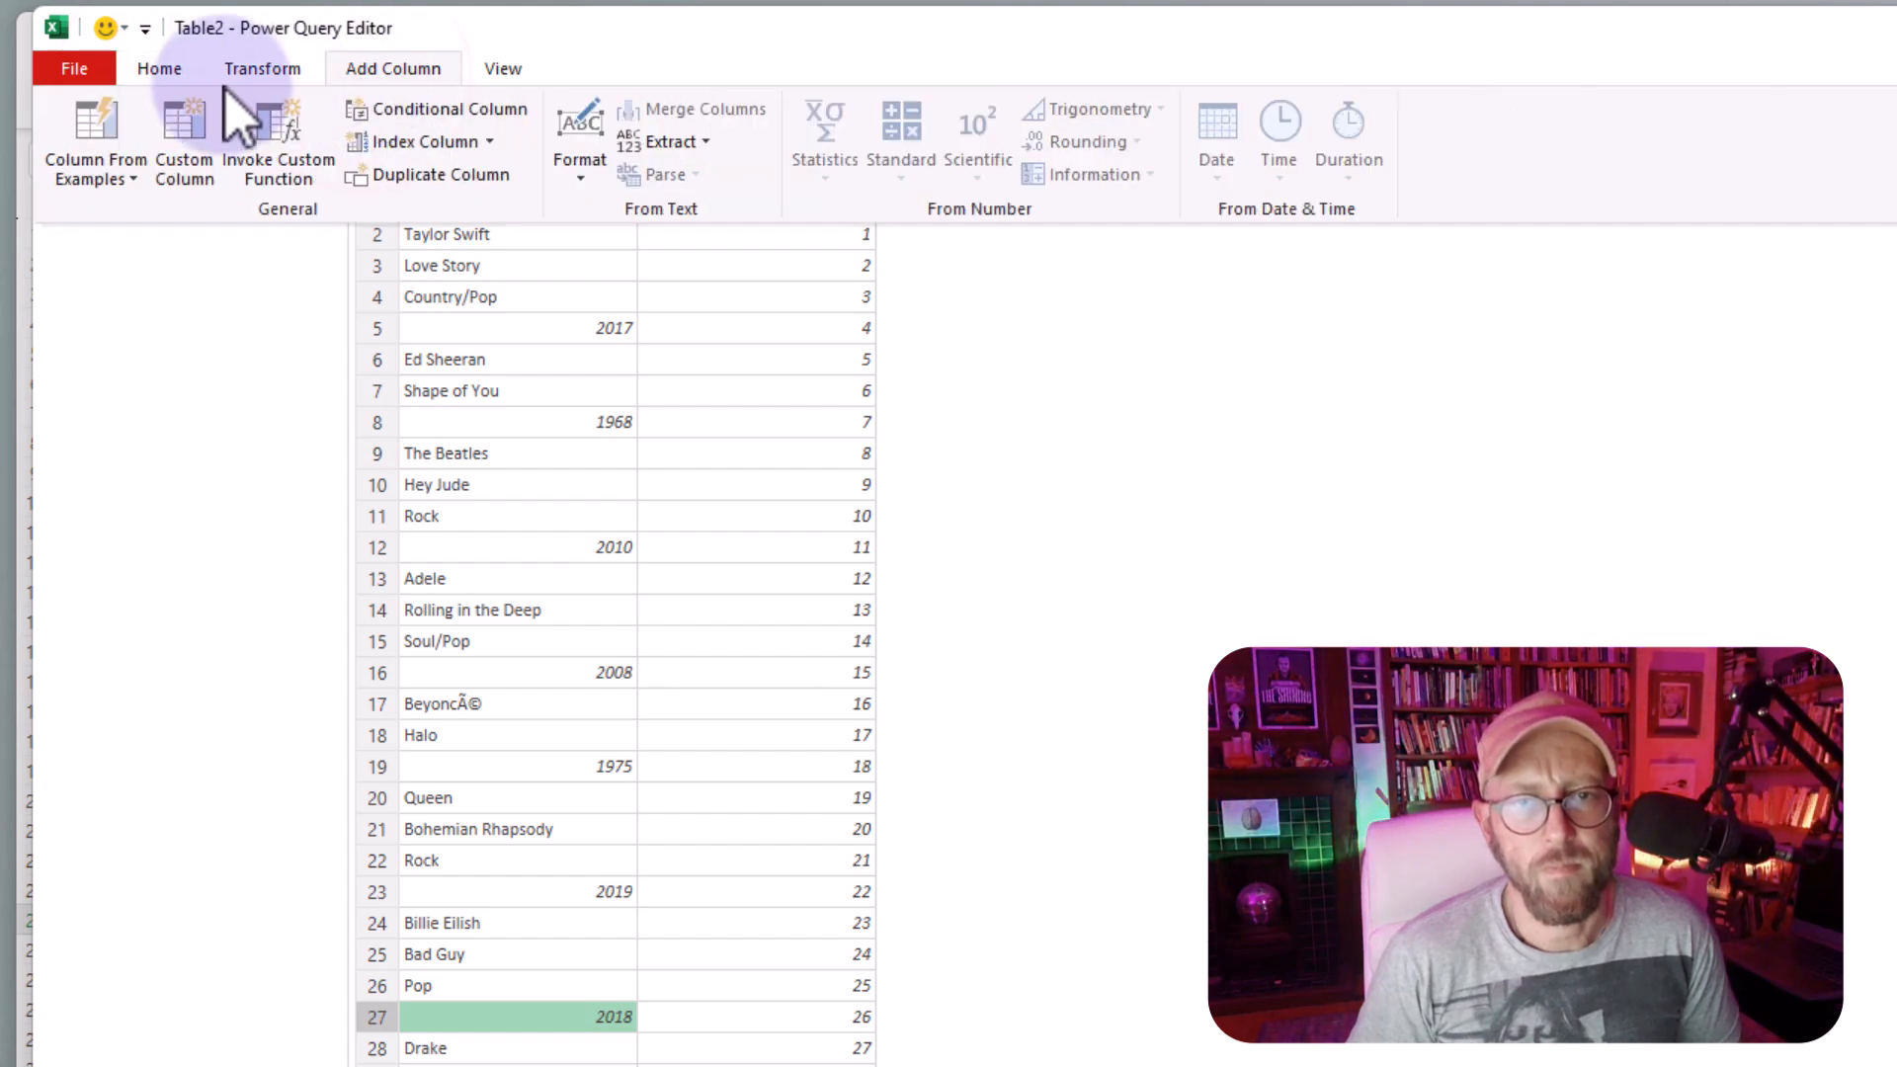
left_click(184, 143)
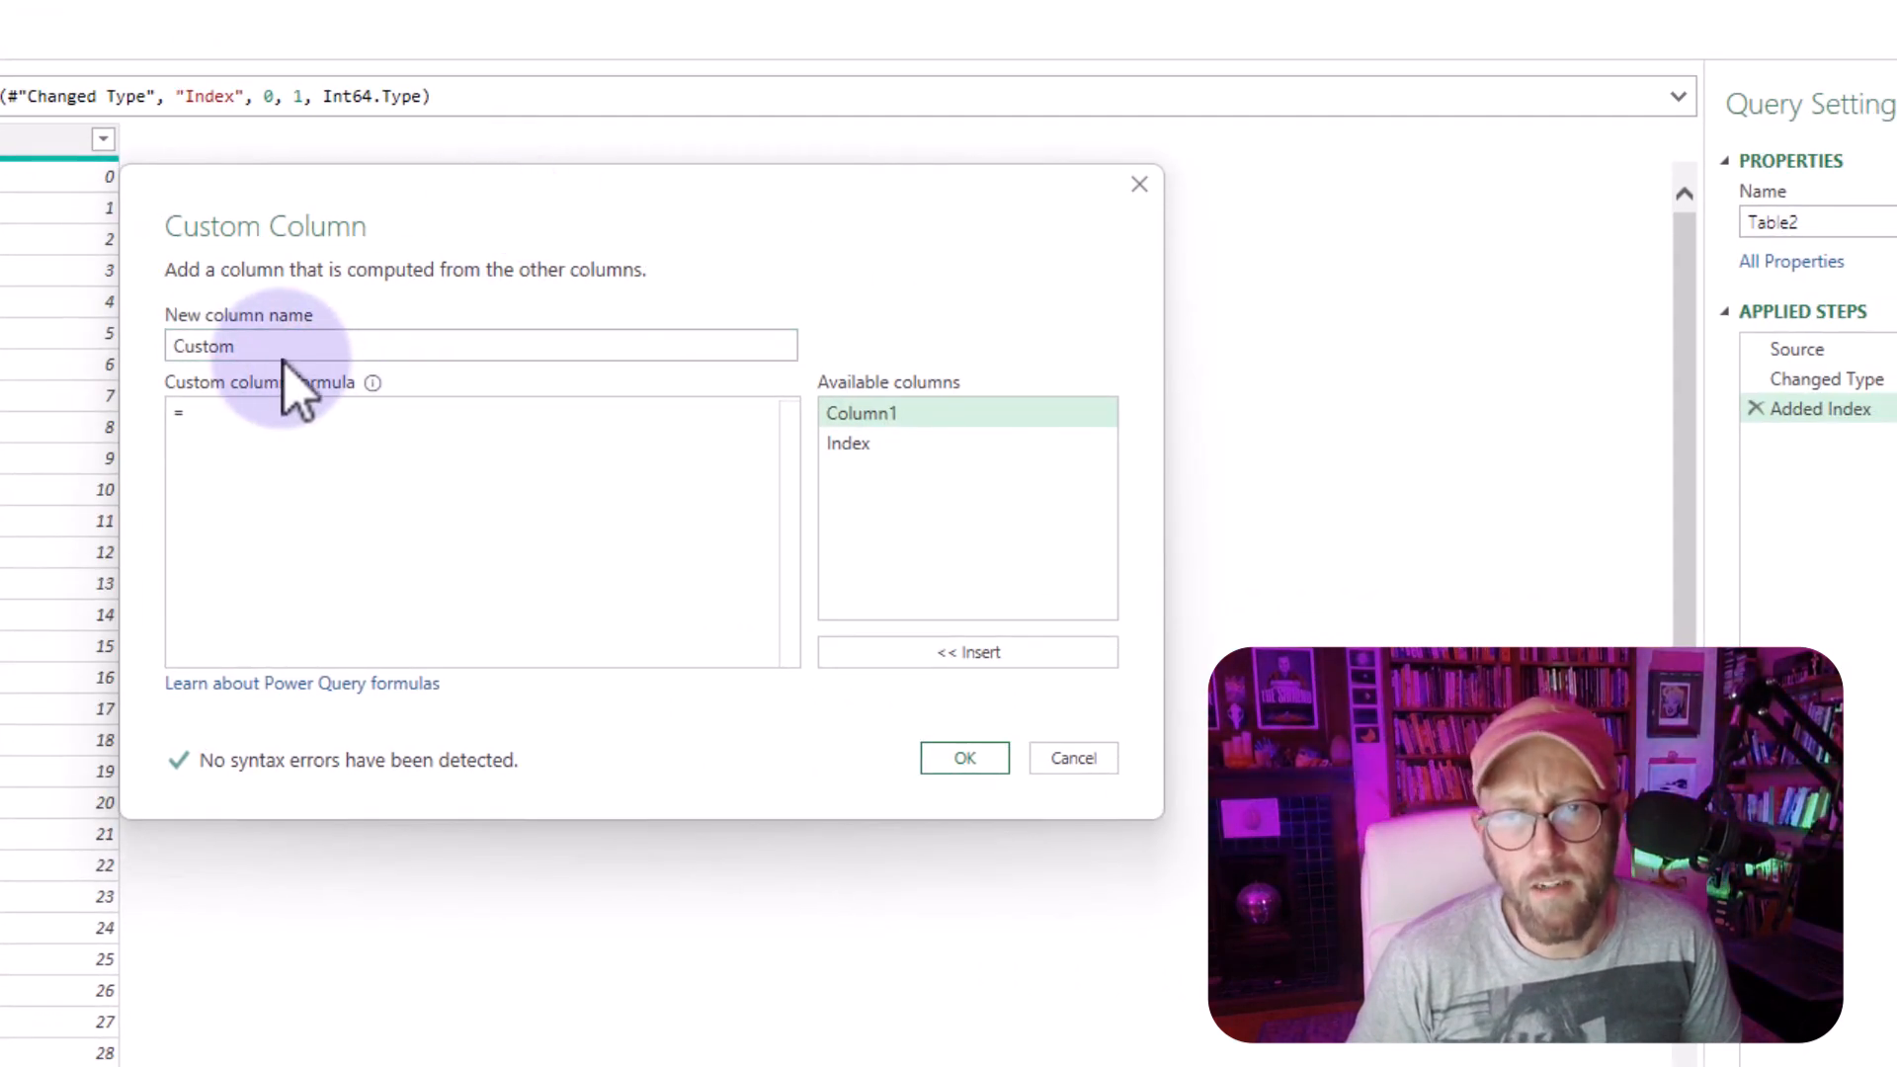
type("Key")
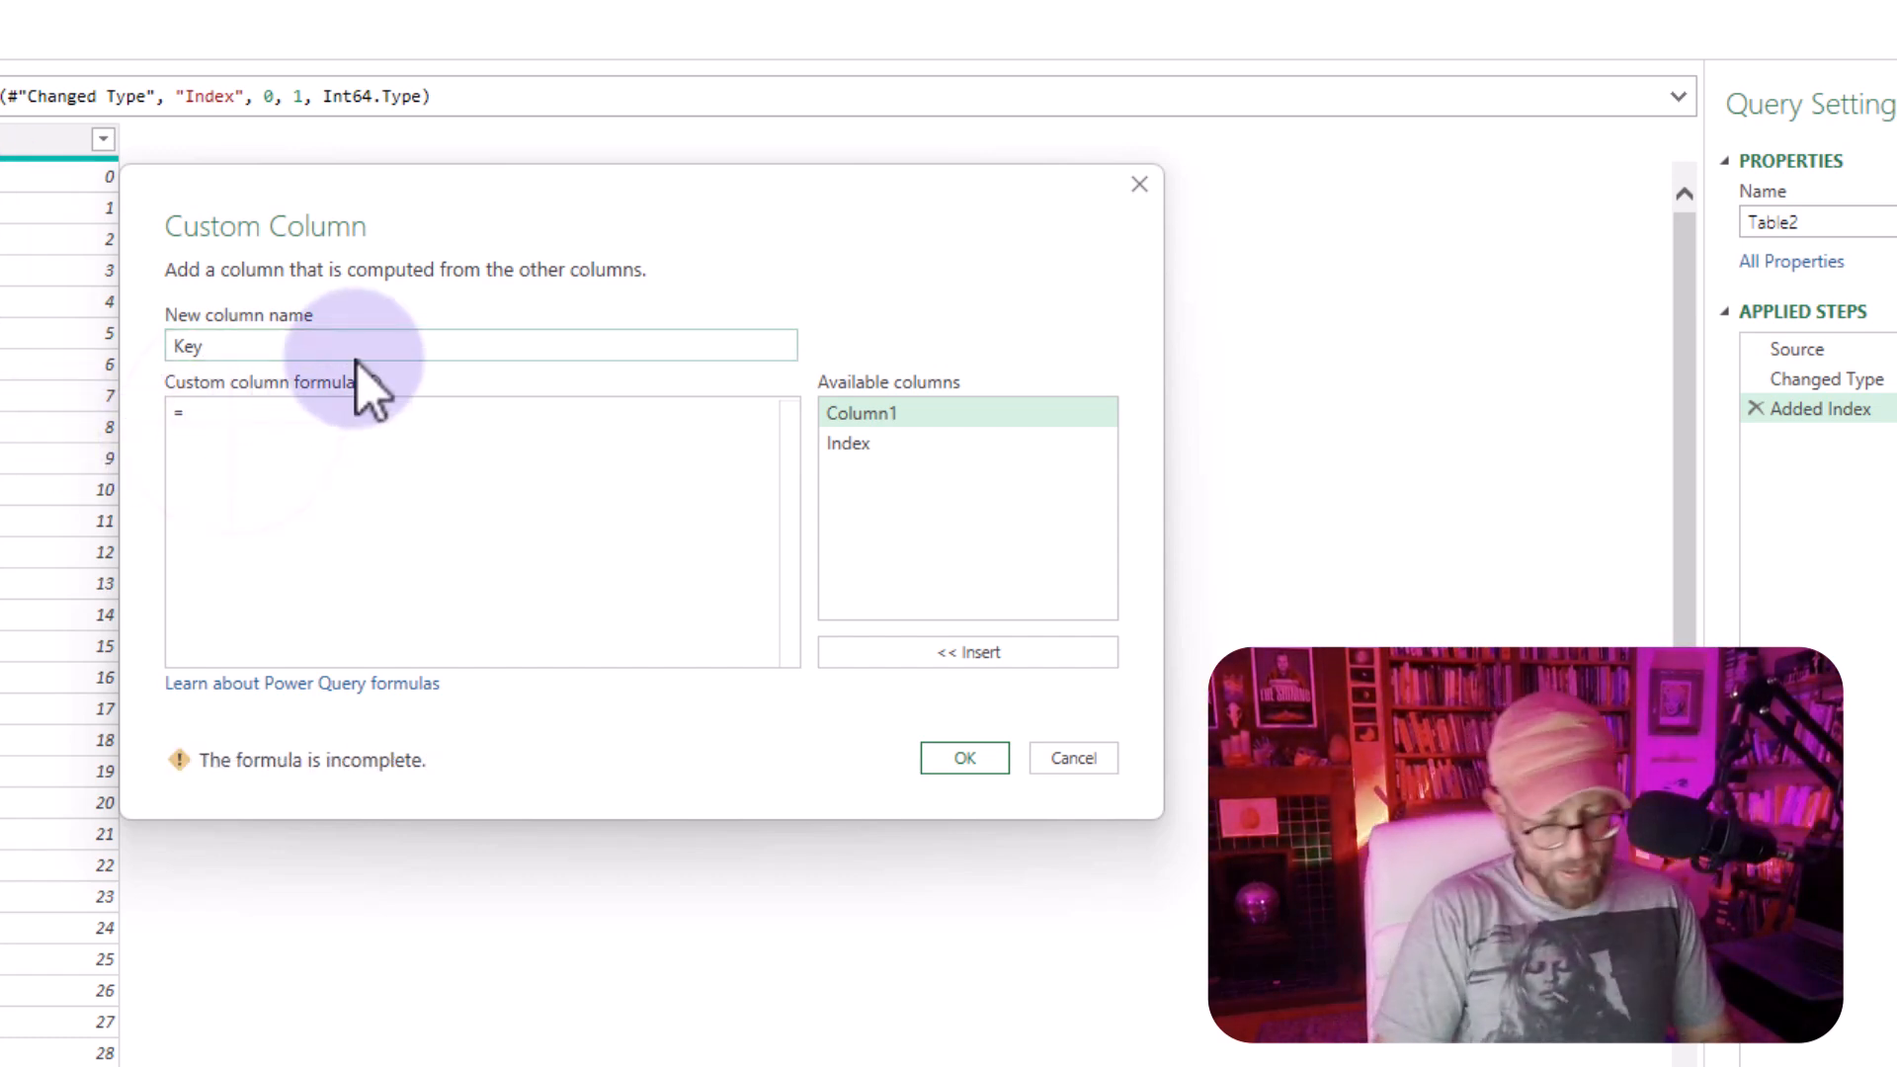
type("if value.Is(")
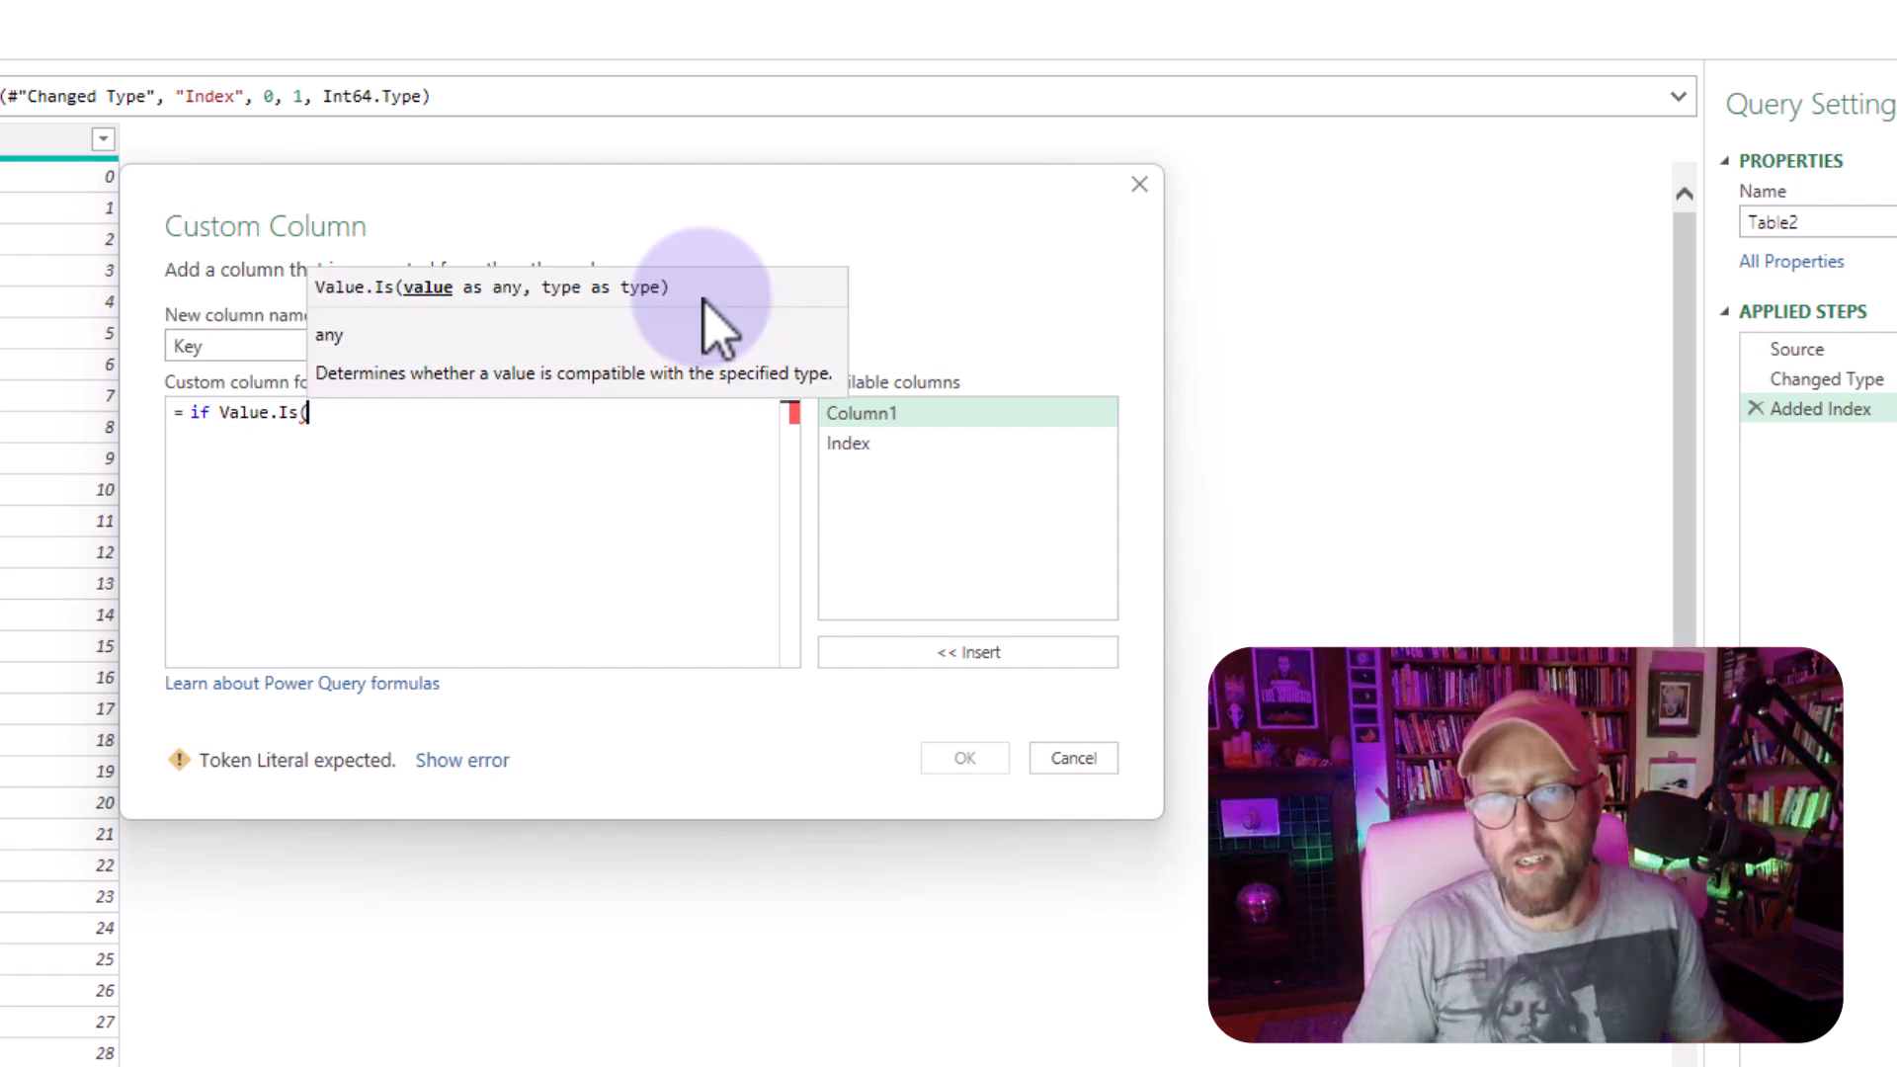
mouse_move(931, 434)
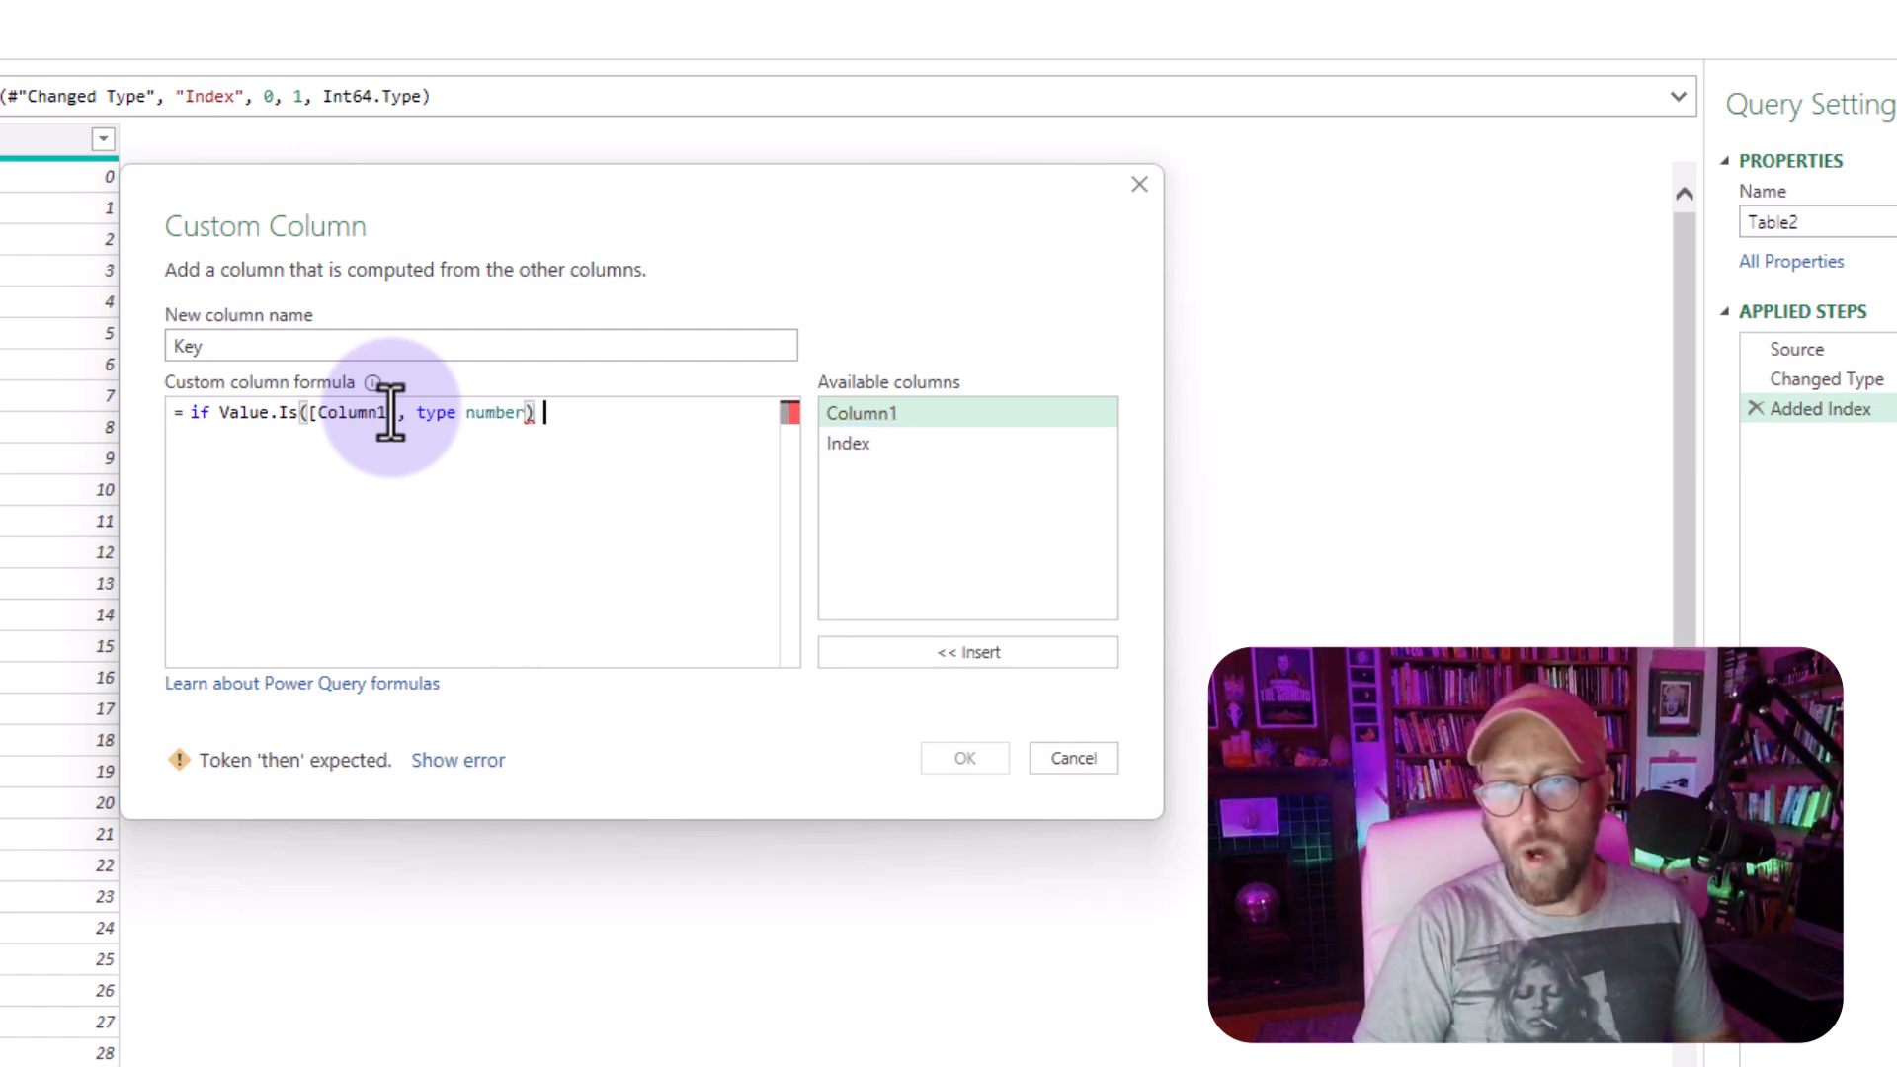
type("then")
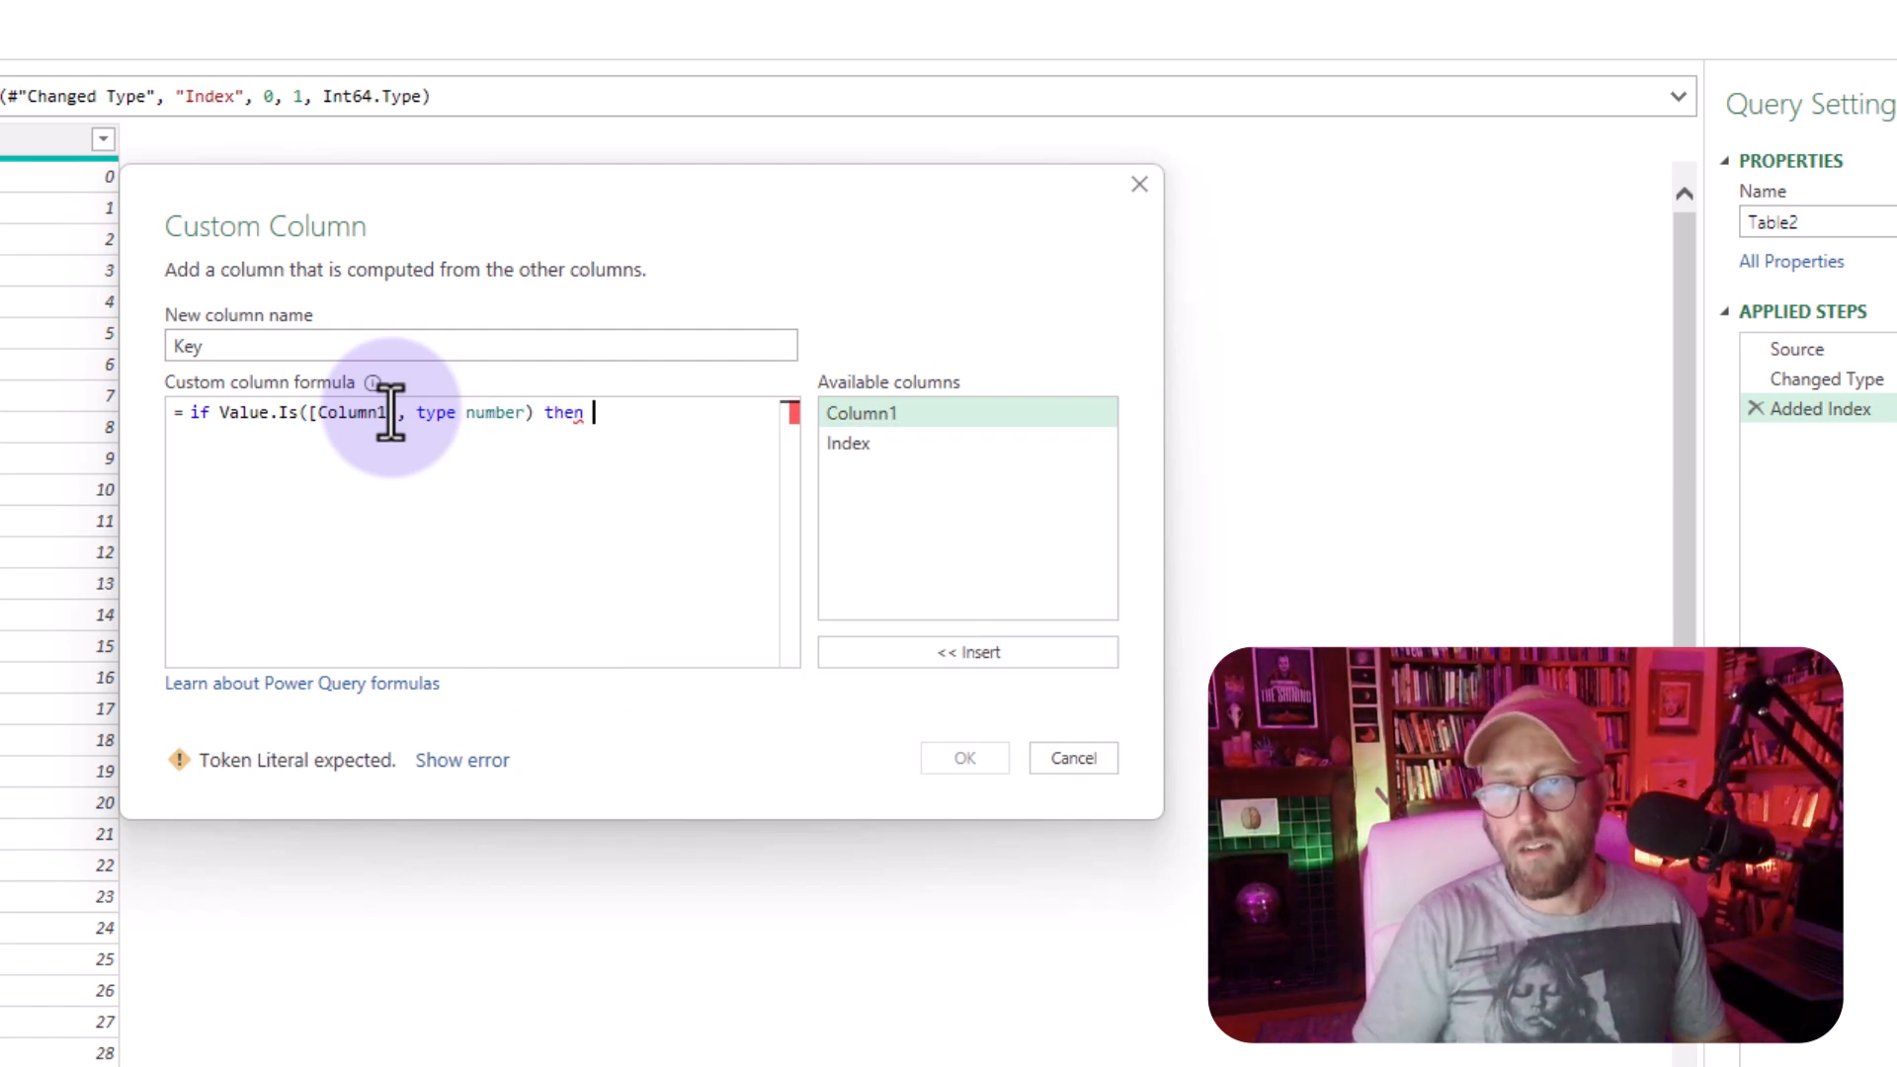
mouse_move(918, 454)
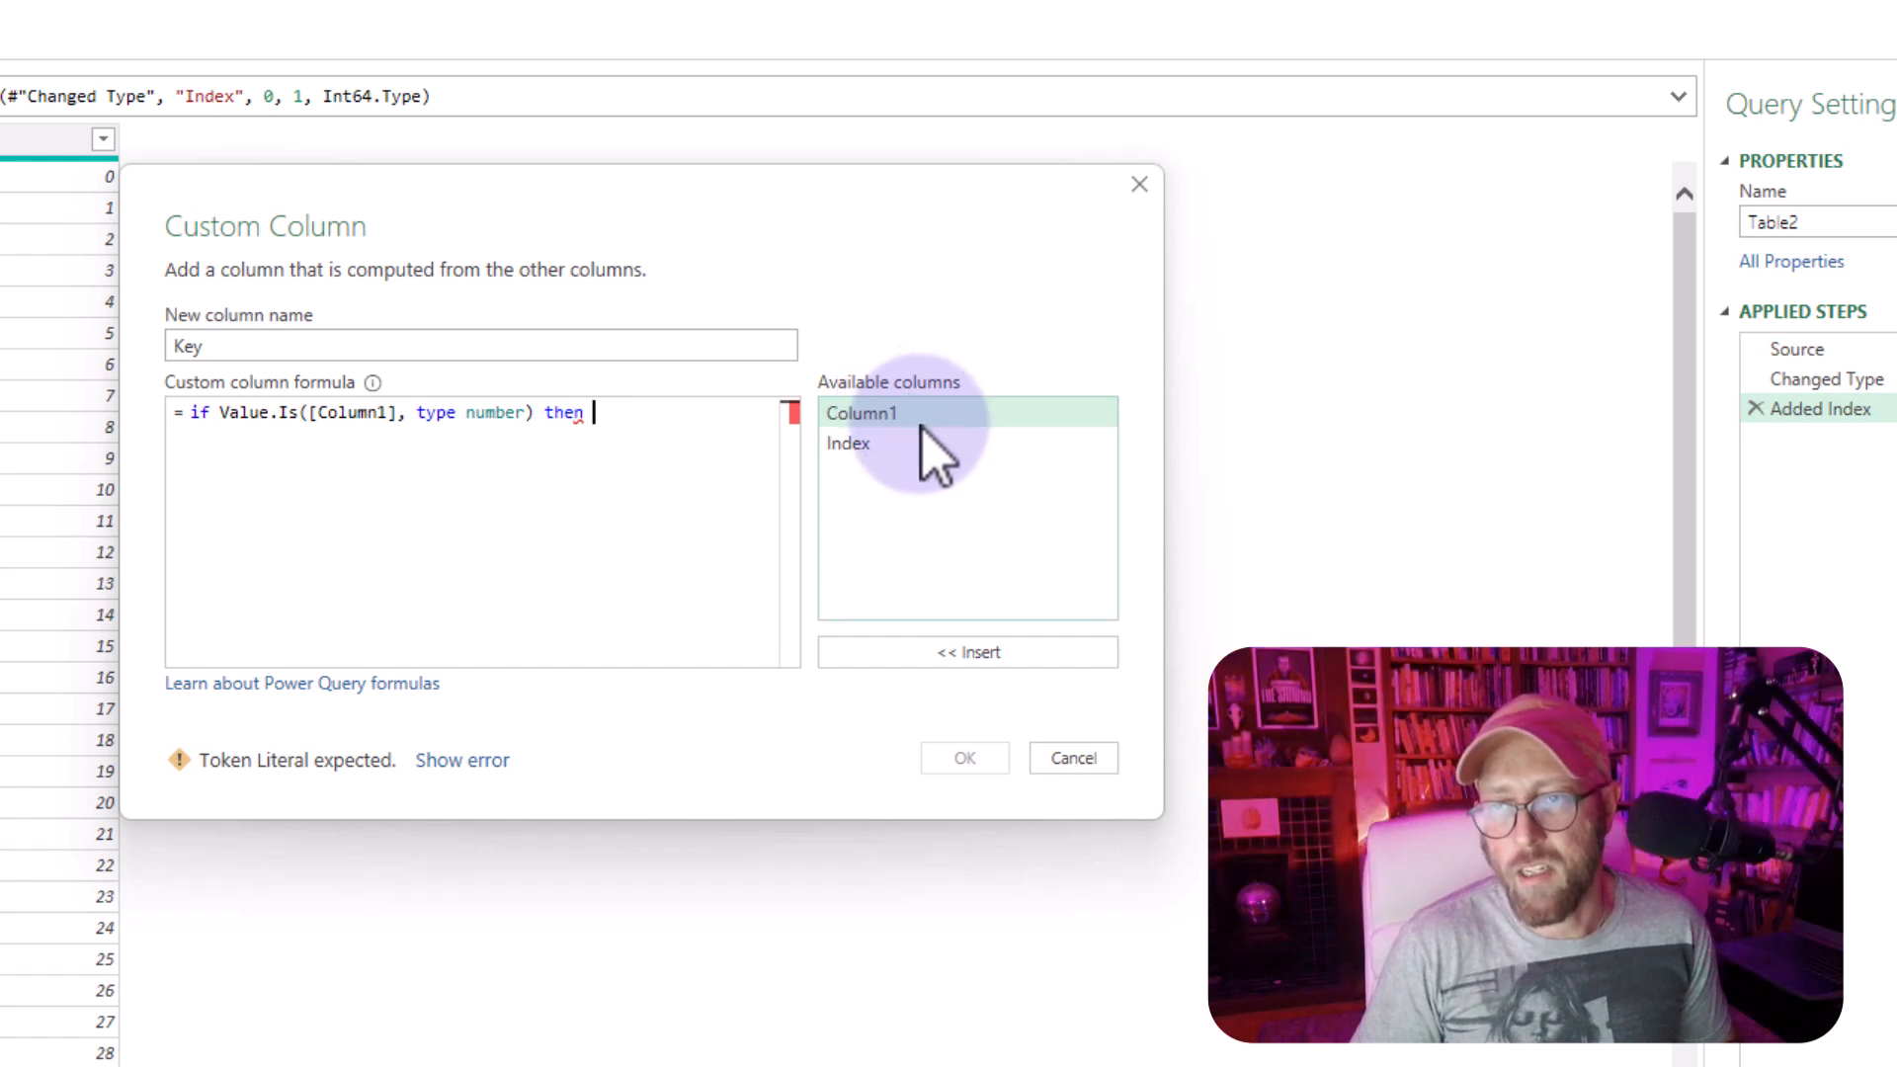
type("[Index] else")
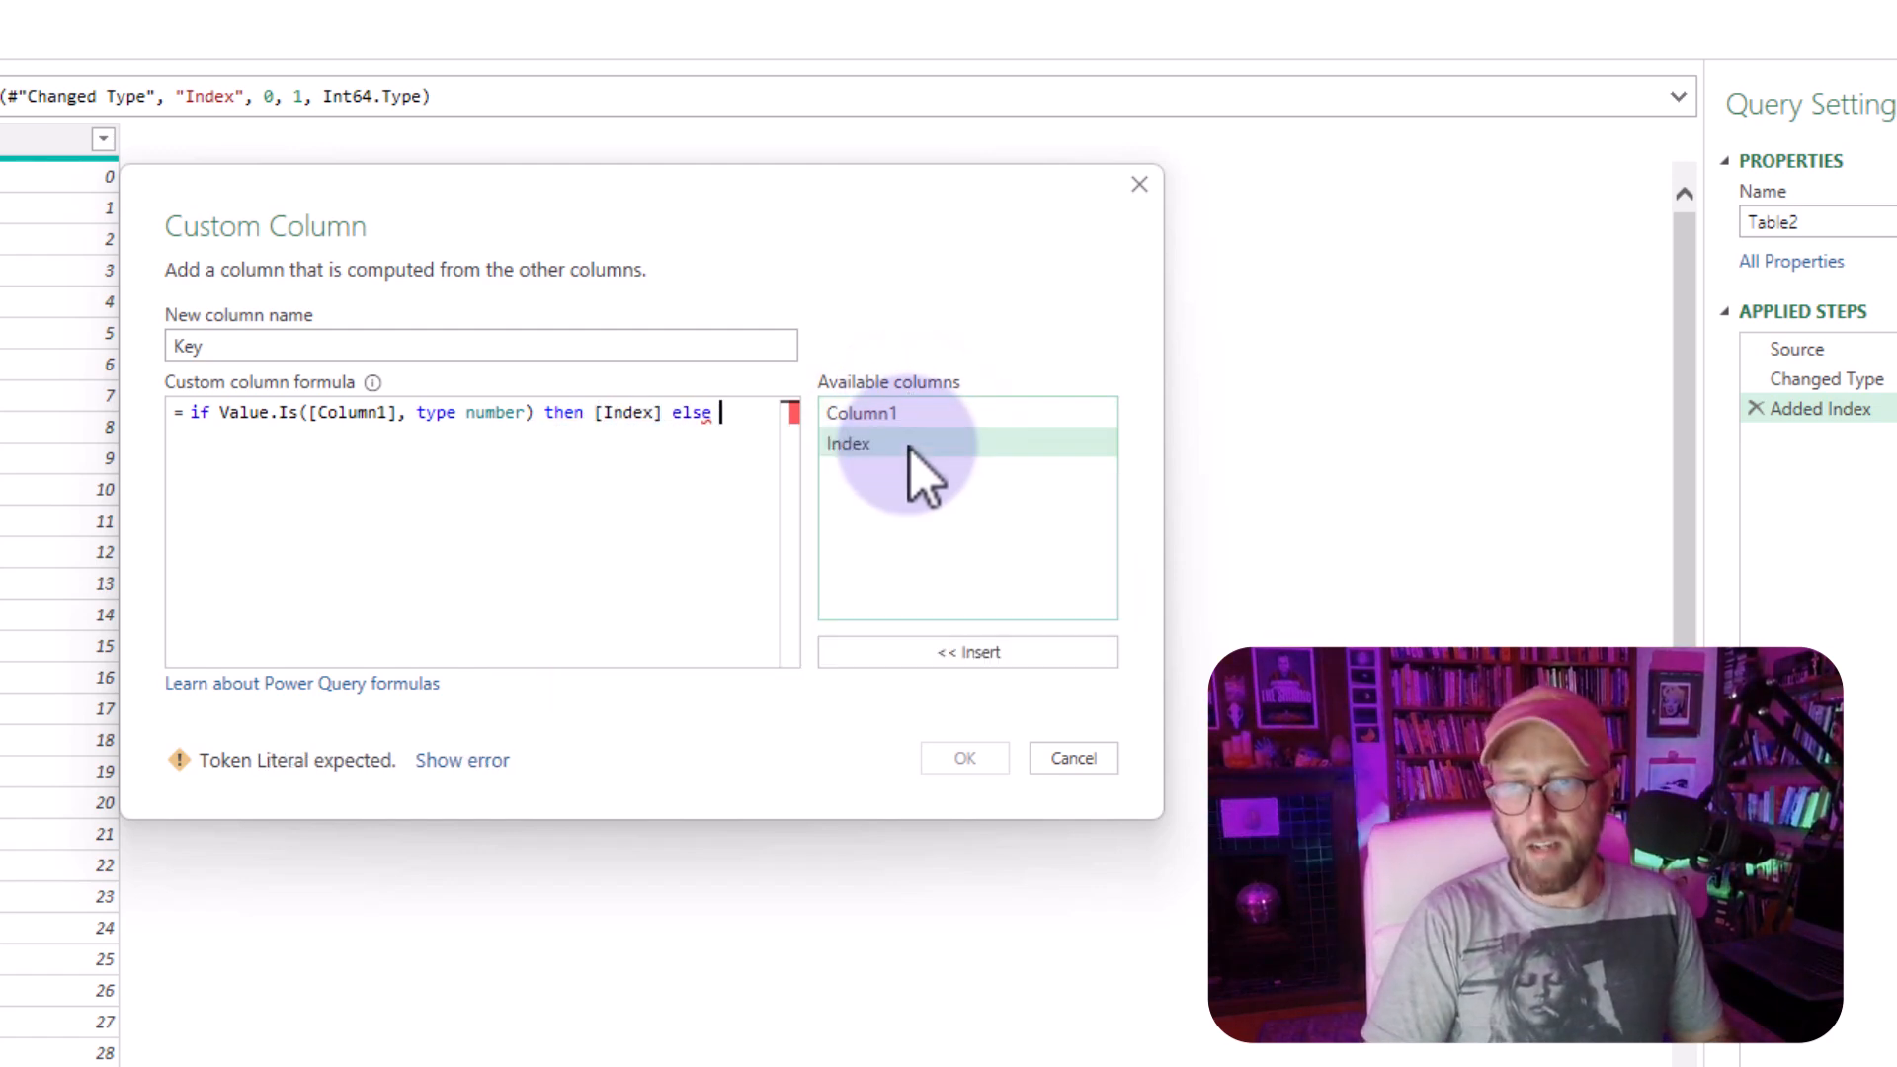
type("null")
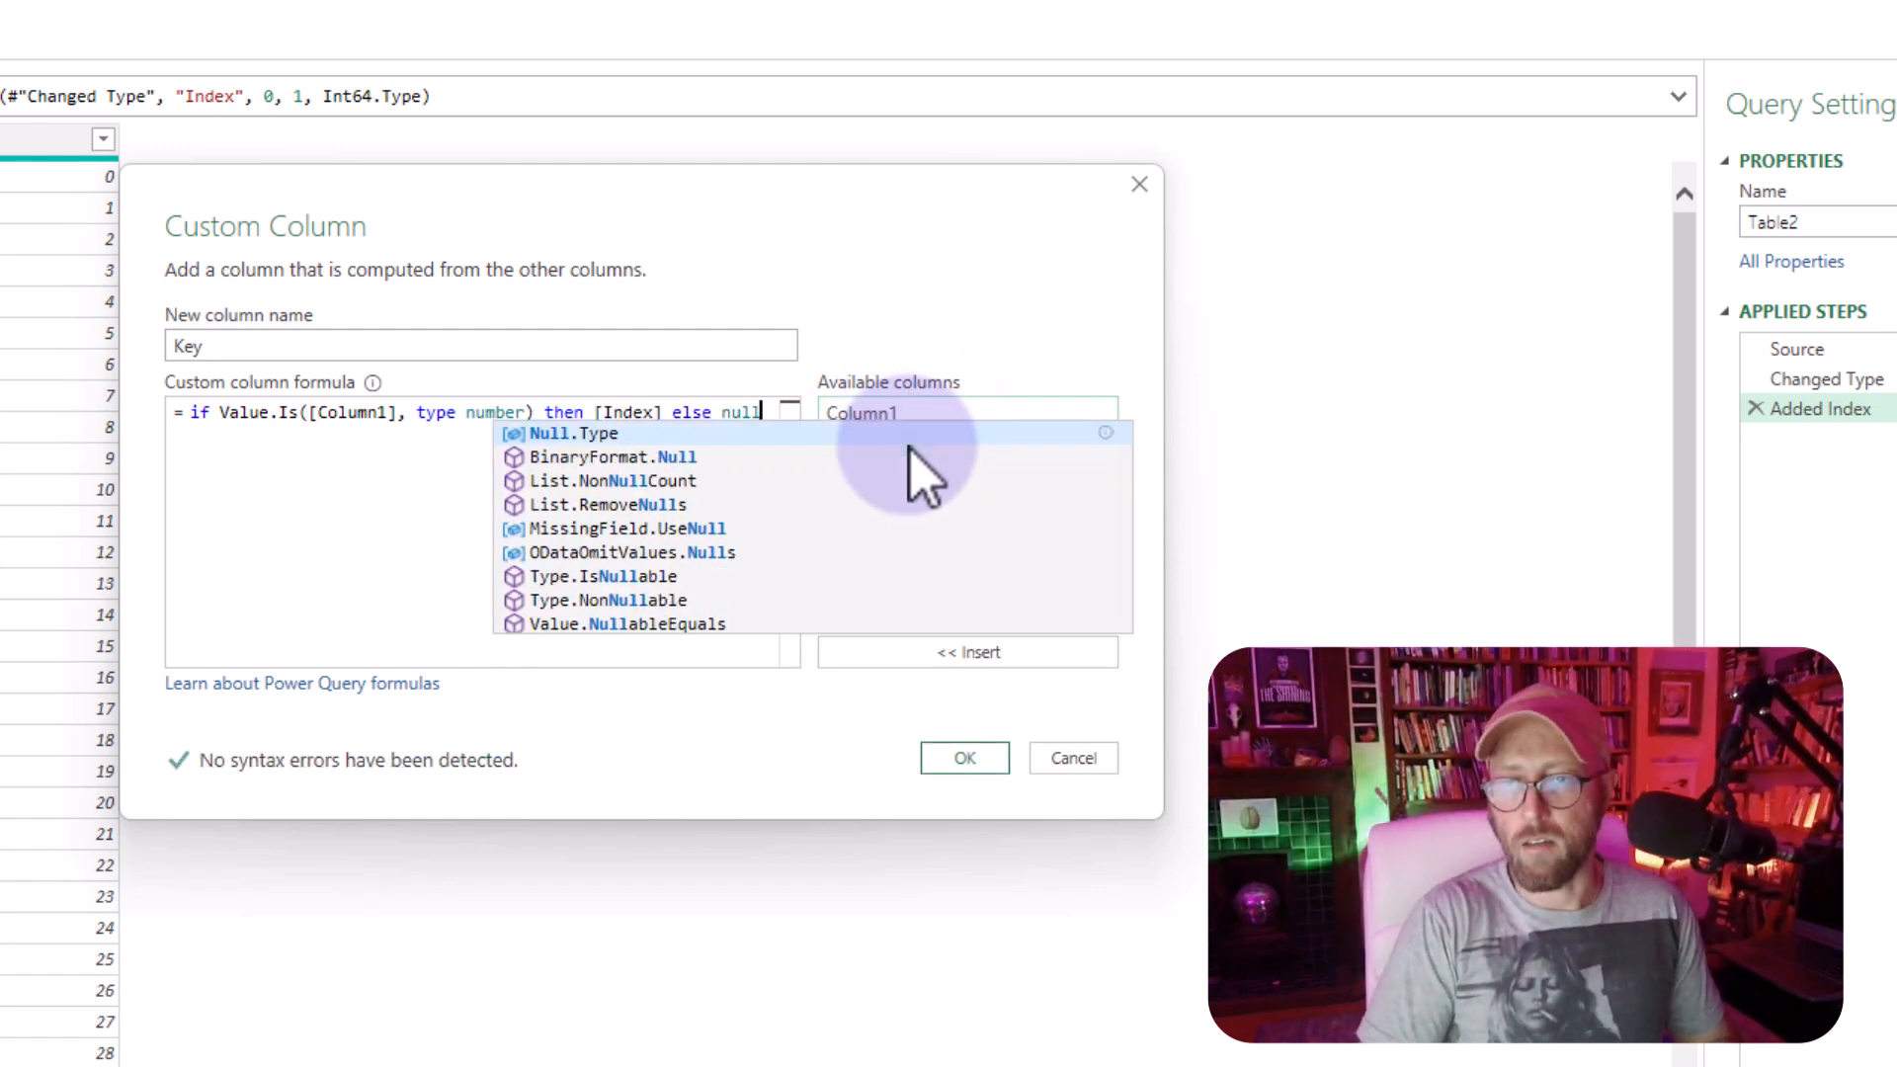
left_click(964, 757)
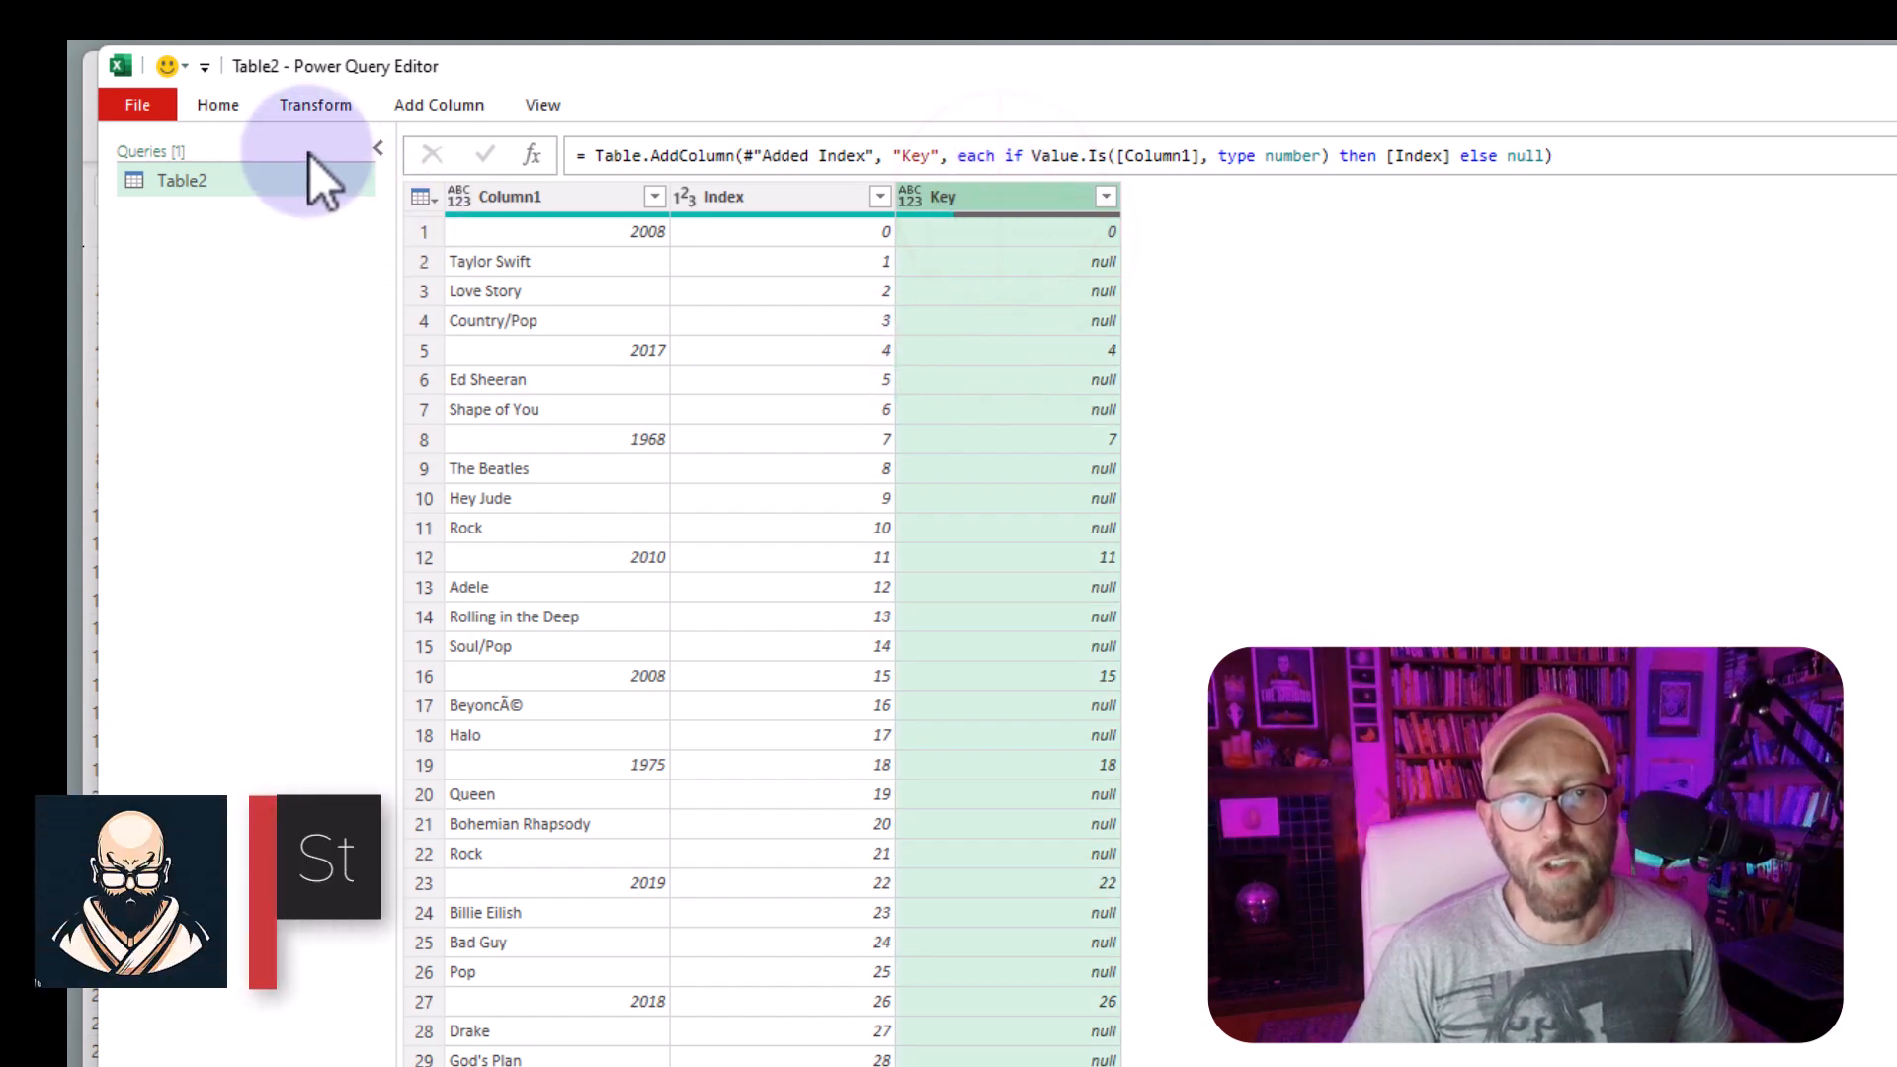
- Fill the Key column down so each record's rows share its year-row number
left_click(314, 105)
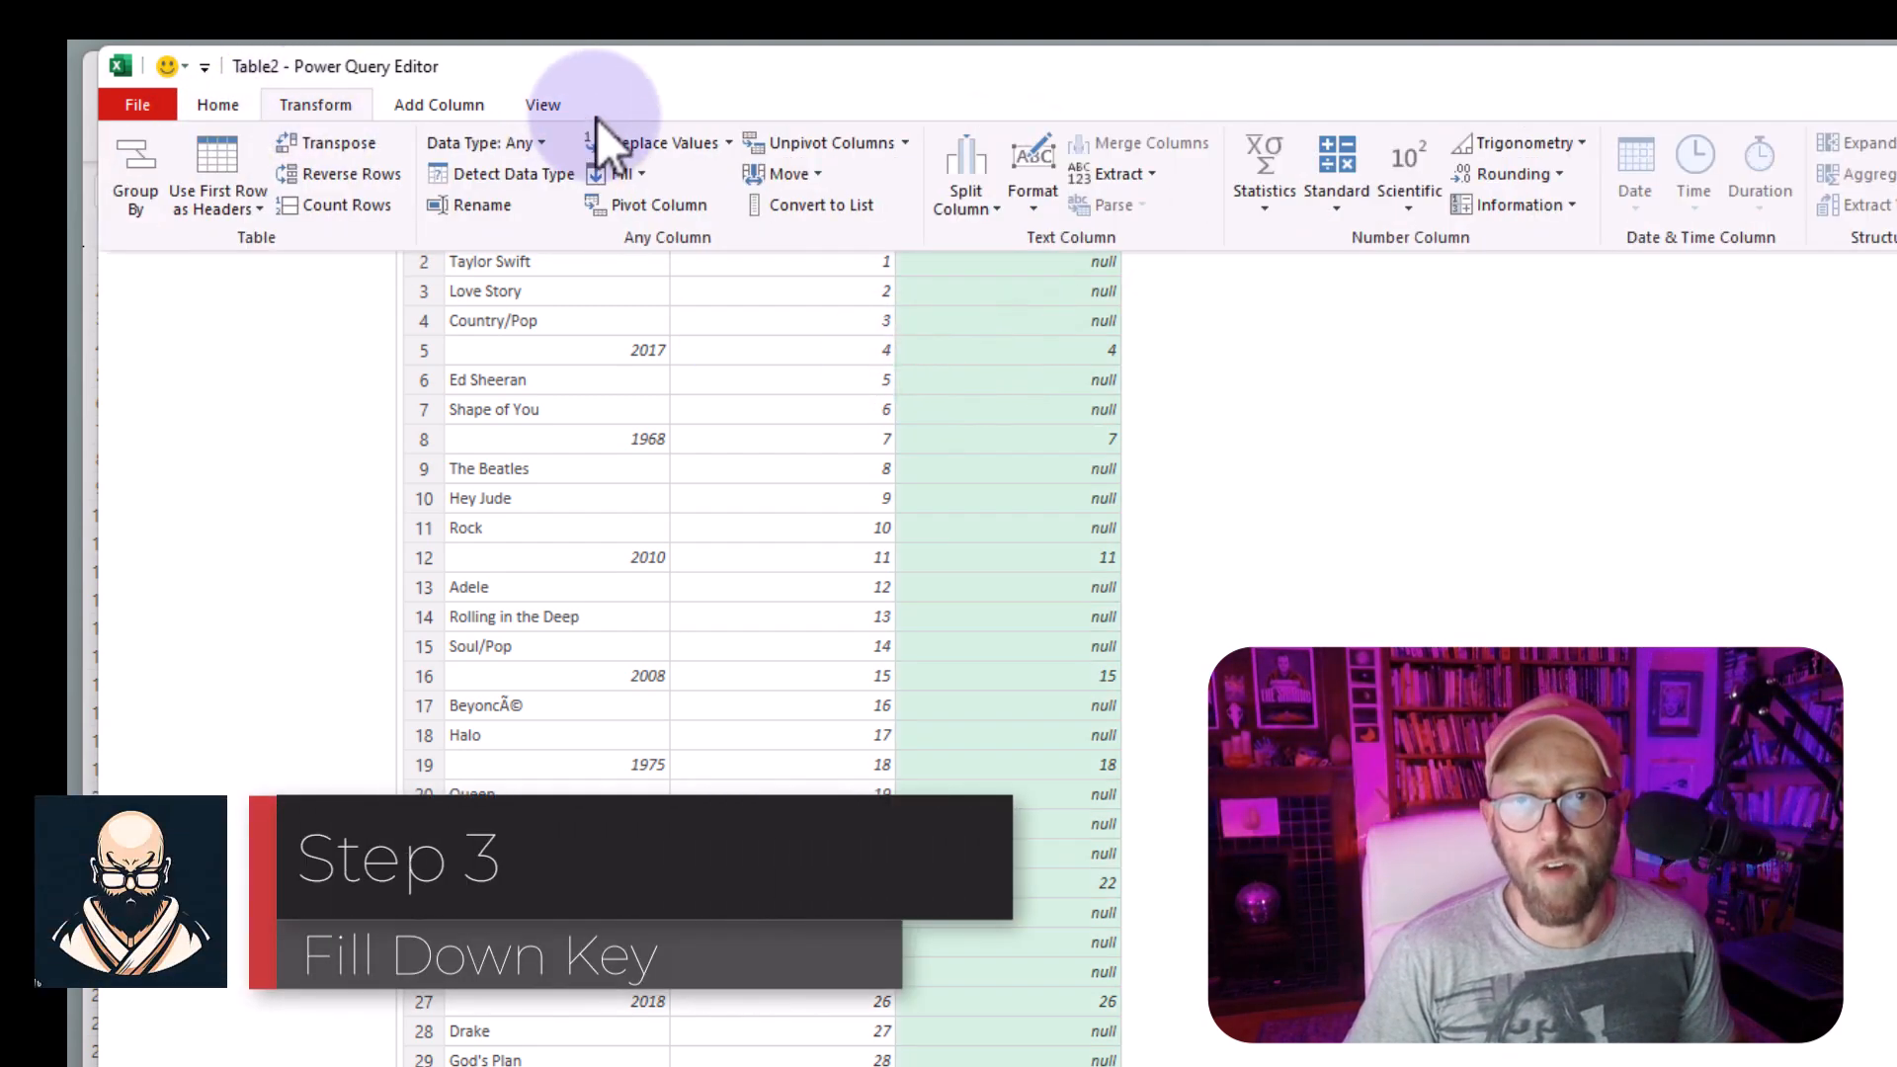
left_click(620, 174)
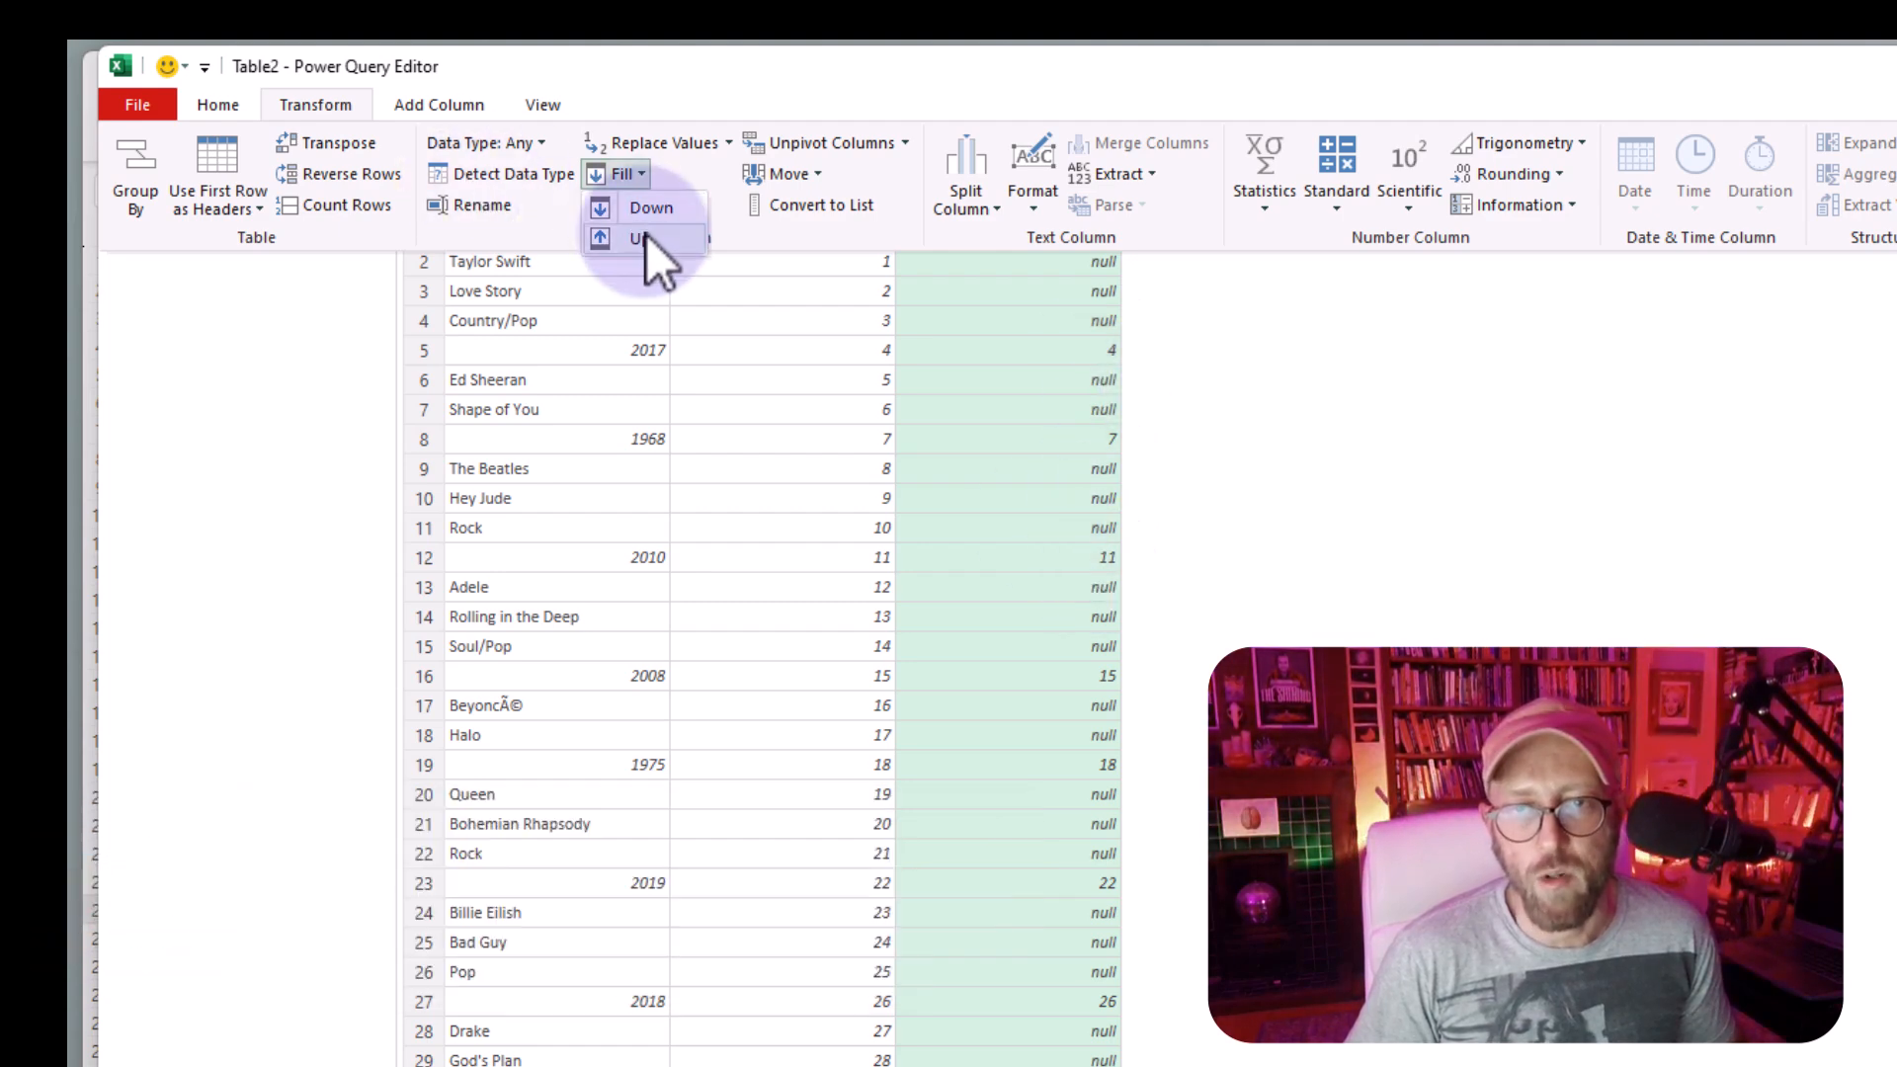
left_click(650, 207)
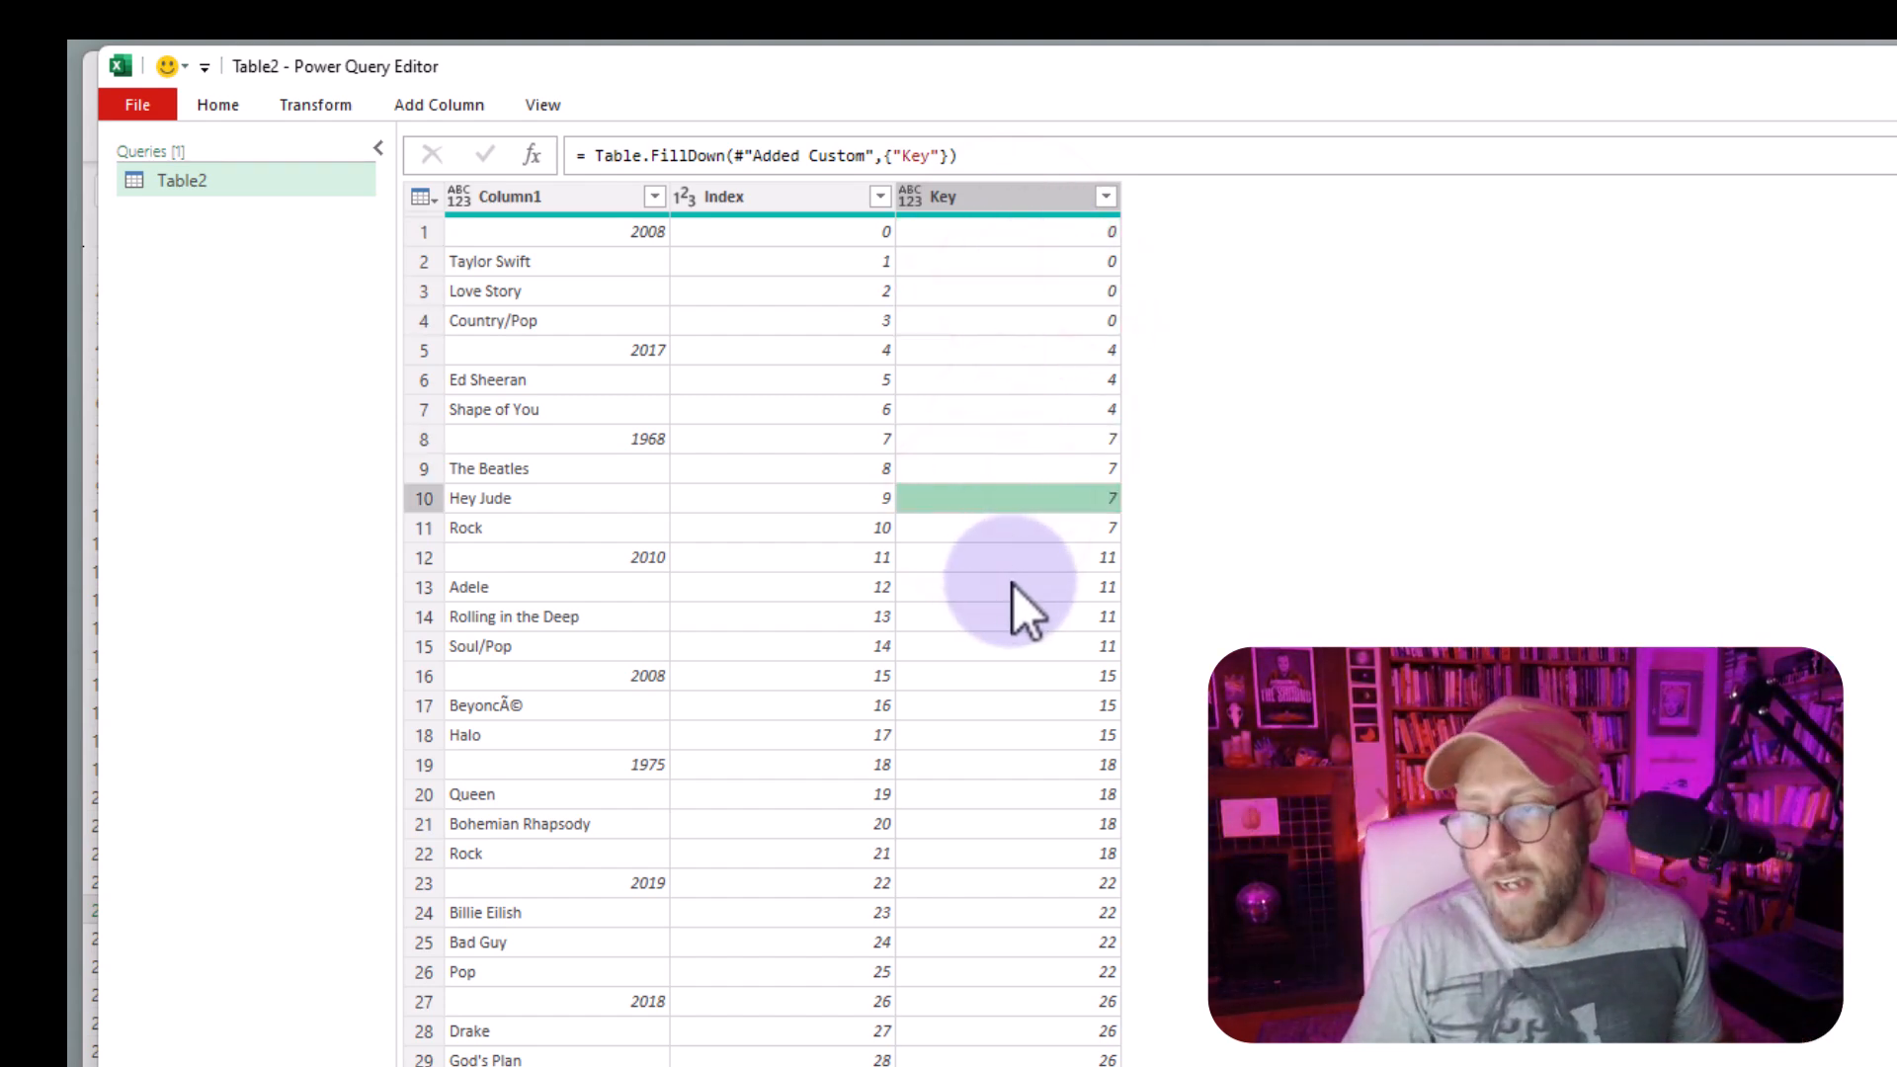
left_click(723, 196)
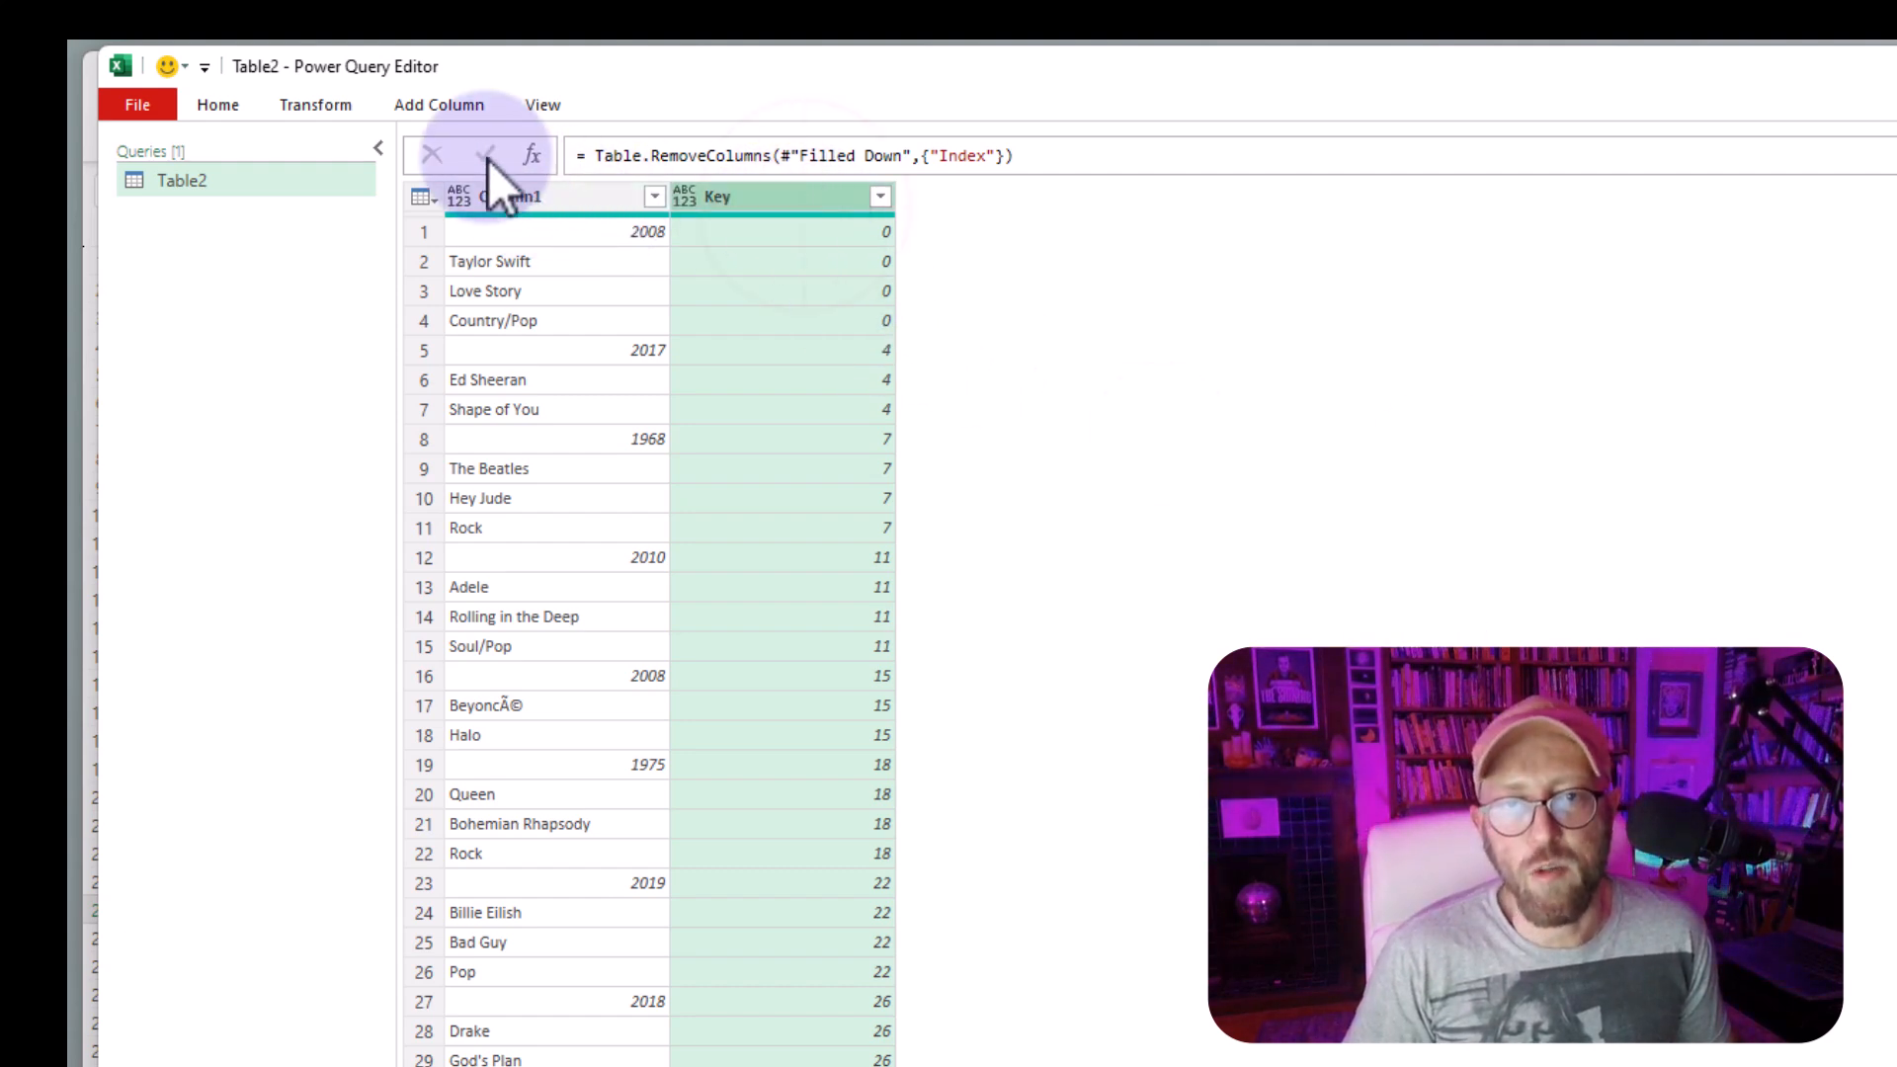
- Group rows by Key into a Detail column using the All Rows operation
left_click(317, 105)
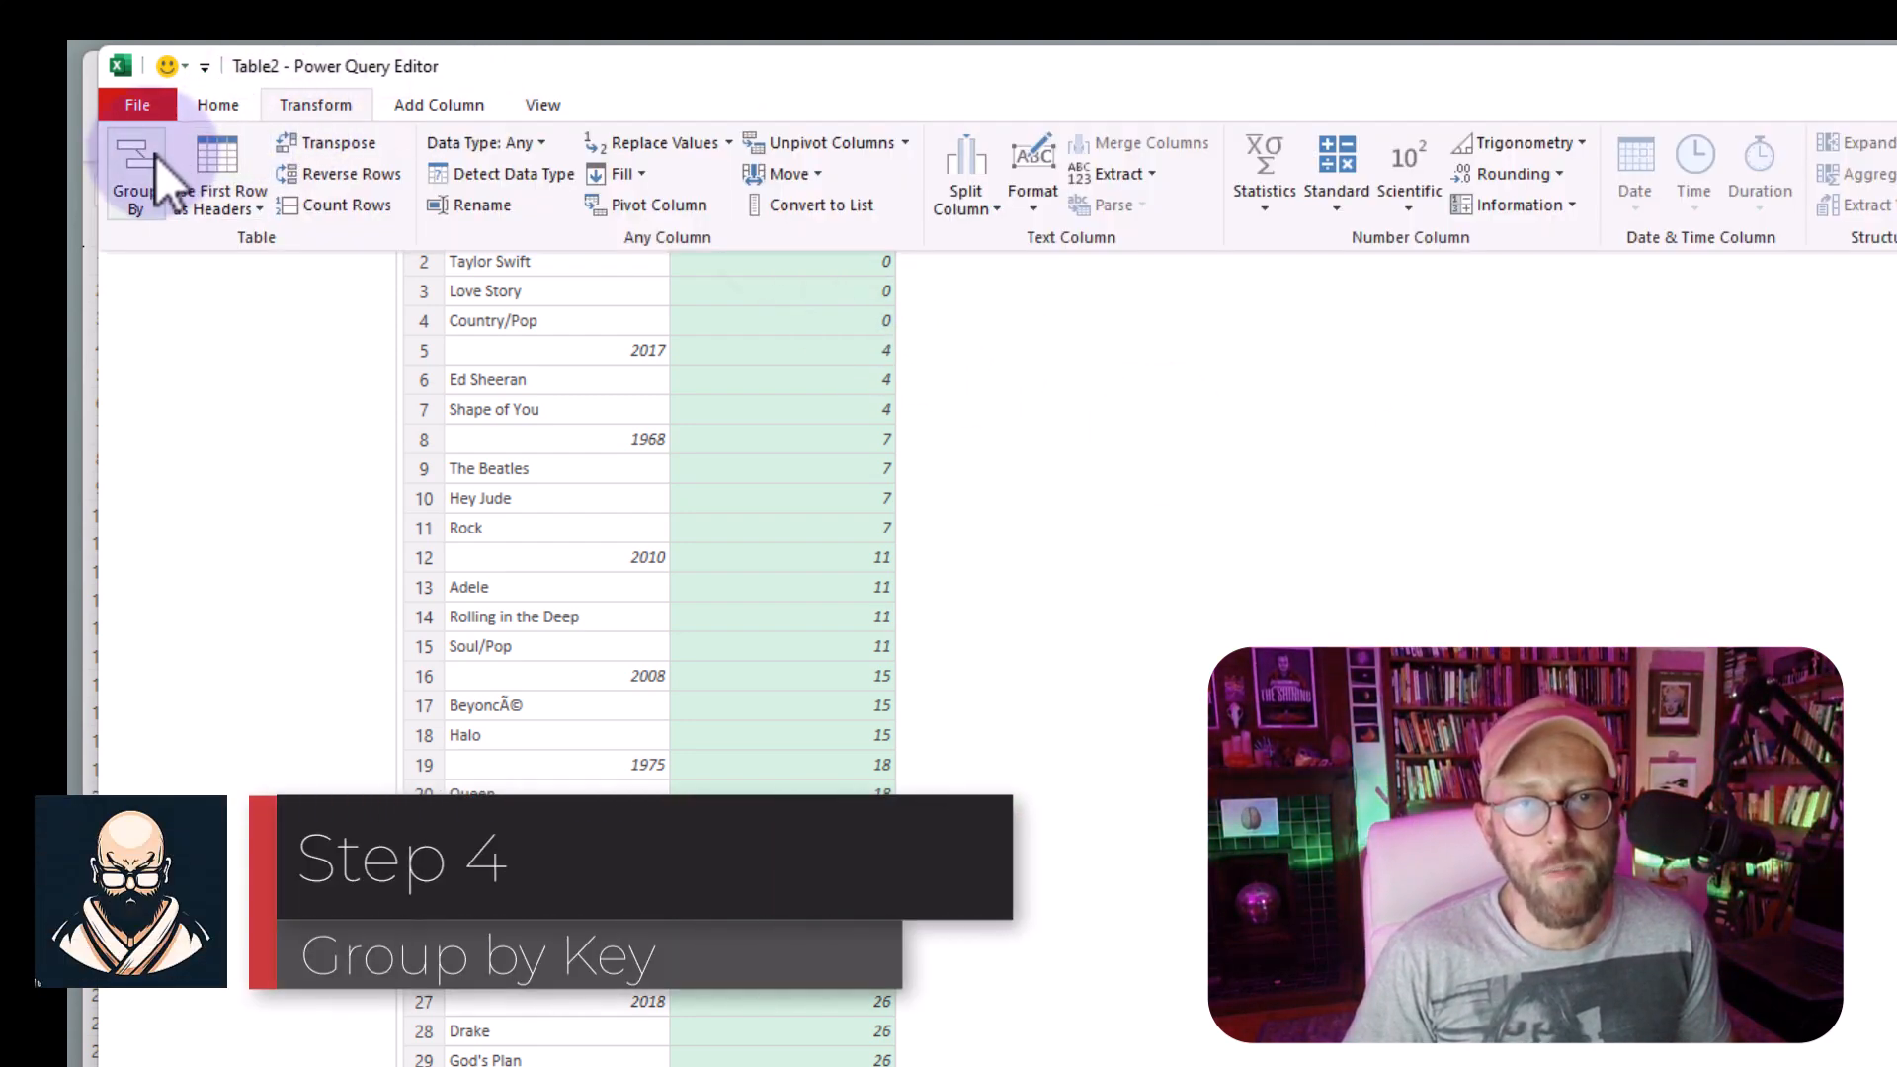
left_click(137, 175)
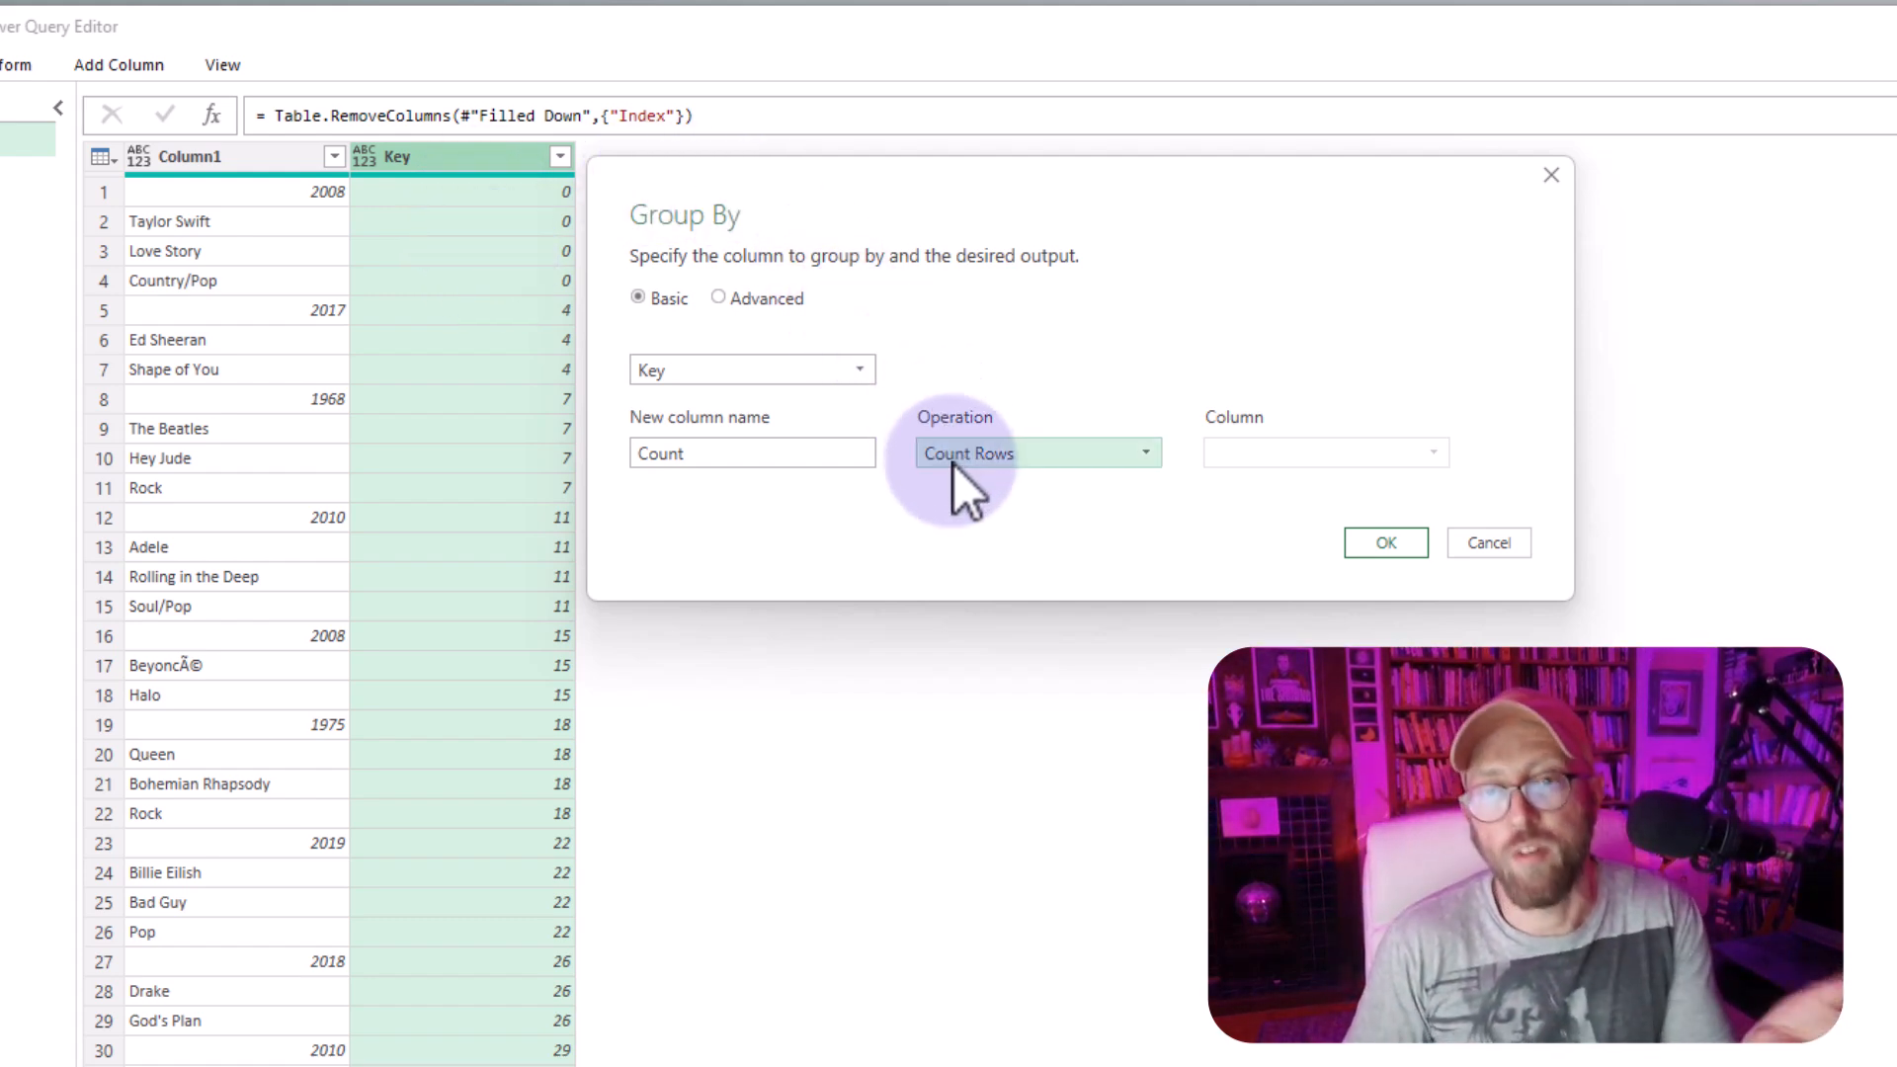
left_click(1033, 452)
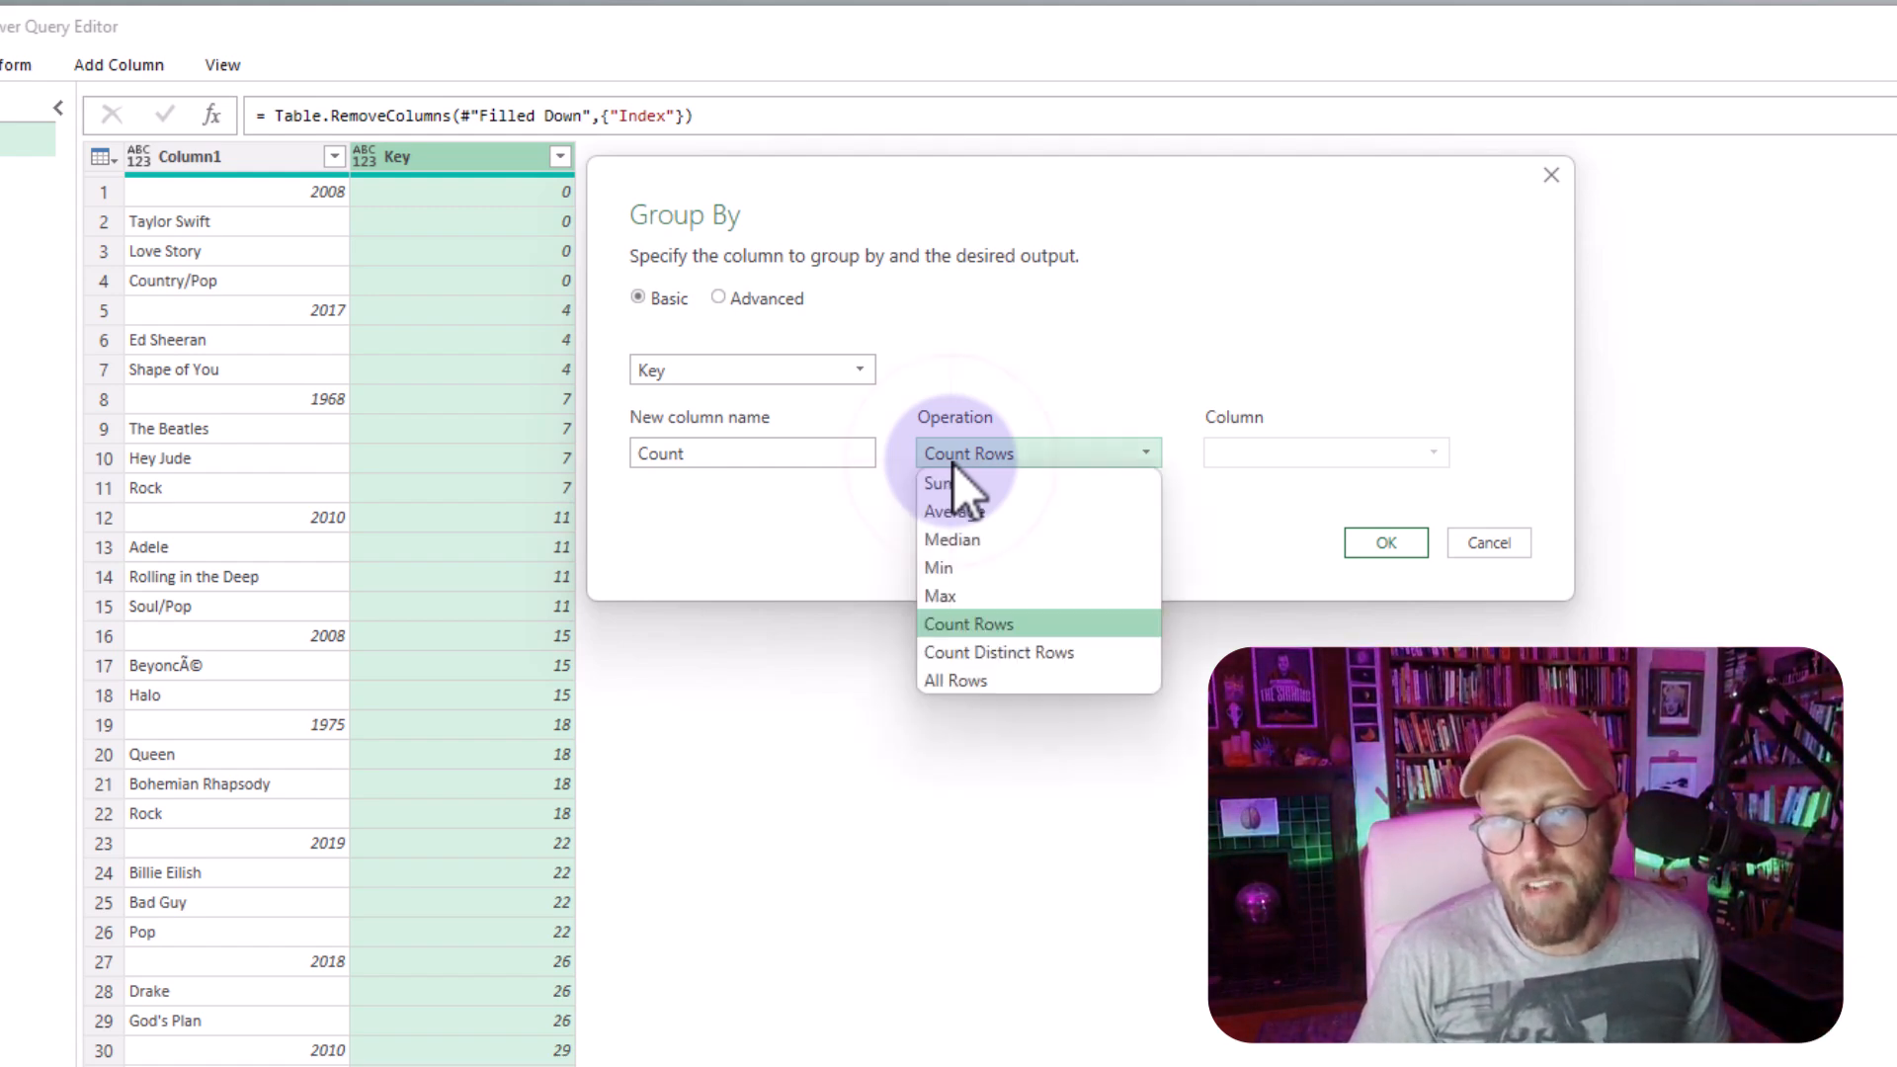
left_click(955, 680)
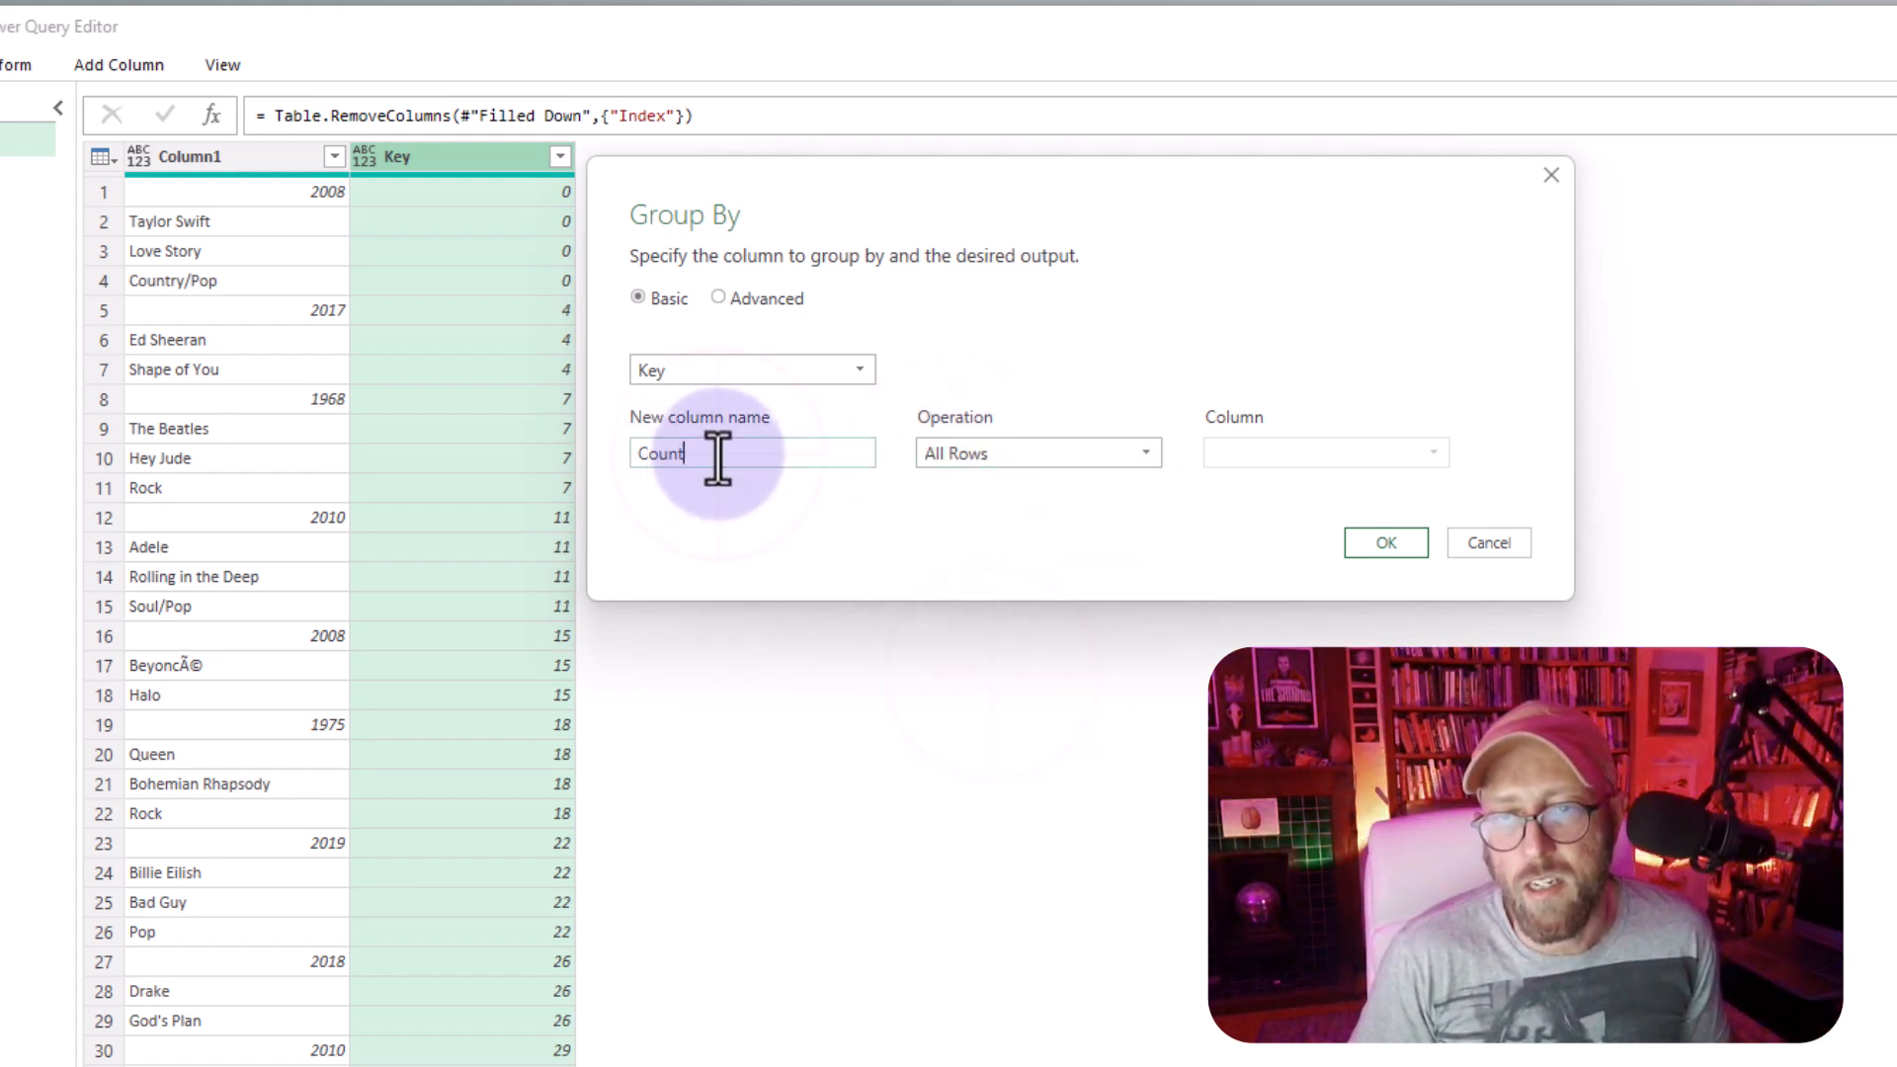
type("Detail")
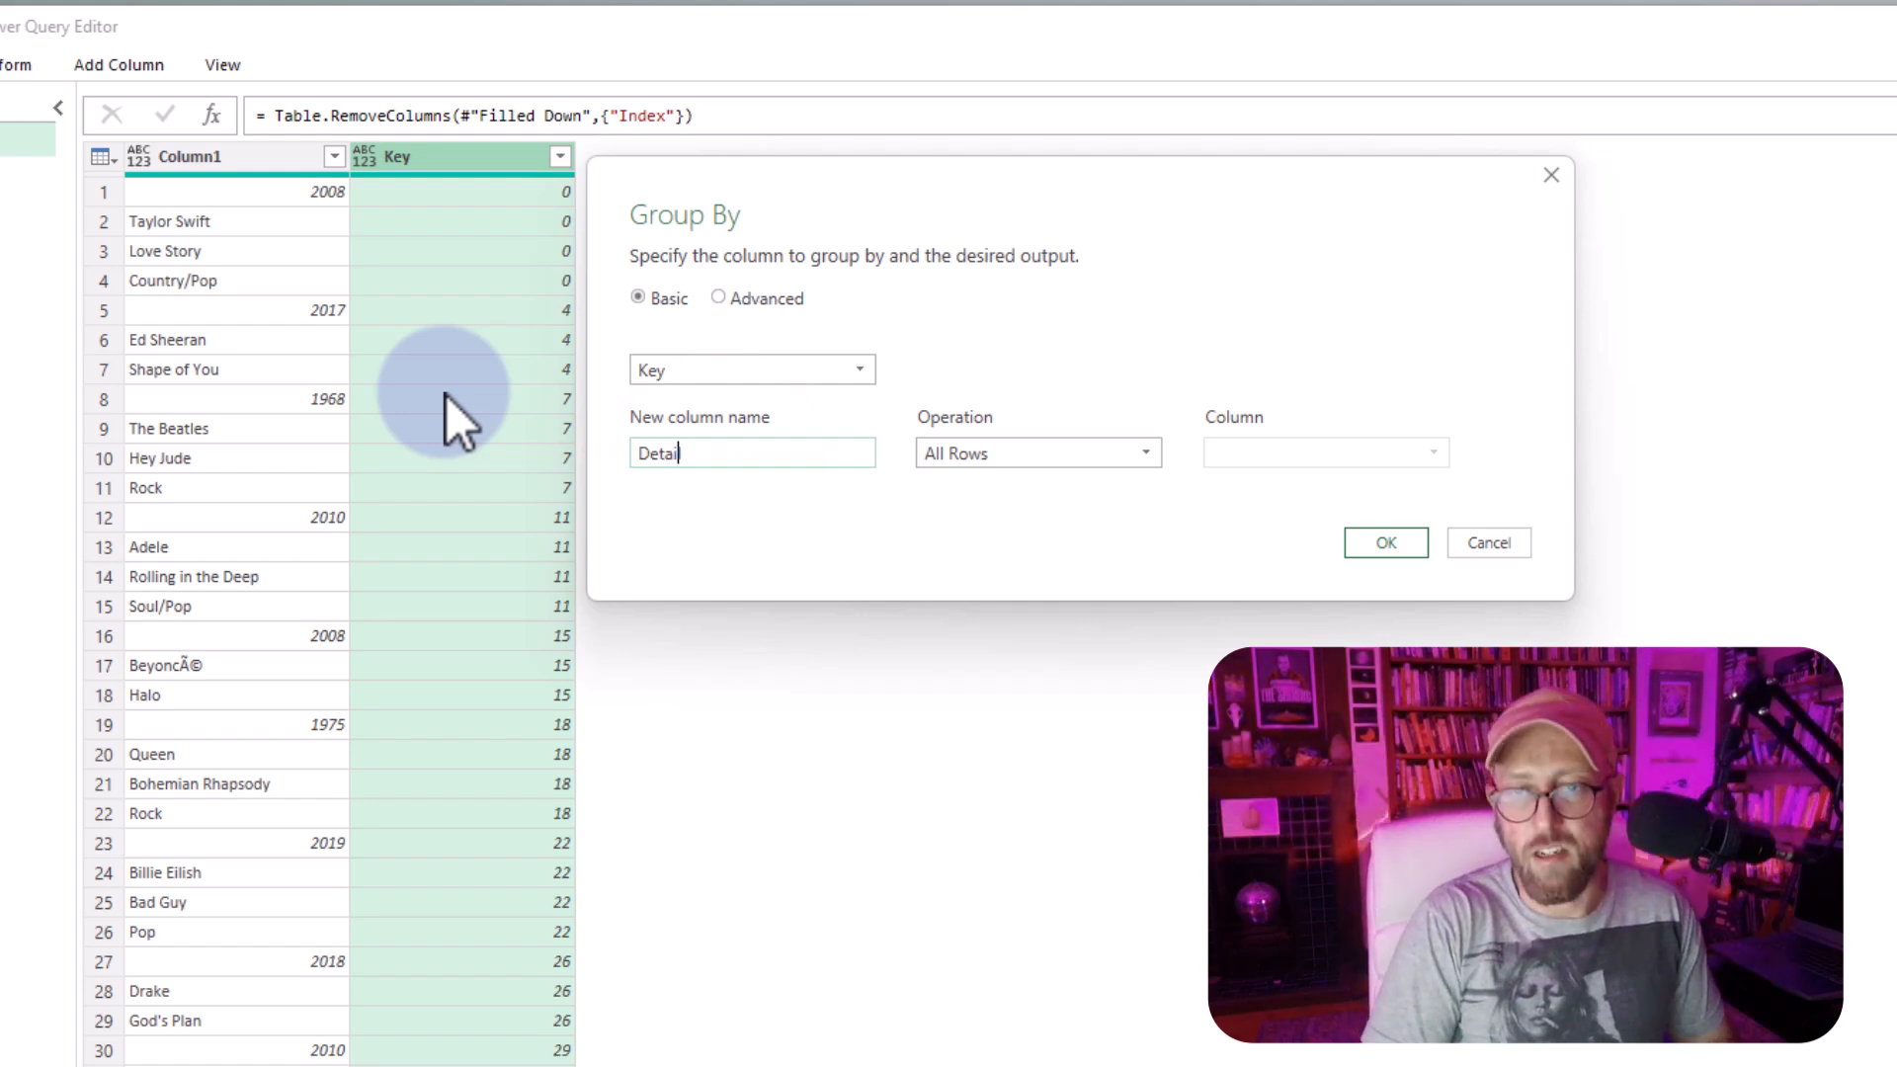
left_click(1383, 541)
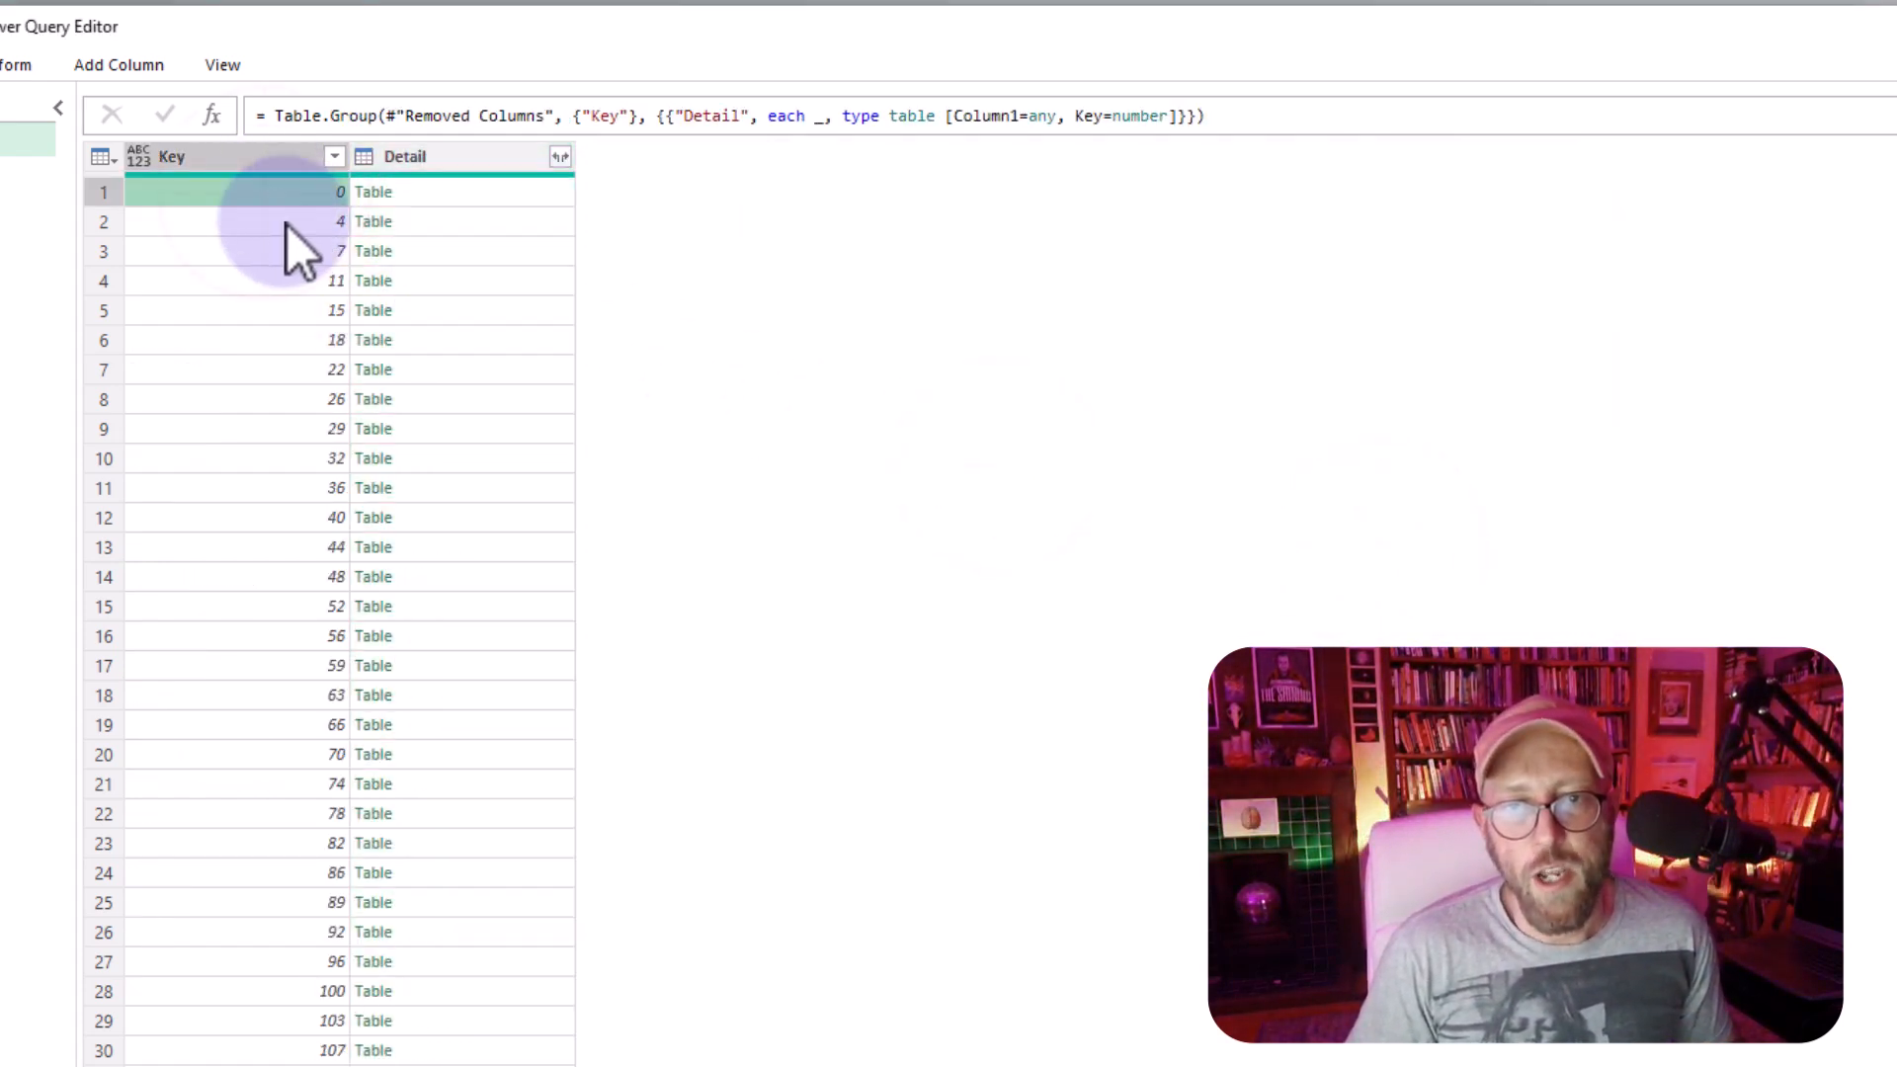
- Preview the nested group tables for the first records, Ed Sheeran and The Beatles
left_click(303, 369)
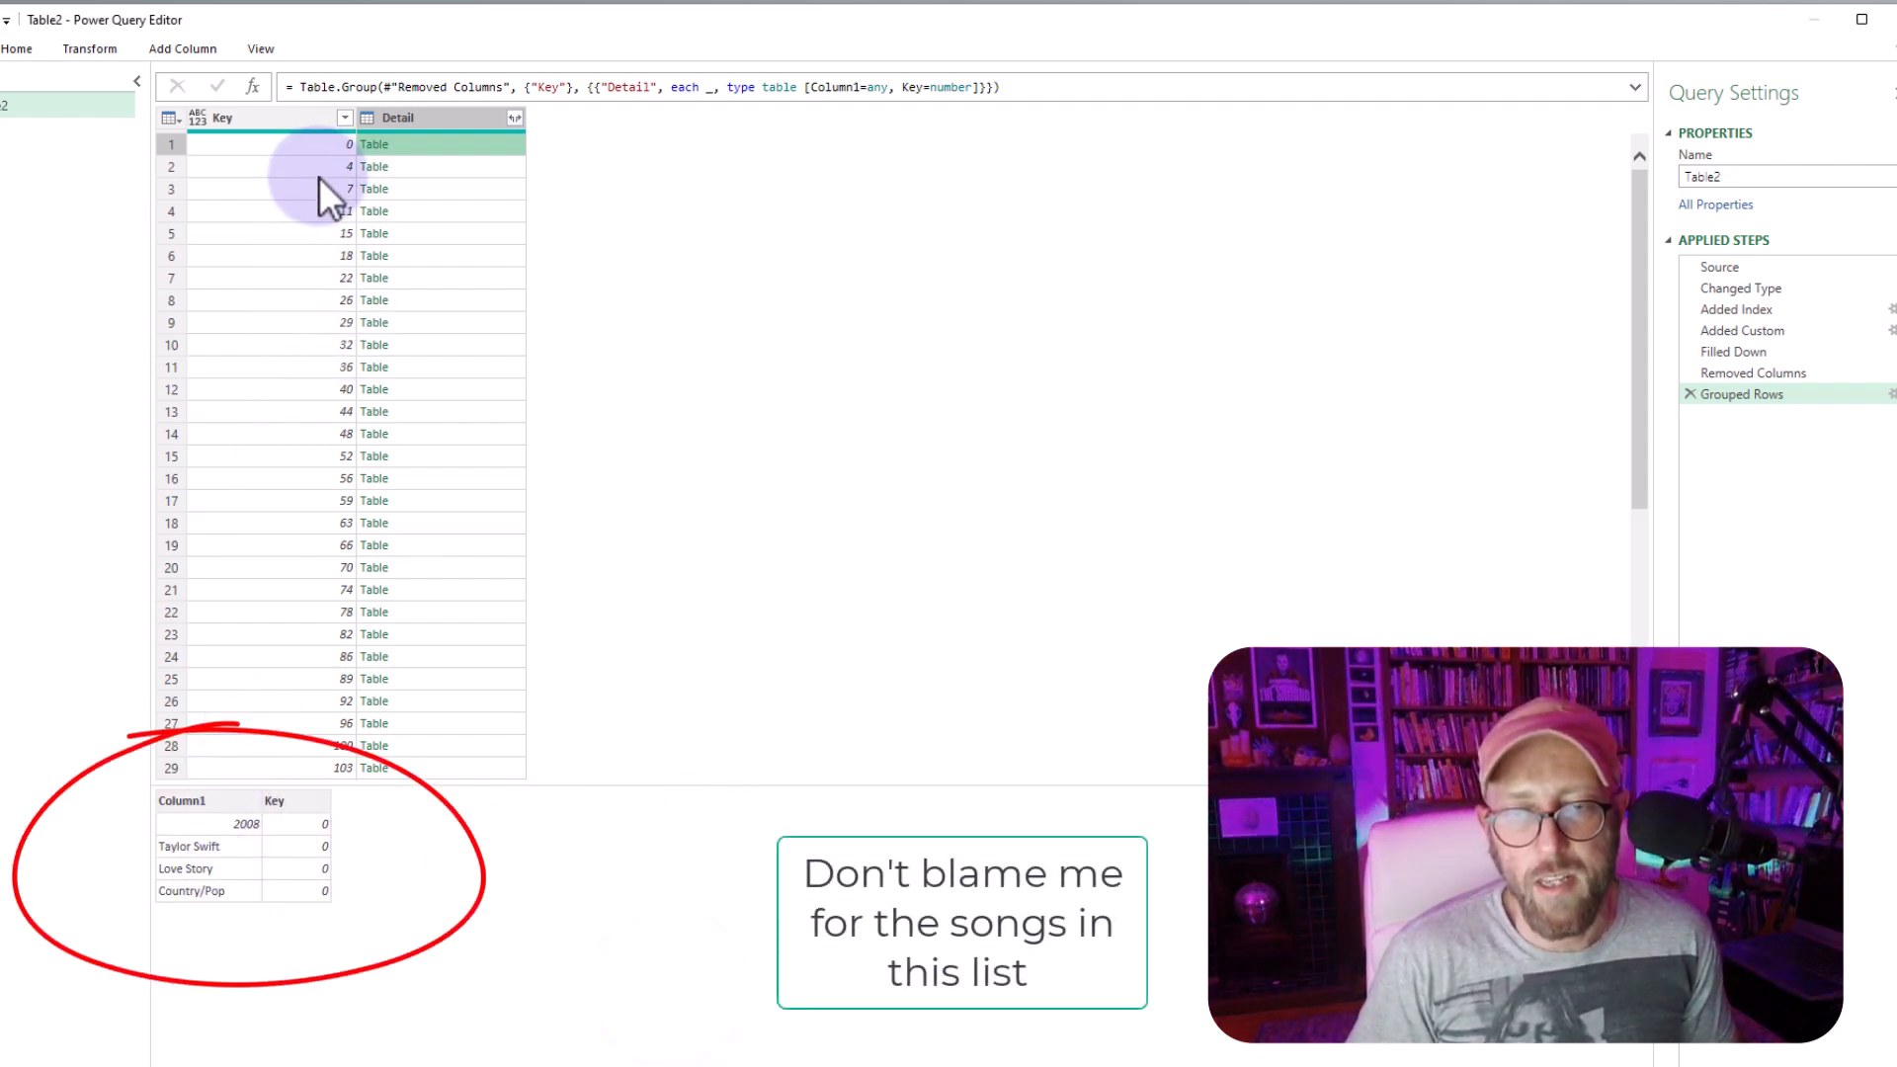
left_click(429, 166)
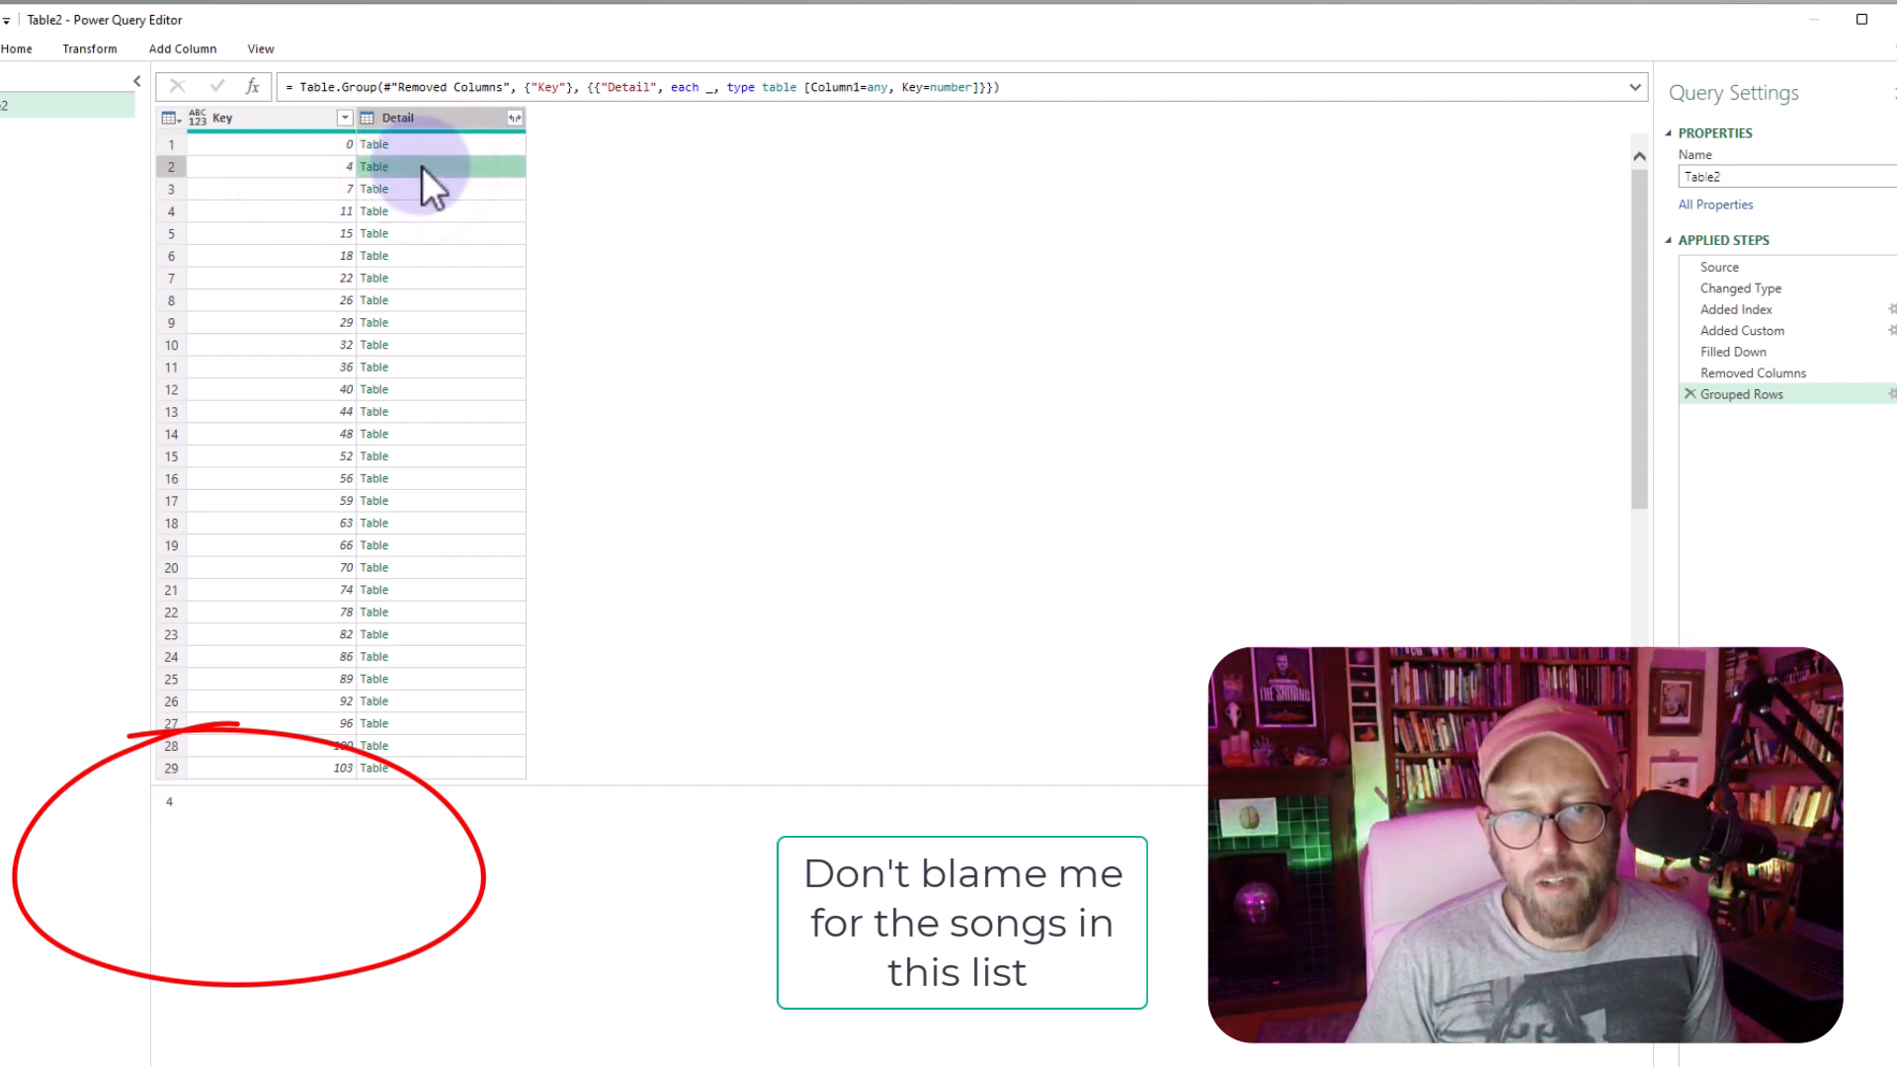
left_click(373, 166)
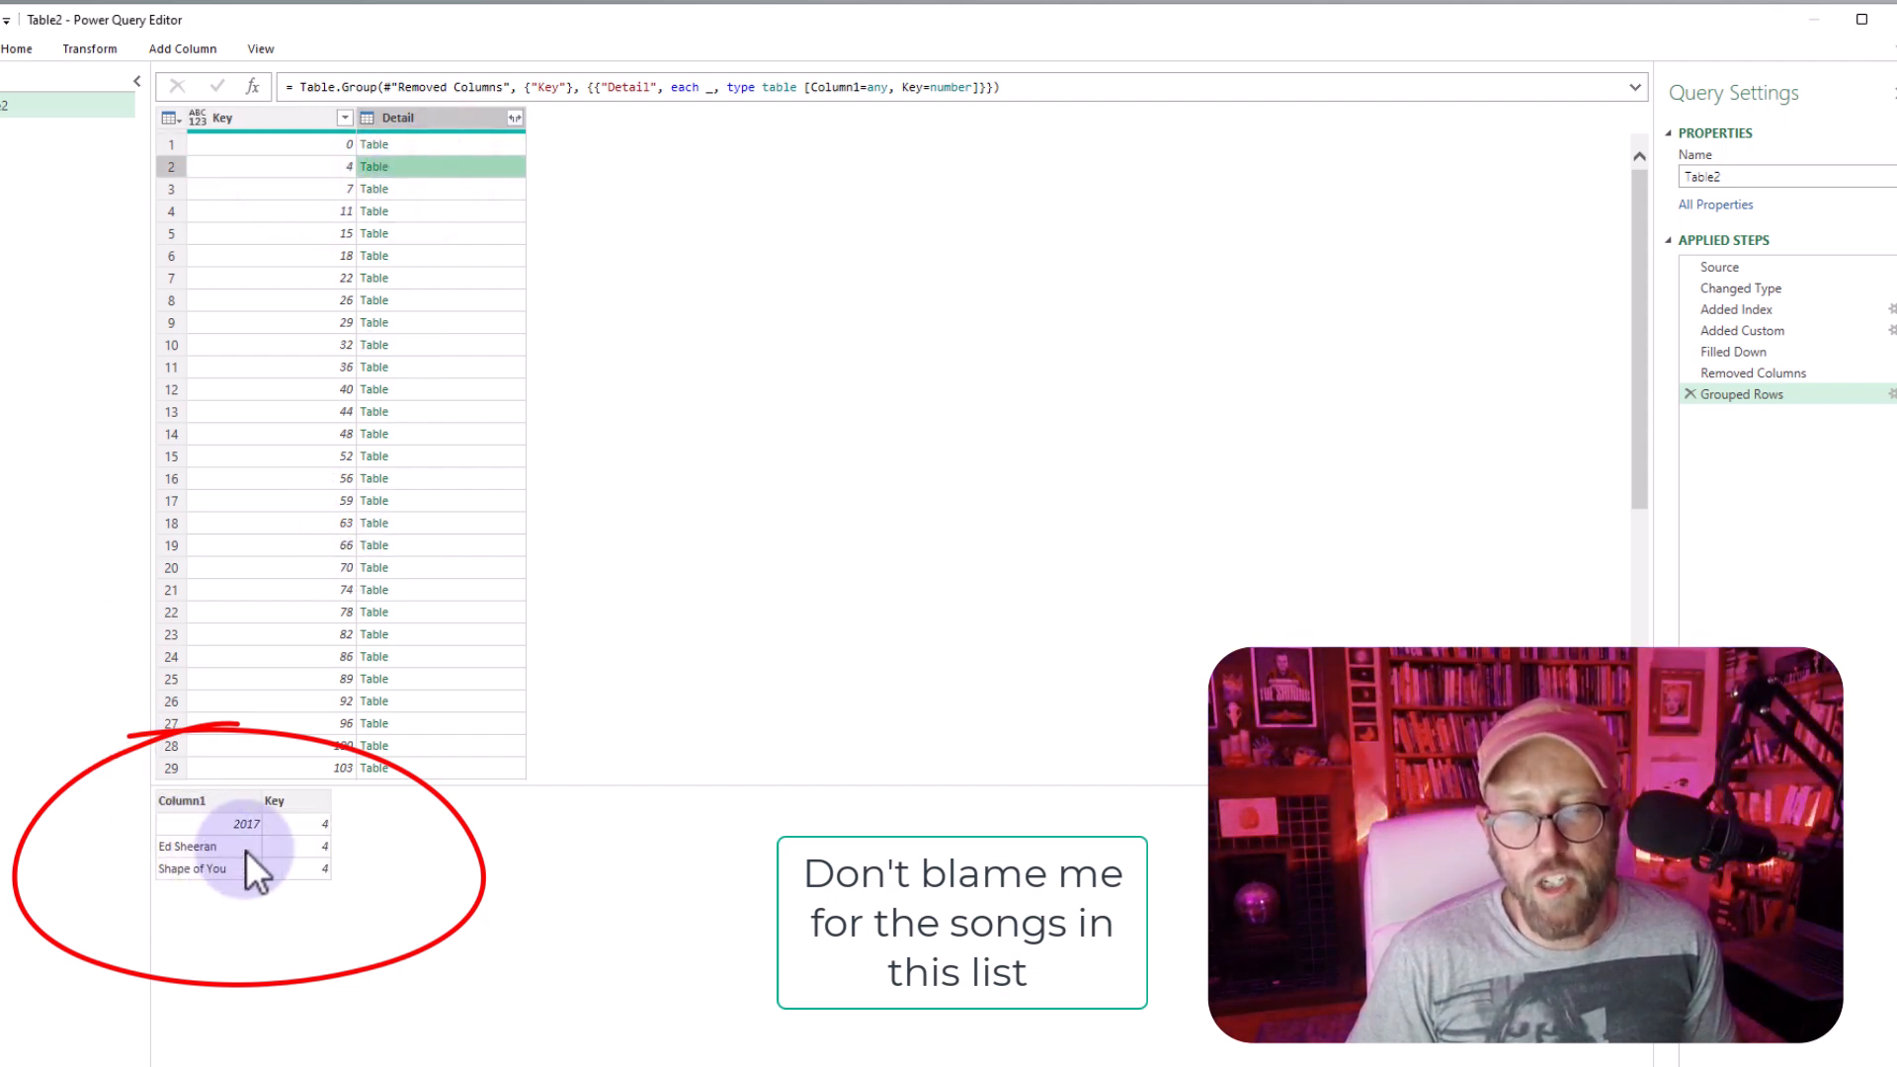
mouse_move(466, 206)
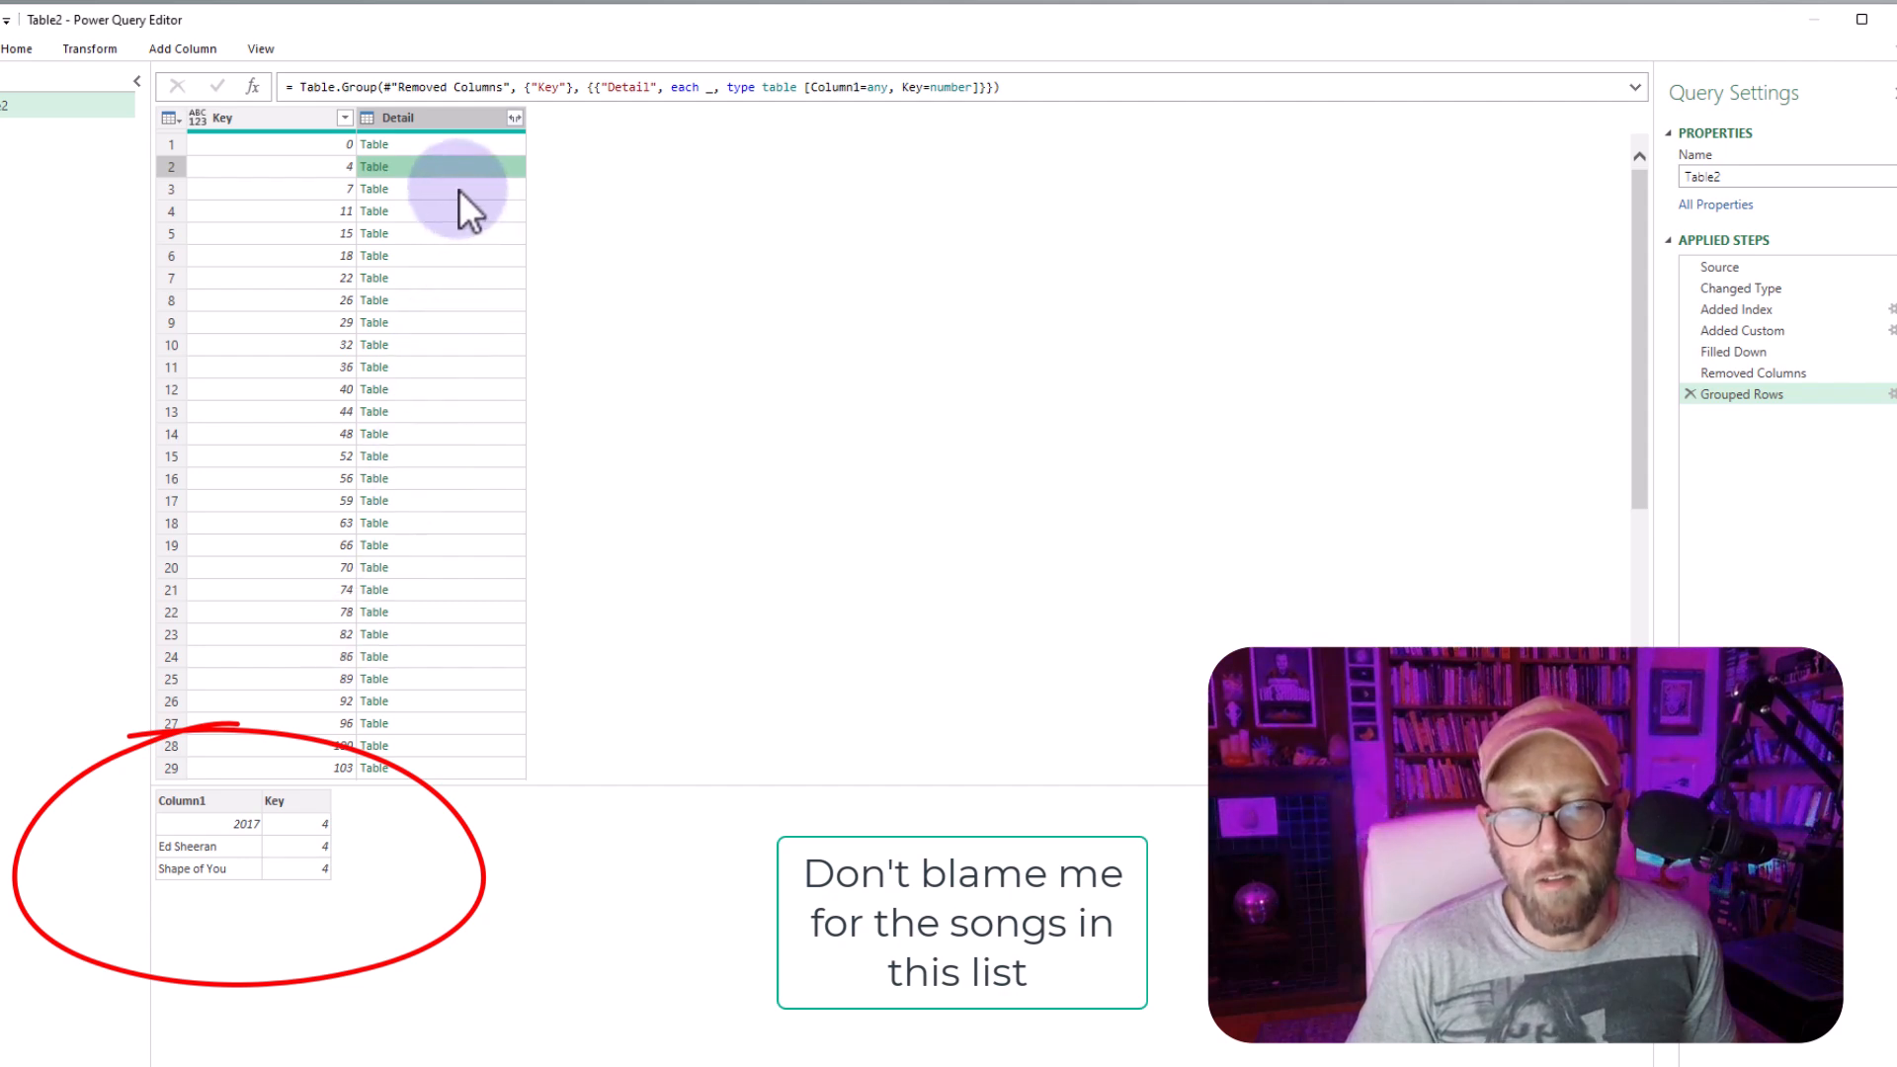
left_click(373, 187)
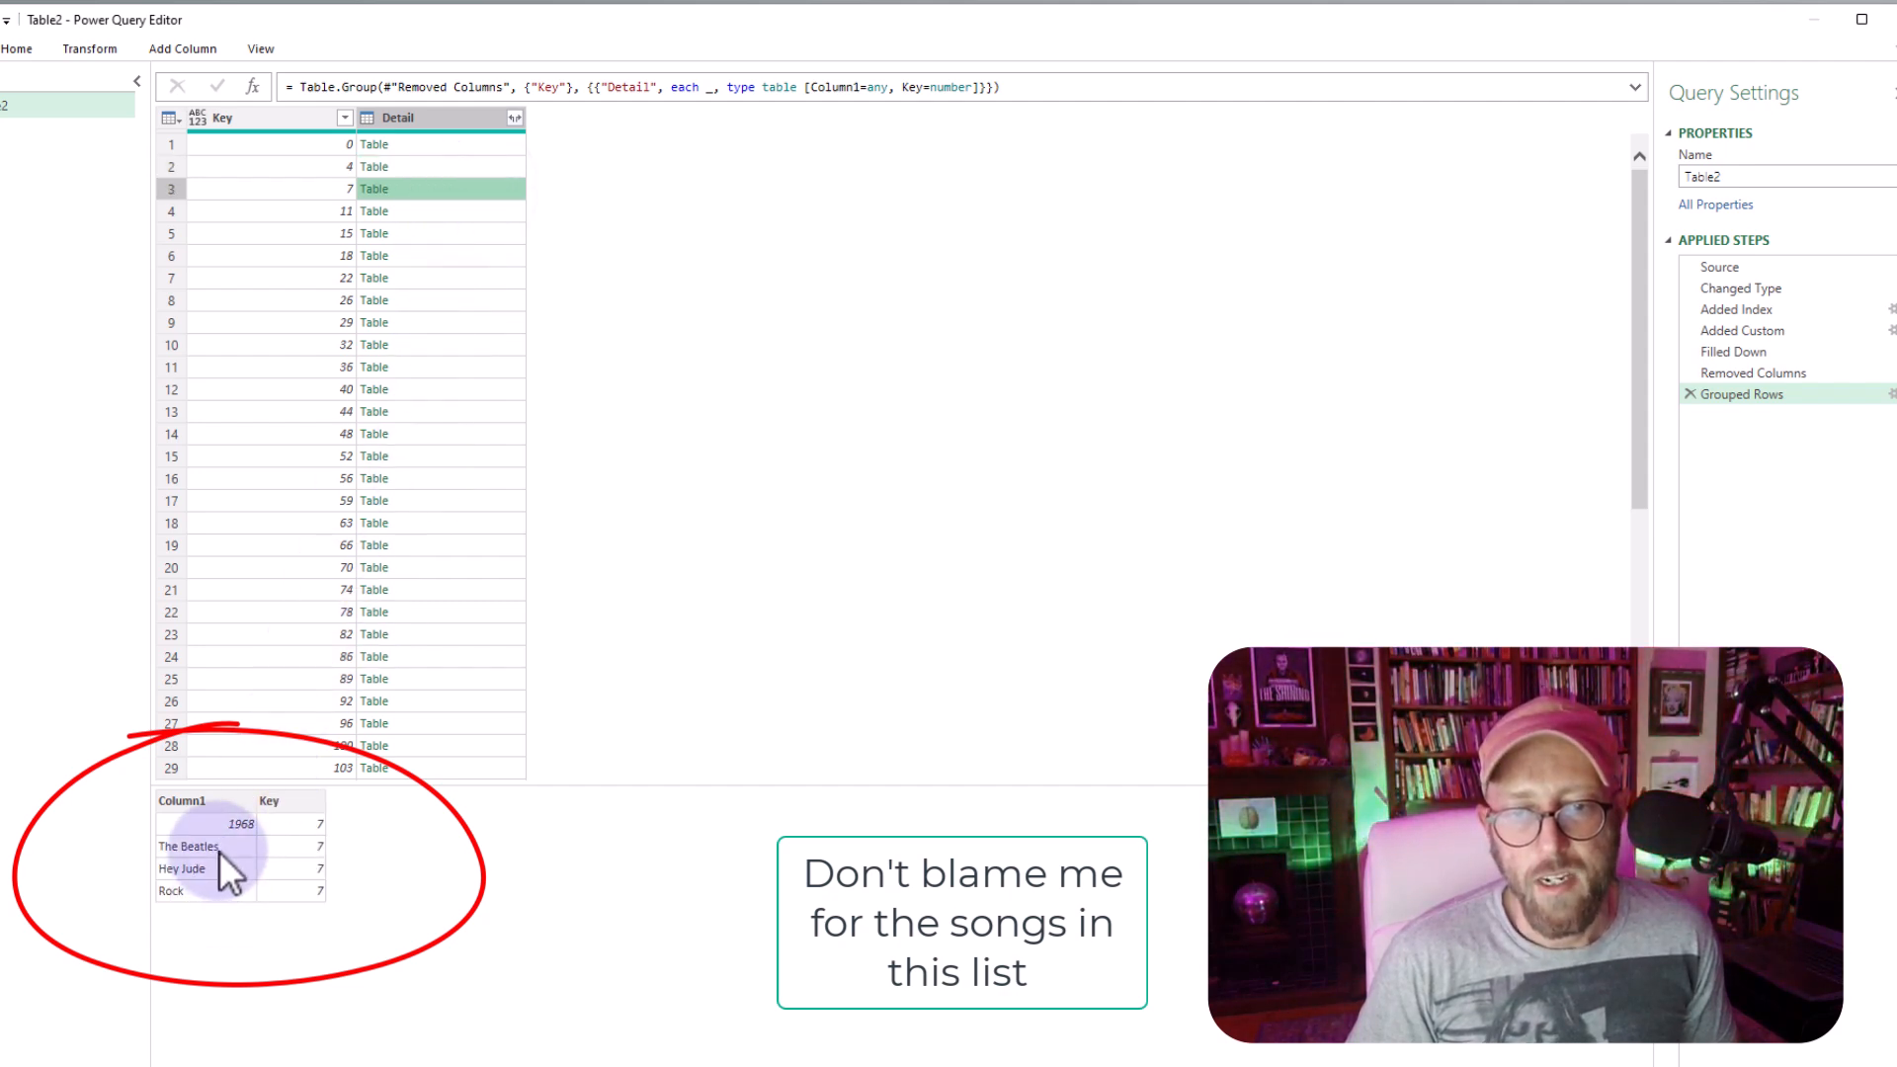
mouse_move(771, 352)
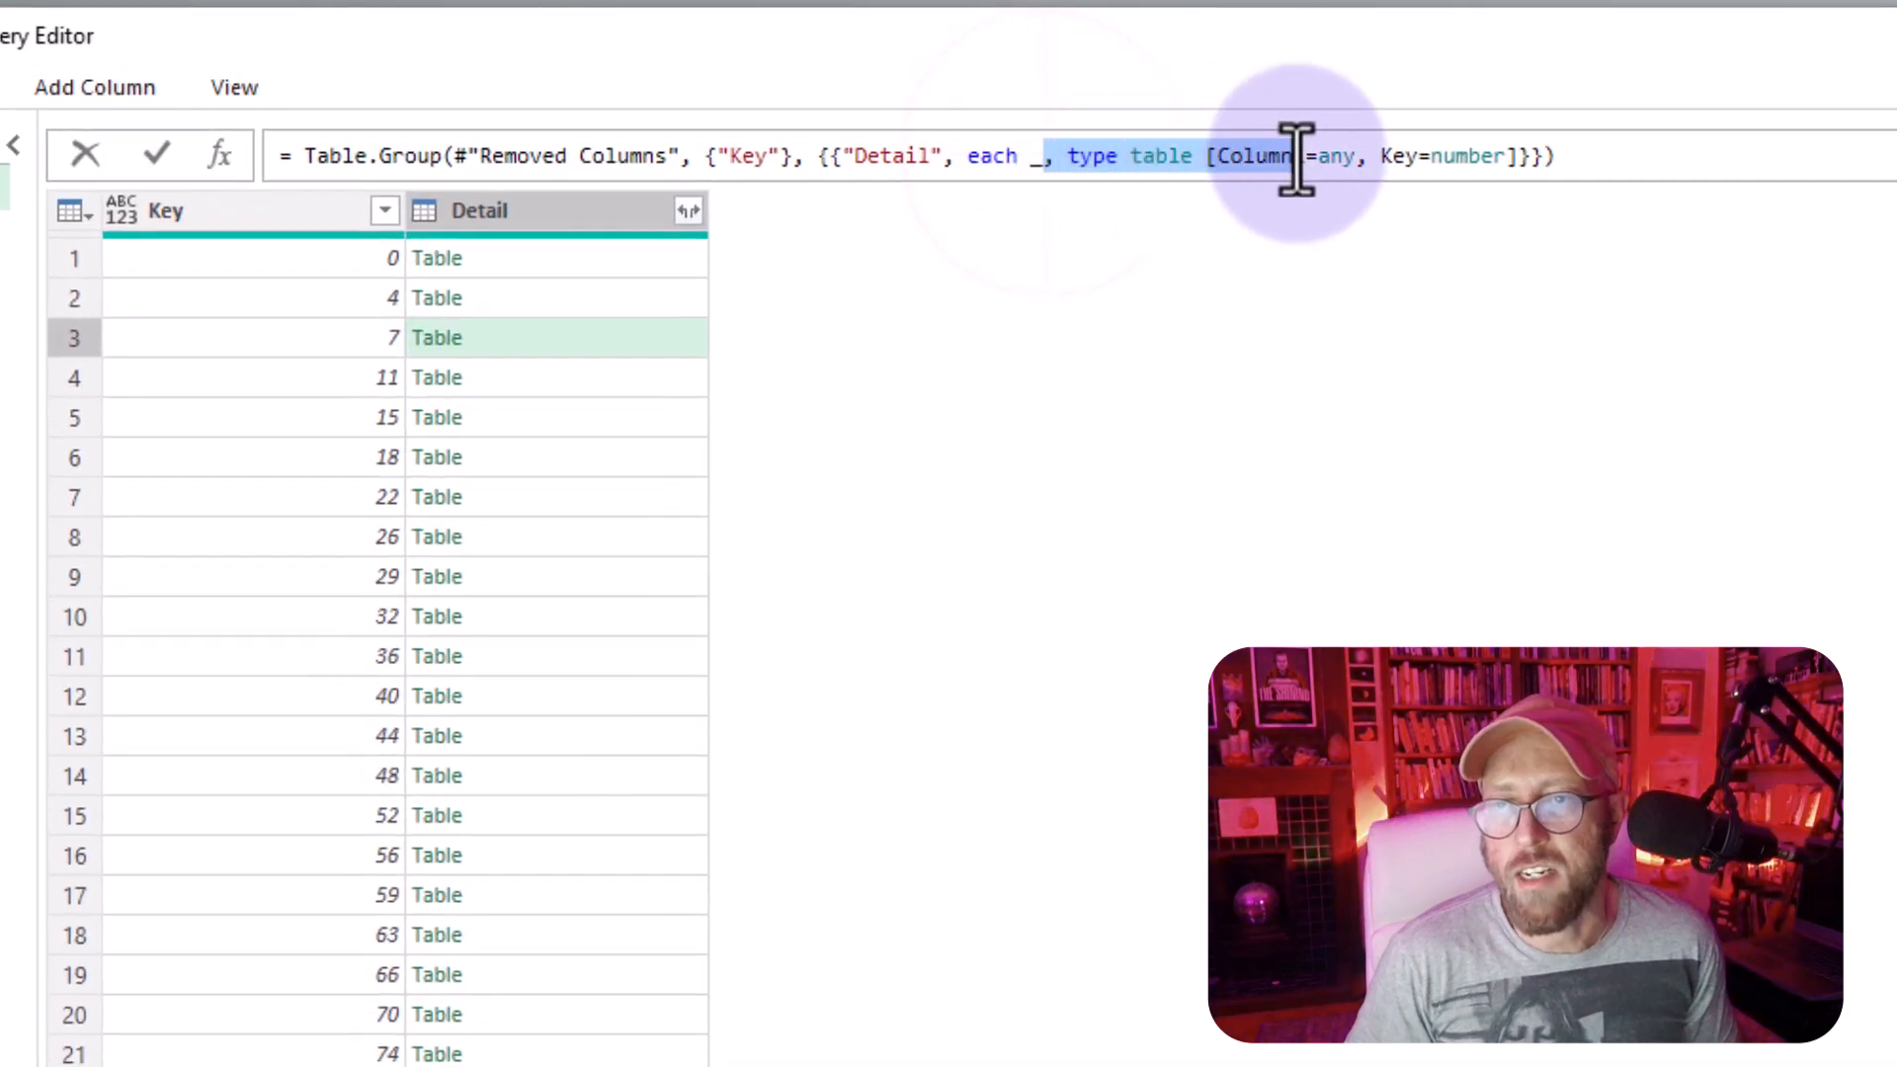
- Edit the formula to _[Column1] so Detail holds each record's list of values
type("1")
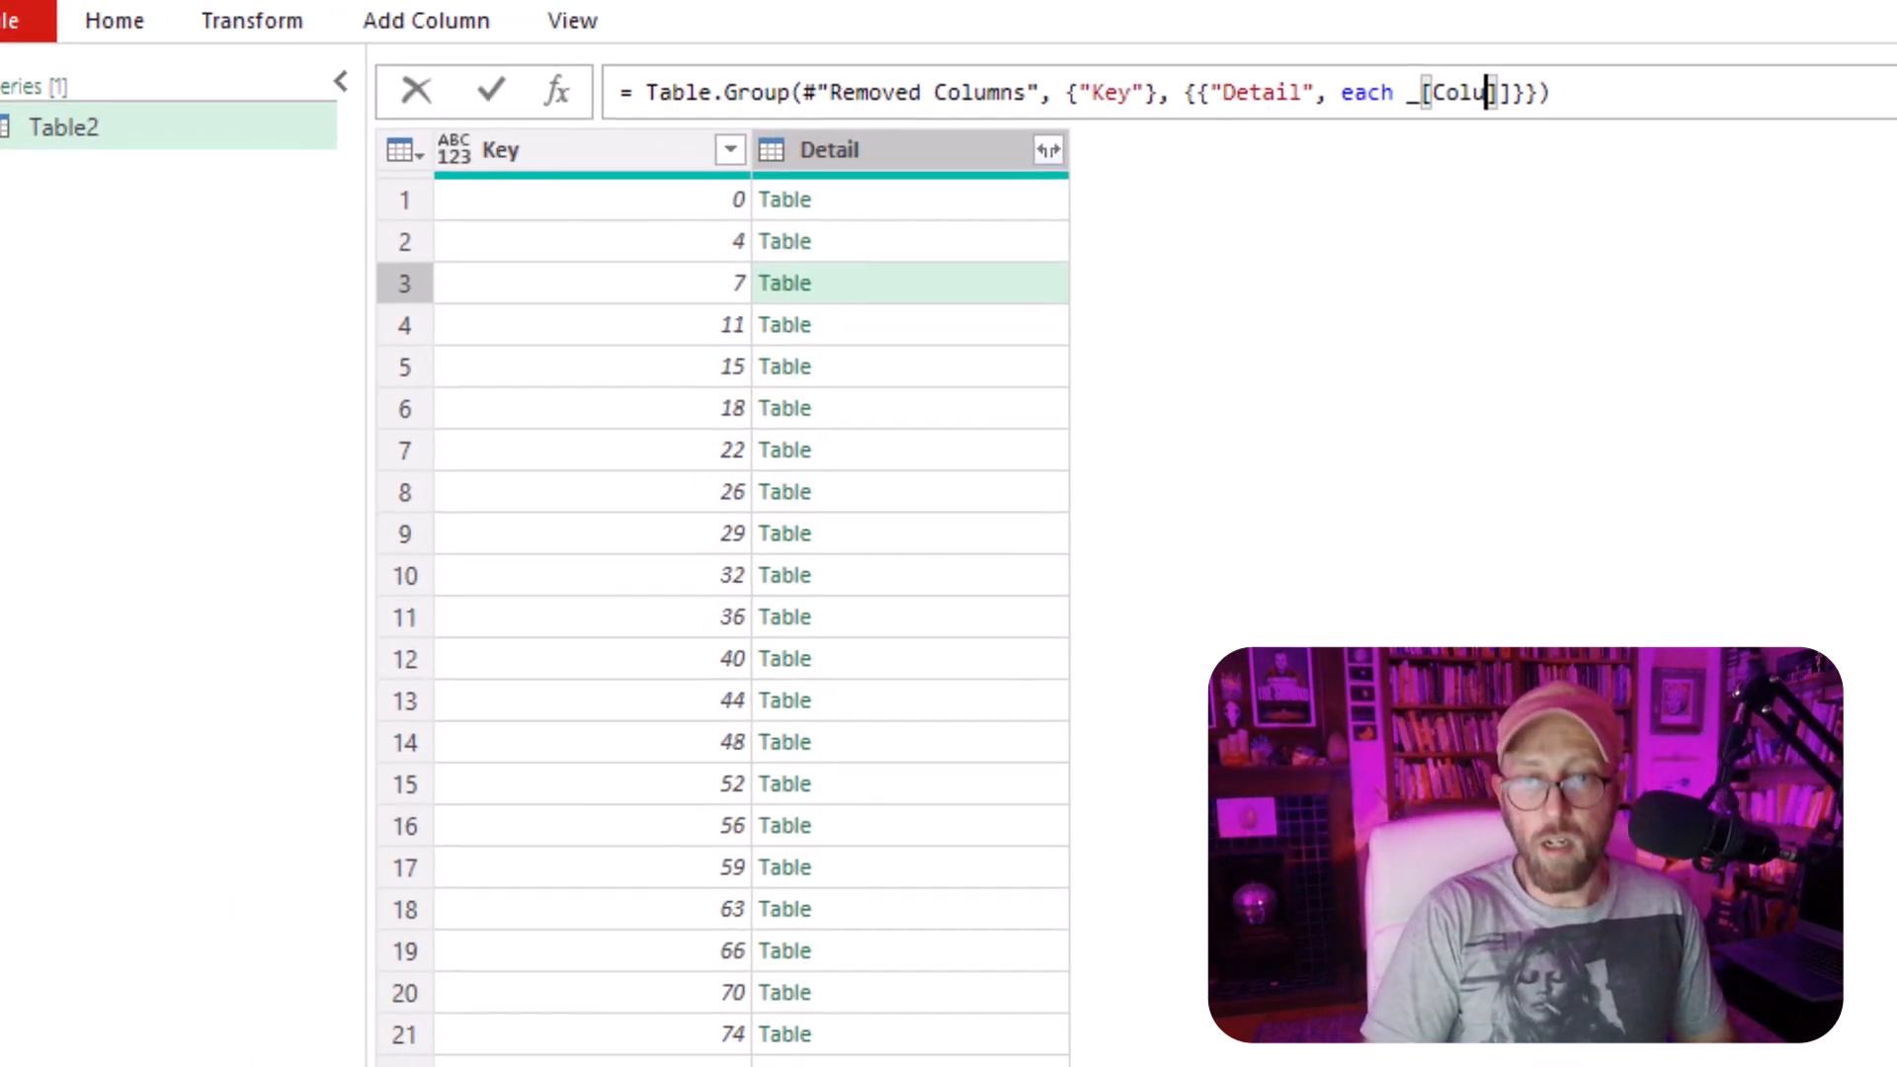
type("mn1")
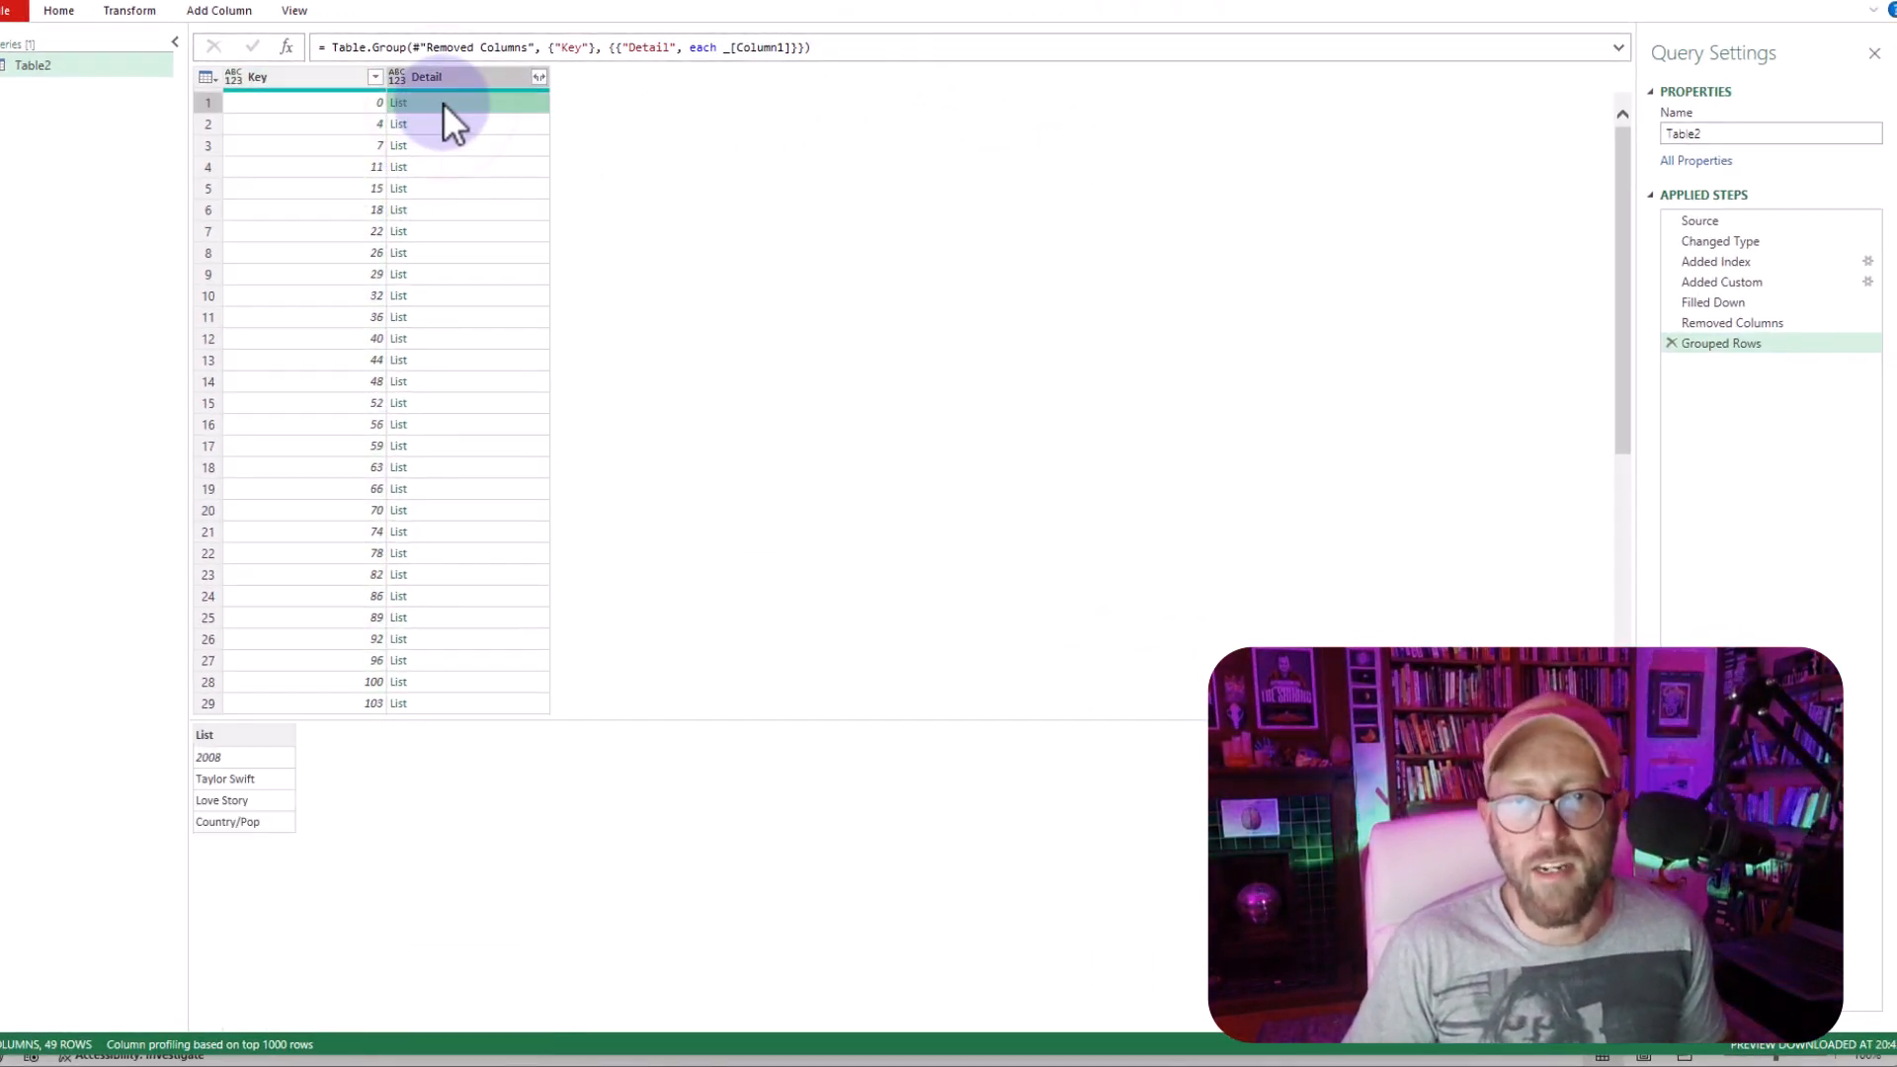
left_click(448, 123)
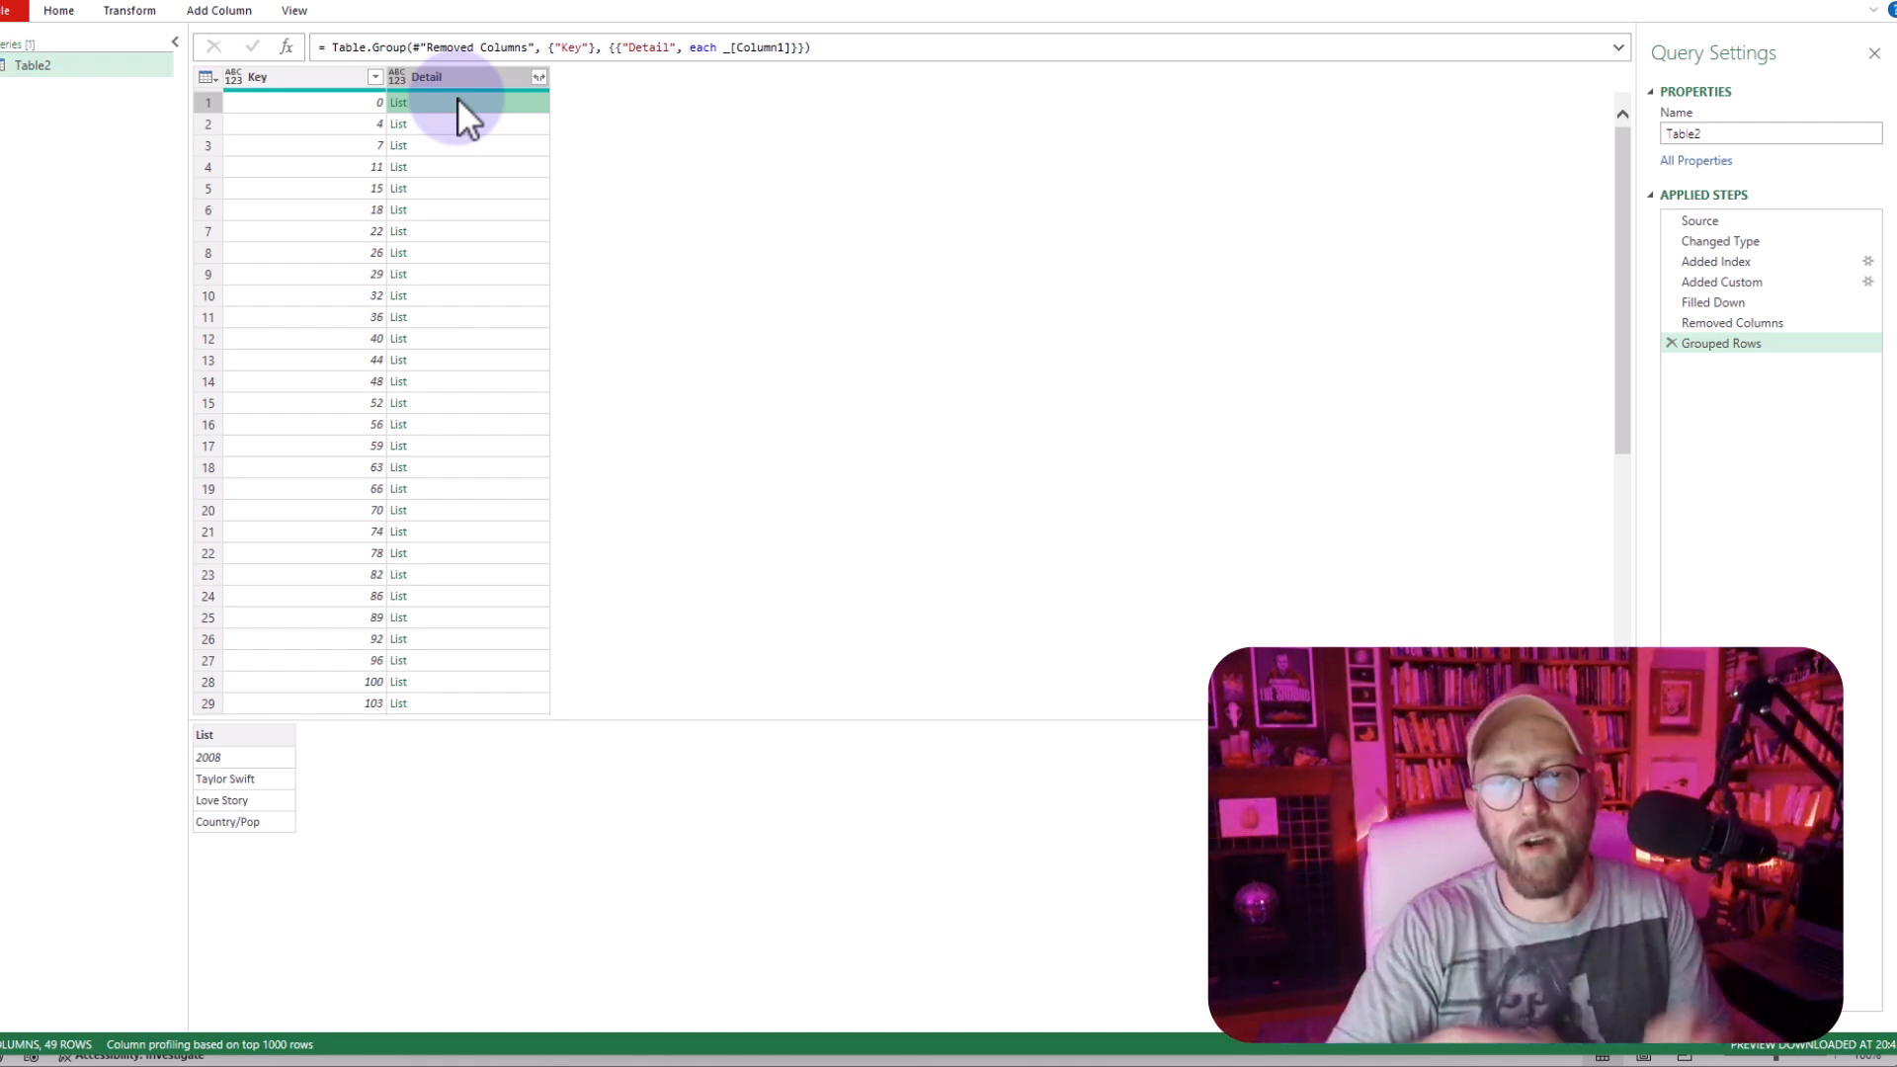
mouse_move(291, 67)
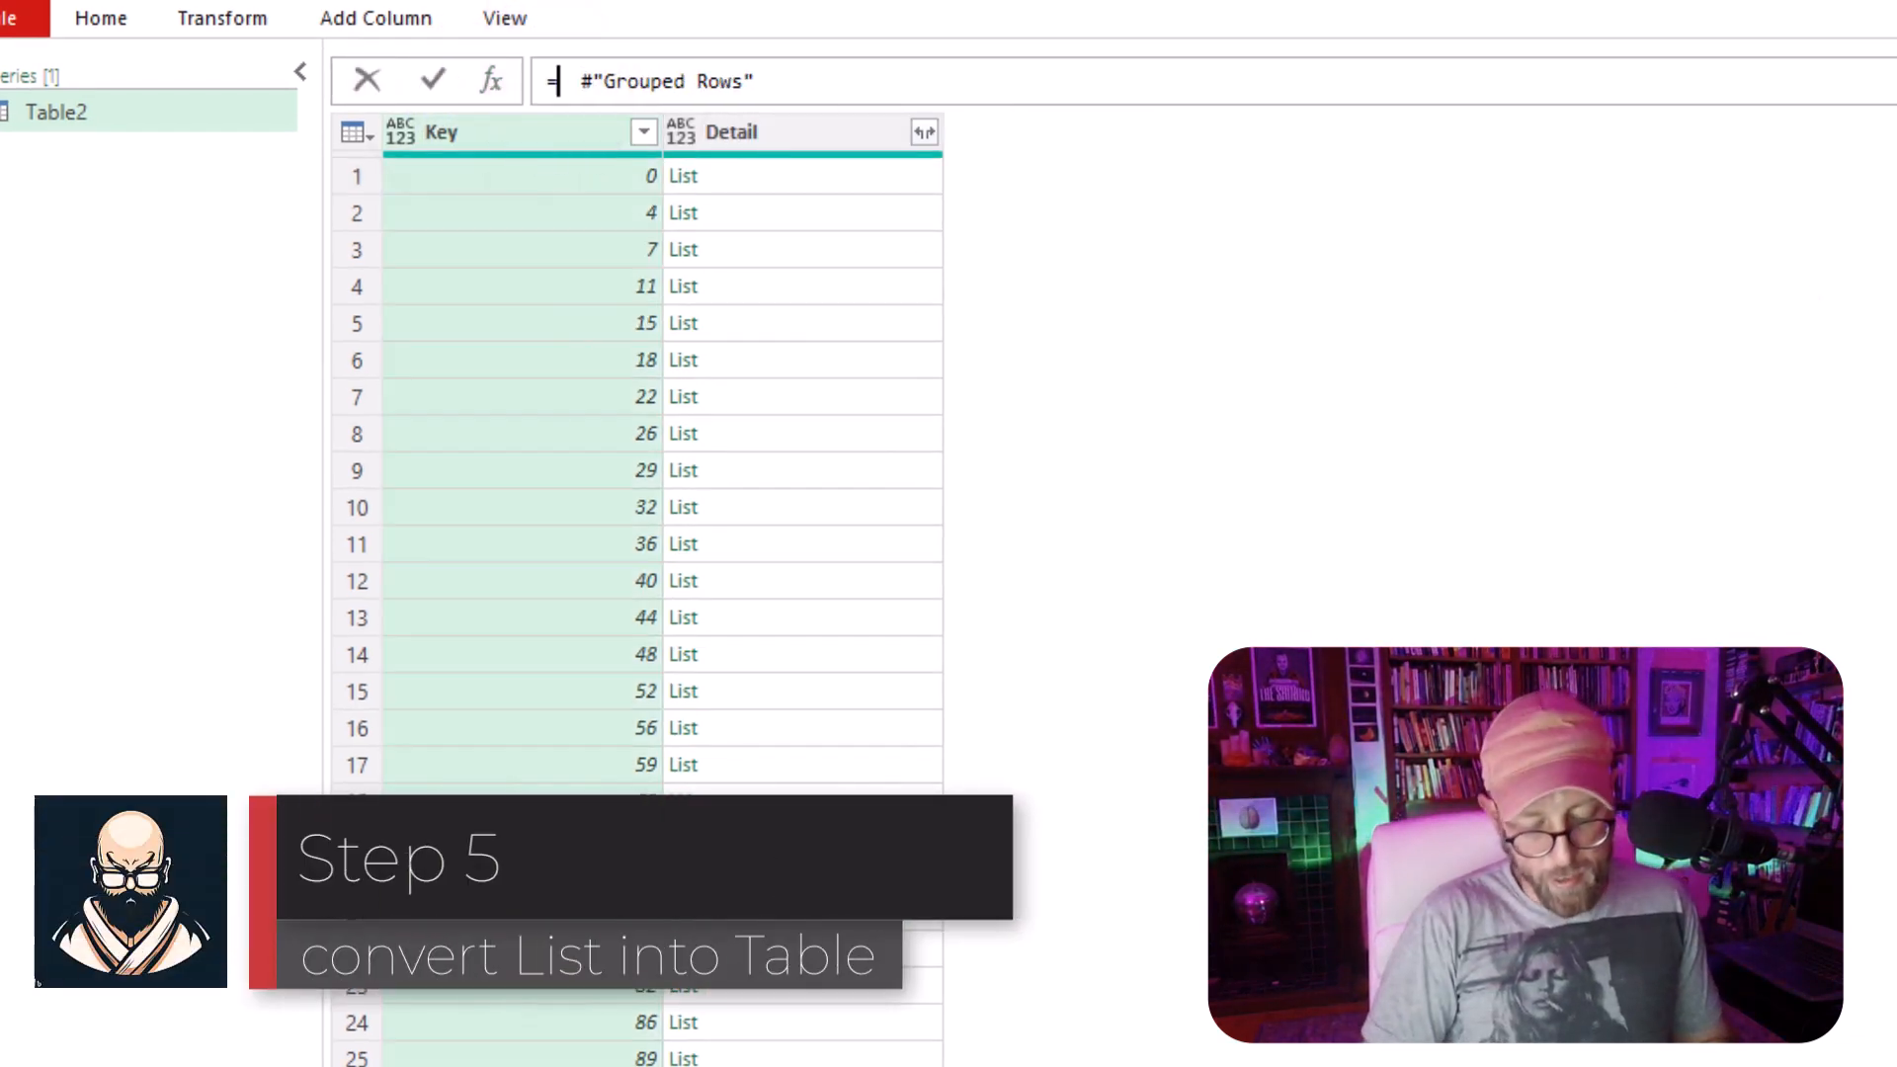
- Enter =List.Transform(#"Grouped Rows"[Detail], each Table.FromRows({_})) as a new step
type("listtran")
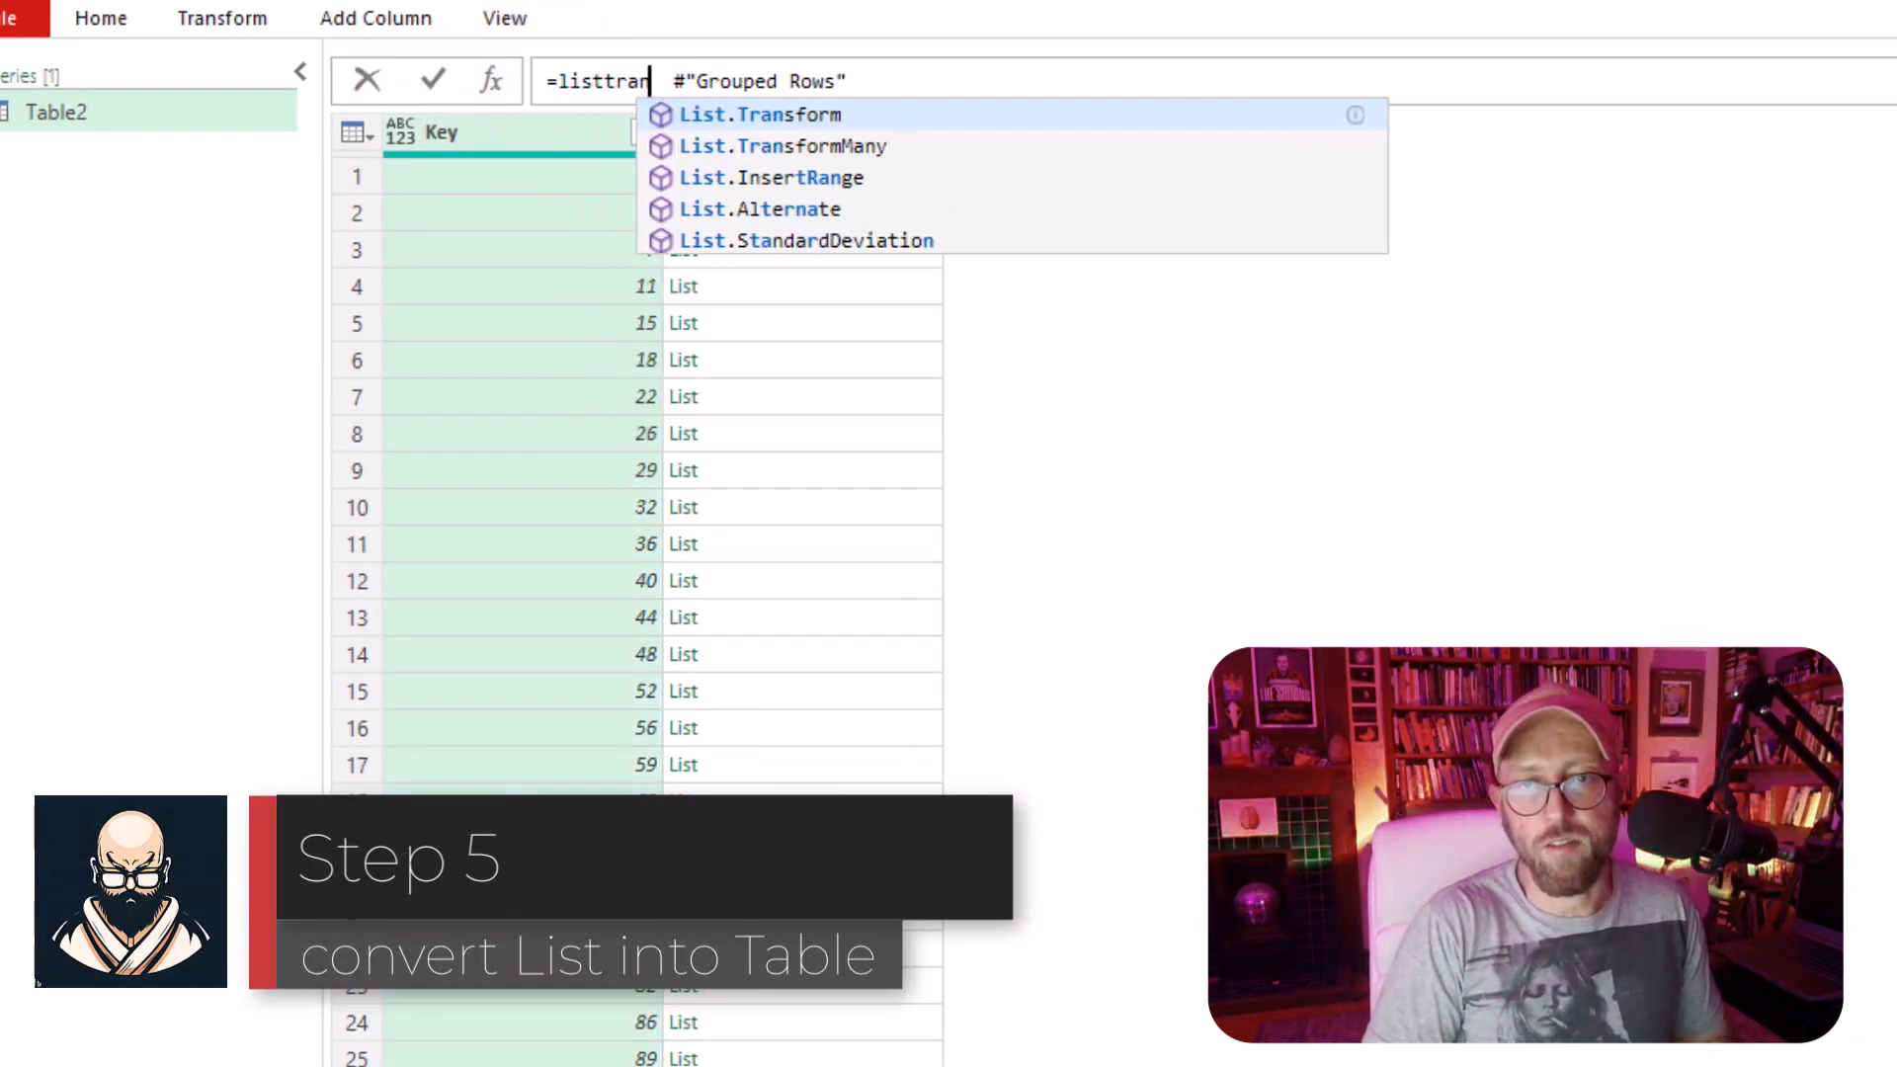
left_click(759, 115)
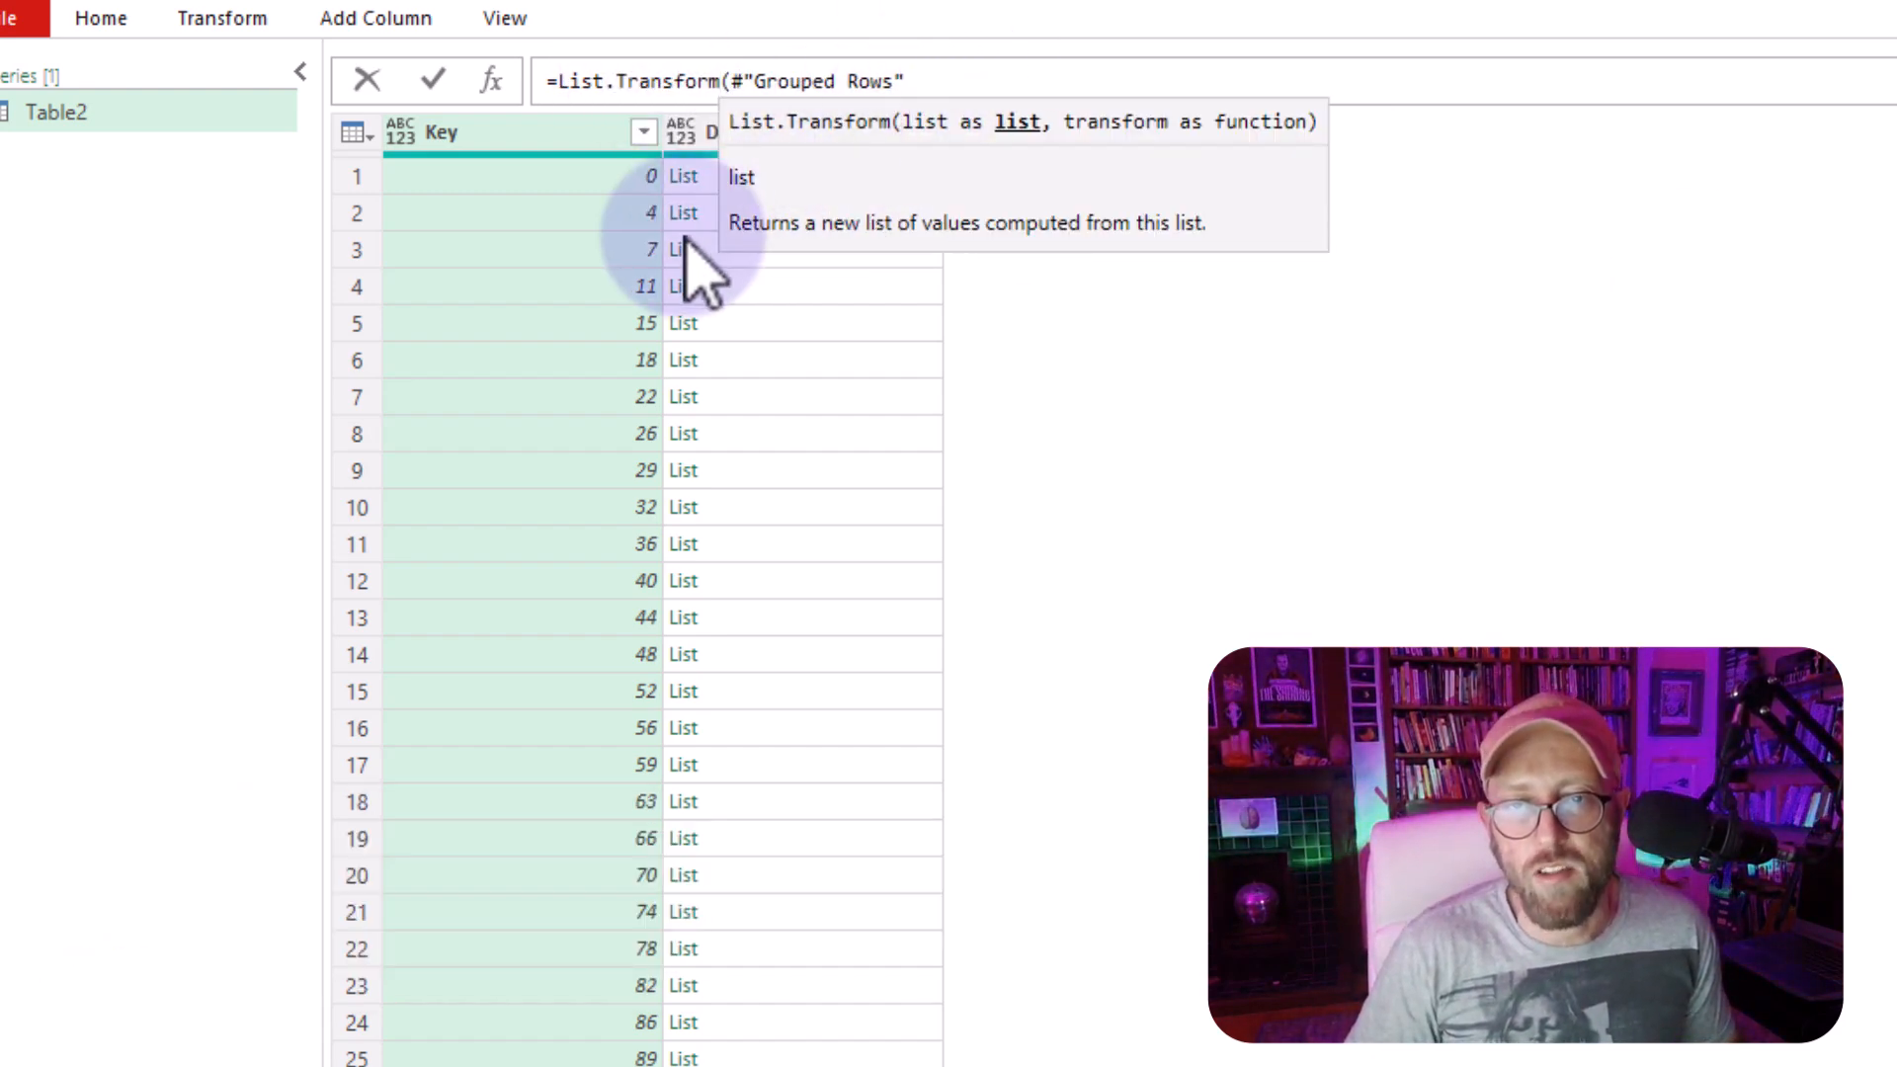
mouse_move(901, 81)
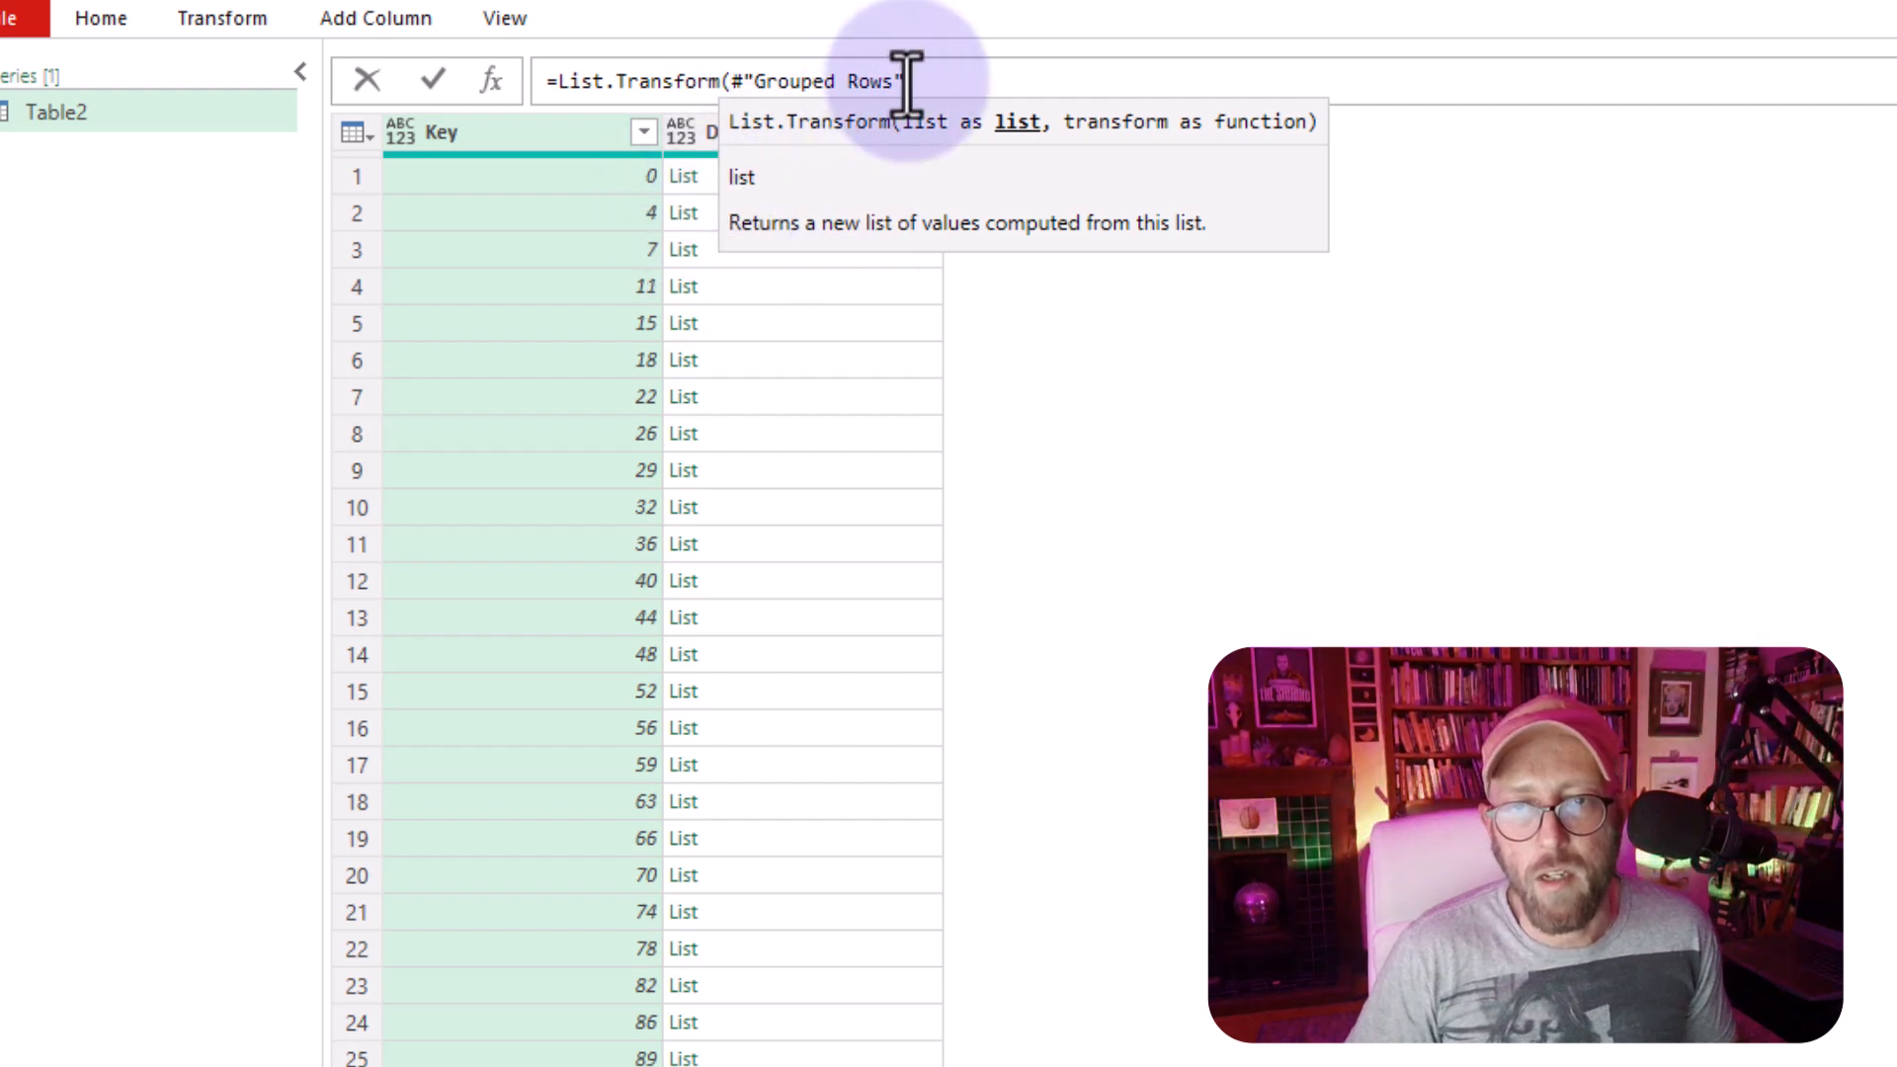
mouse_move(992, 91)
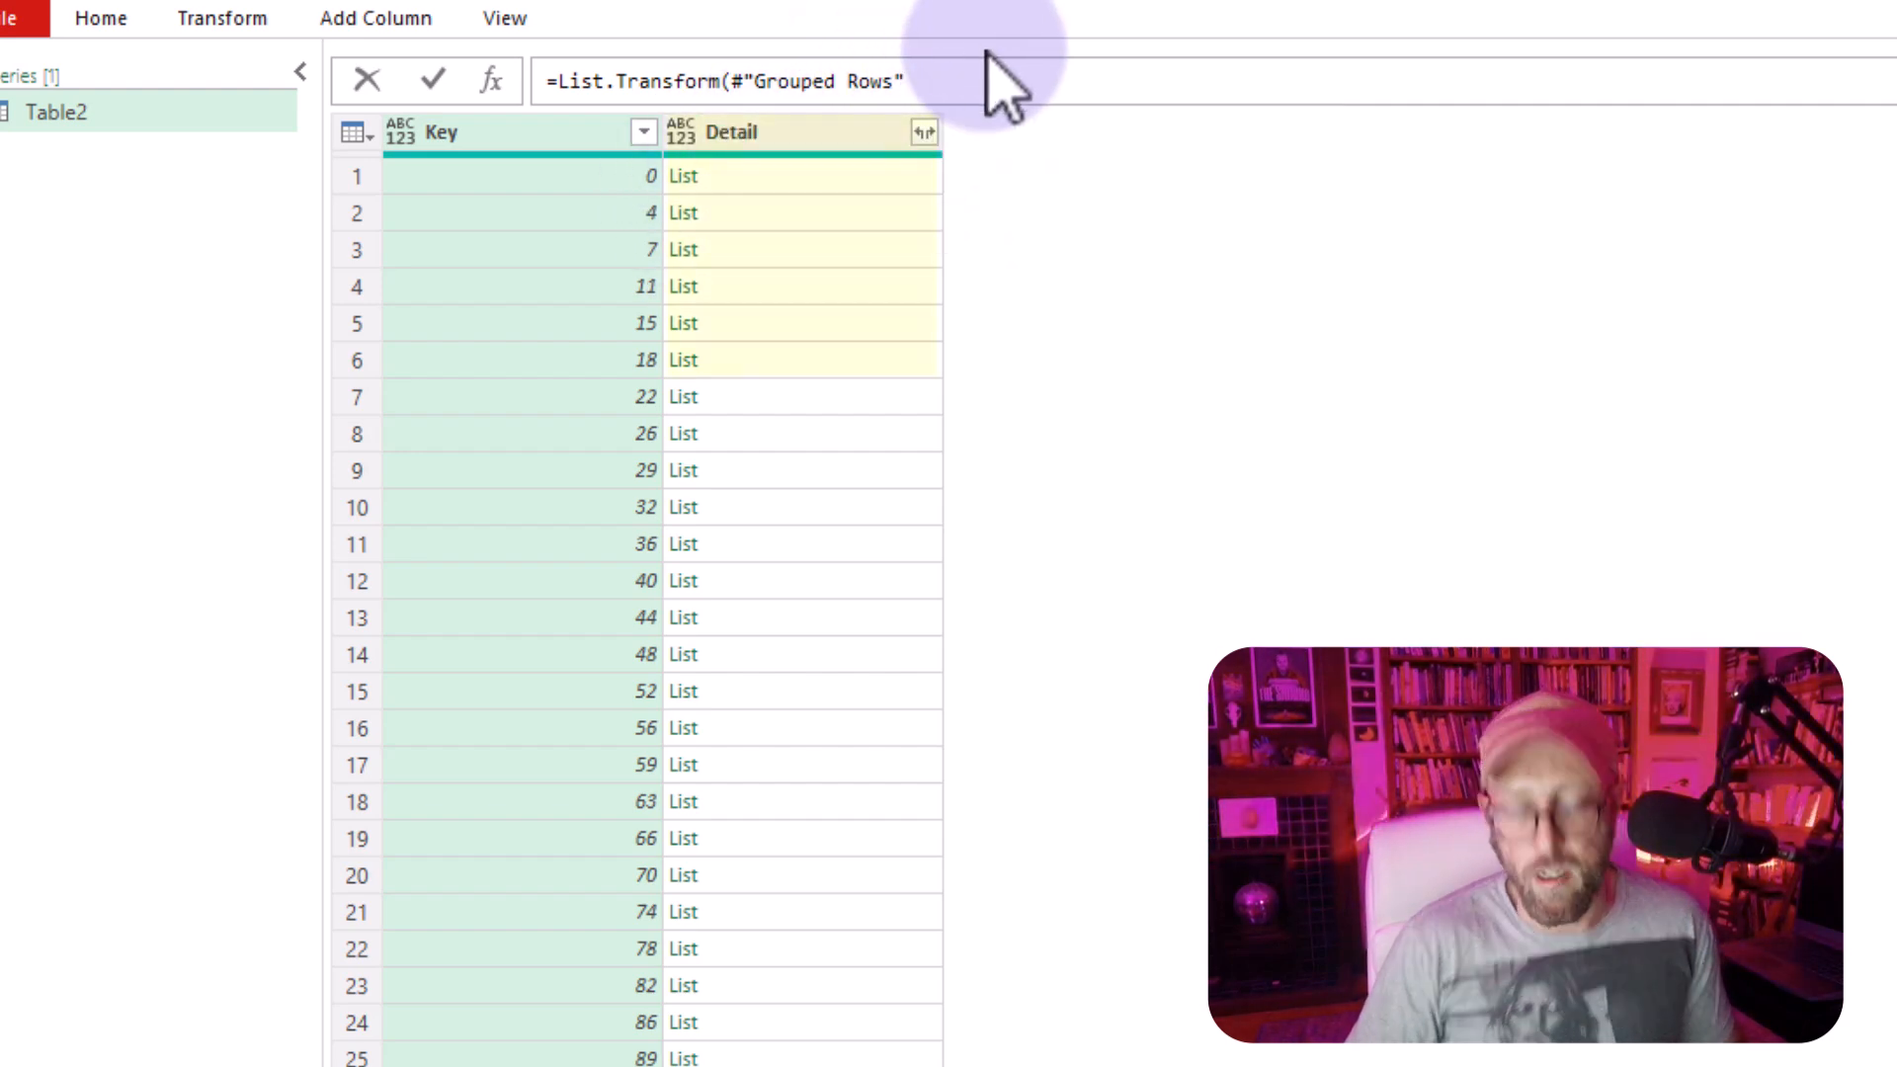
type("[Detail")
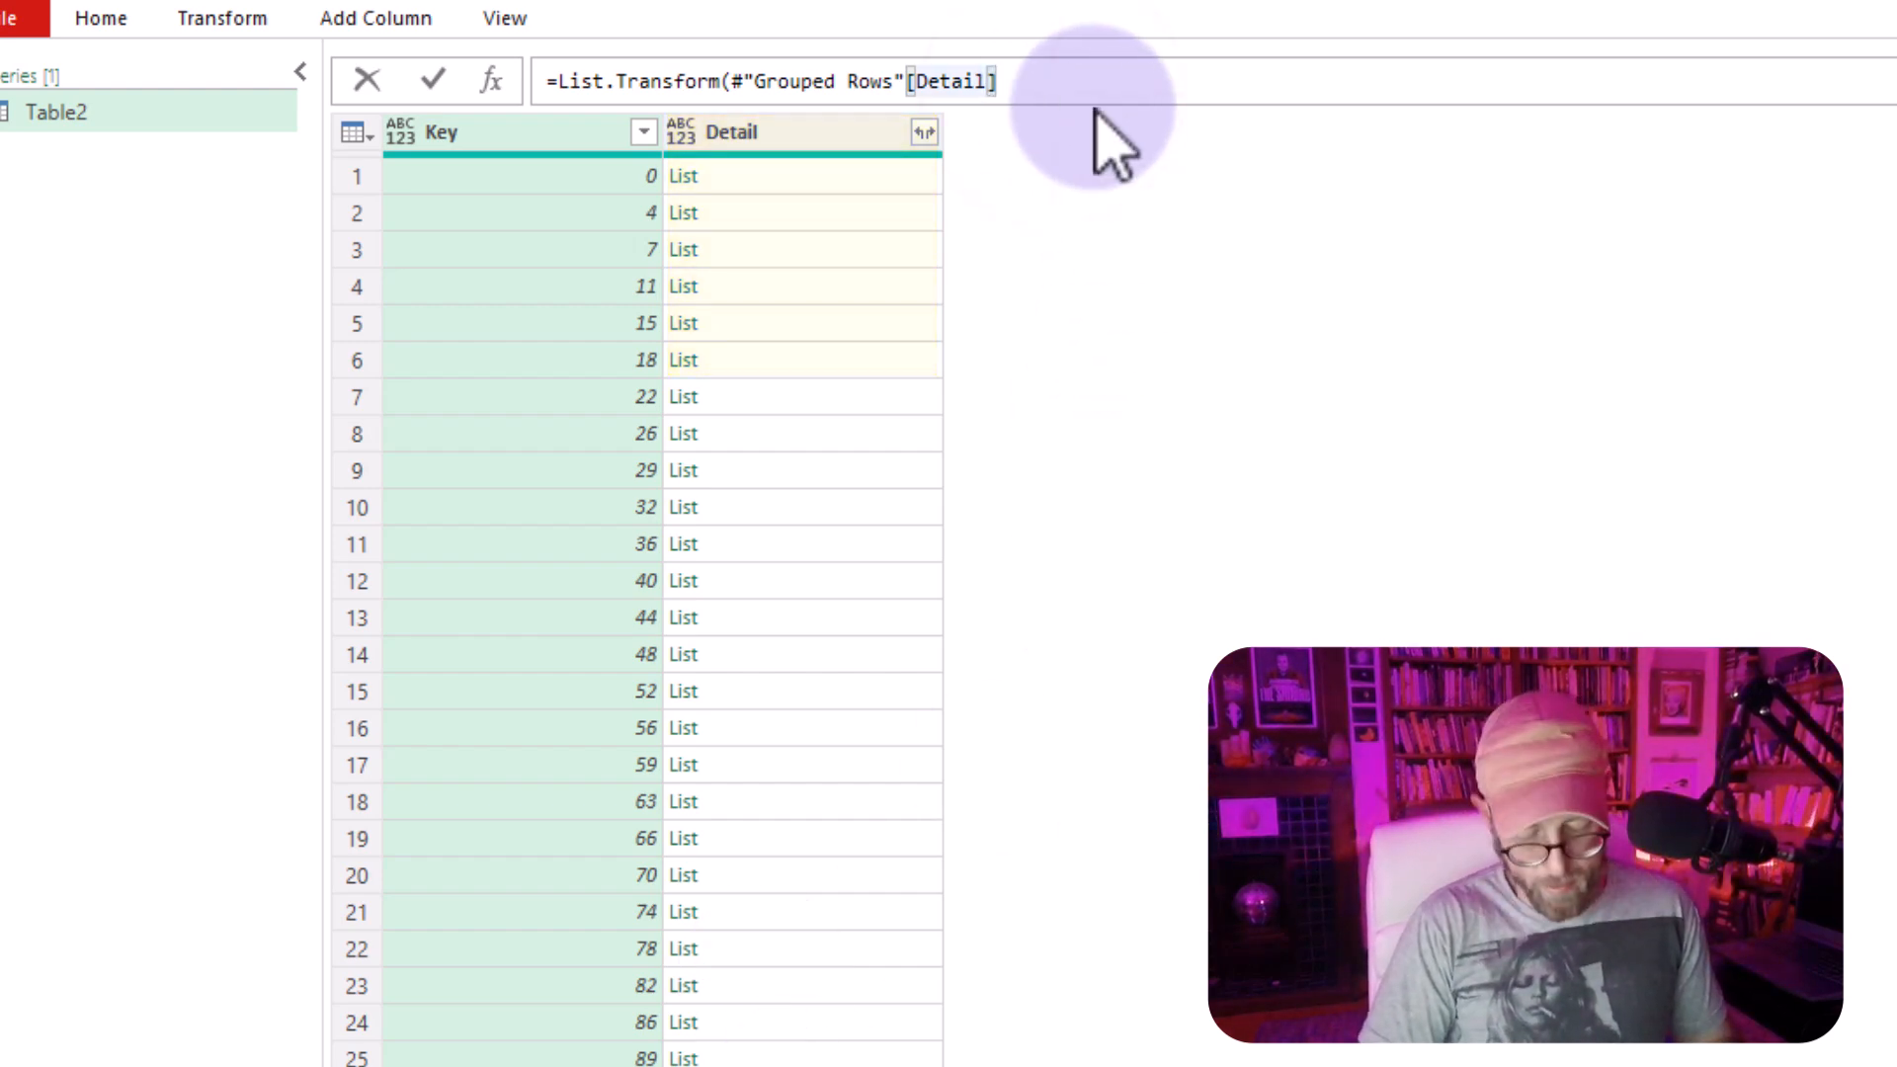
type(",")
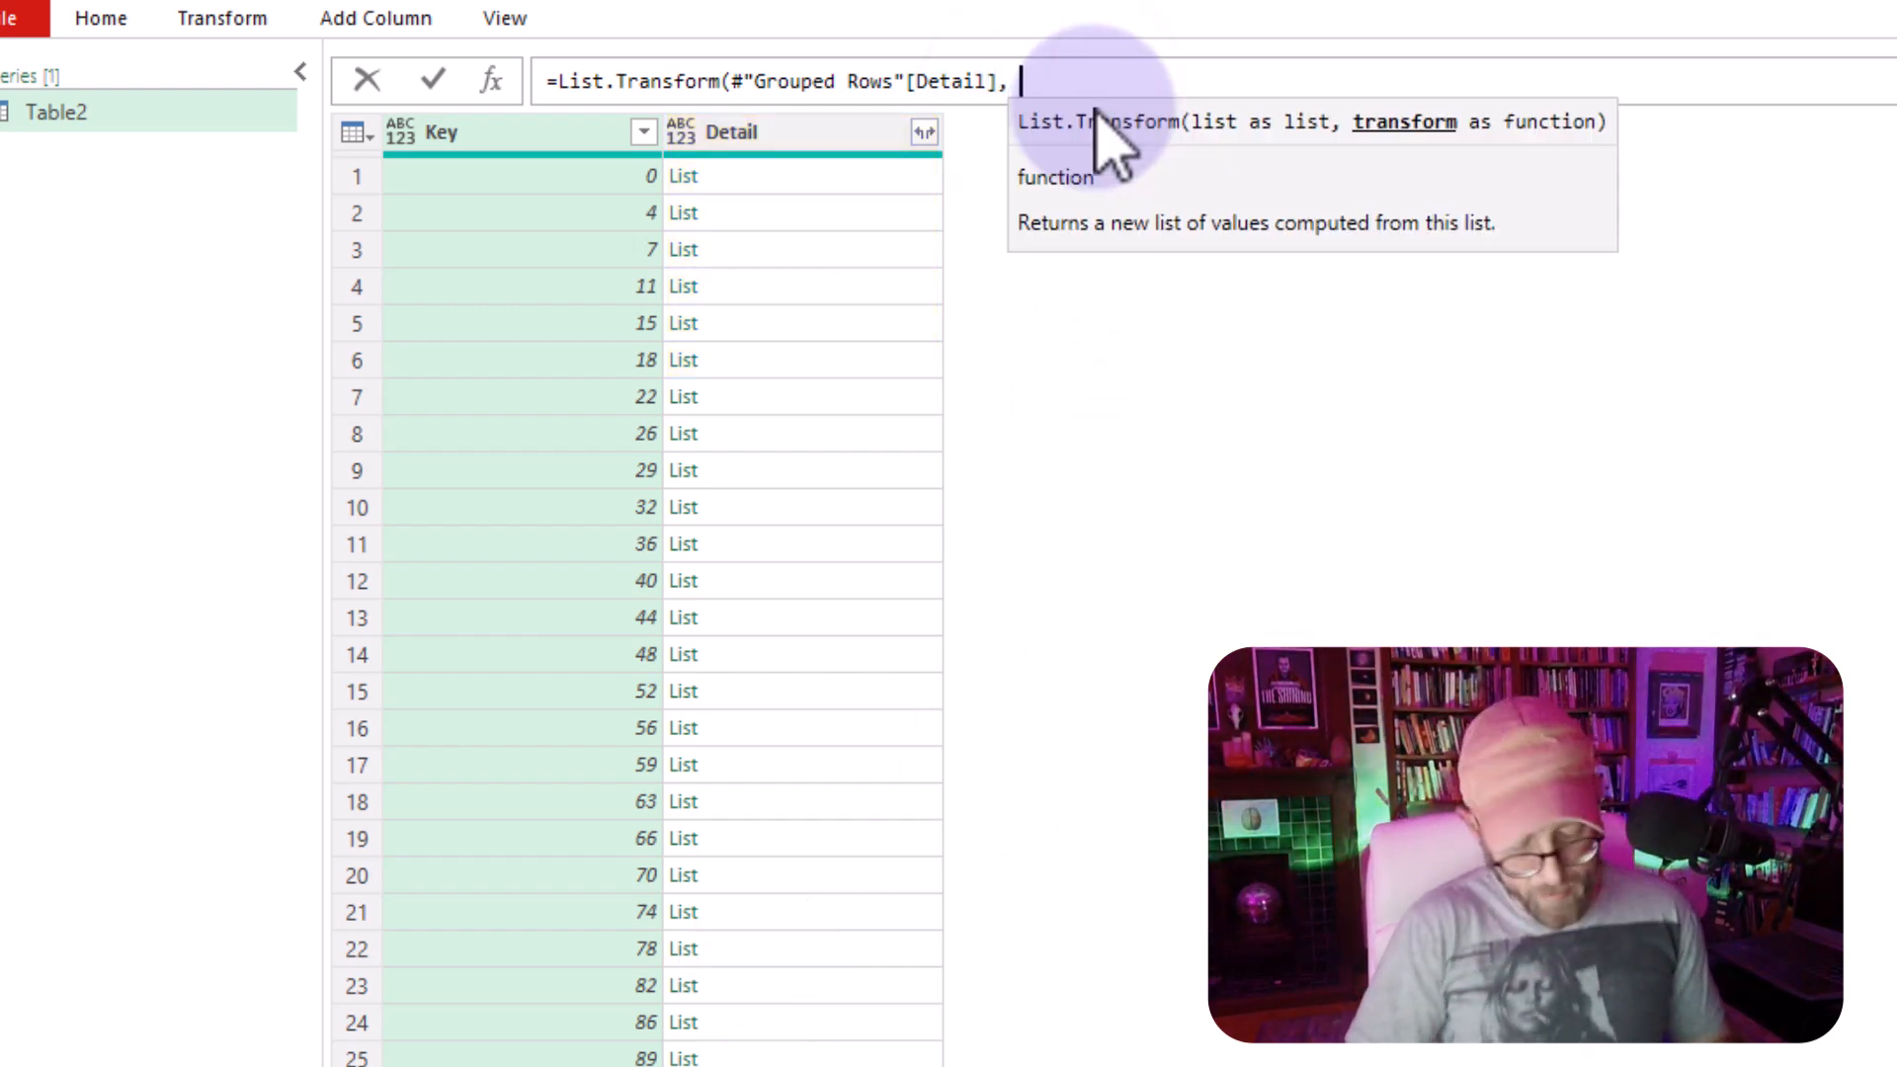
type("each")
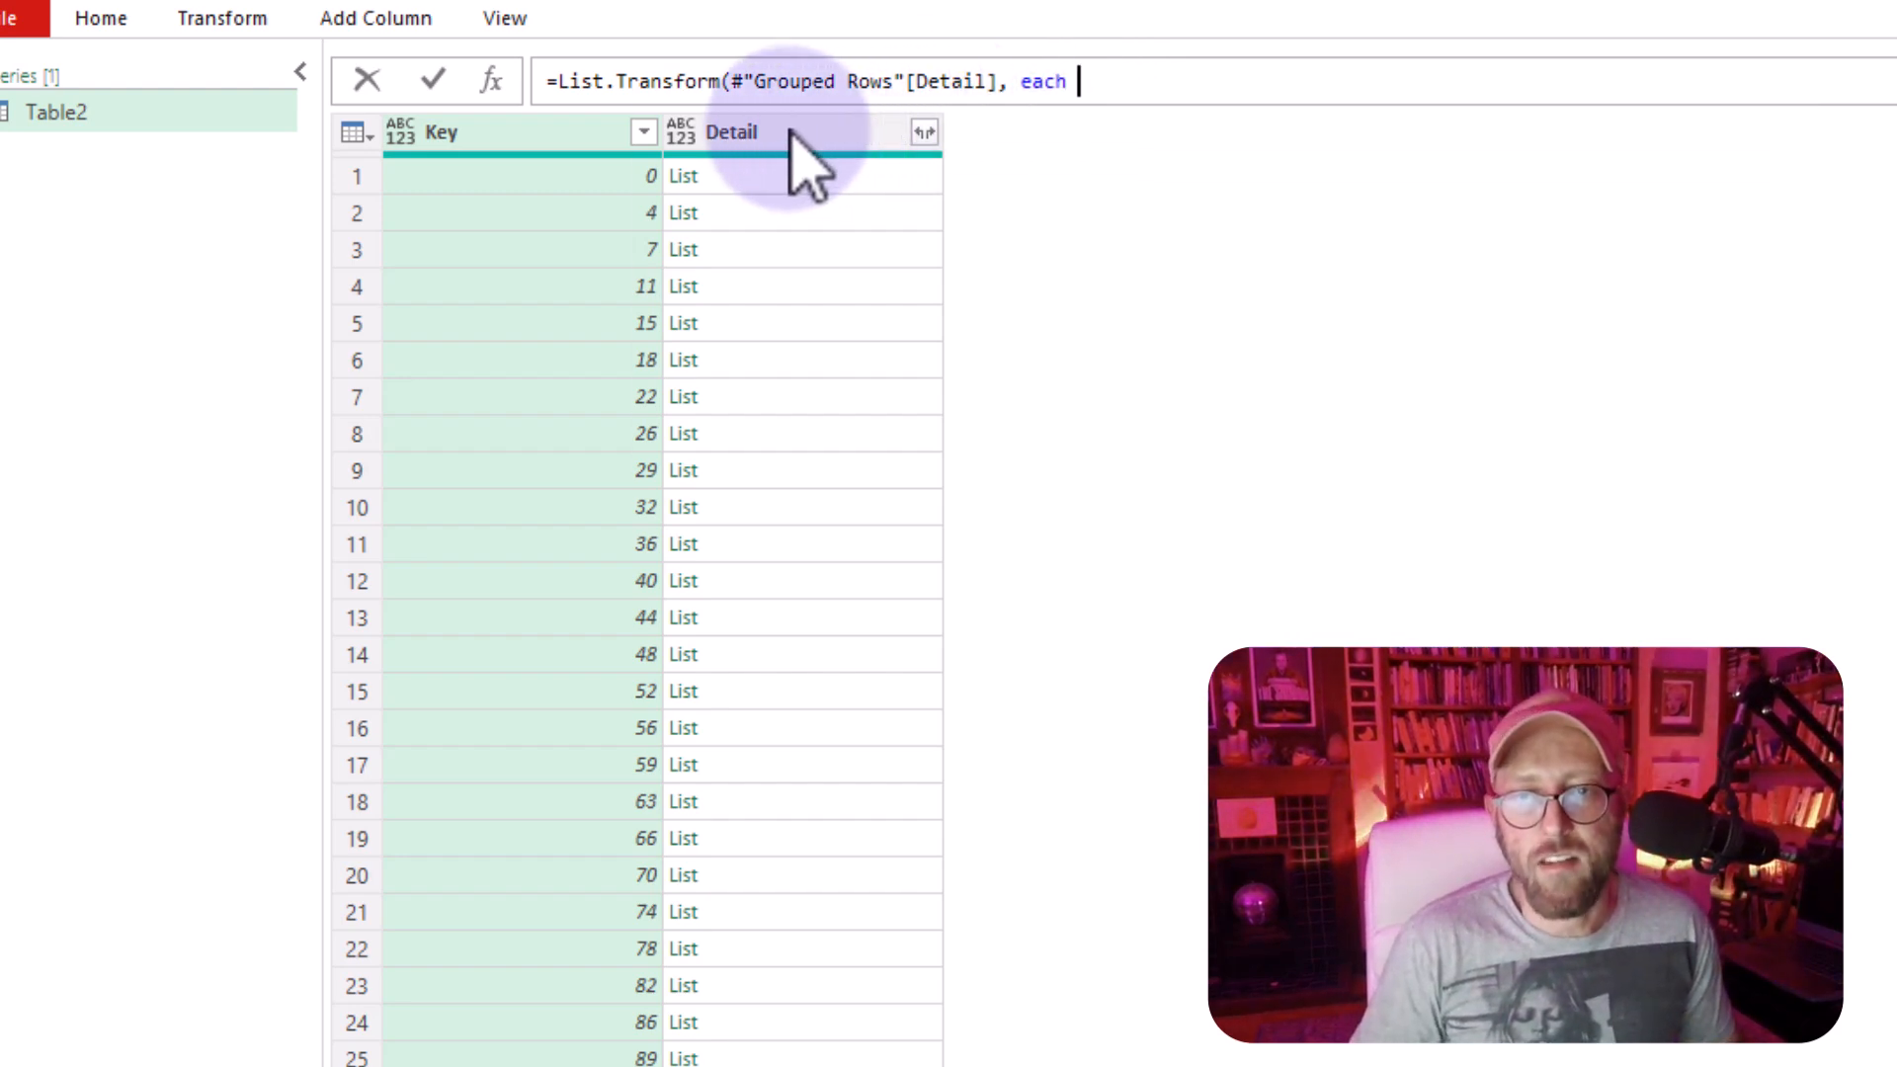
mouse_move(1221, 91)
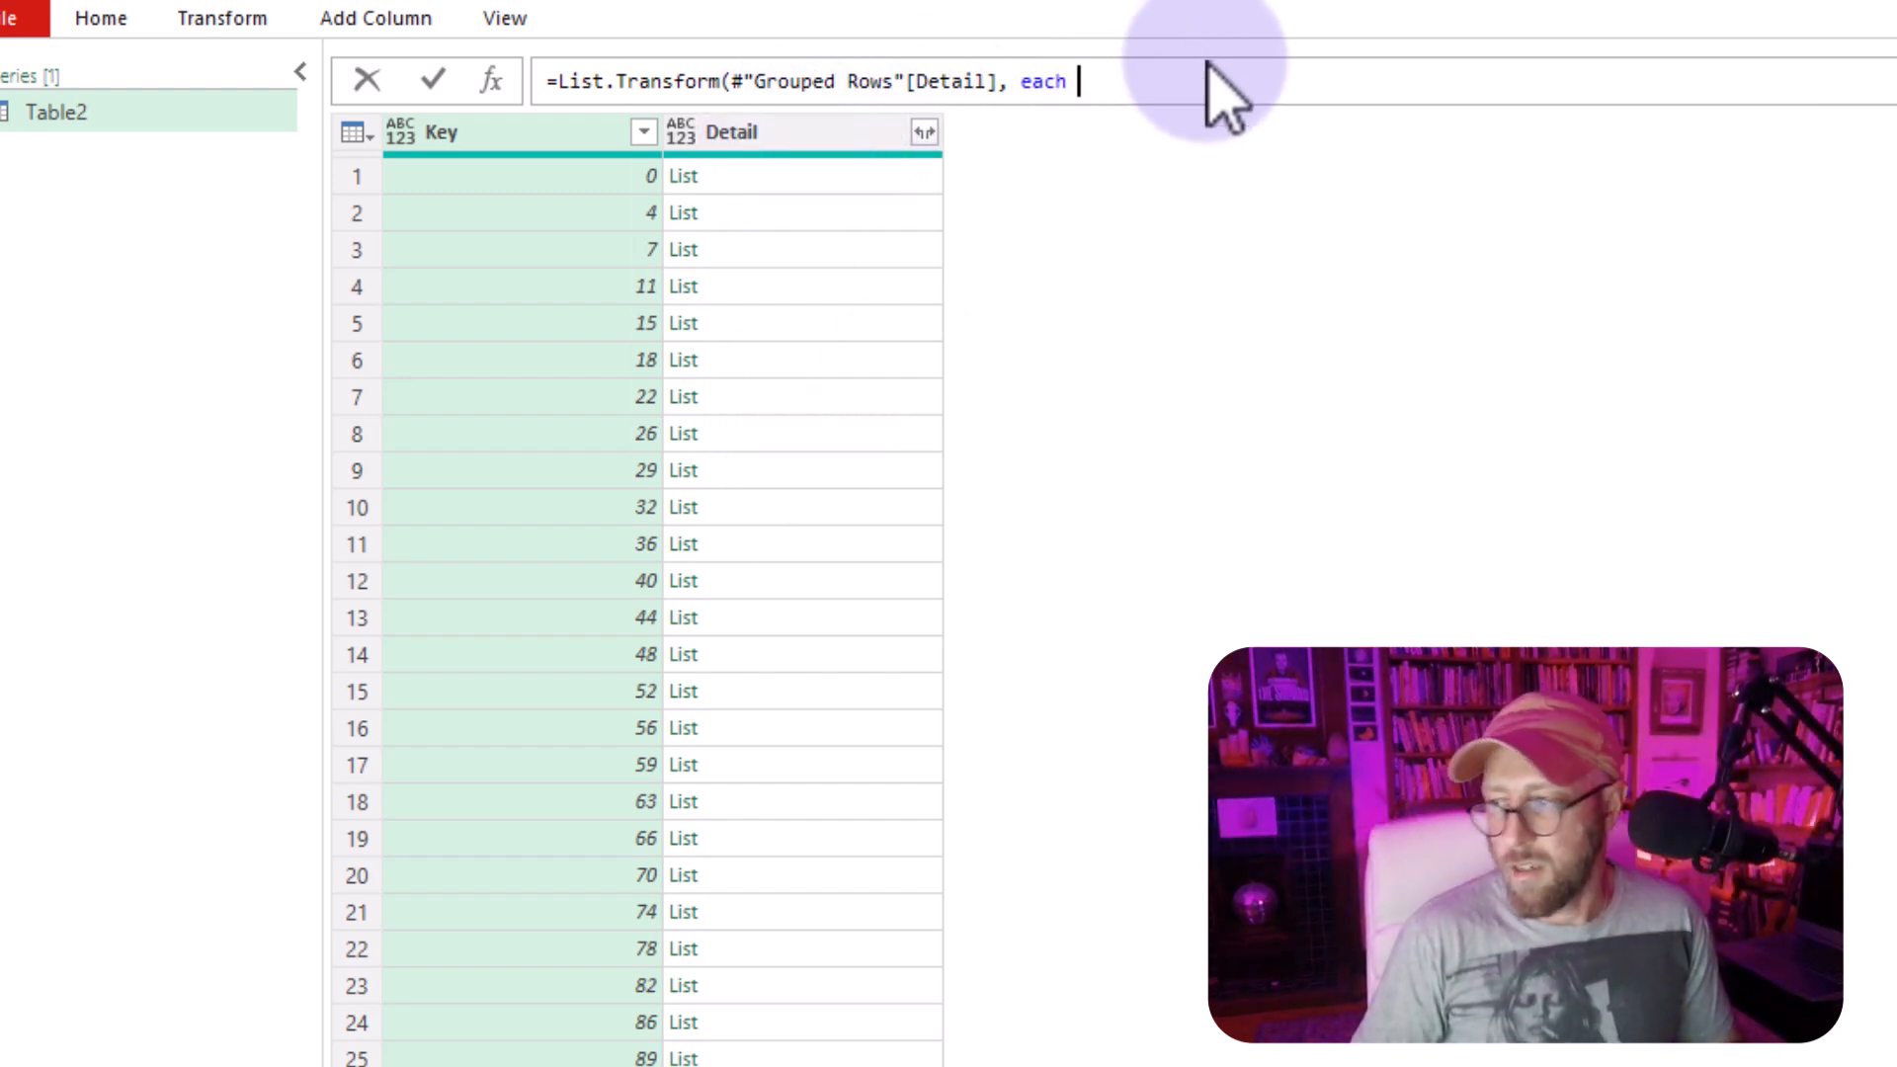
type("tablefro")
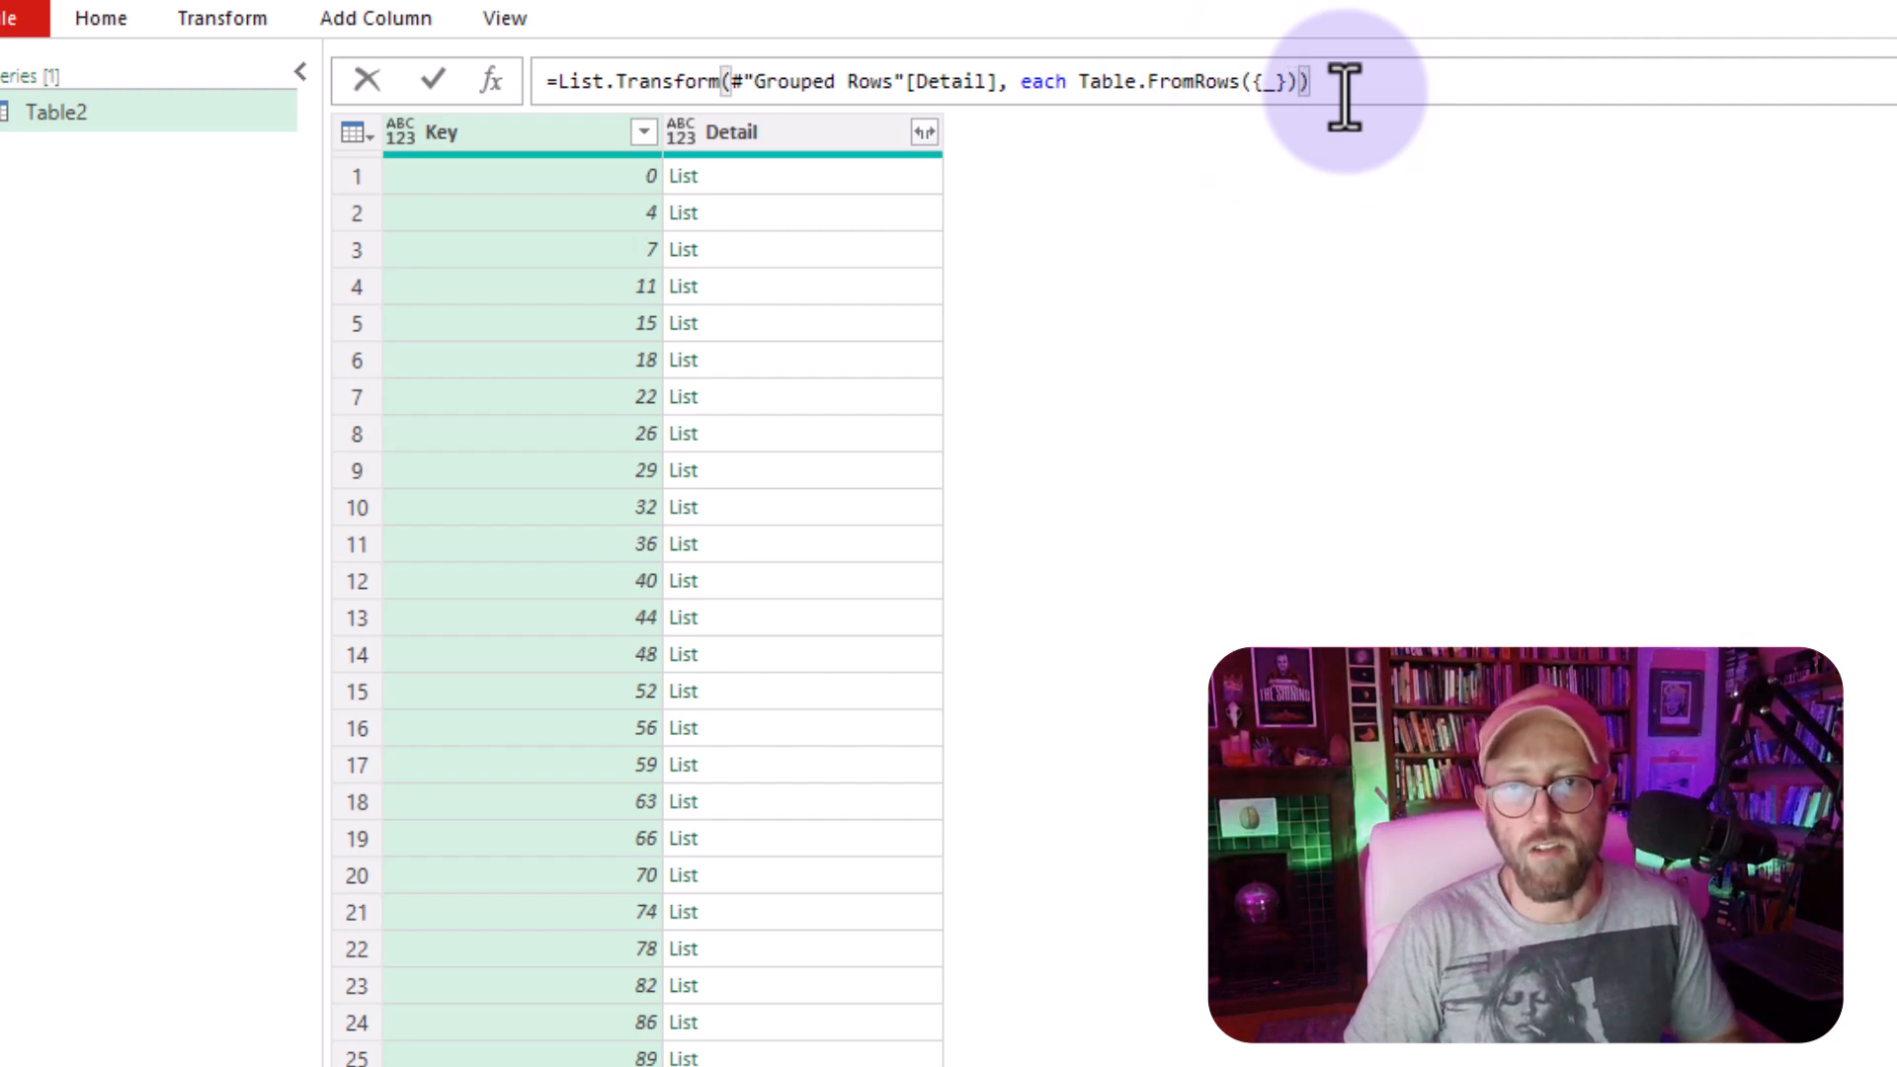
left_click(433, 79)
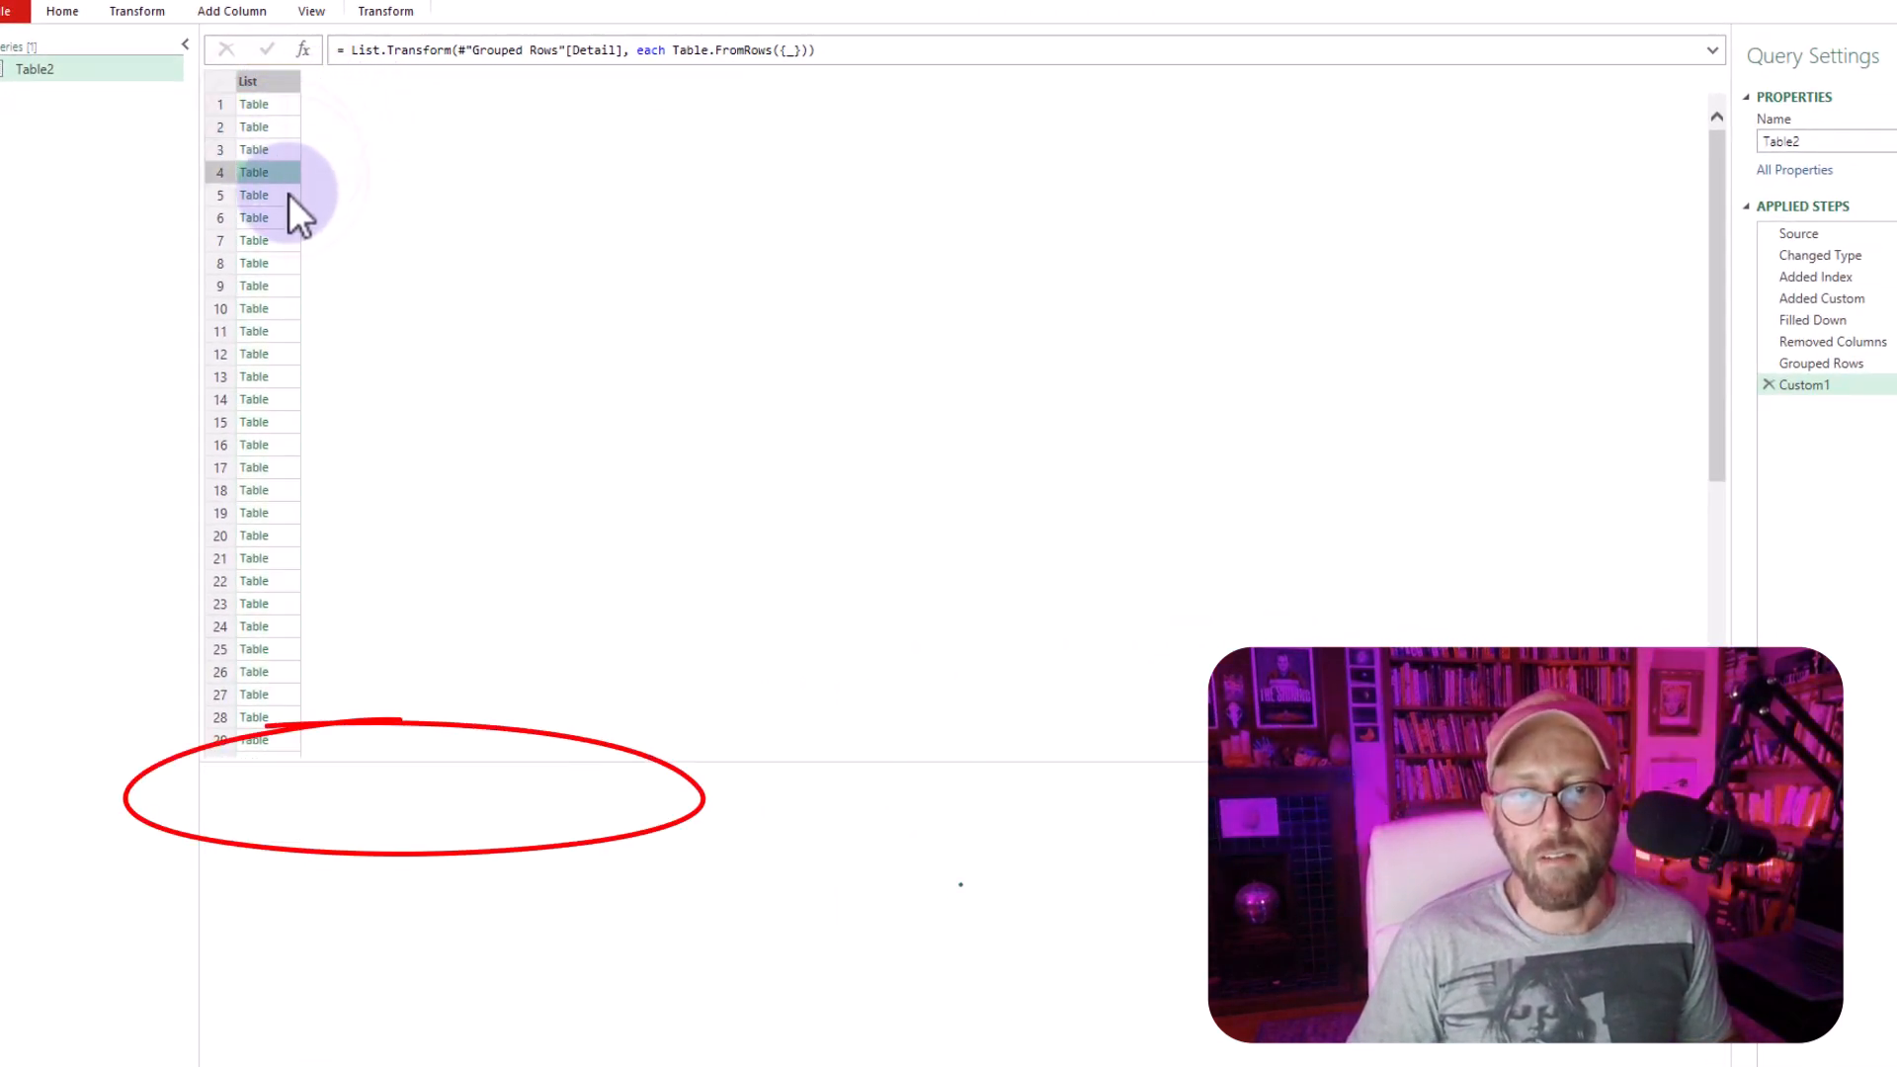
left_click(253, 262)
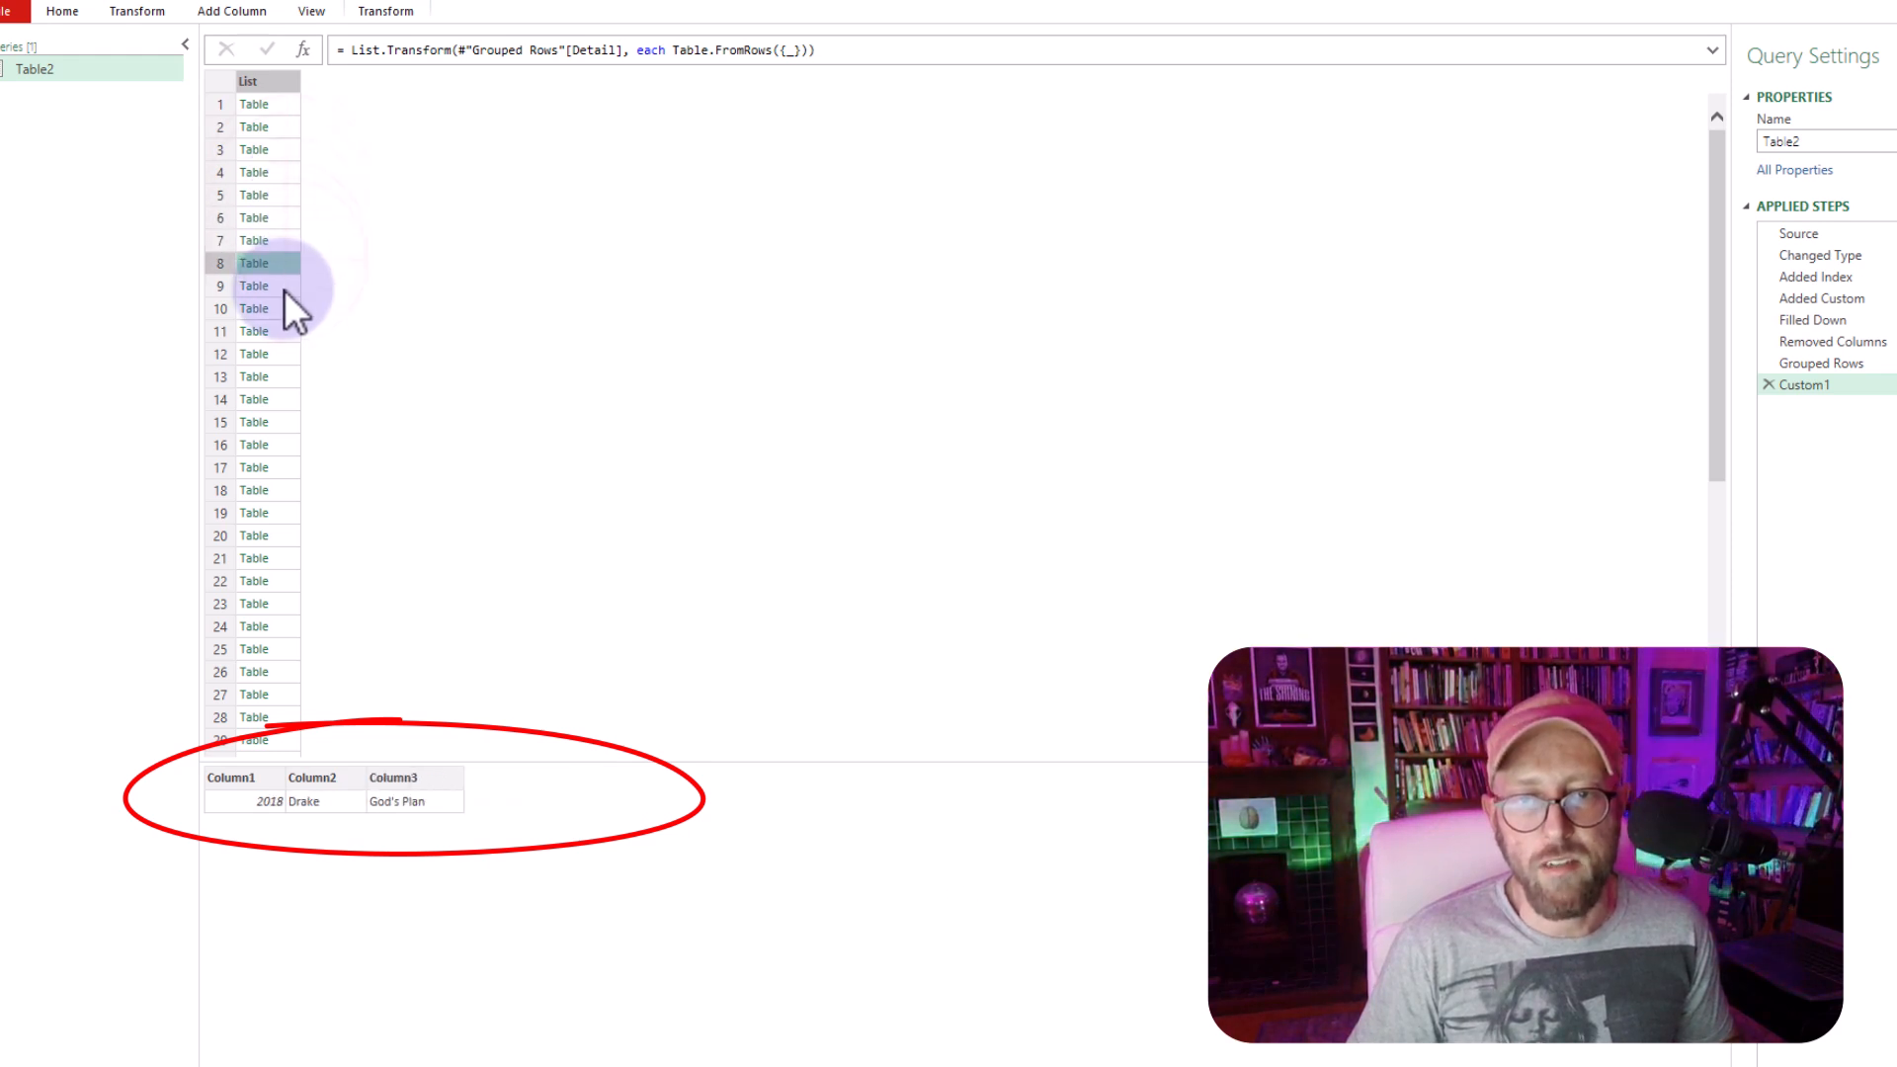
left_click(255, 422)
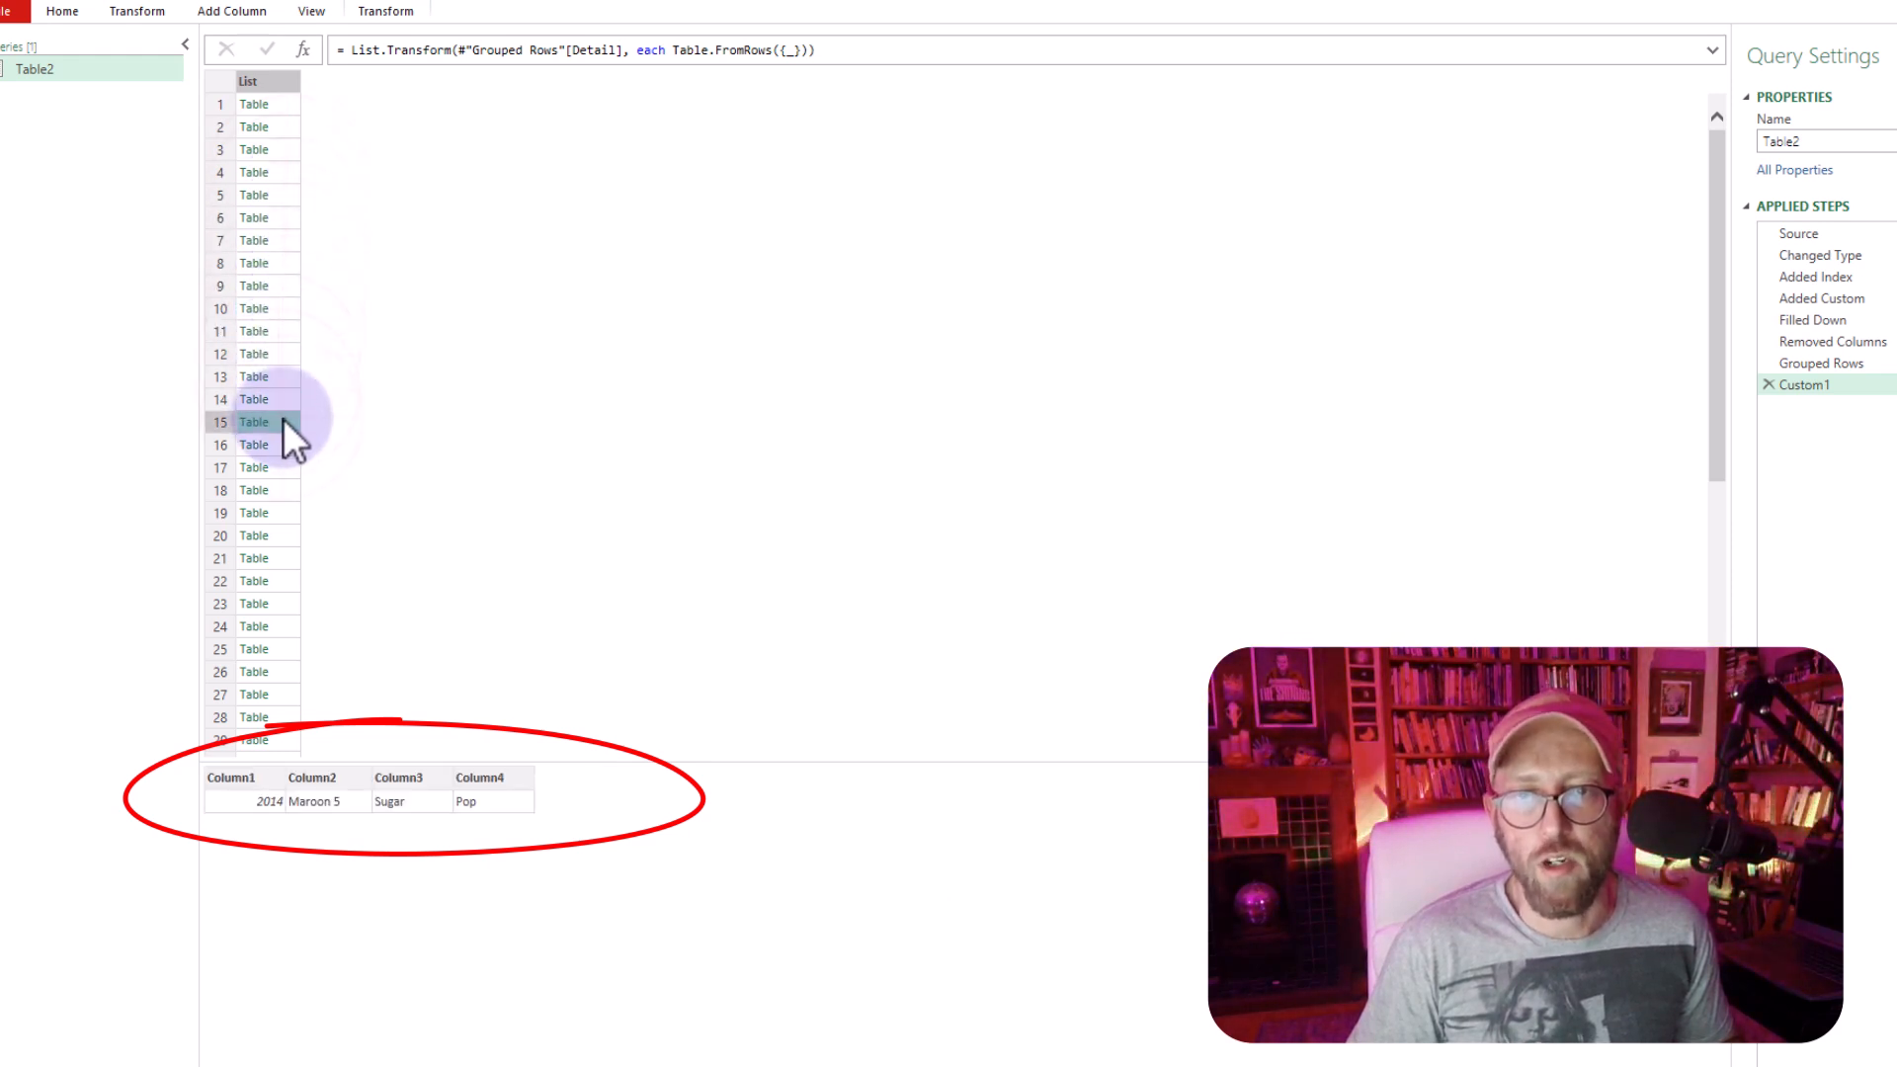
left_click(255, 399)
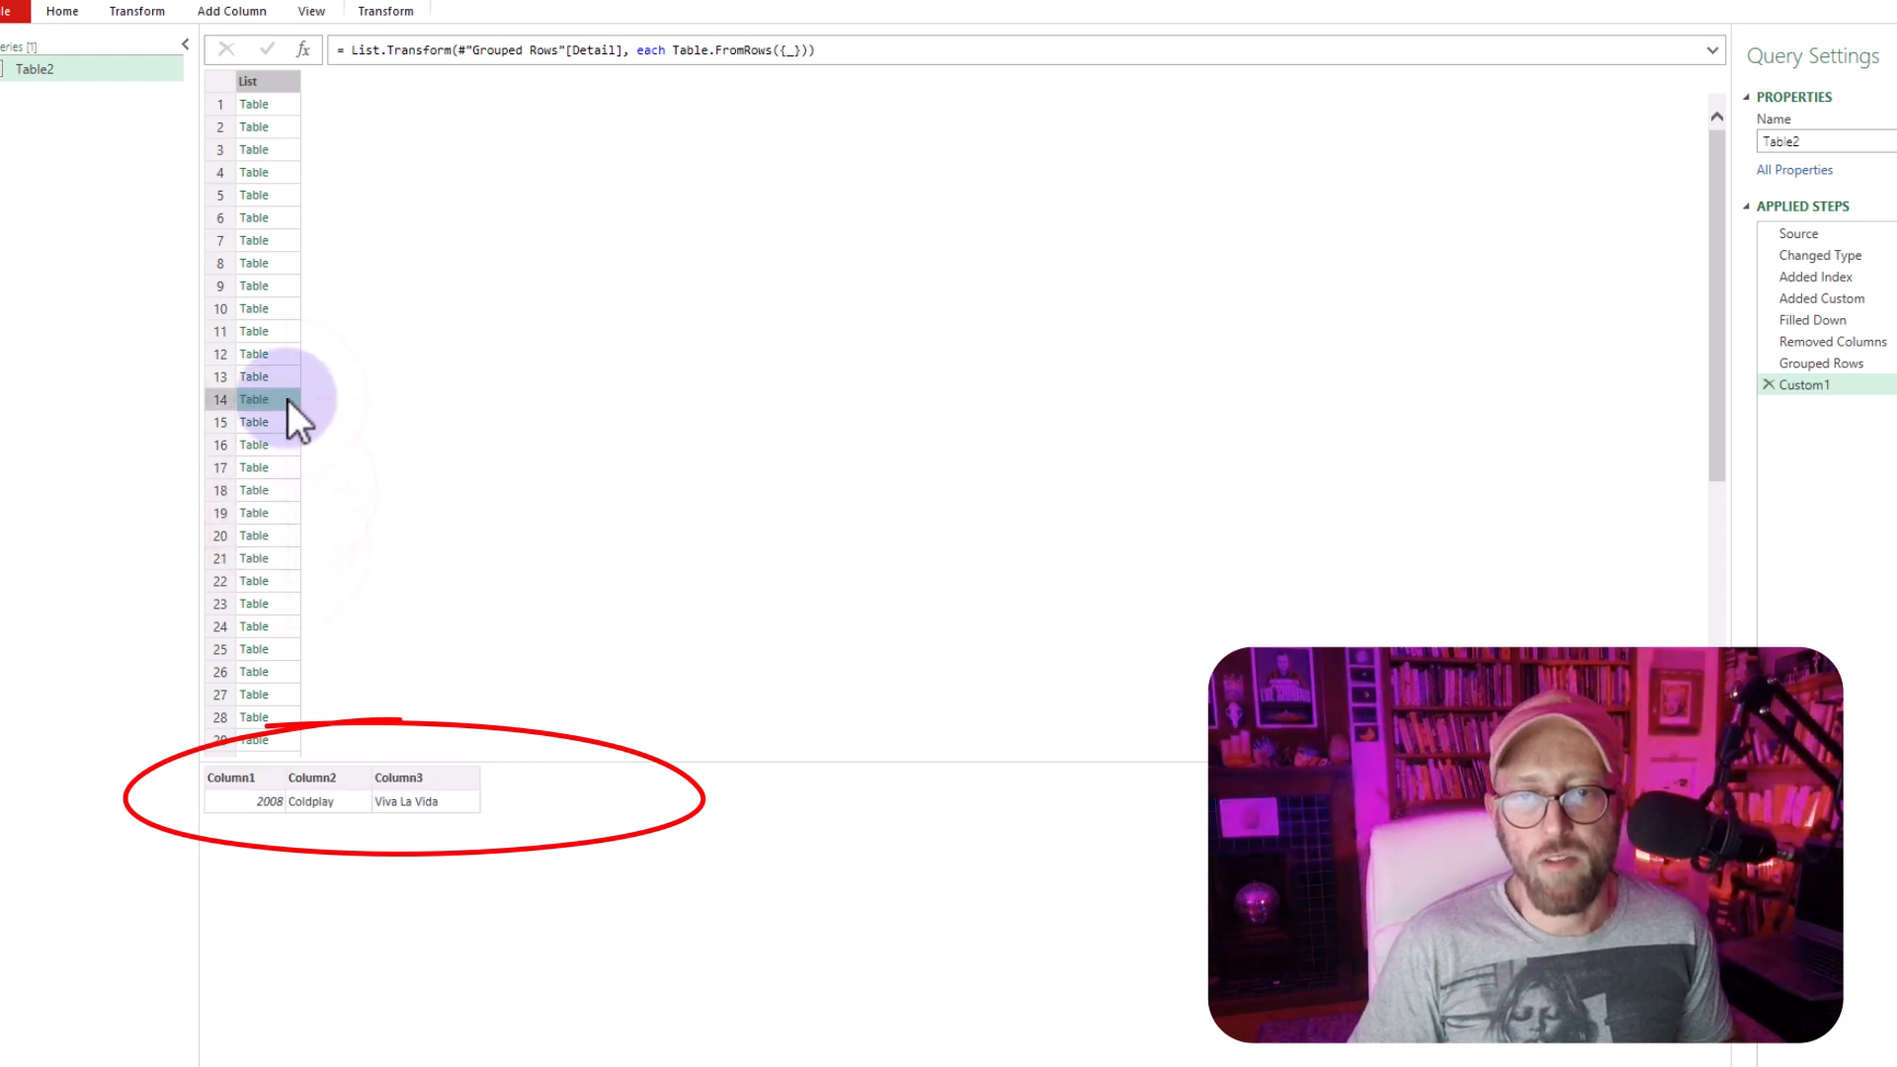
left_click(255, 354)
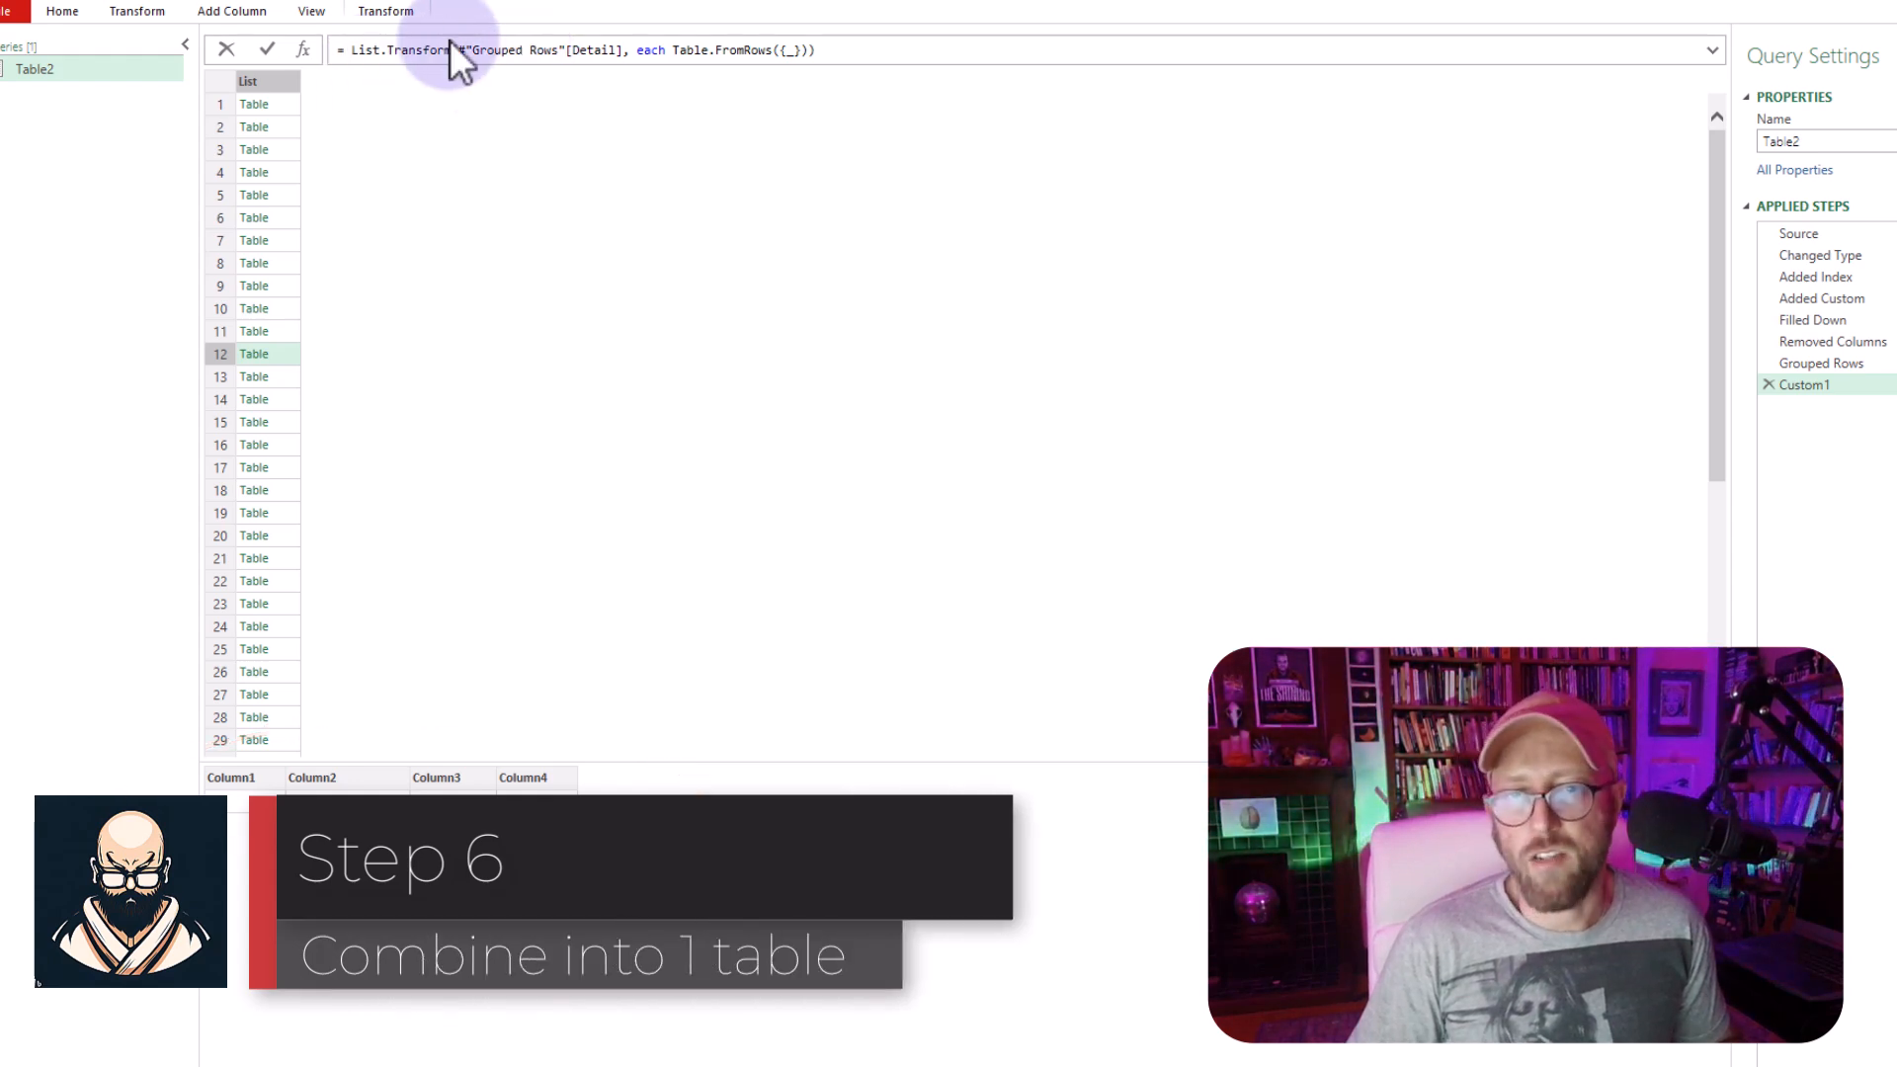
- Wrap the step in Table.Combine( … ) to get one four-column song table and check the rows
type("=table.Combine")
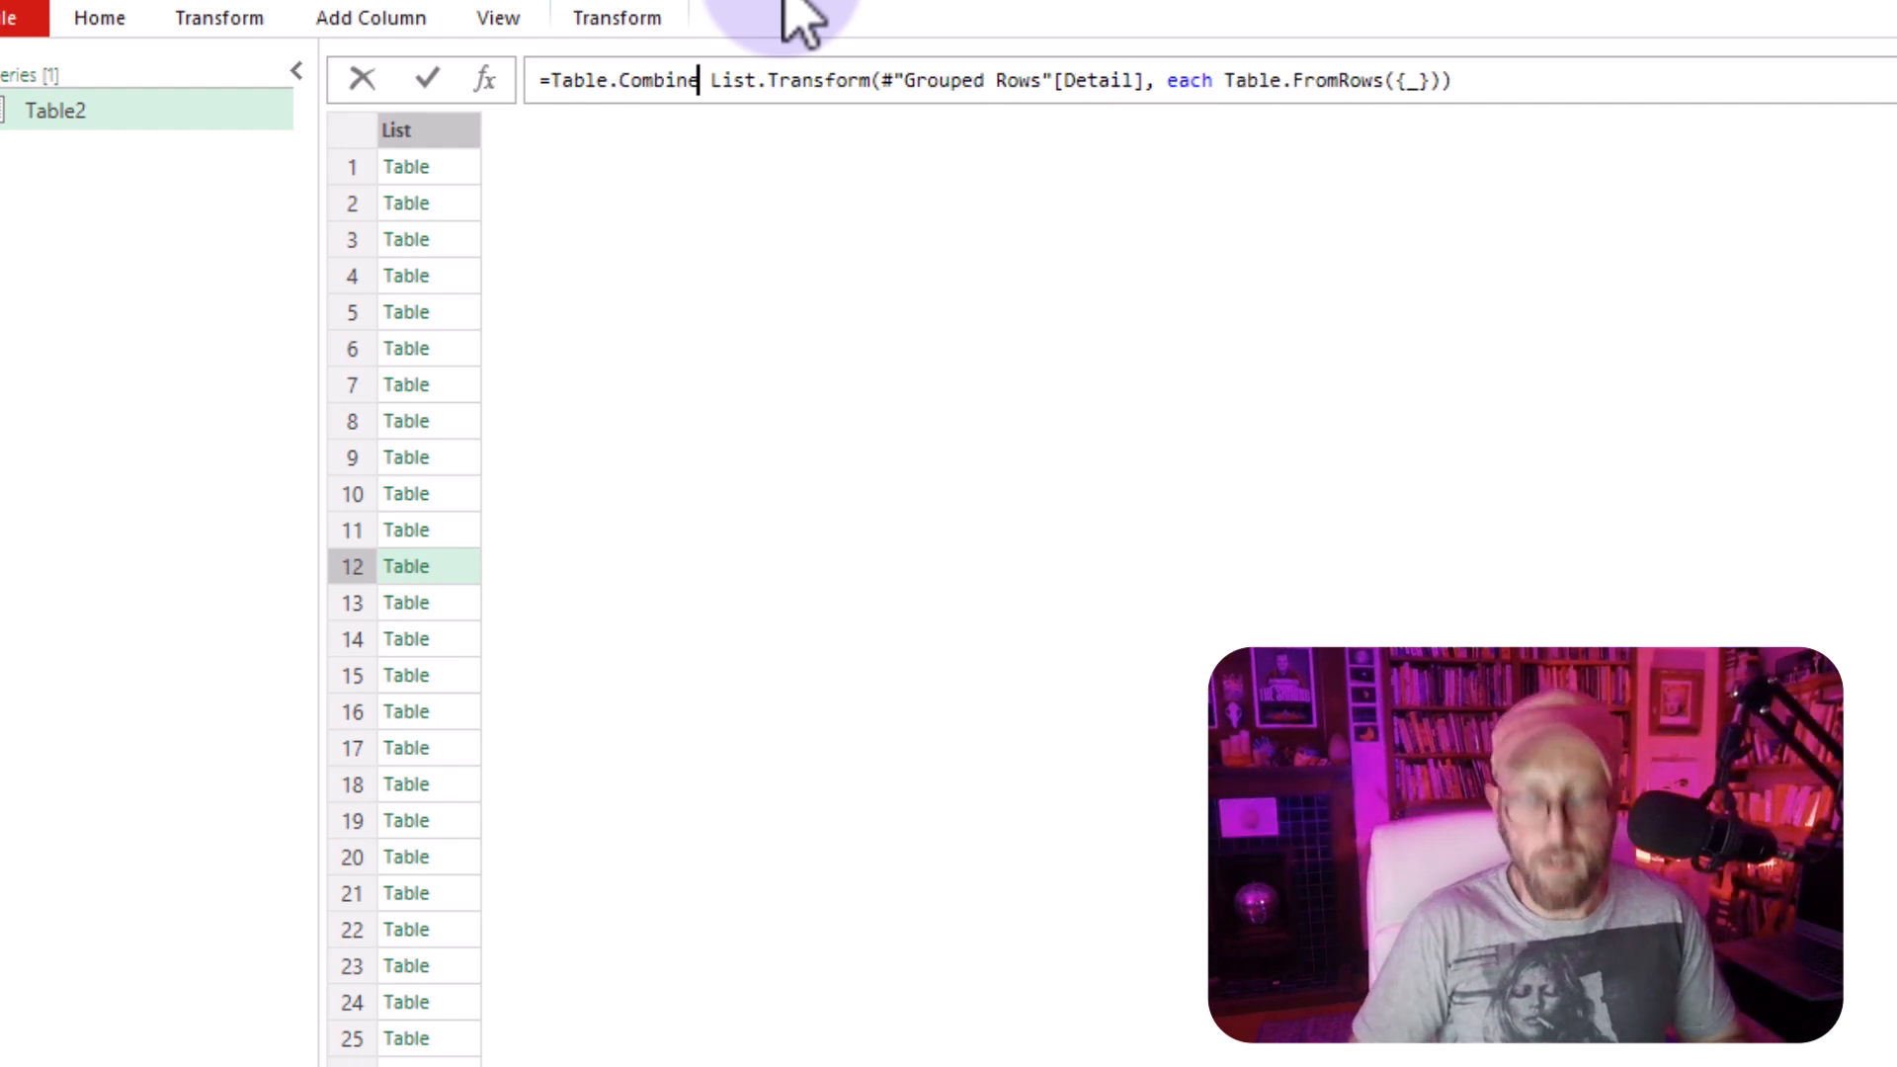
type("(")
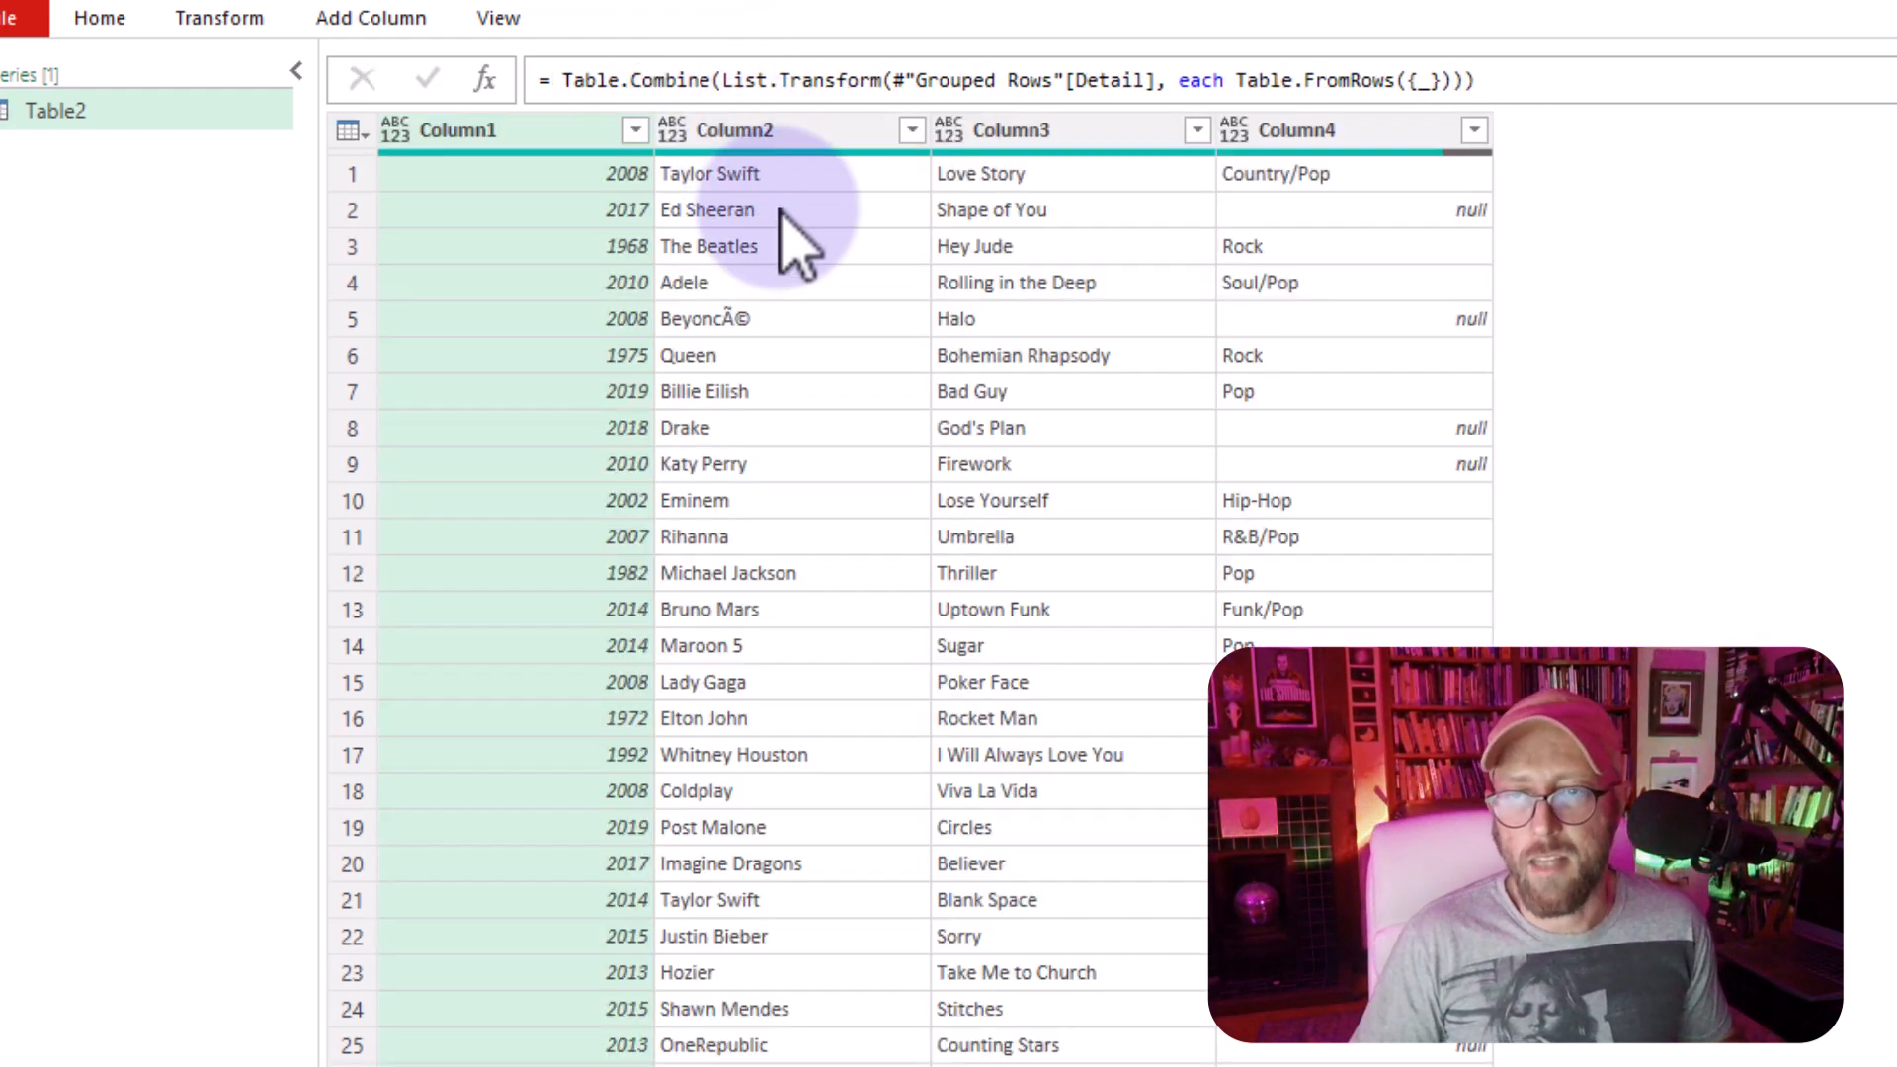
scroll("down", 3)
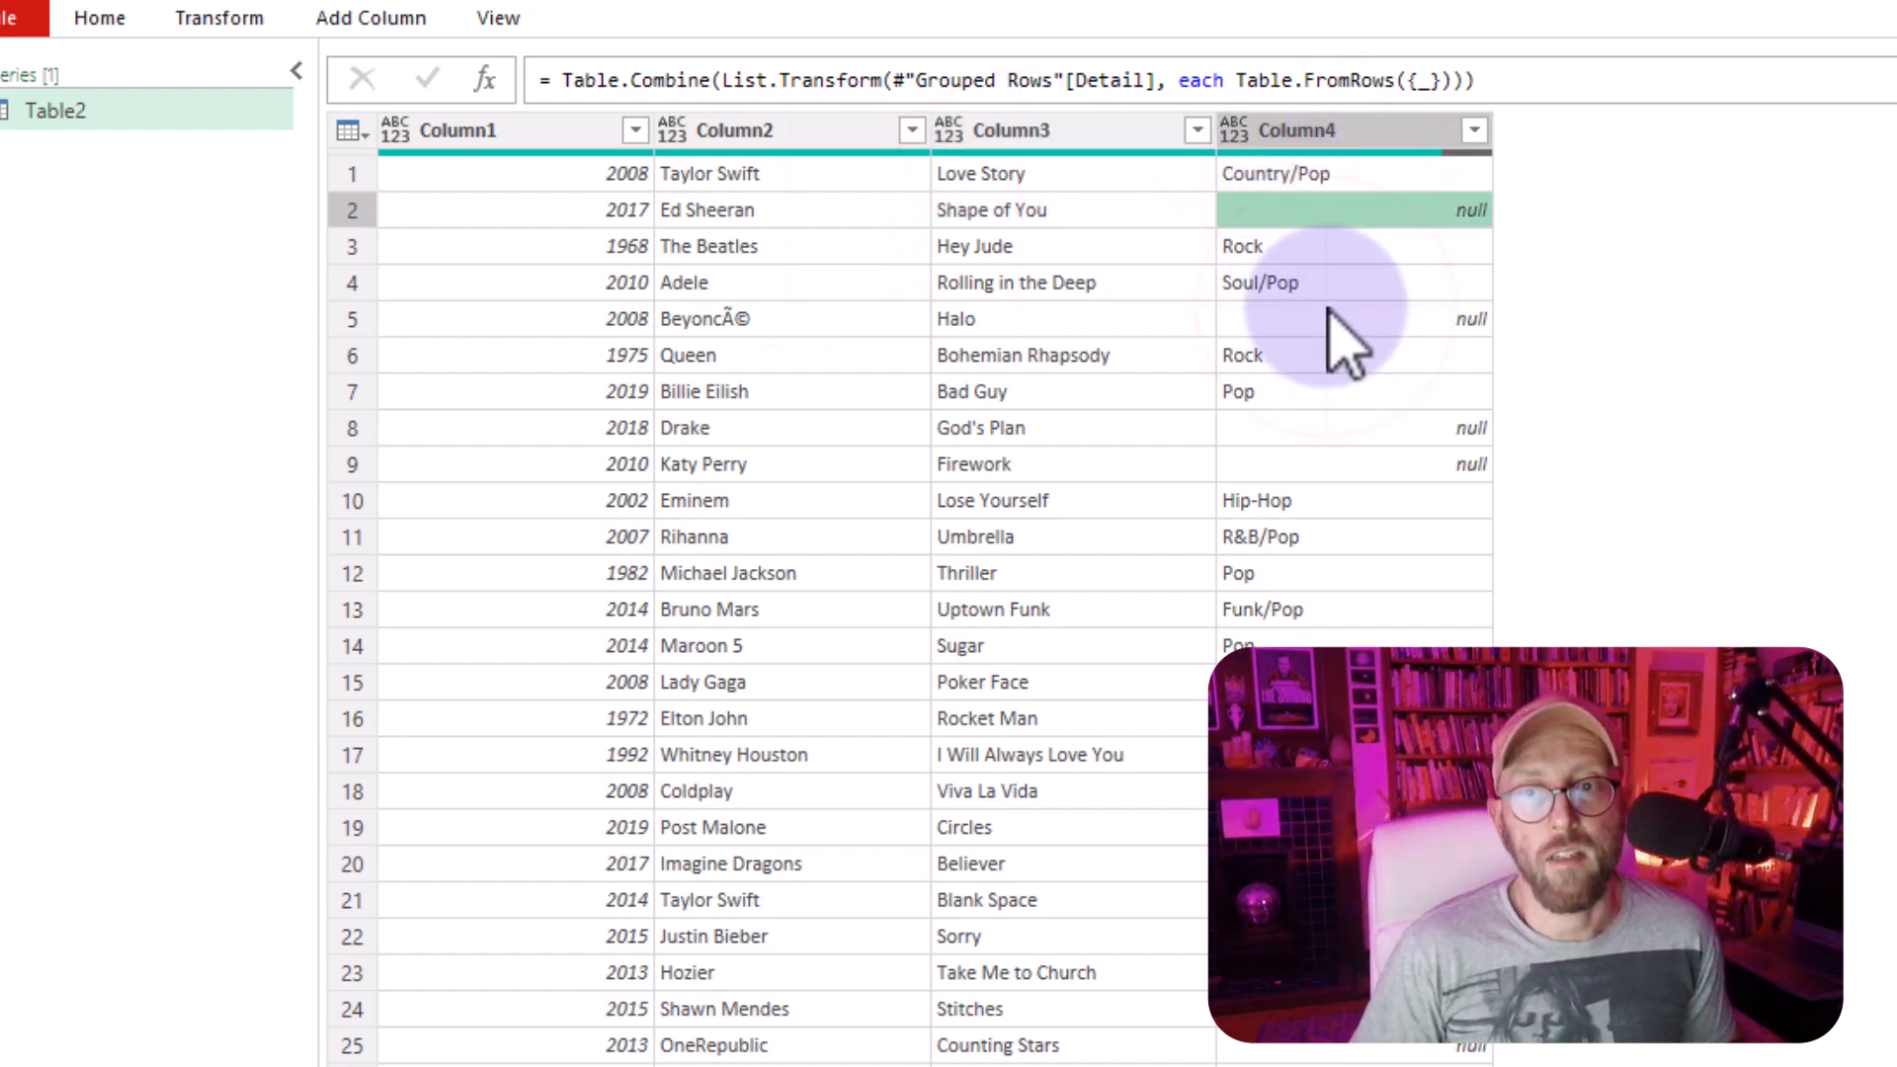
scroll("down", 3)
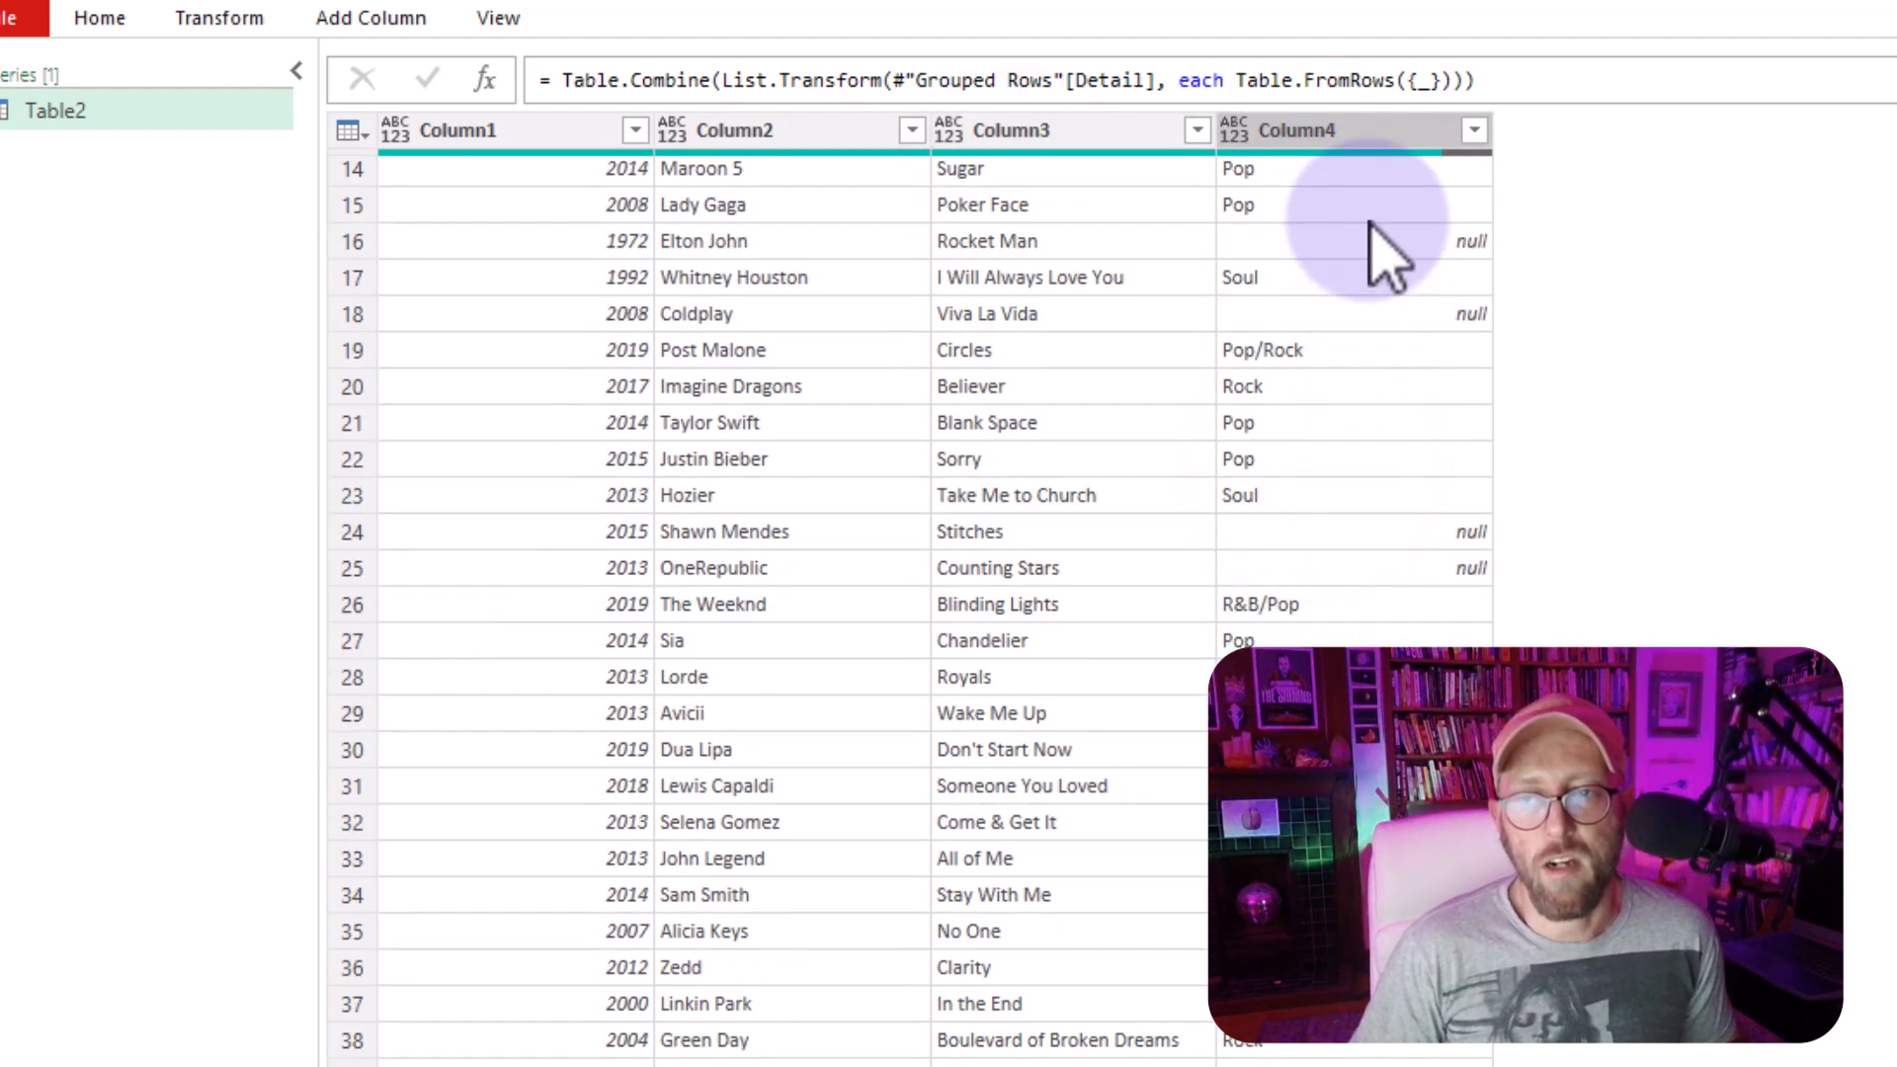
scroll("up", 3)
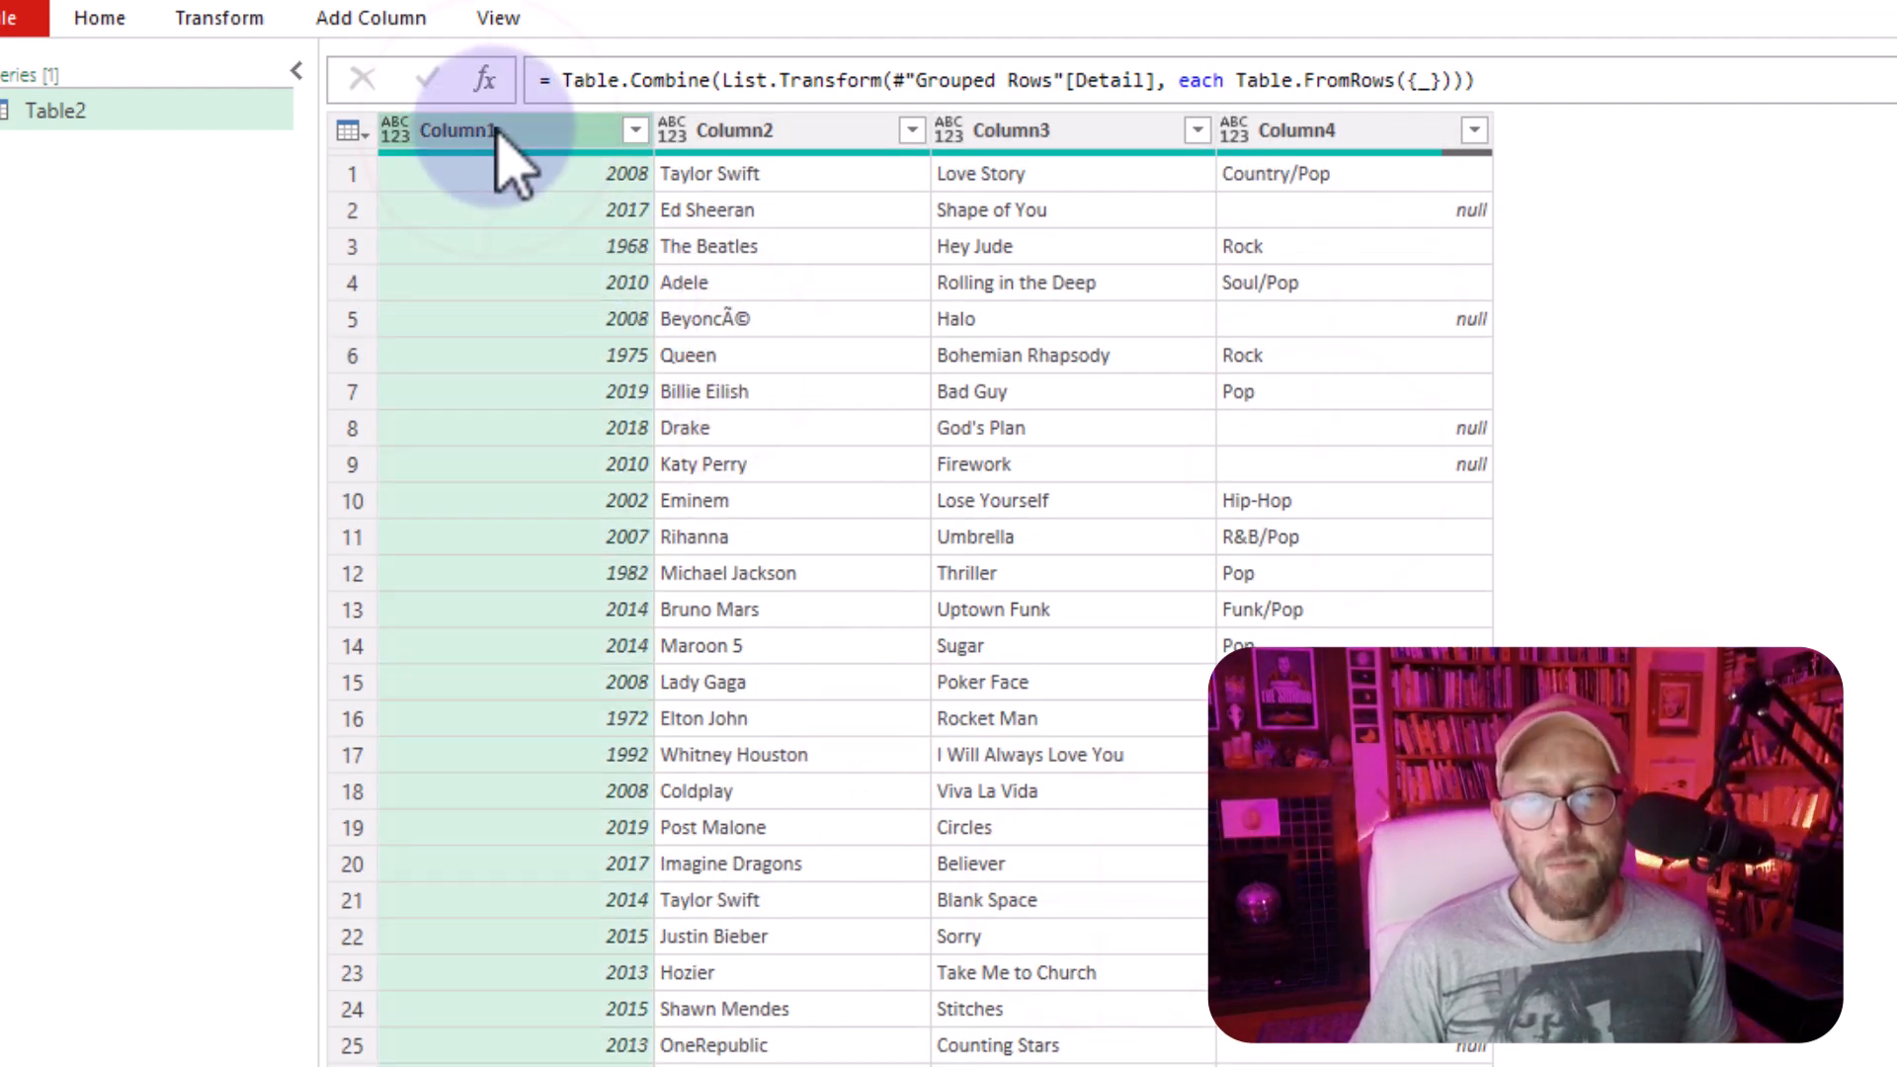
mouse_move(799, 170)
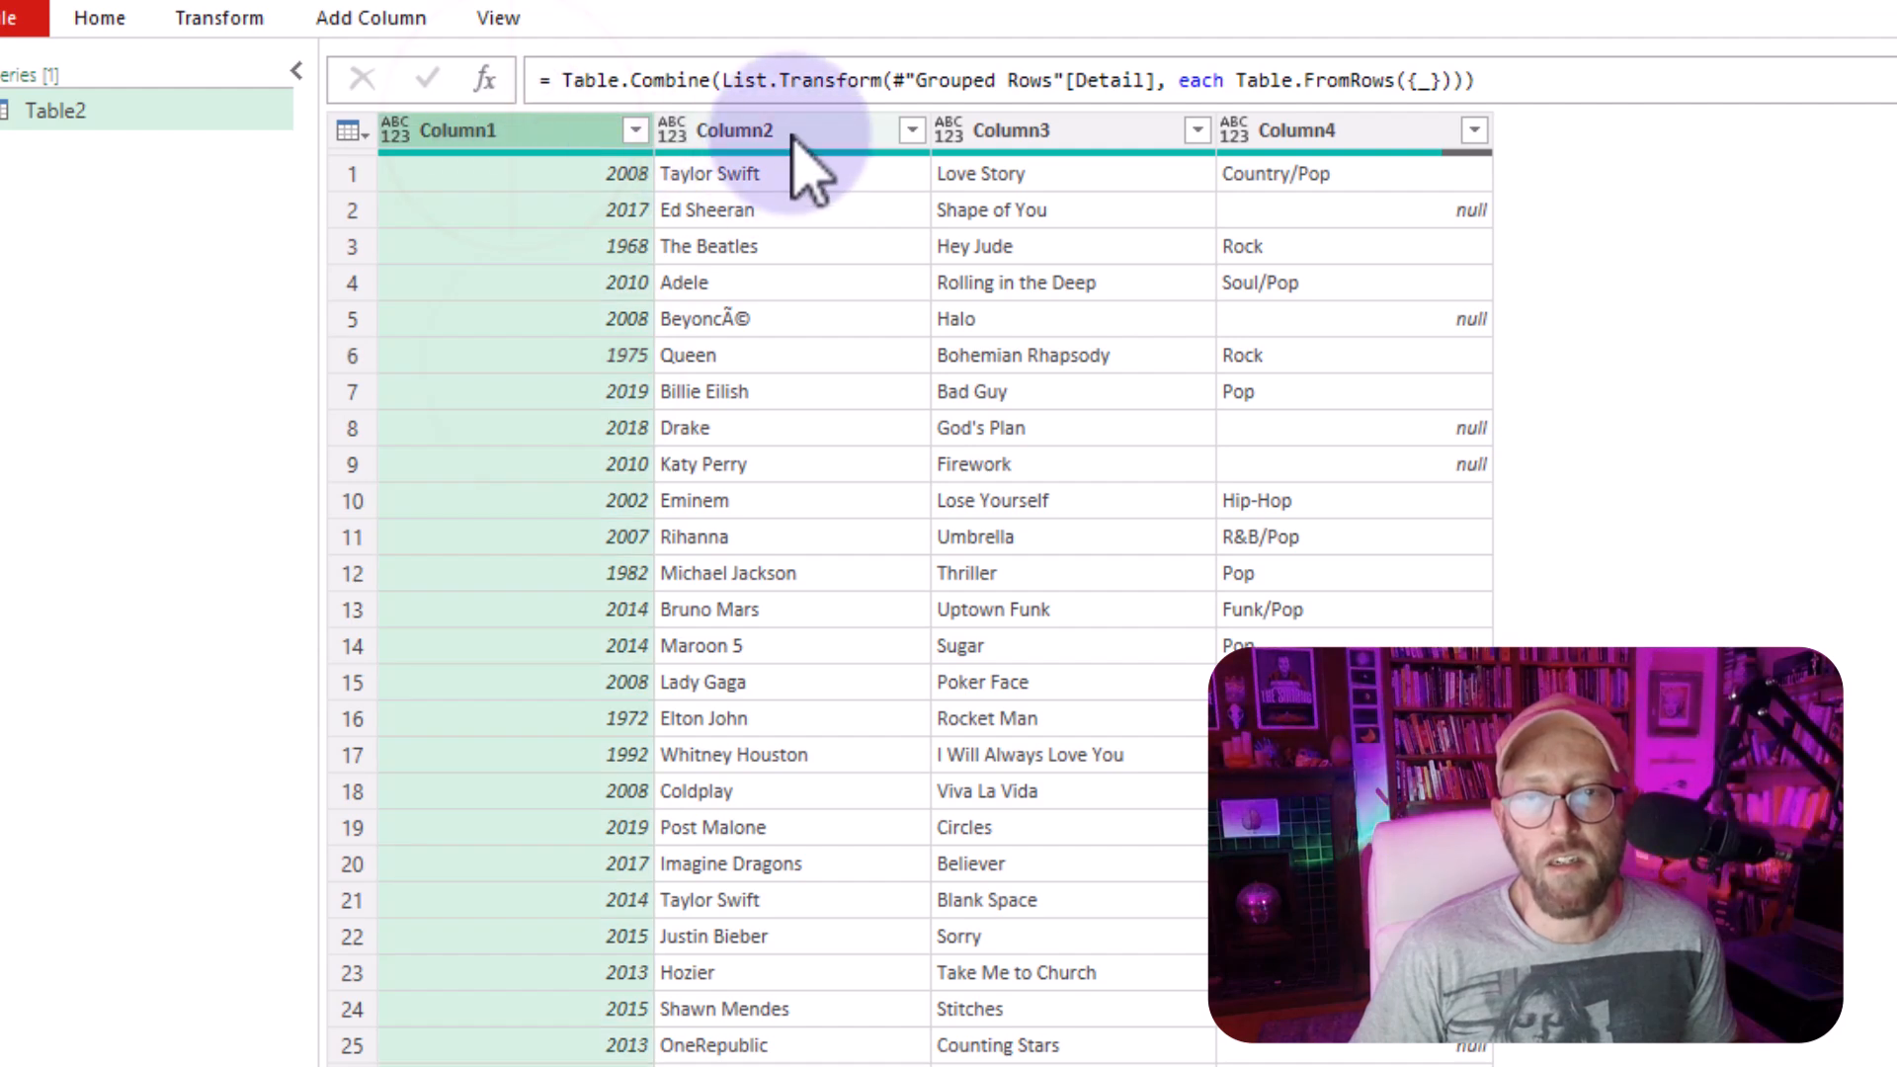
mouse_move(1379, 158)
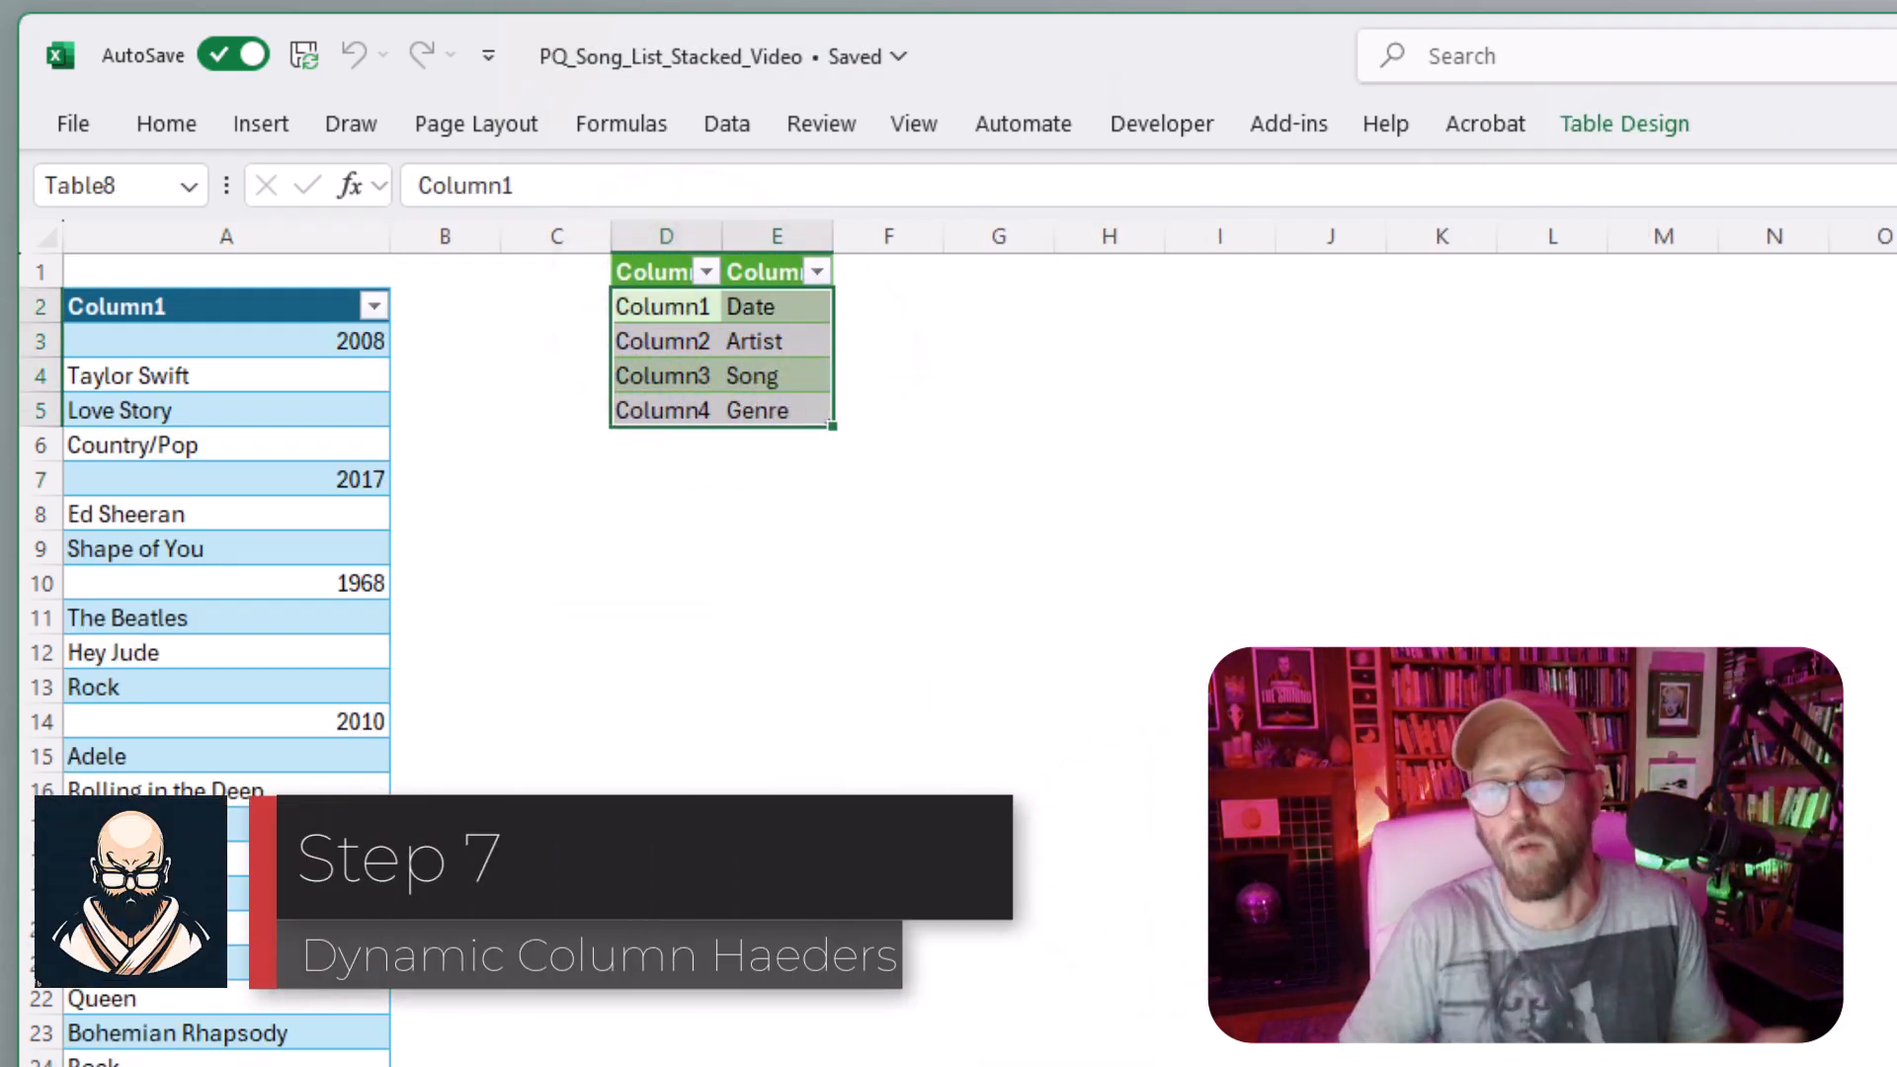
- Import the header mapping table as a query named TableCols and return to the song query
left_click(776, 340)
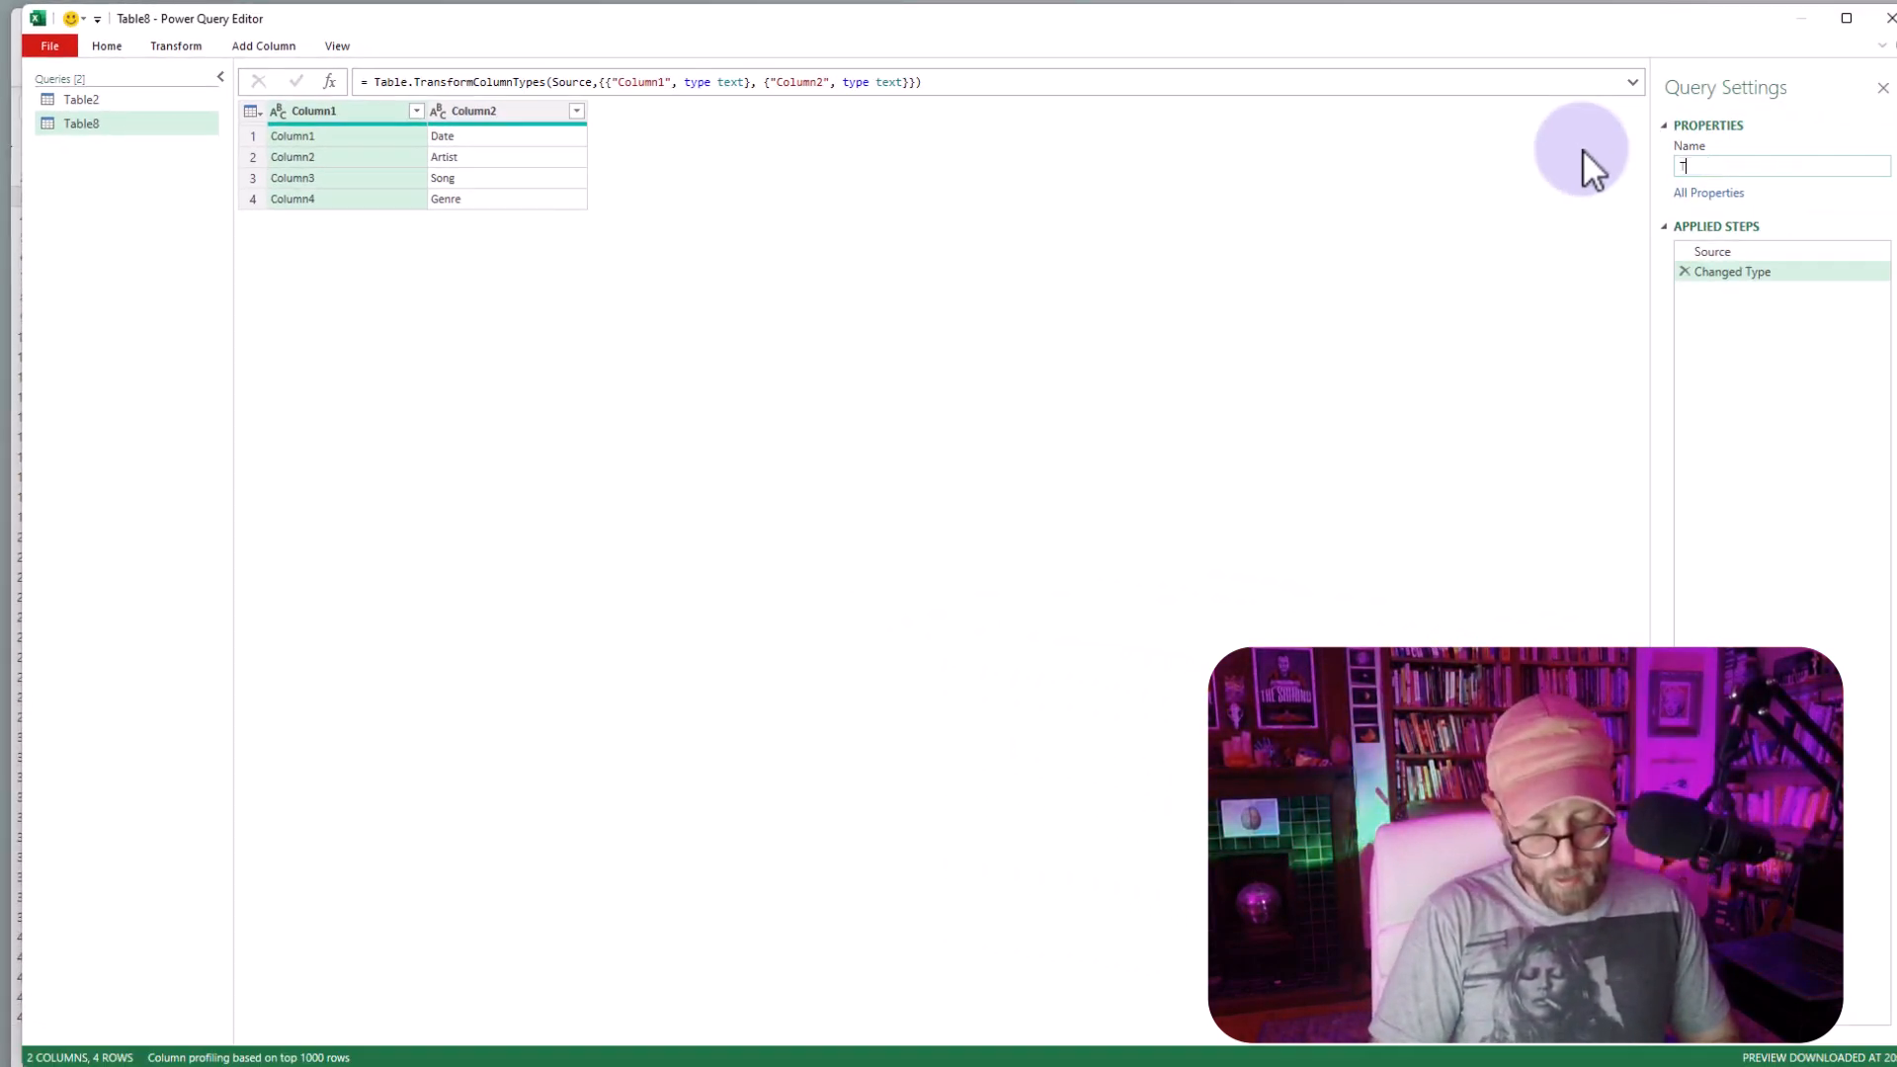
type("ableCols")
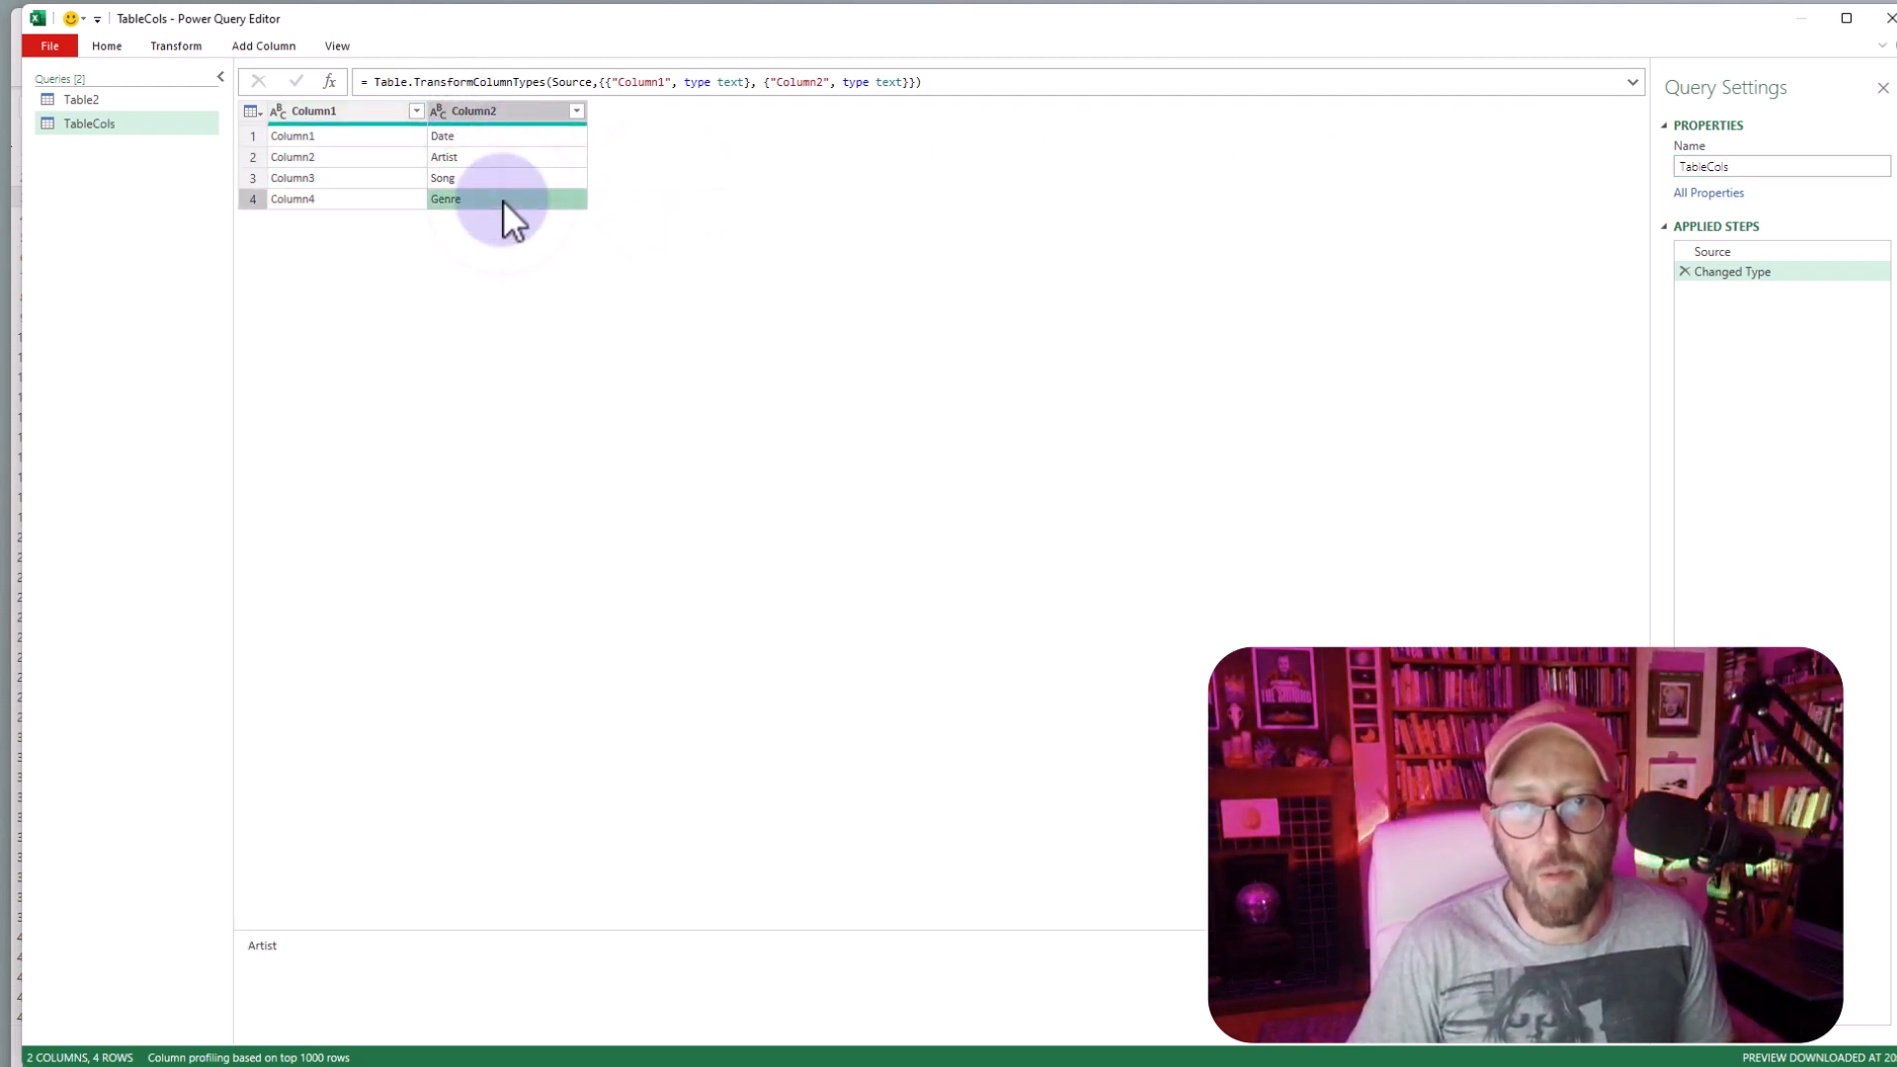
left_click(81, 99)
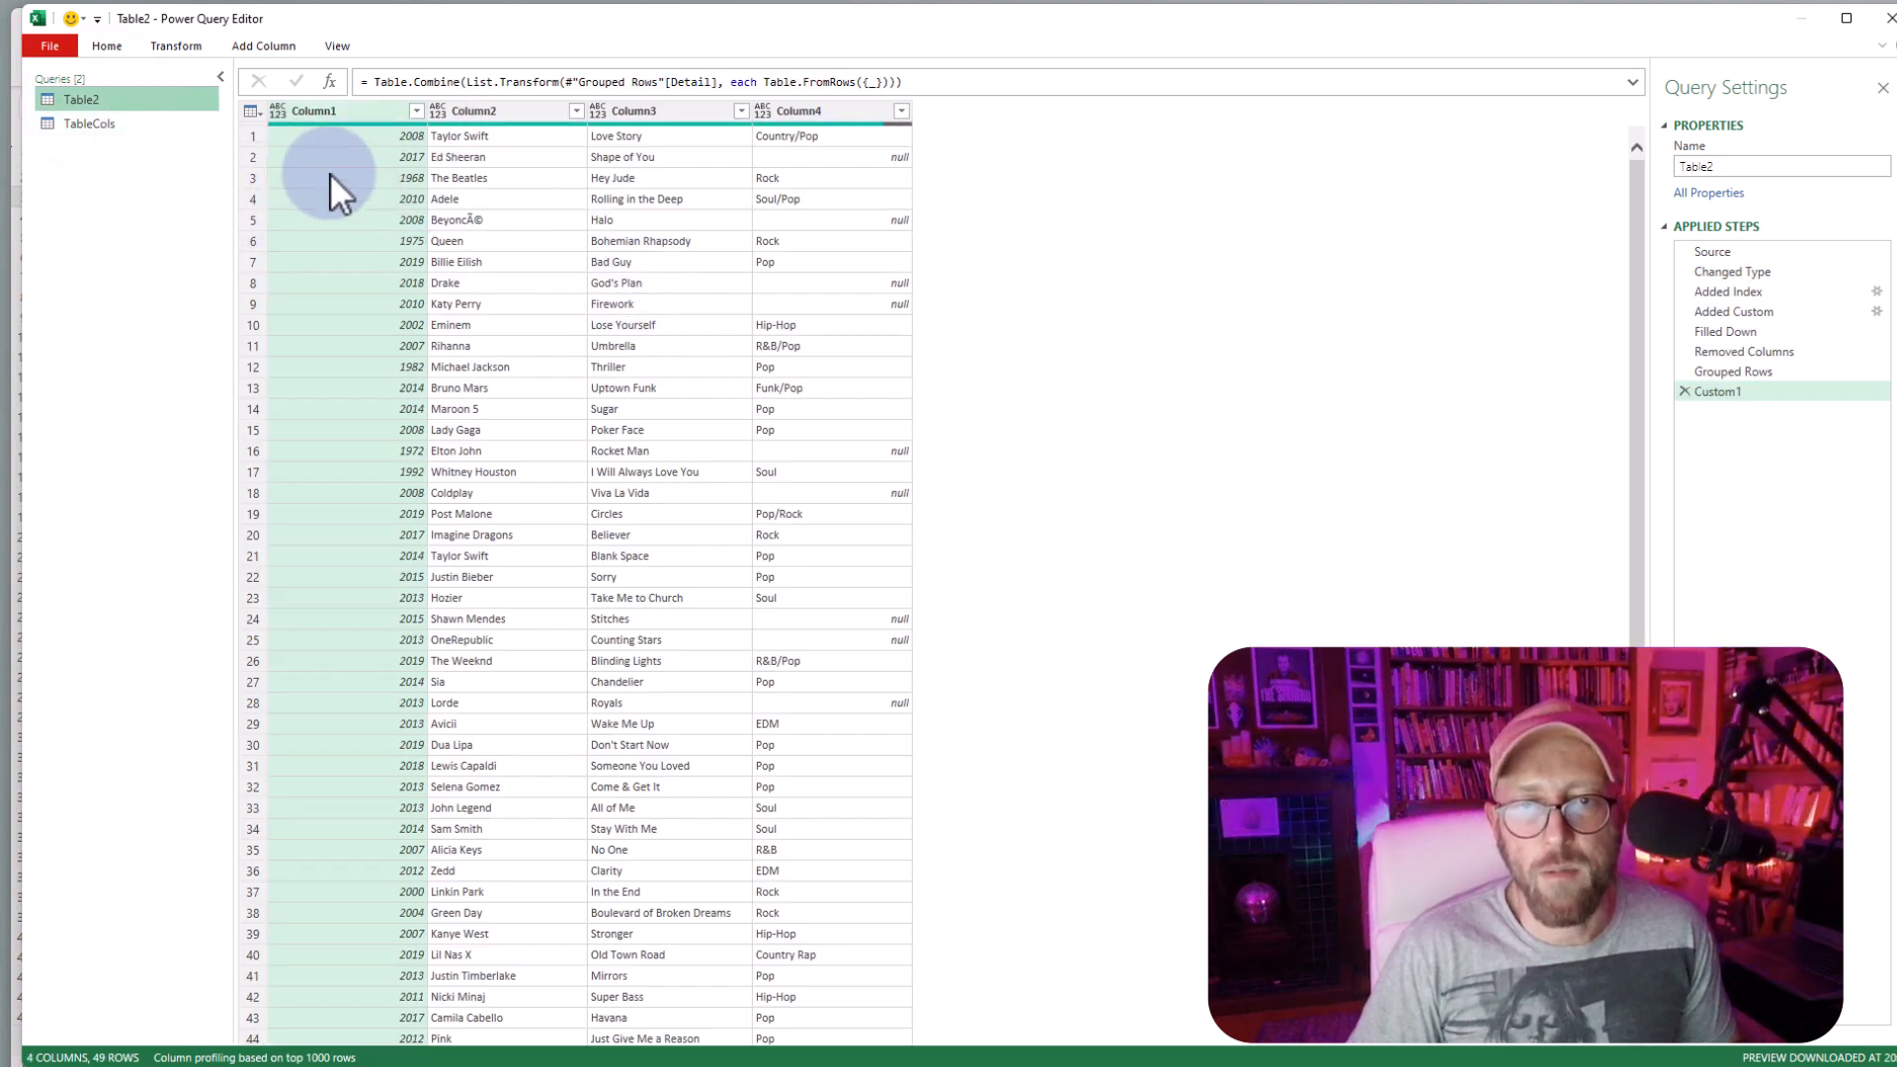
- Rename Column1 to a placeholder to create a Table.RenameColumns step, glancing at TableCols
double_click(326, 111)
type("vfdhjbvjdf")
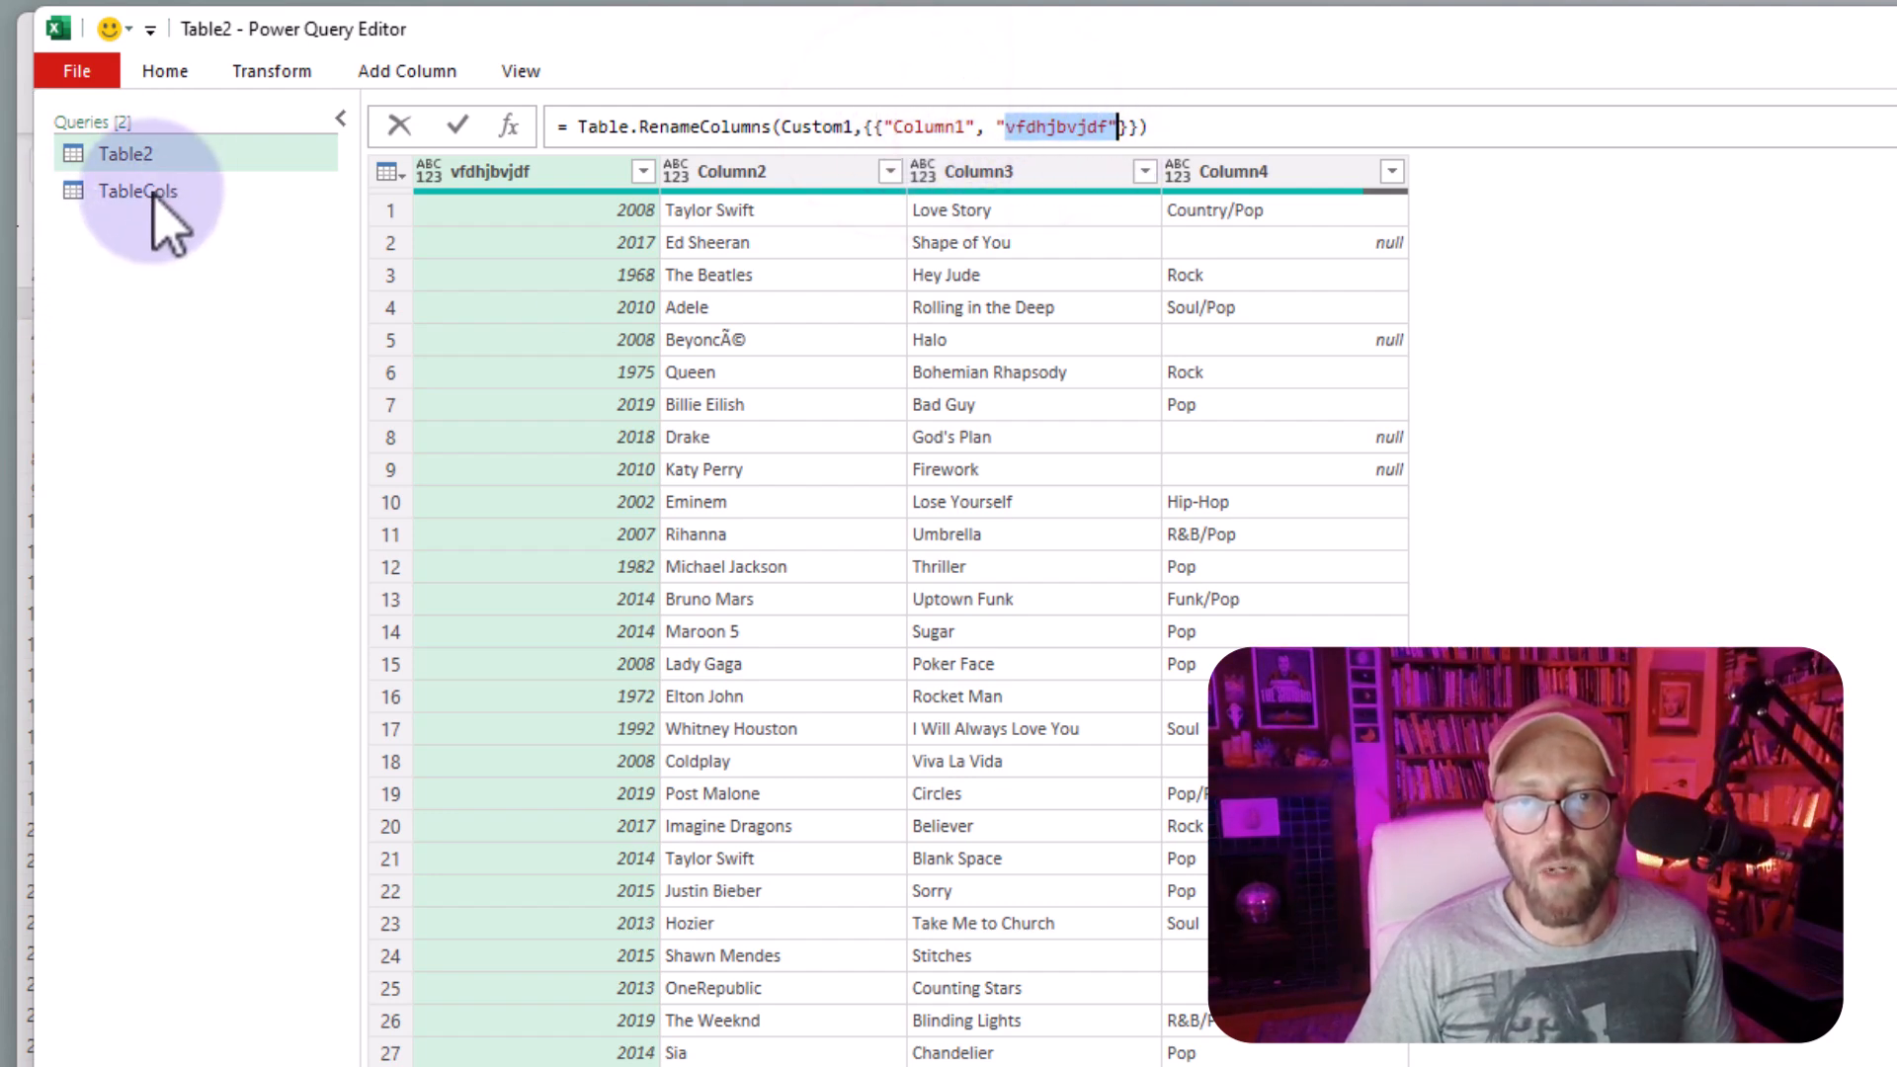
left_click(136, 189)
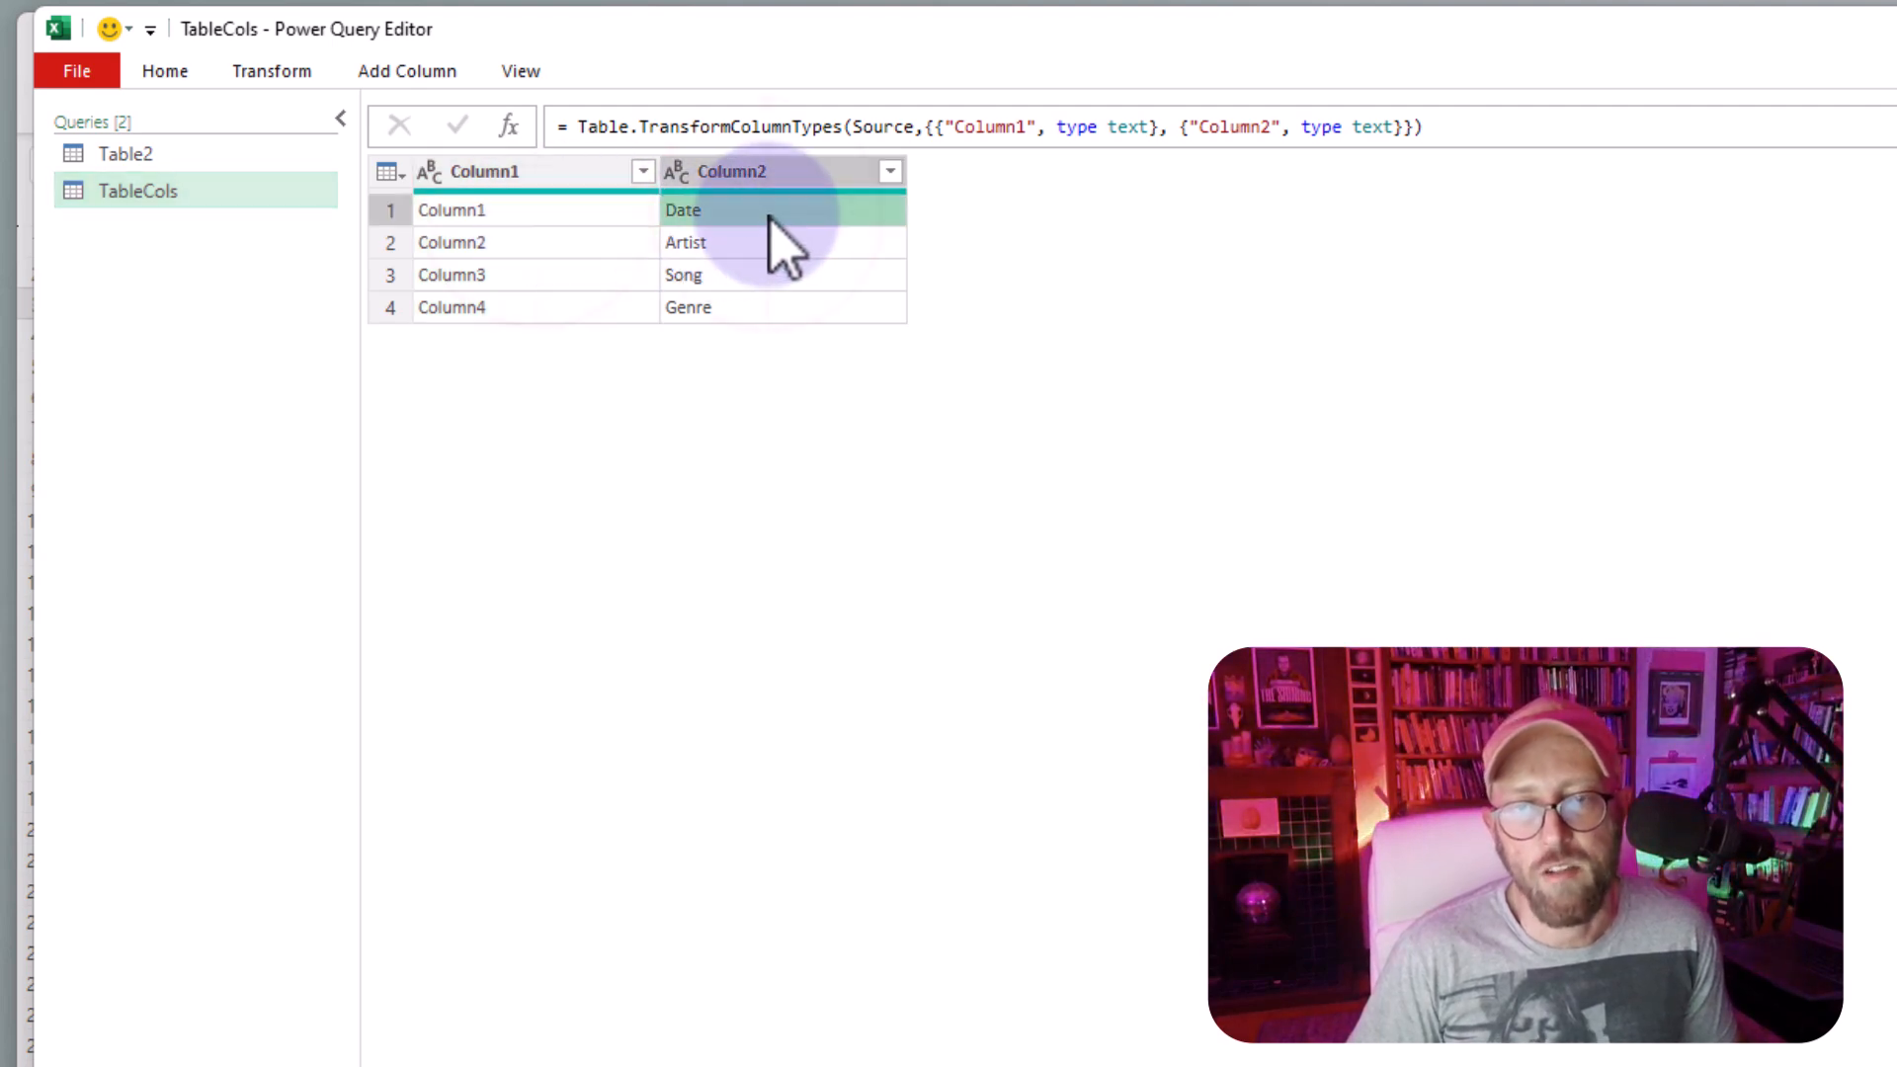
left_click(126, 154)
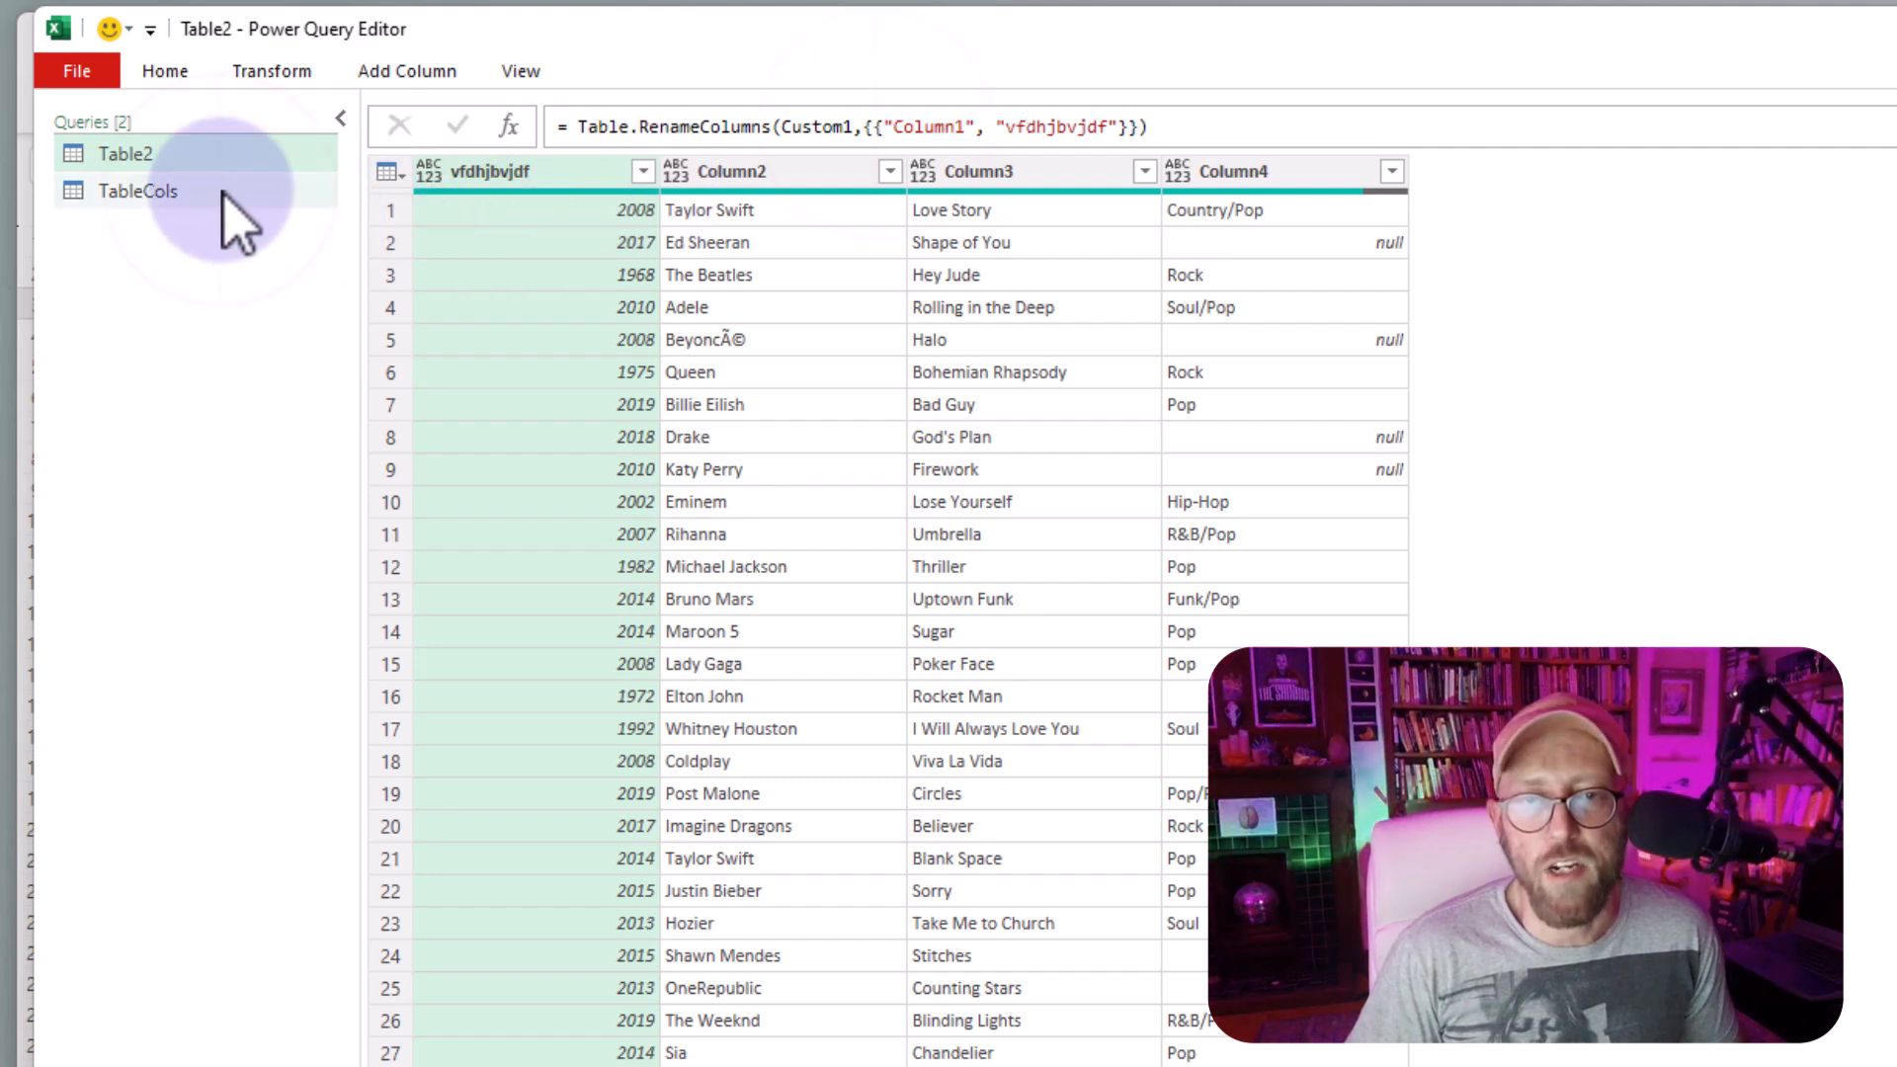
- Wrap the TableCols step in Table.ToRows to yield old/new header pairs such as Column4→Genre
left_click(138, 191)
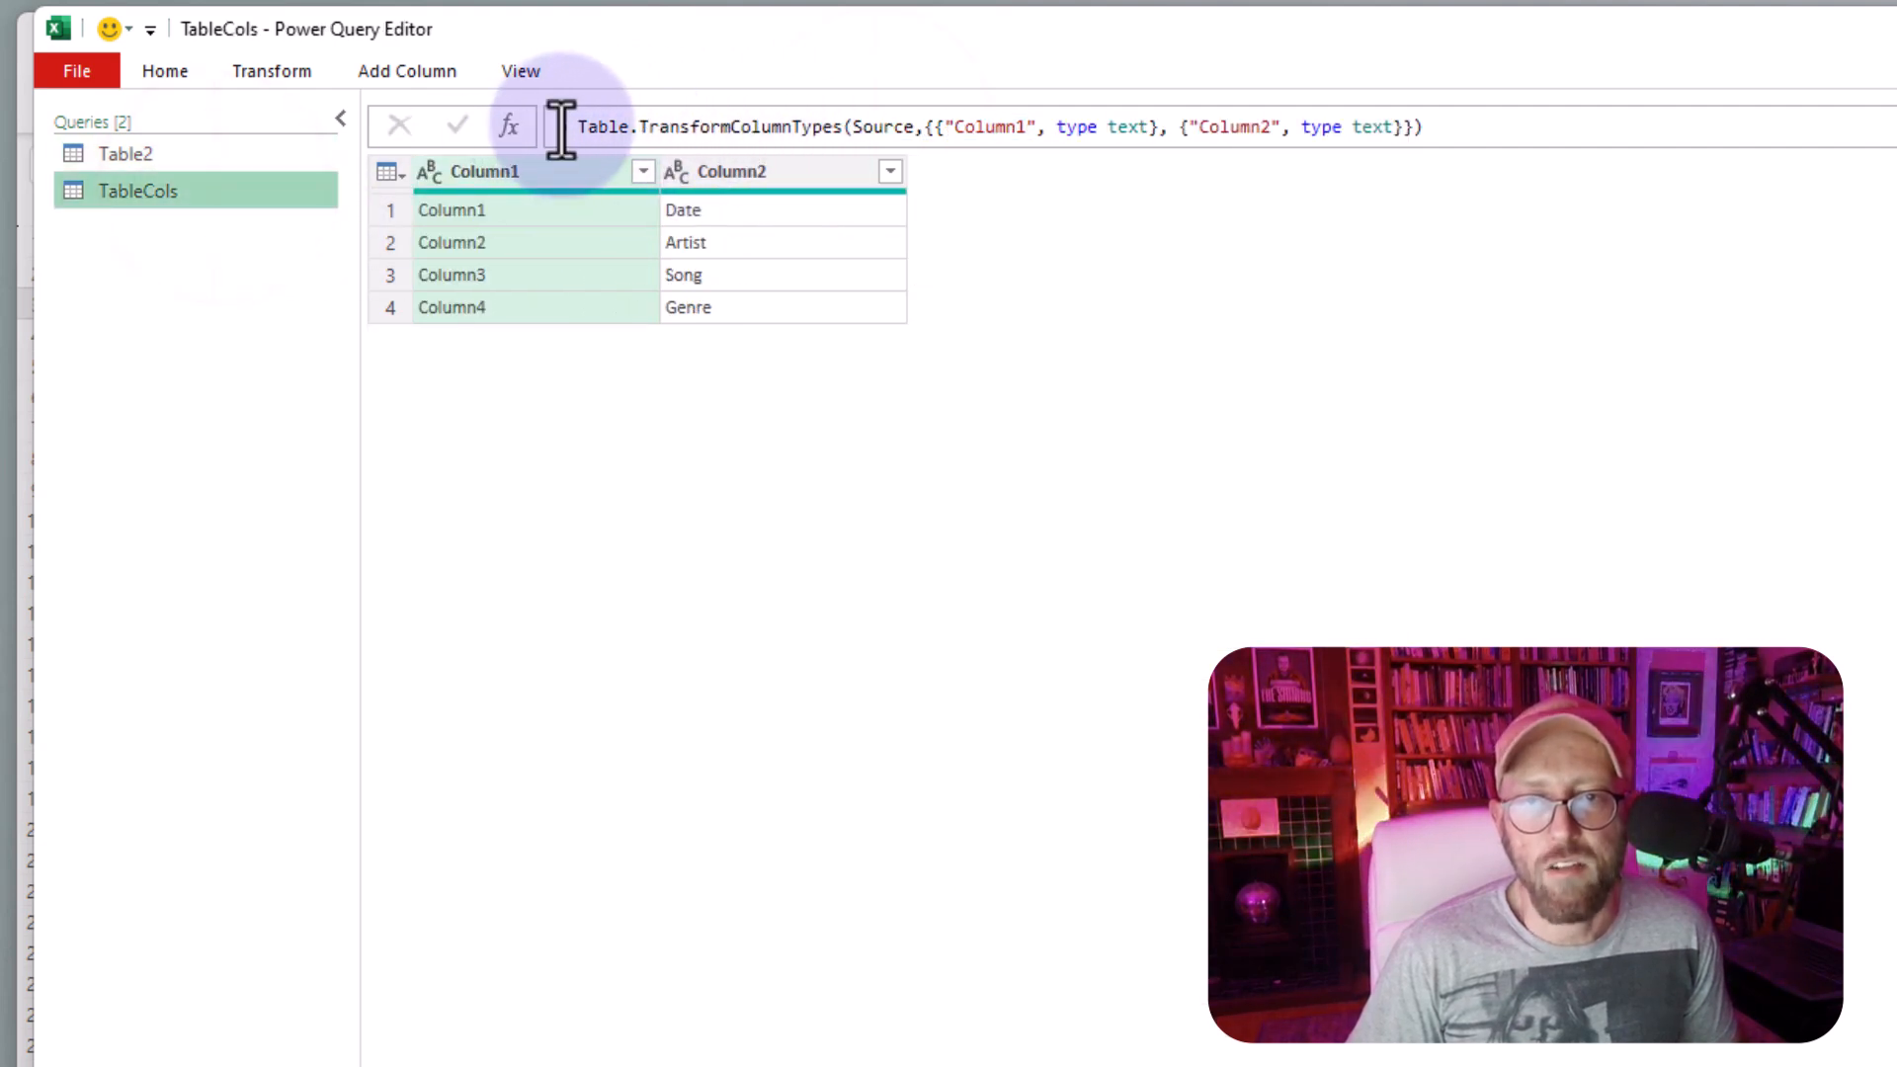
type("=table")
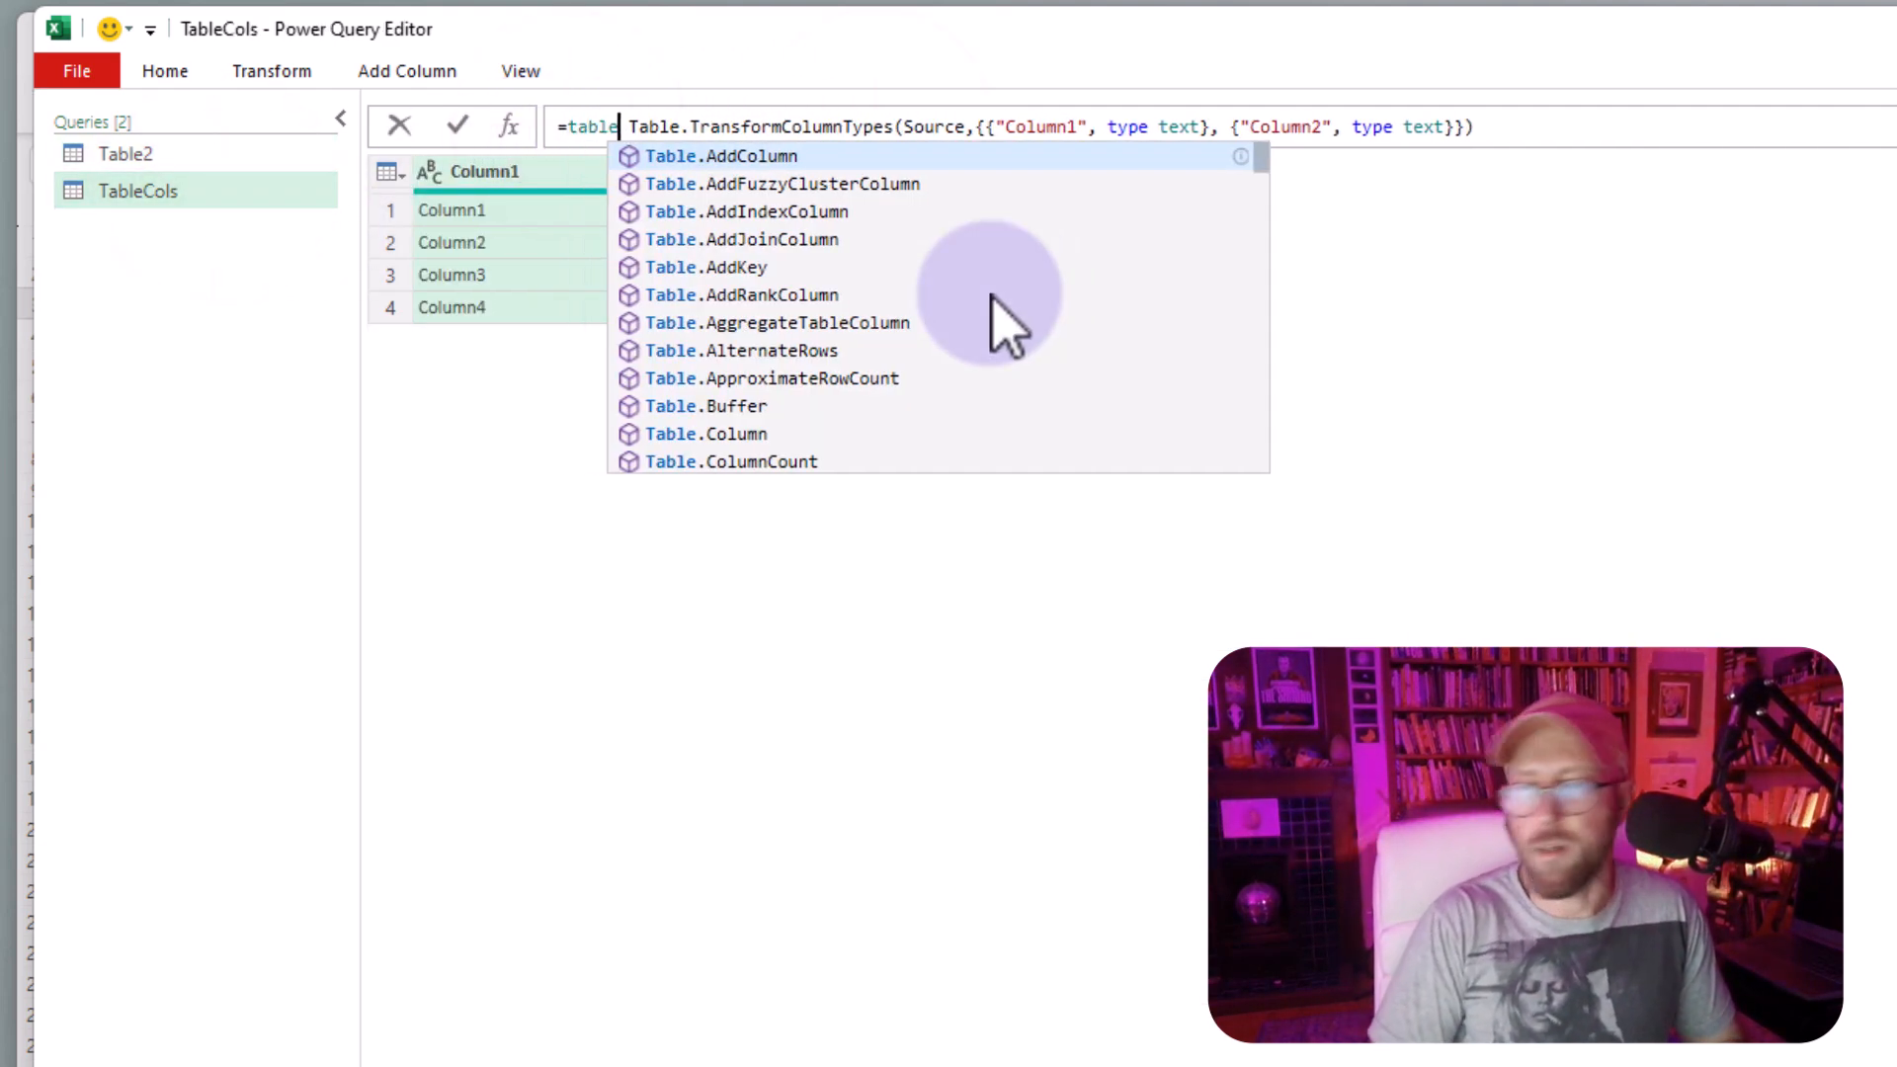
type("to")
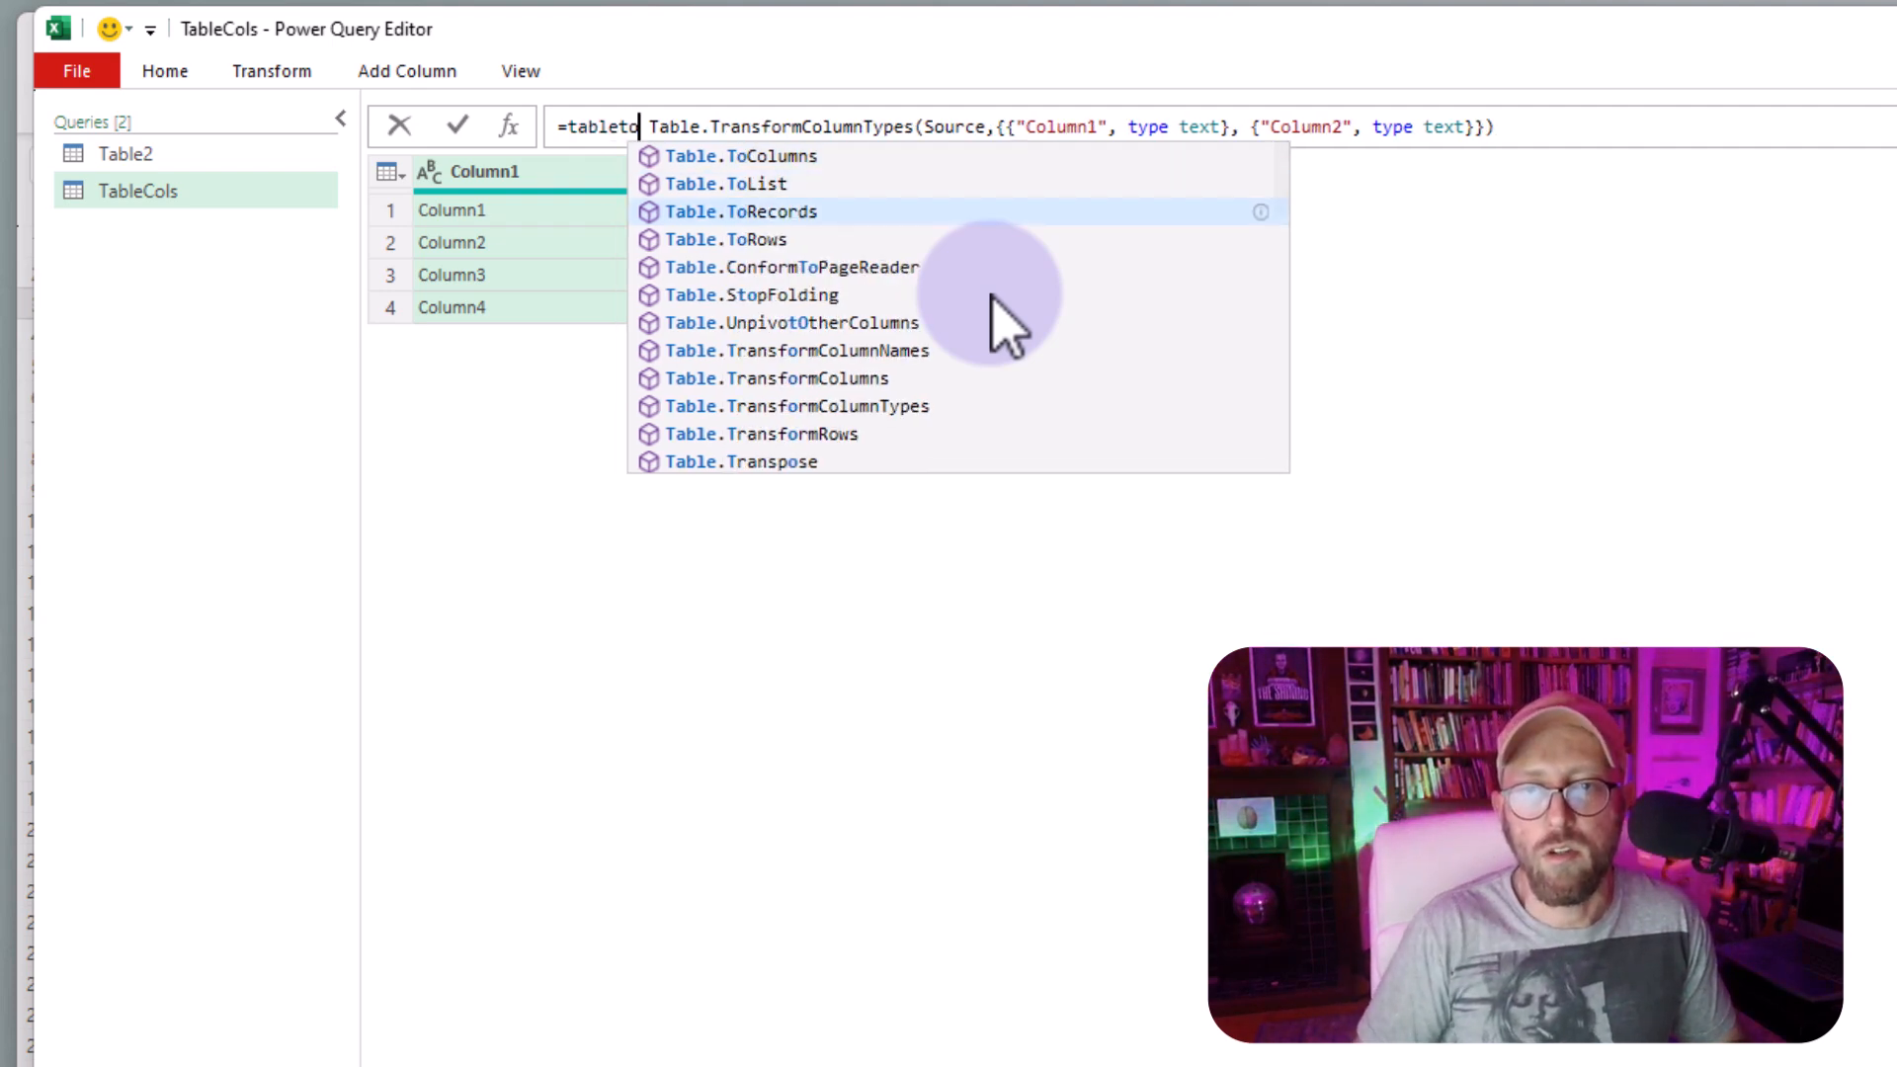
left_click(725, 239)
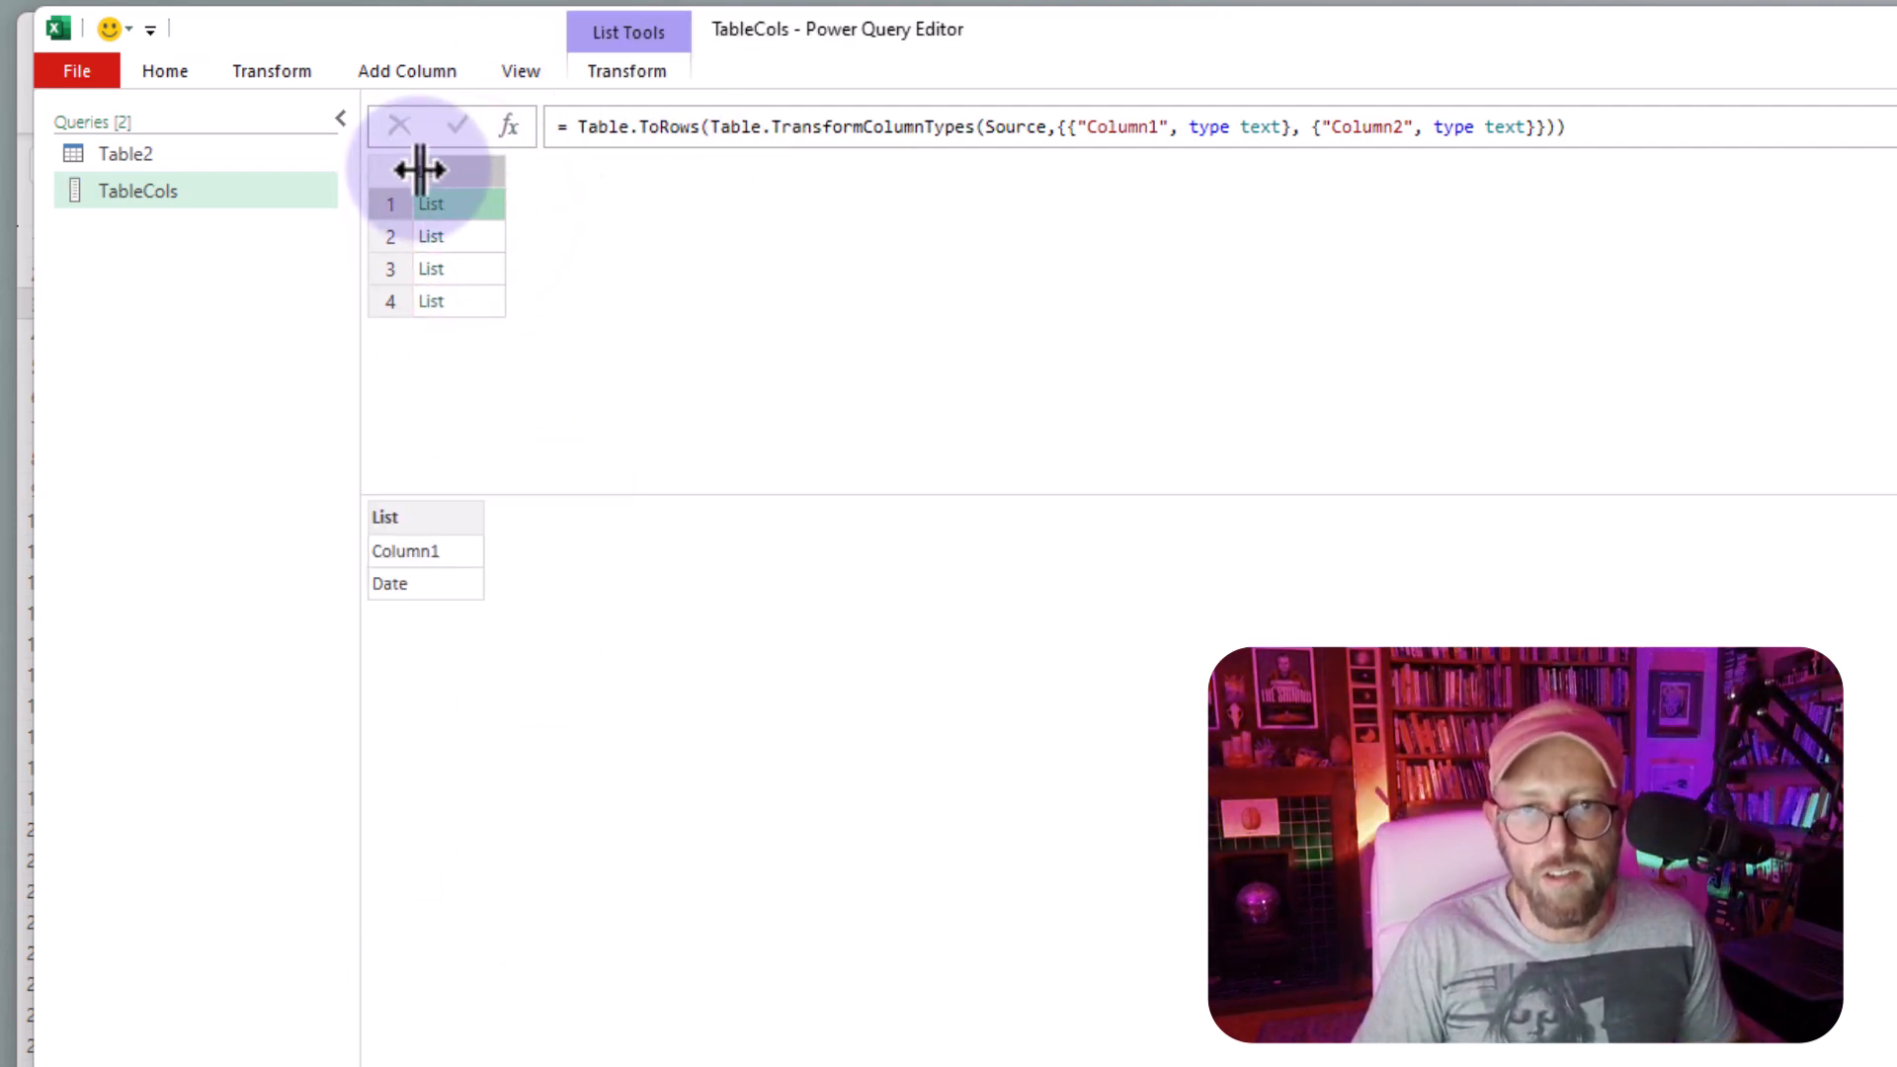
left_click(431, 301)
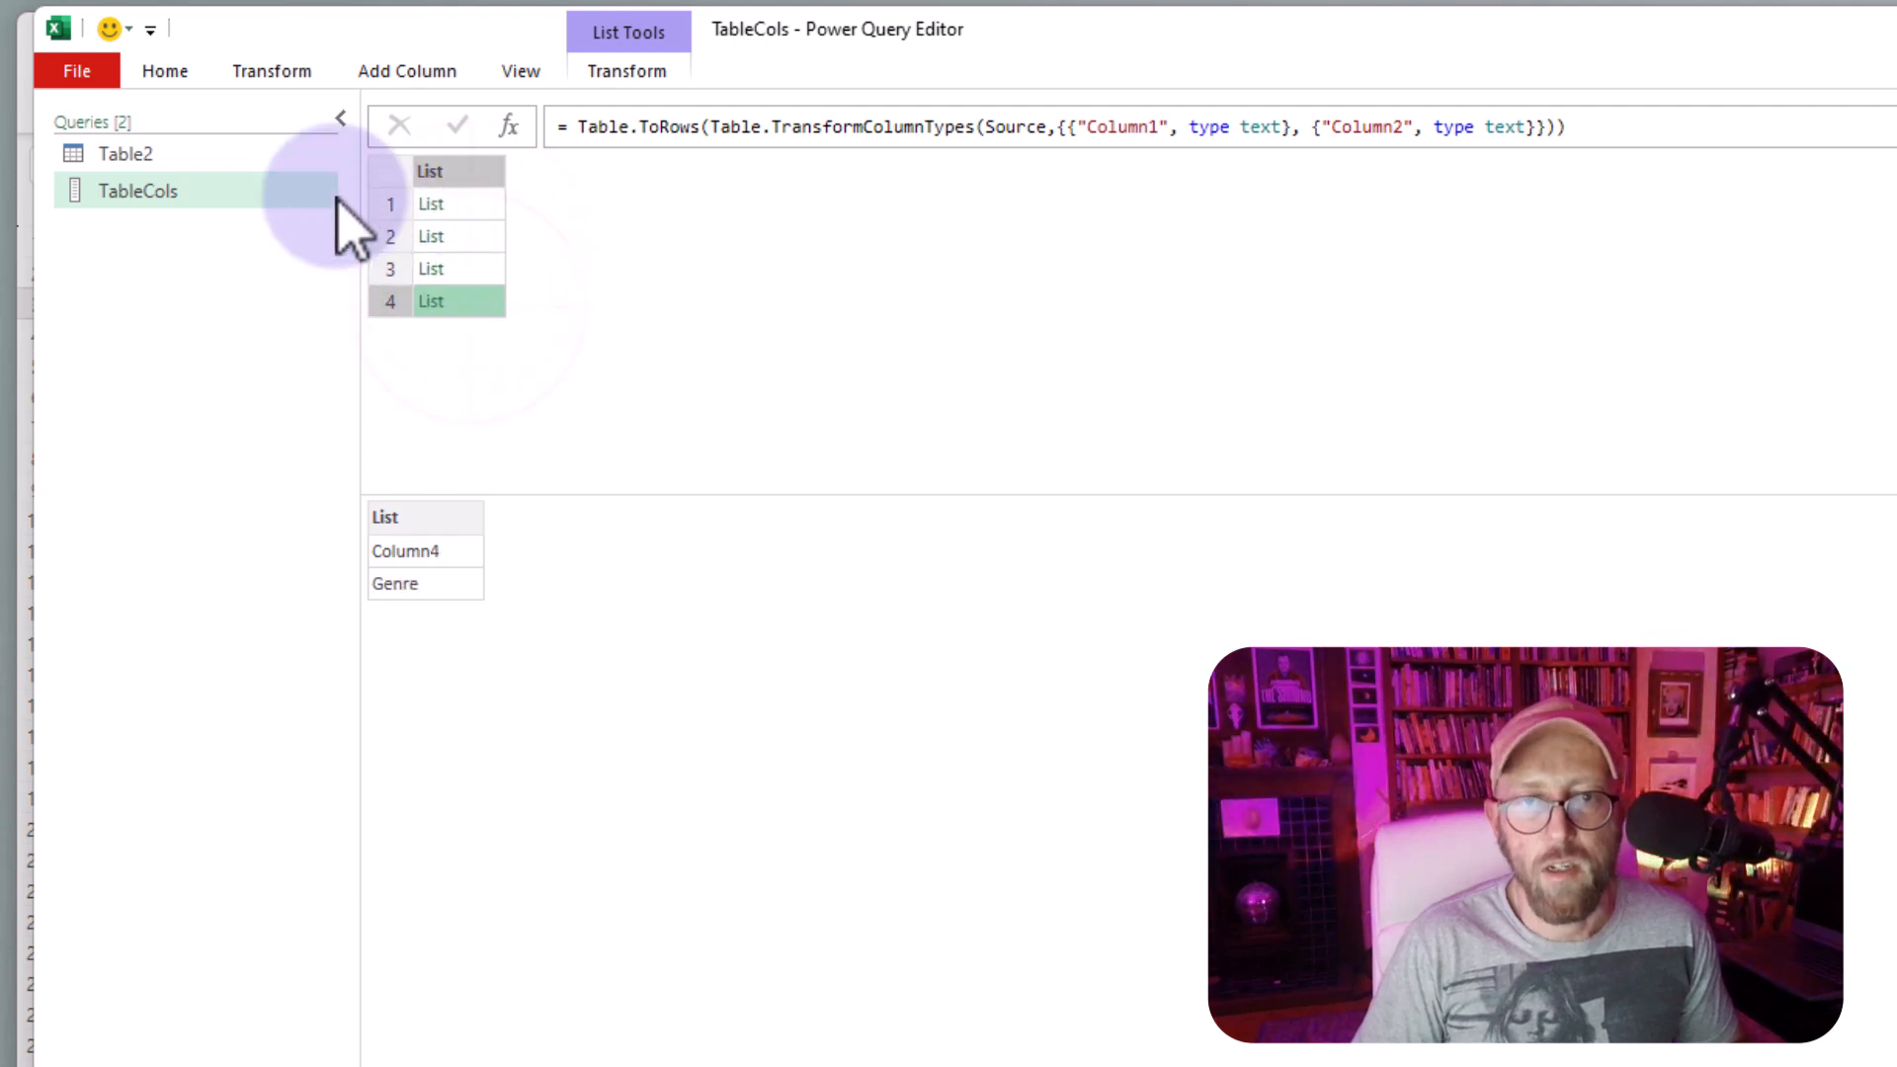
left_click(126, 154)
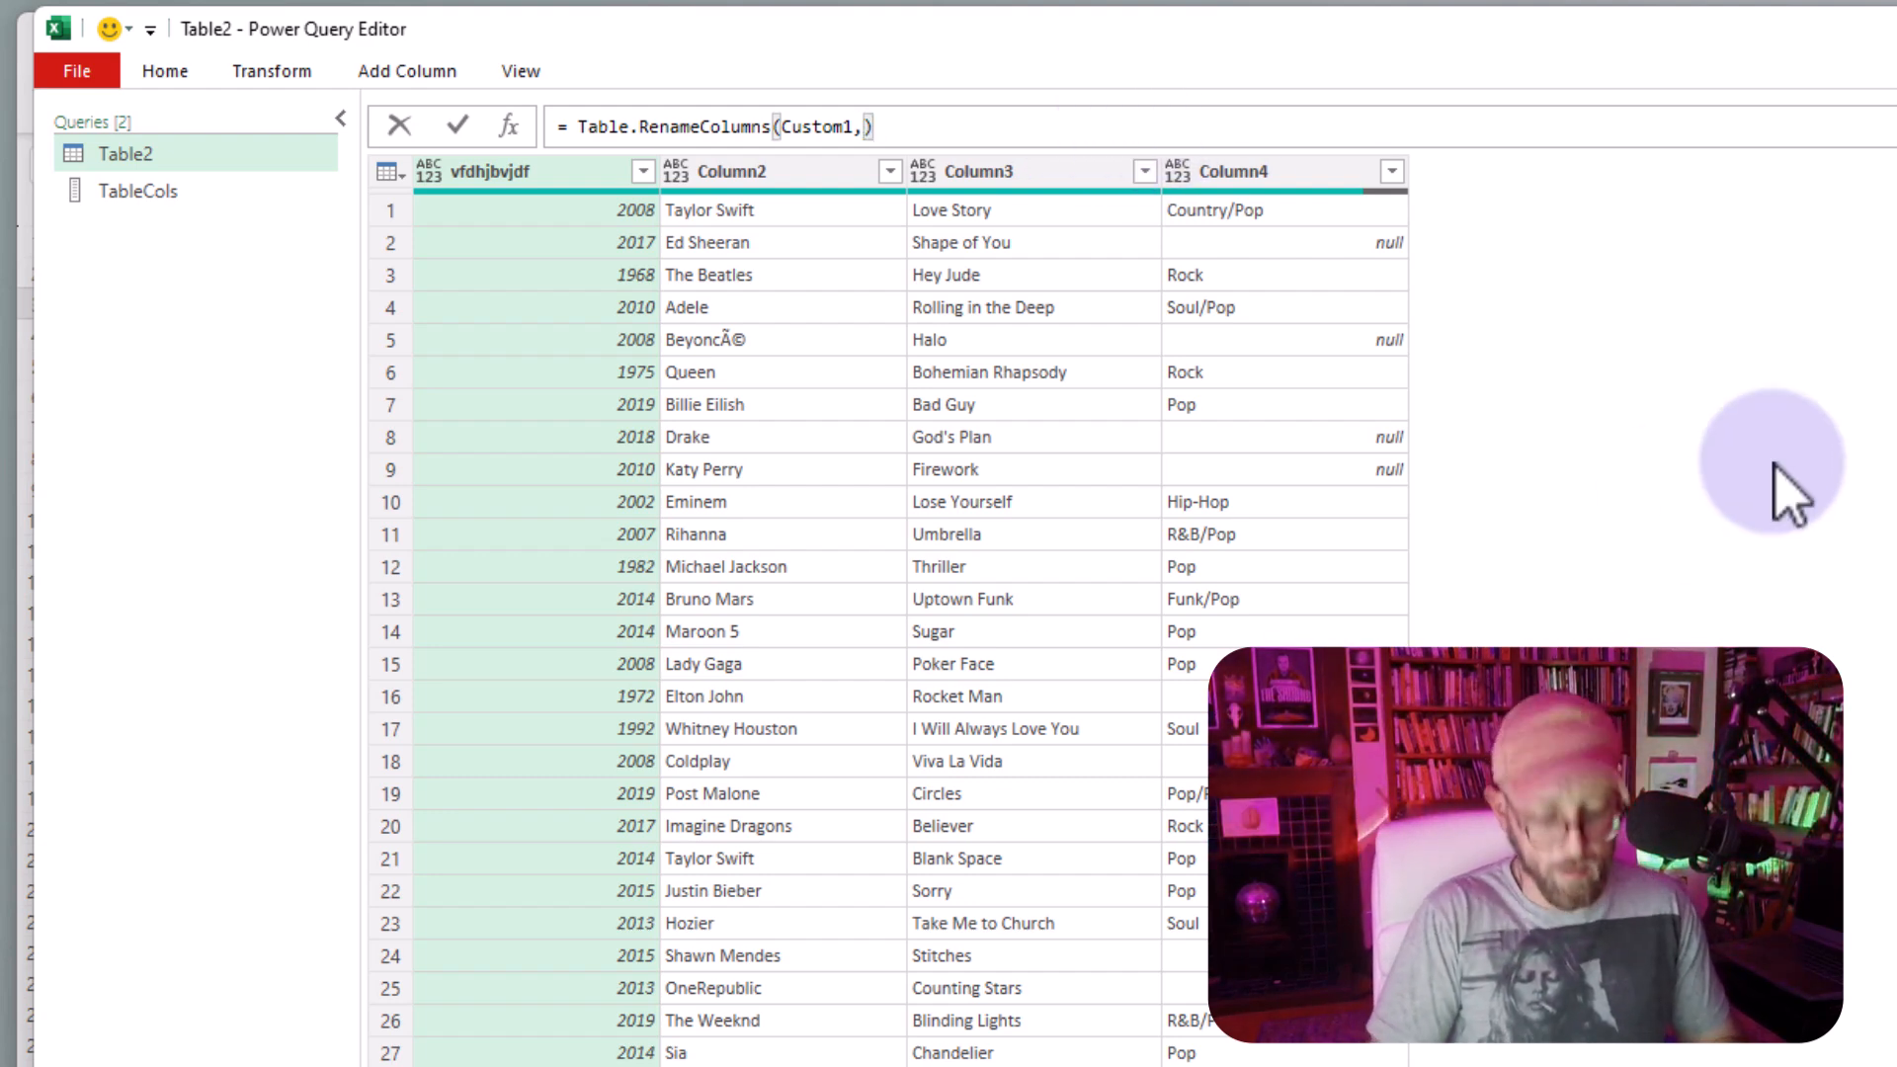
- Replace the hard-coded rename pair in Table2's Renamed Columns step with TableCols
type("Table")
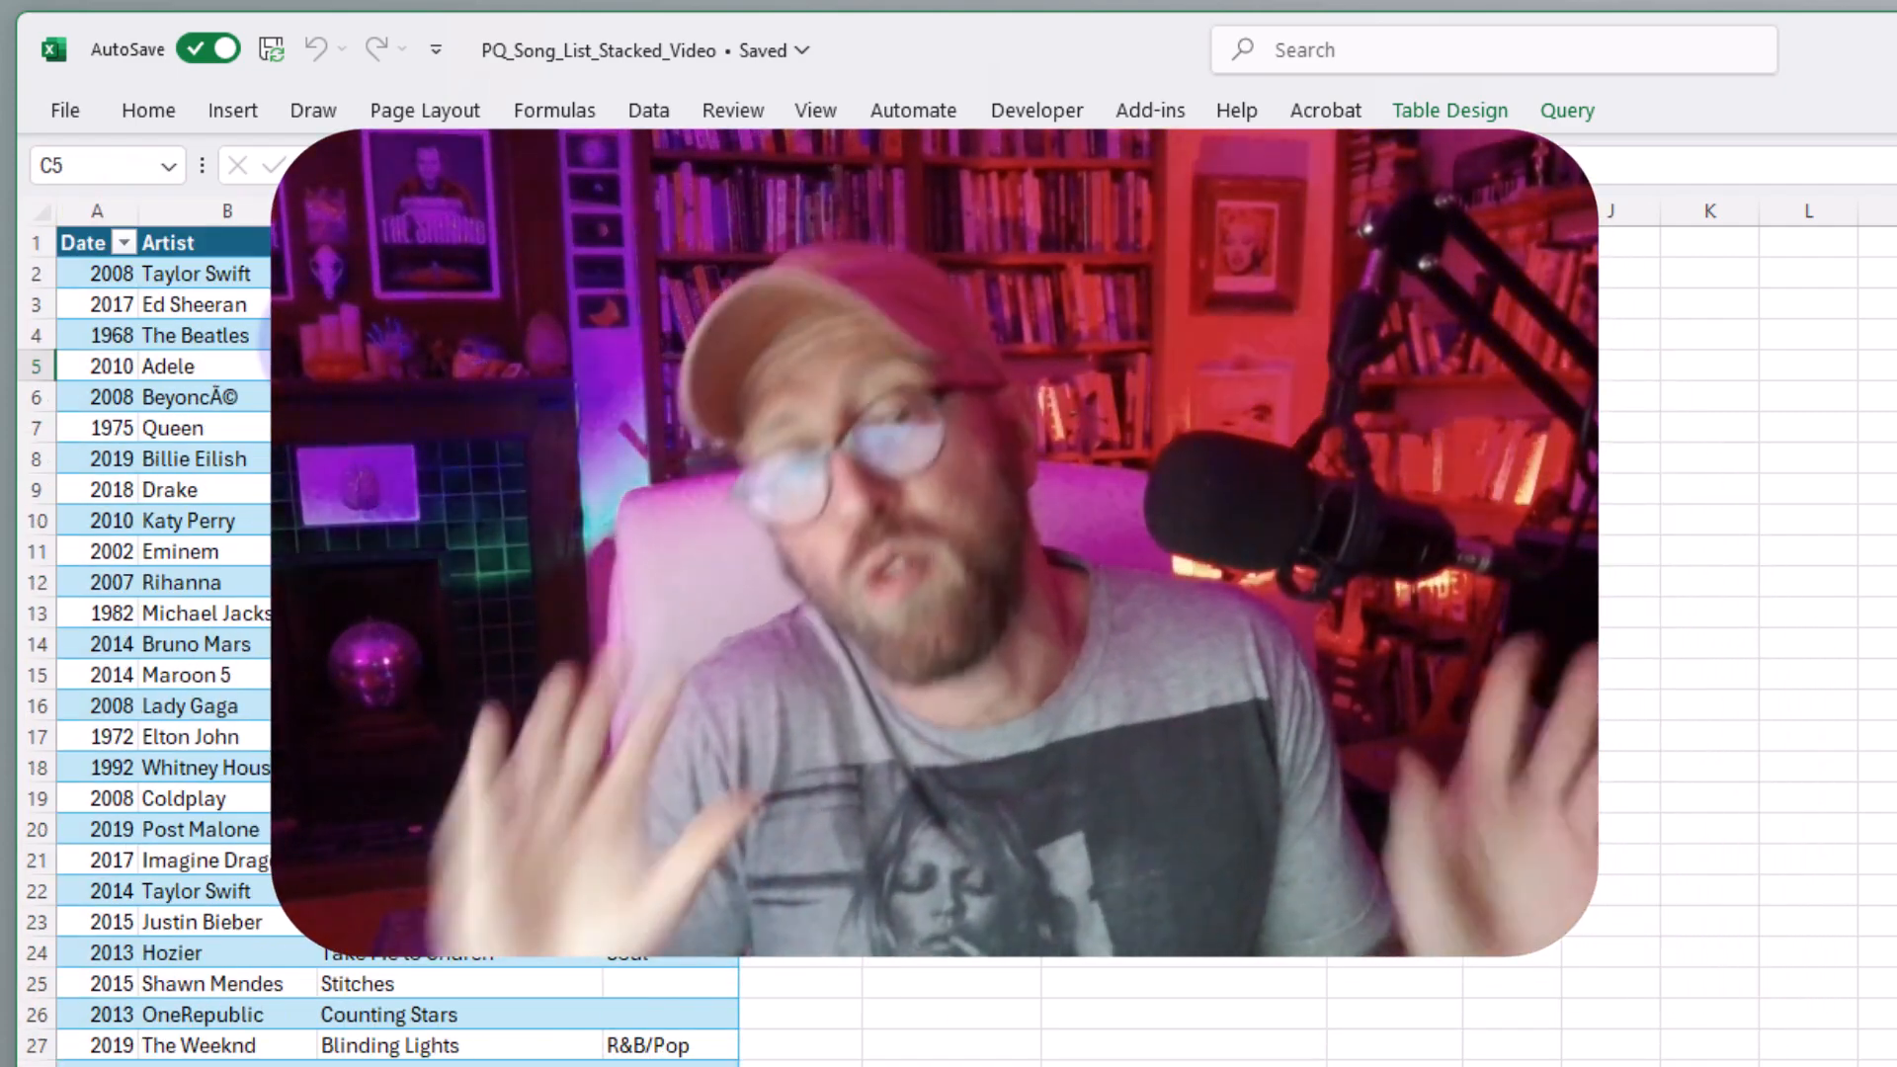
left_click(195, 336)
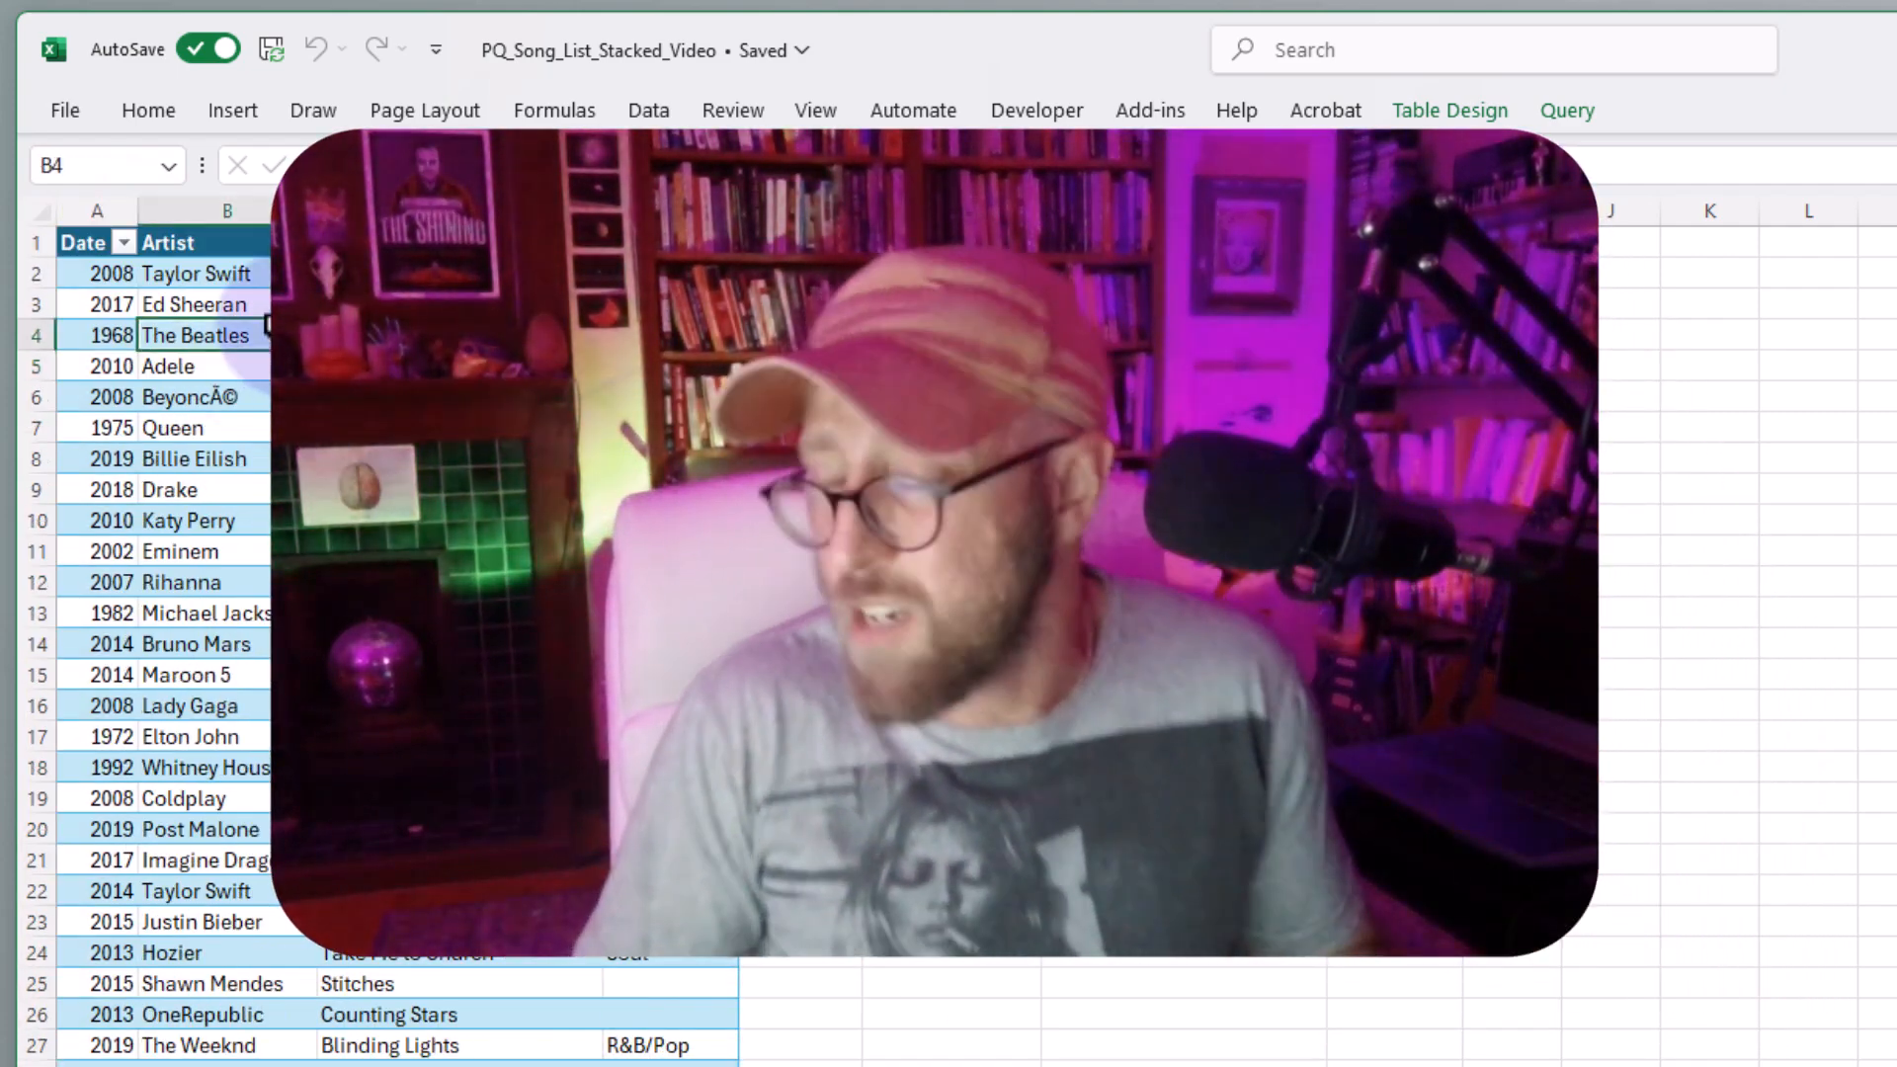